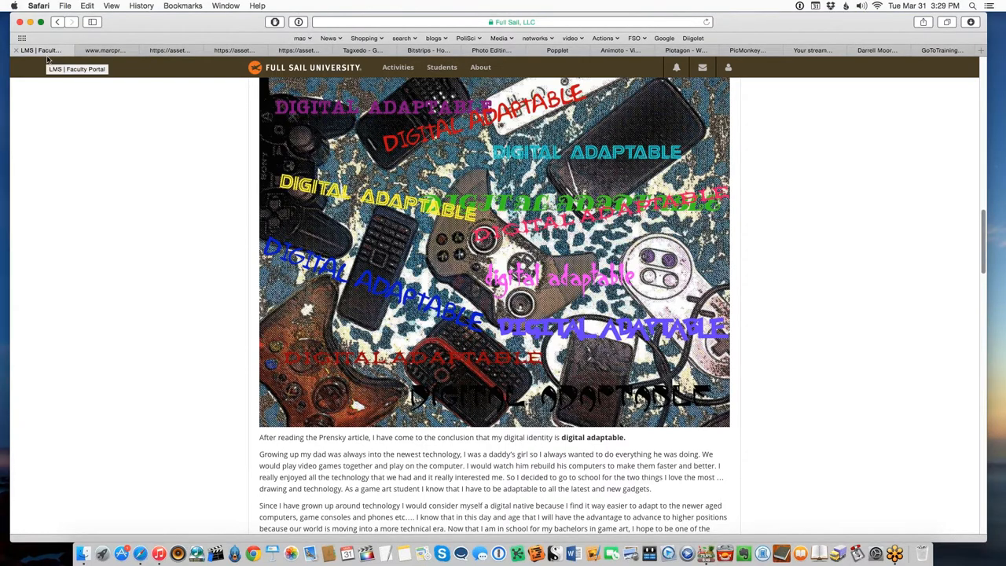
Step: Bring up Marc Prensky's 'Digital Natives, Digital Immigrants' article and select the author's name
{"action": "scroll", "scroll_direction": "up", "scroll_amount": 3}
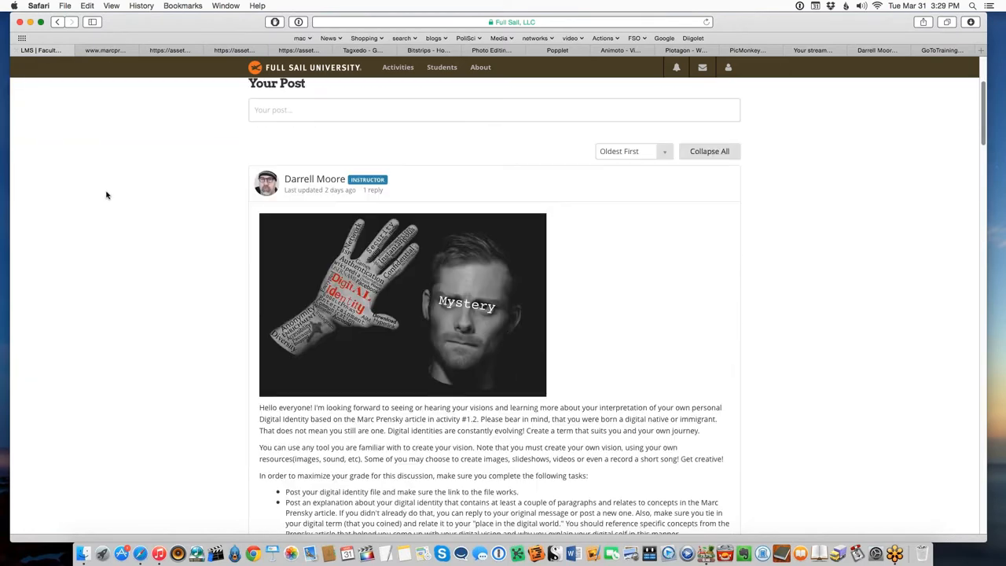
{"action": "scroll", "scroll_direction": "down", "scroll_amount": 3}
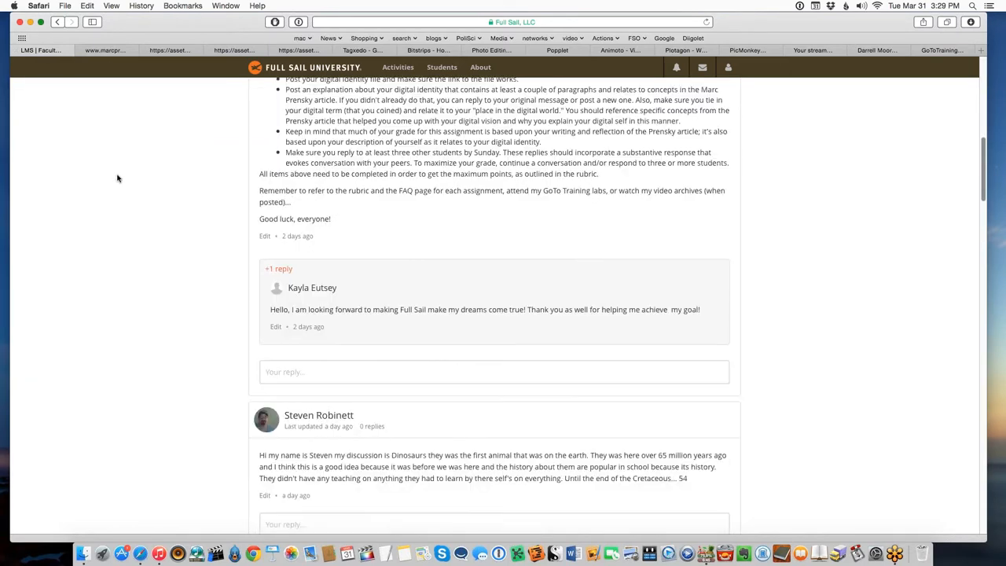
{"action": "scroll", "scroll_direction": "down", "scroll_amount": 3}
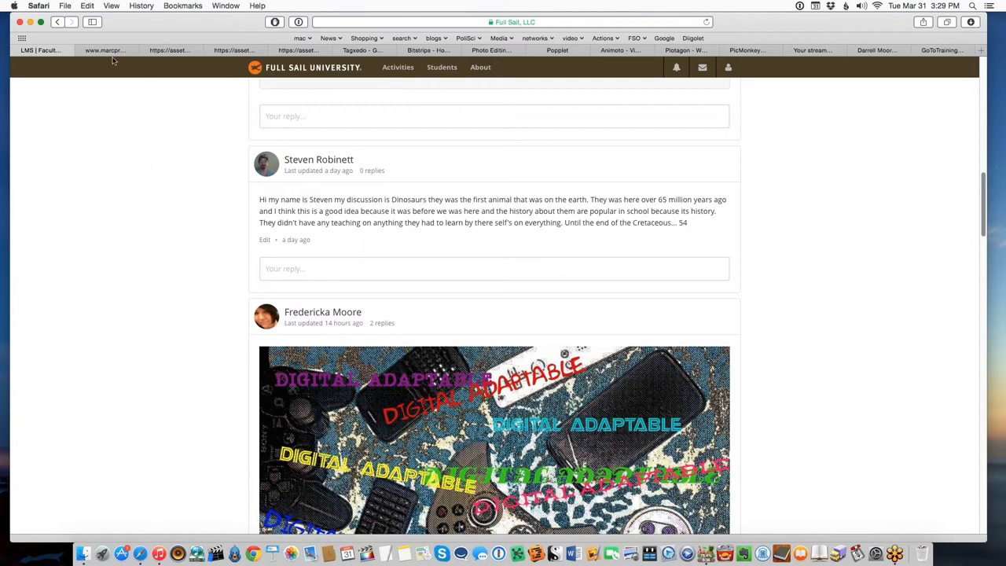
{"action": "left_click", "coordinate": [104, 50]}
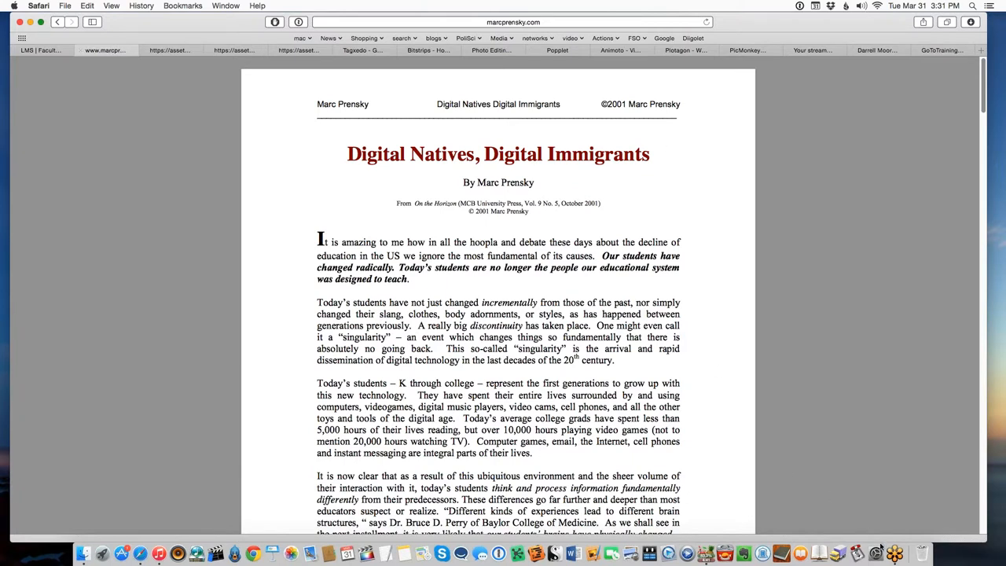
{"action": "mouse_move", "coordinate": [923, 553]}
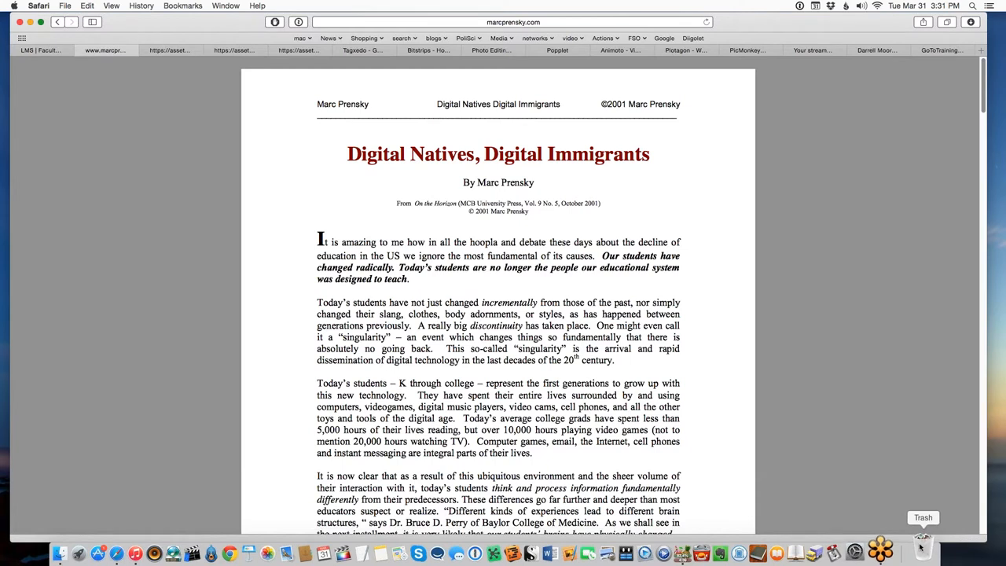
{"action": "mouse_move", "coordinate": [864, 385]}
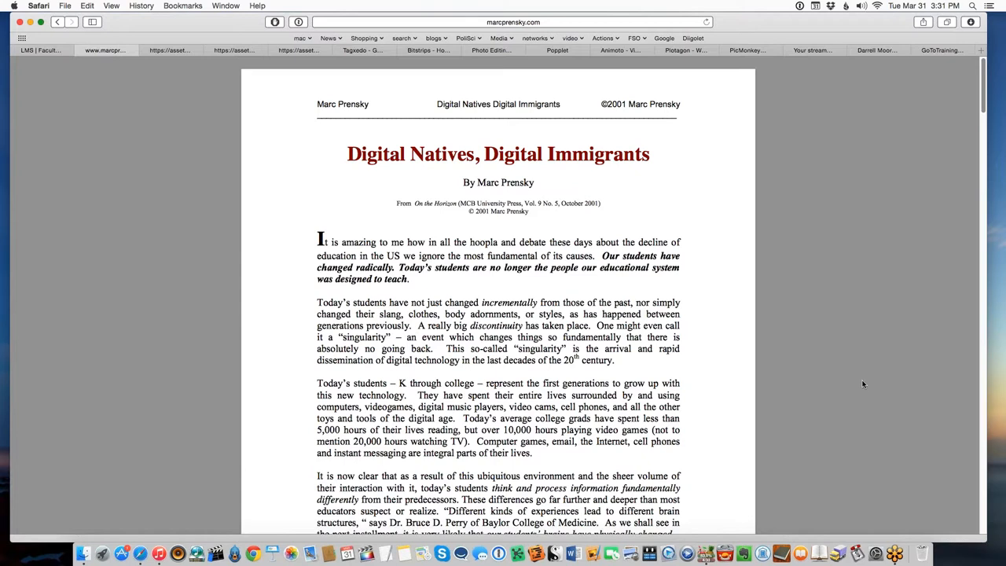
{"action": "mouse_move", "coordinate": [861, 383]}
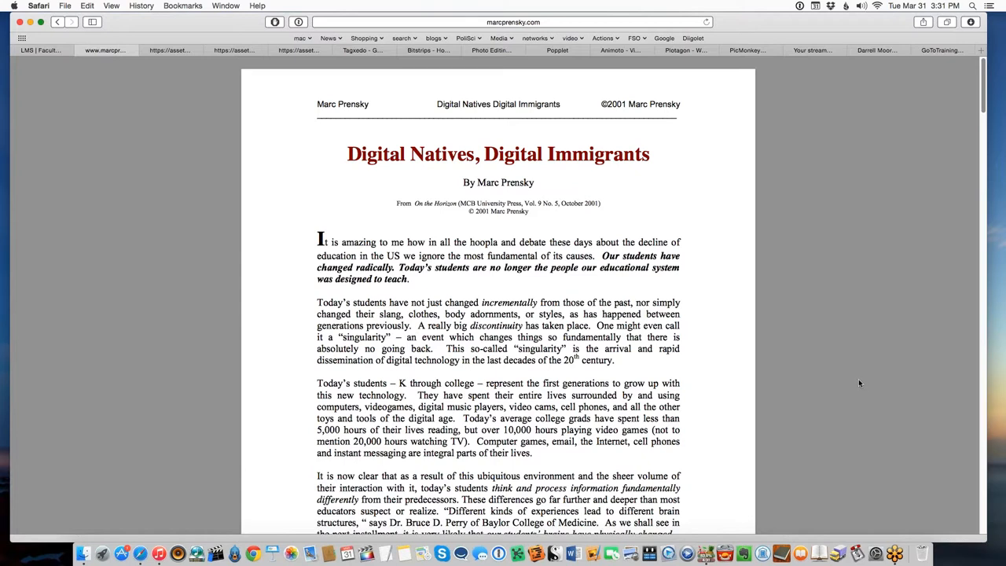
{"action": "mouse_move", "coordinate": [855, 382]}
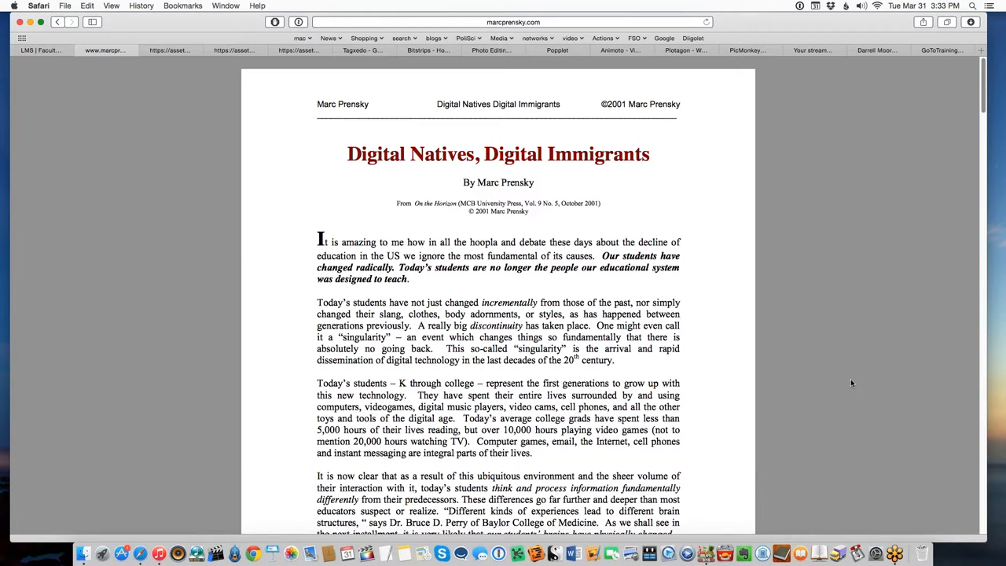
{"action": "mouse_move", "coordinate": [849, 387]}
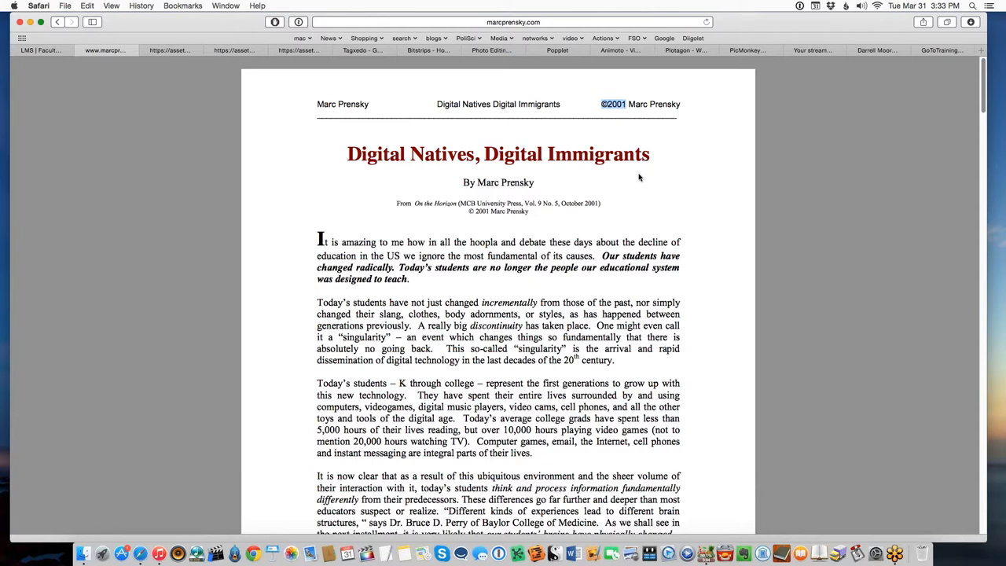
{"action": "mouse_move", "coordinate": [638, 176]}
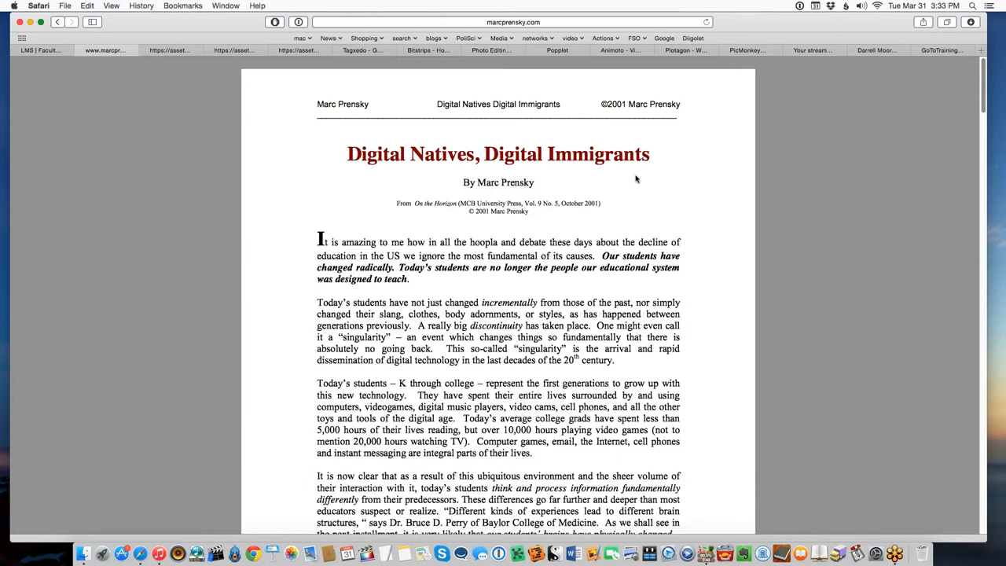
{"action": "mouse_move", "coordinate": [644, 184]}
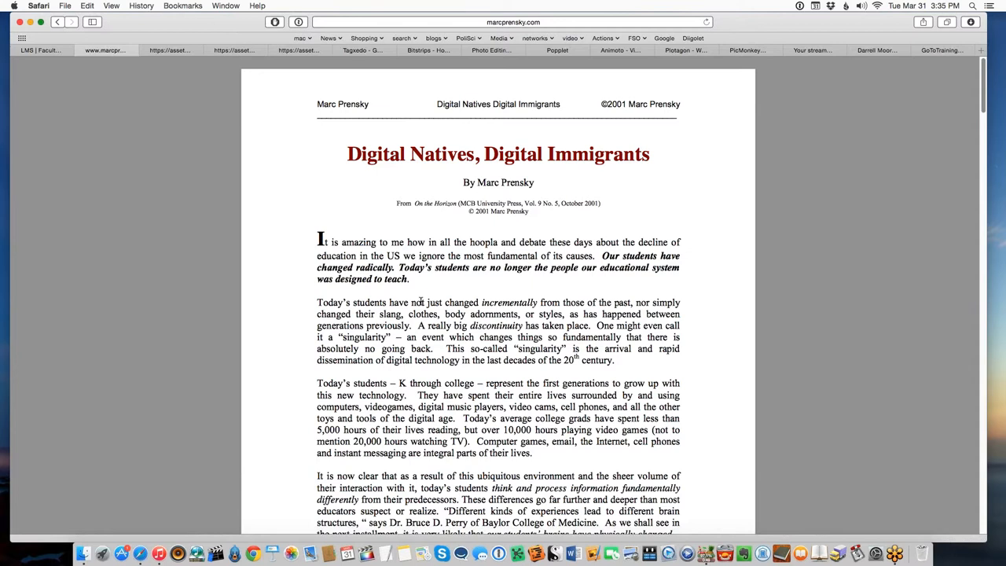
{"action": "mouse_move", "coordinate": [707, 556]}
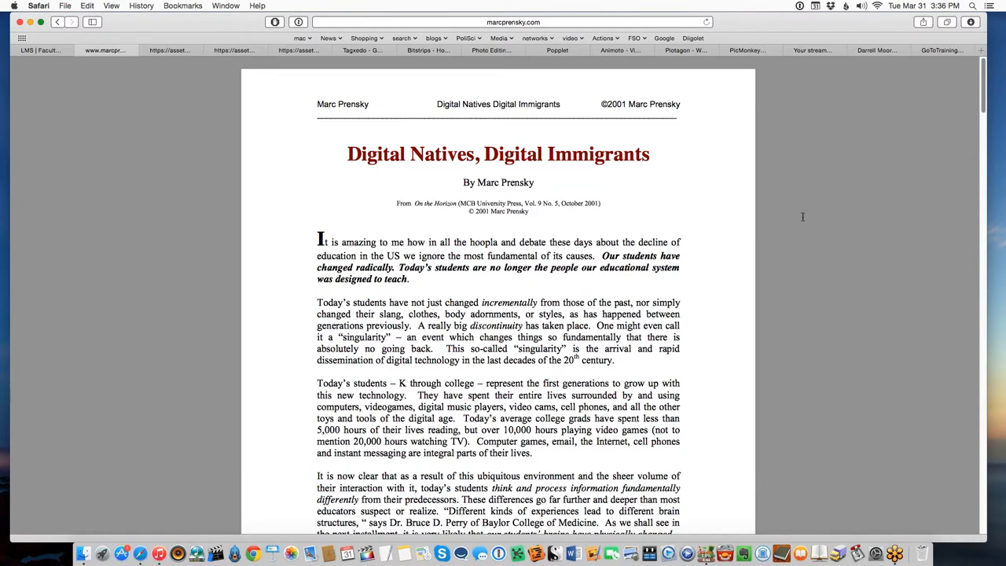
{"action": "mouse_move", "coordinate": [767, 281]}
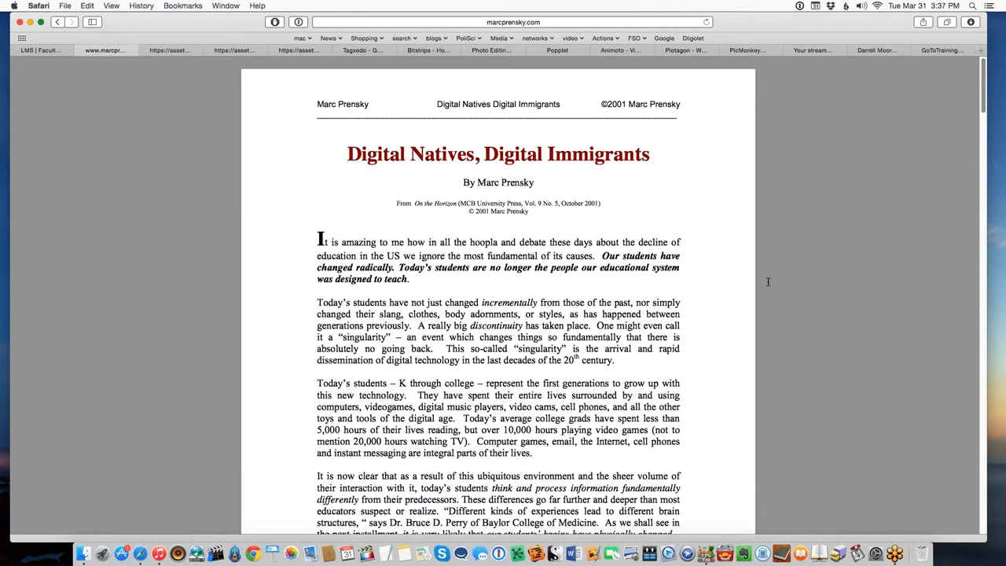
{"action": "mouse_move", "coordinate": [658, 104]}
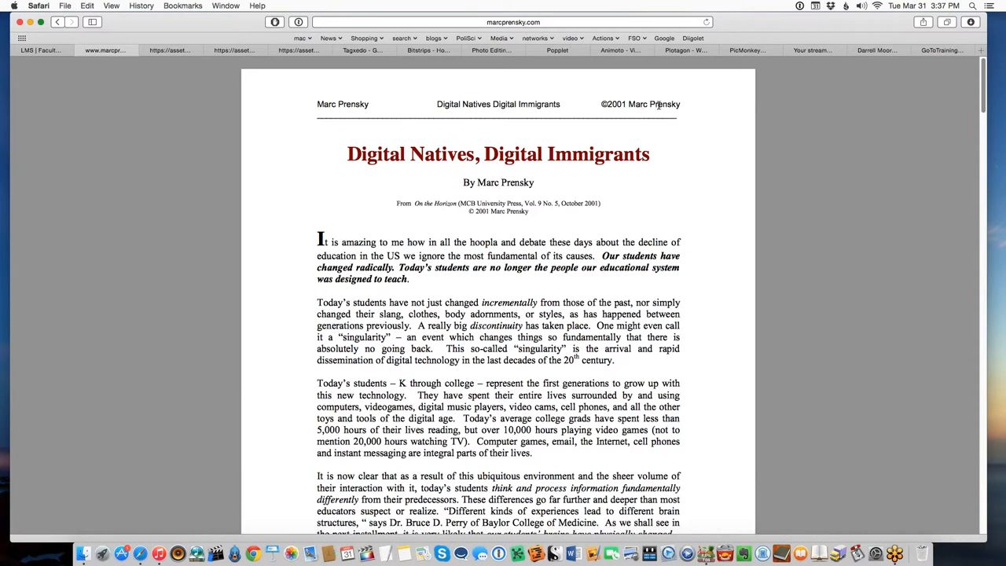
{"action": "double_click", "coordinate": [649, 103]}
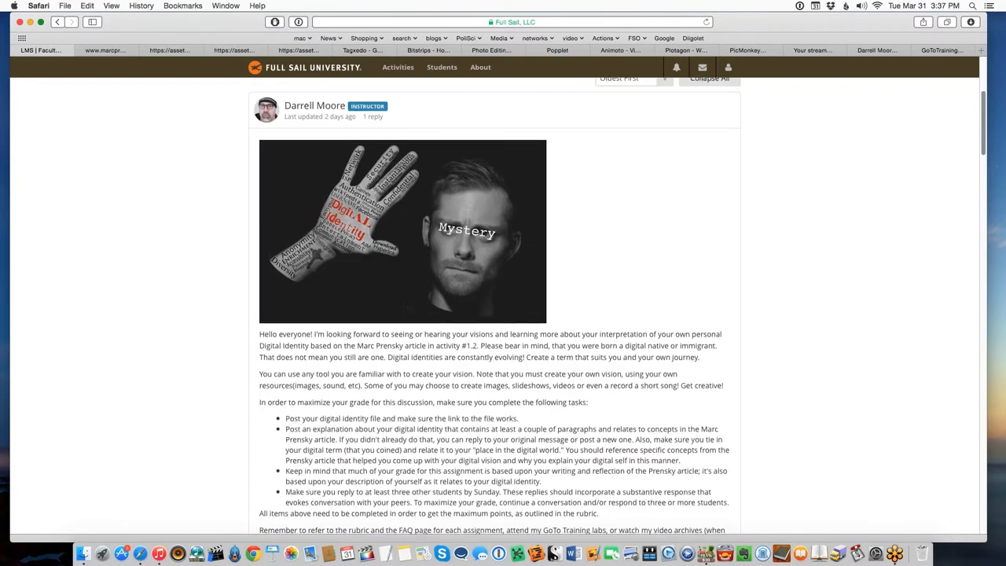
{"action": "scroll", "scroll_direction": "down", "scroll_amount": 3}
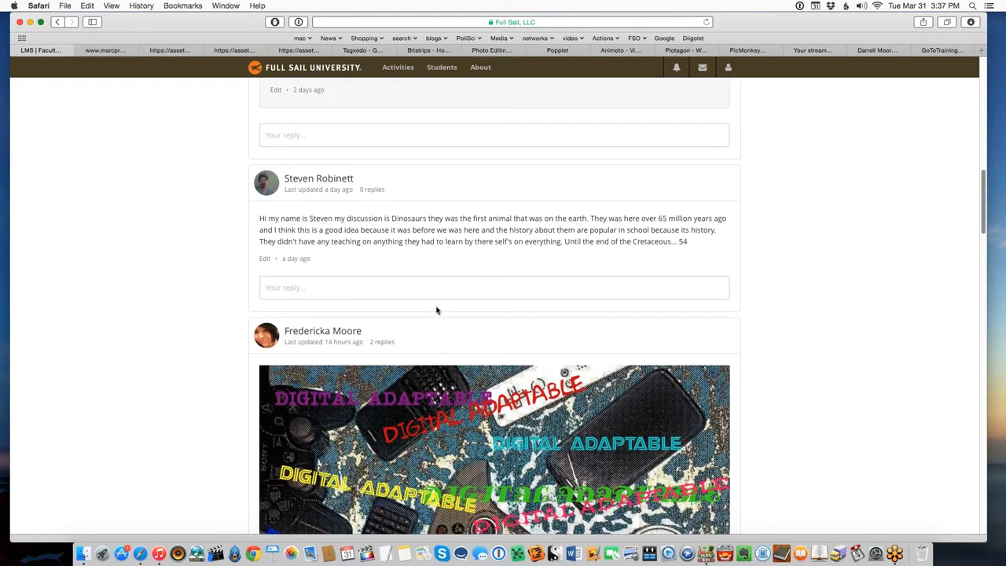
{"action": "scroll", "scroll_direction": "down", "scroll_amount": 3}
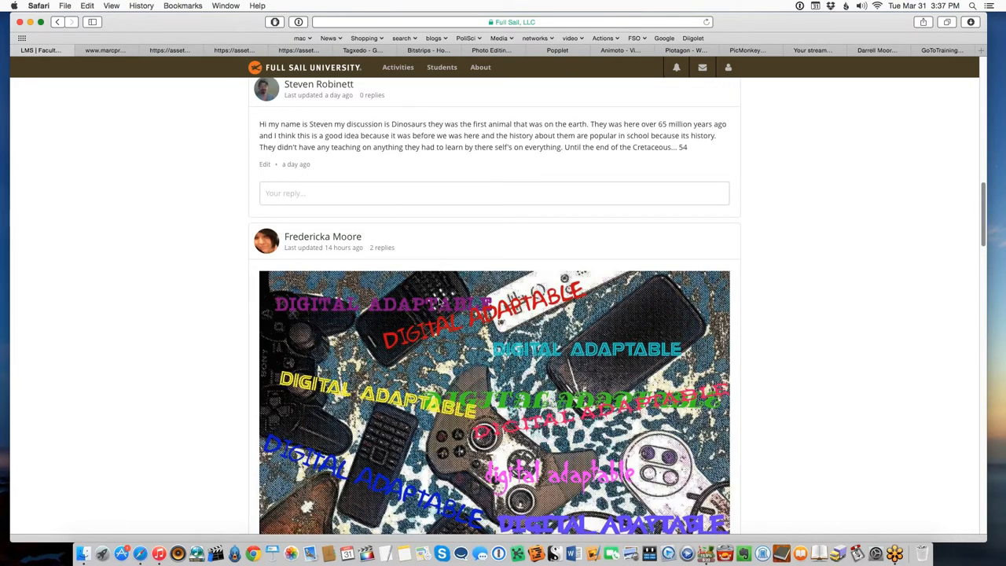
{"action": "scroll", "scroll_direction": "down", "scroll_amount": 3}
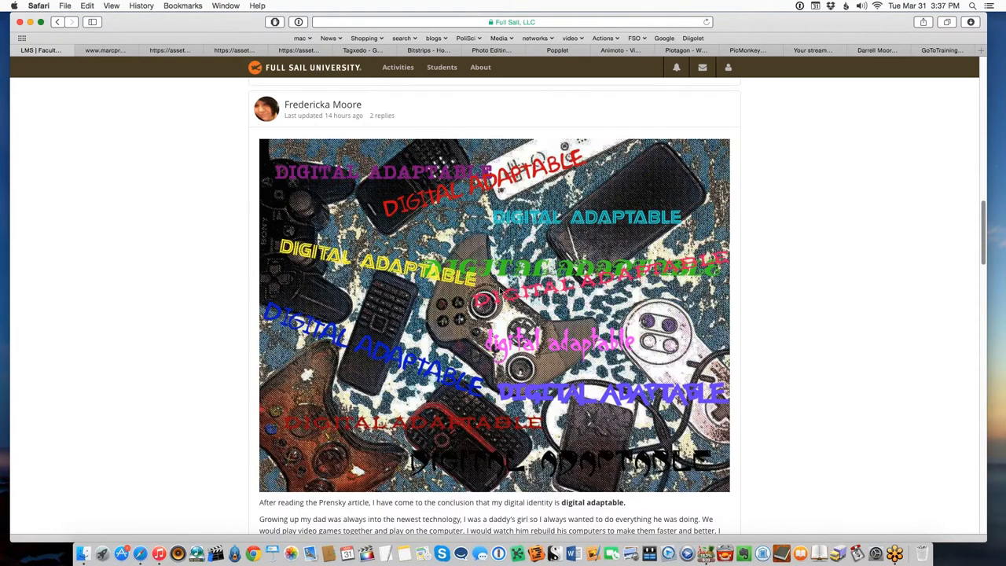
{"action": "scroll", "scroll_direction": "down", "scroll_amount": 3}
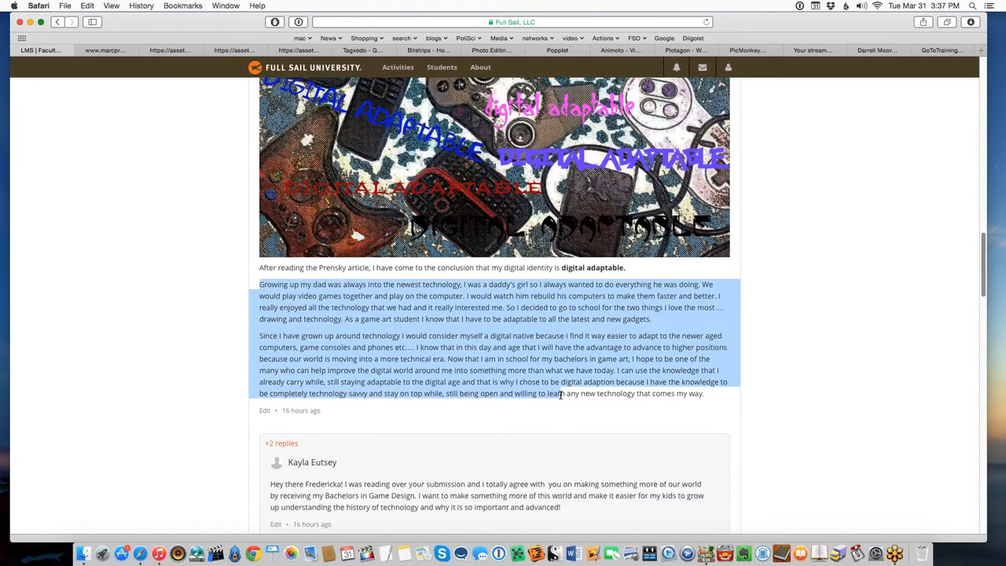
{"action": "left_click", "coordinate": [567, 405]}
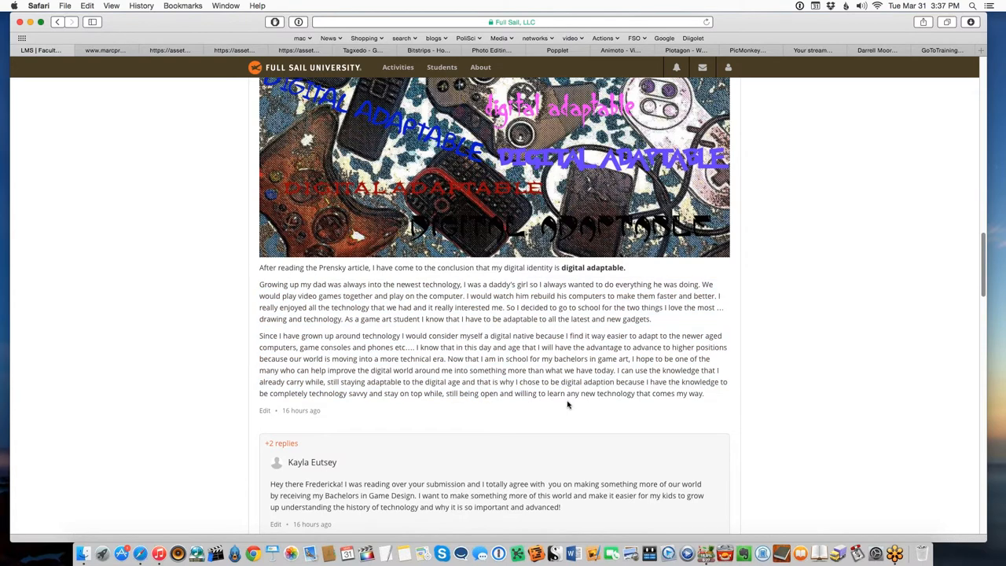
{"action": "mouse_move", "coordinate": [568, 351]}
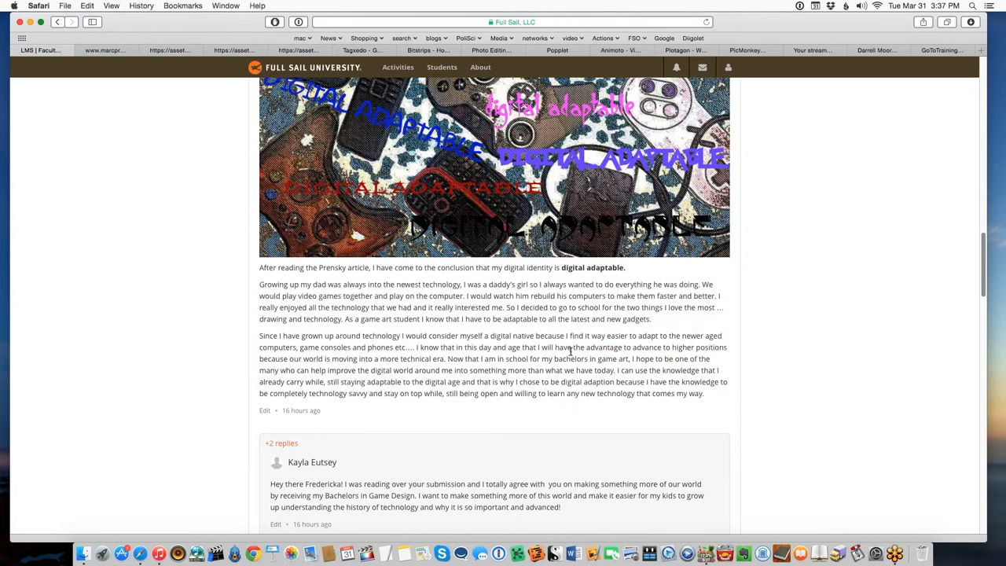
{"action": "scroll", "scroll_direction": "down", "scroll_amount": 3}
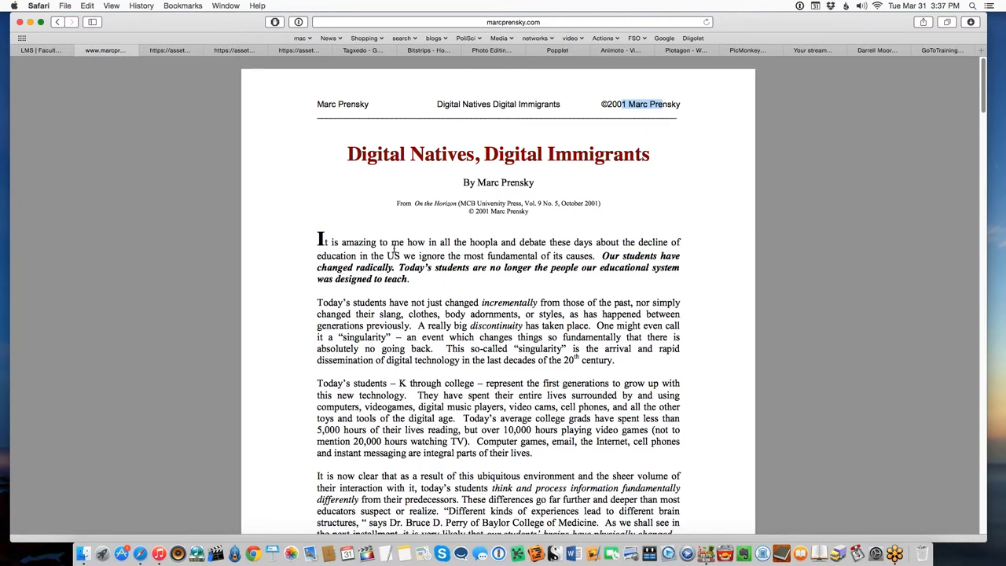
{"action": "mouse_move", "coordinate": [741, 368]}
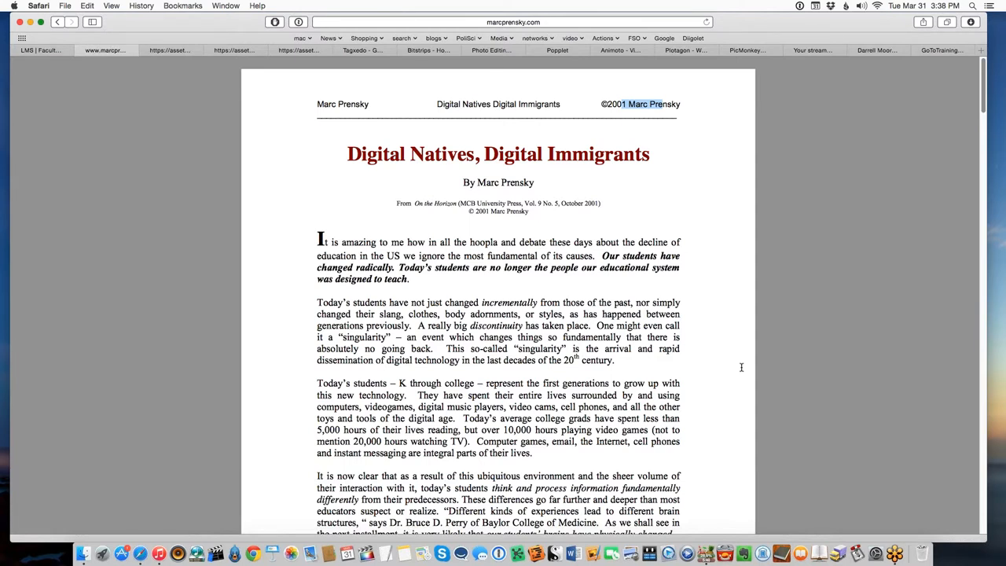
{"action": "mouse_move", "coordinate": [721, 365]}
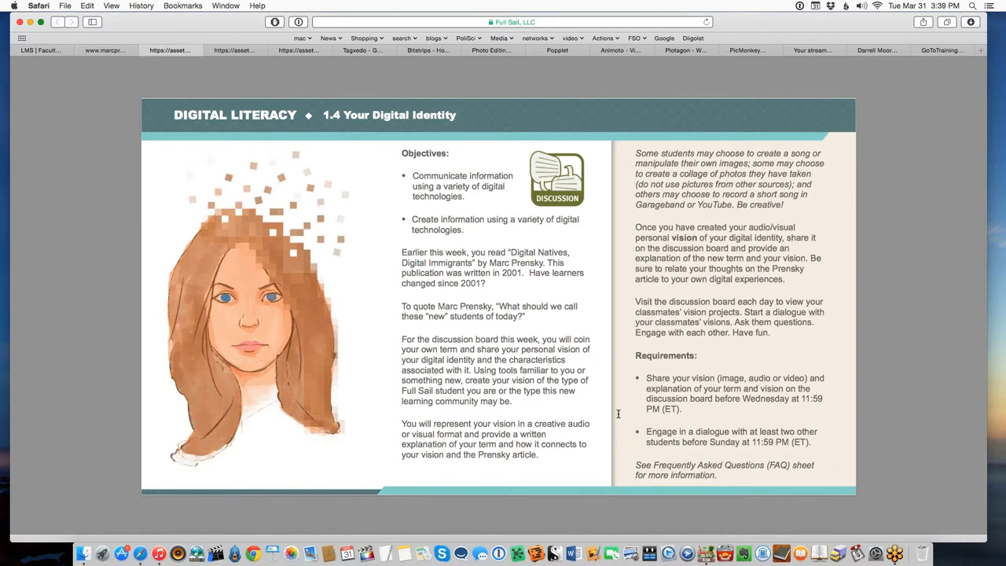
{"action": "mouse_move", "coordinate": [641, 418]}
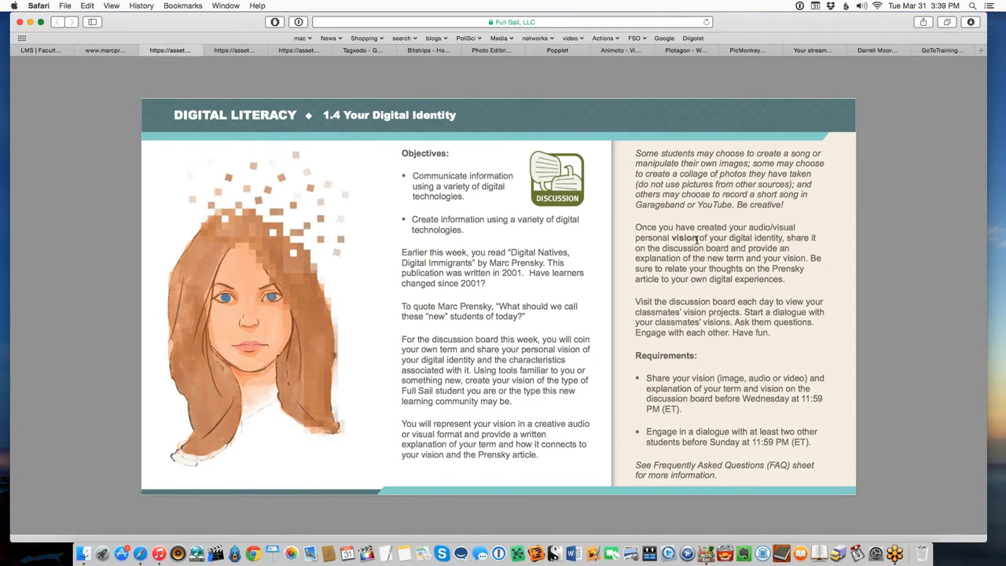
Step: Highlight the media-creation suggestions about pictures and recording a song, then clear the highlight
{"action": "left_click_drag", "start_coordinate": [670, 238], "coordinate": [735, 248]}
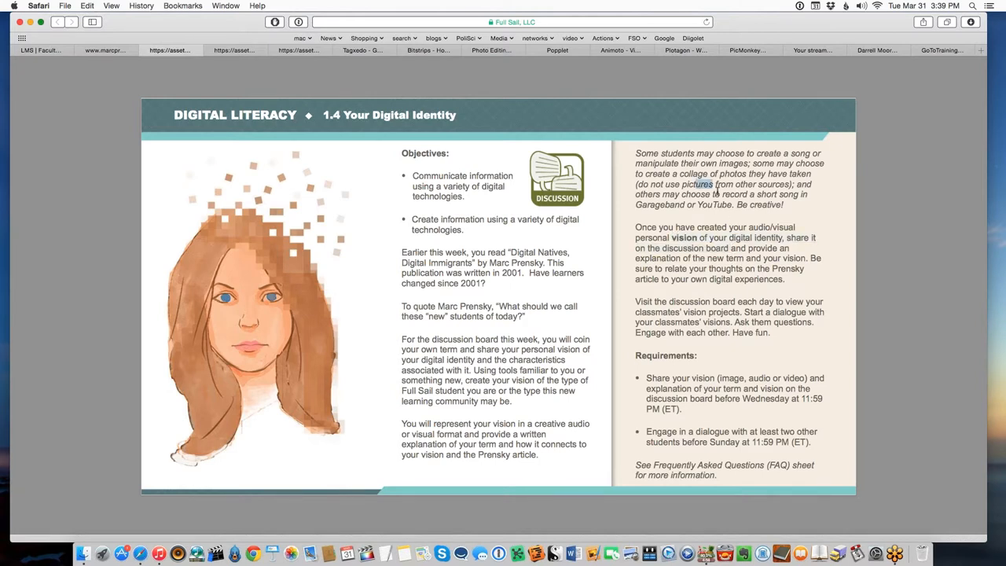
{"action": "left_click_drag", "start_coordinate": [713, 184], "coordinate": [729, 205]}
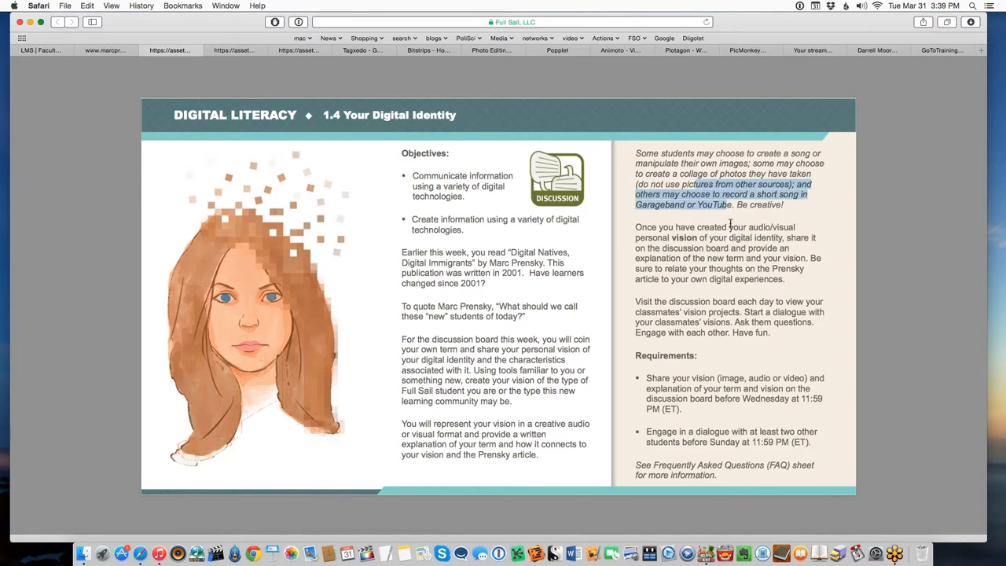
{"action": "left_click", "coordinate": [723, 194]}
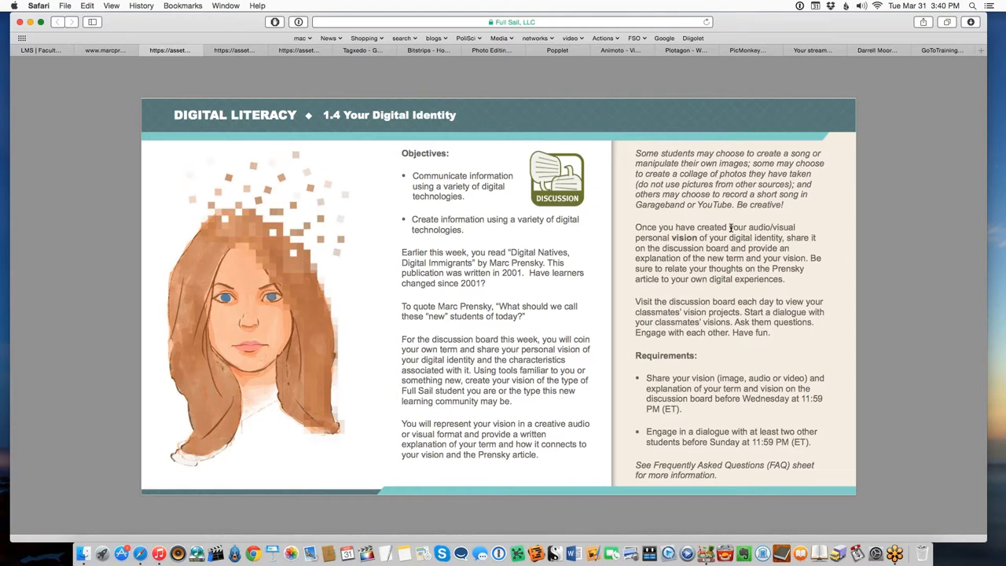
{"action": "mouse_move", "coordinate": [733, 228]}
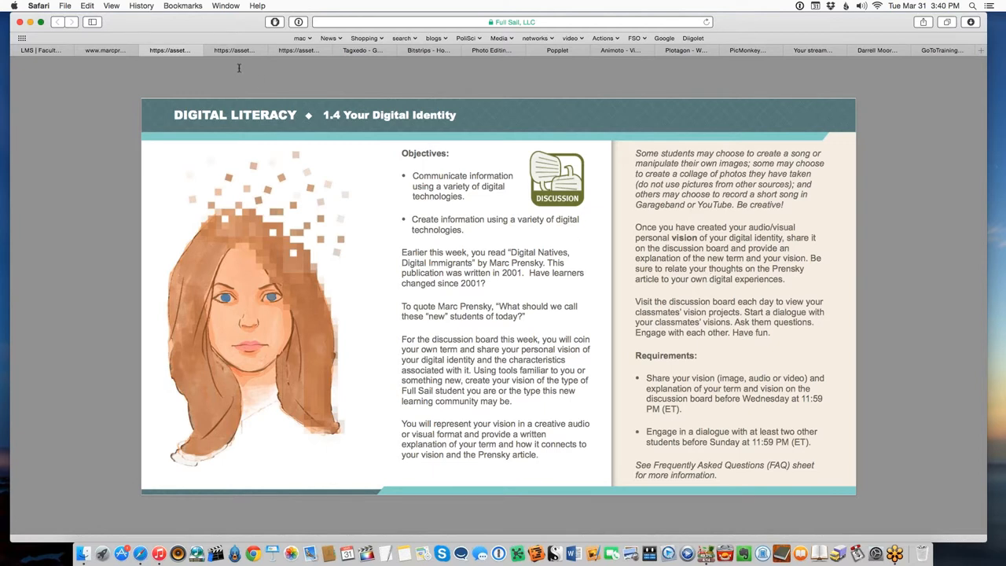
{"action": "mouse_move", "coordinate": [570, 262]}
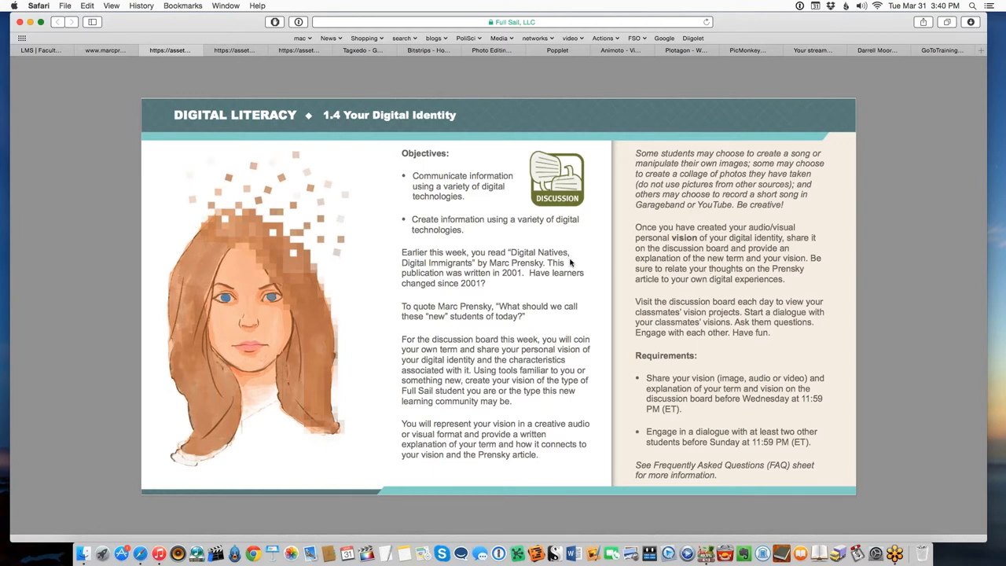
{"action": "mouse_move", "coordinate": [423, 132]}
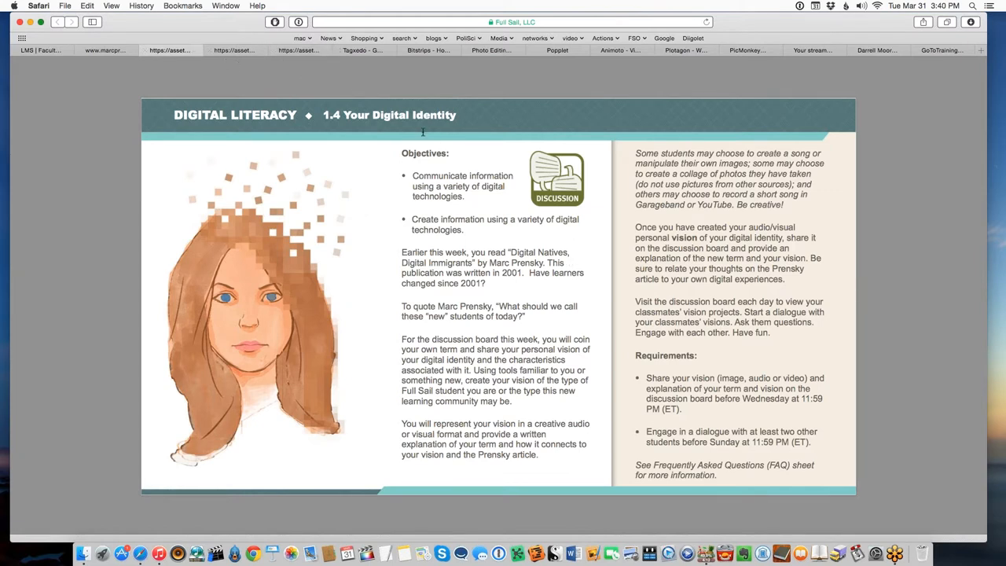
{"action": "mouse_move", "coordinate": [442, 276]}
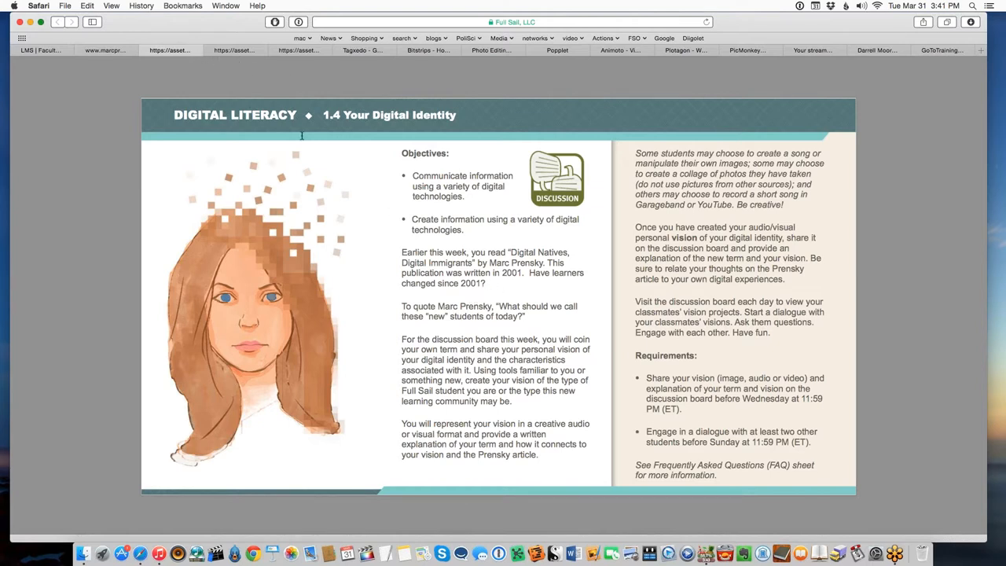
{"action": "mouse_move", "coordinate": [209, 66]}
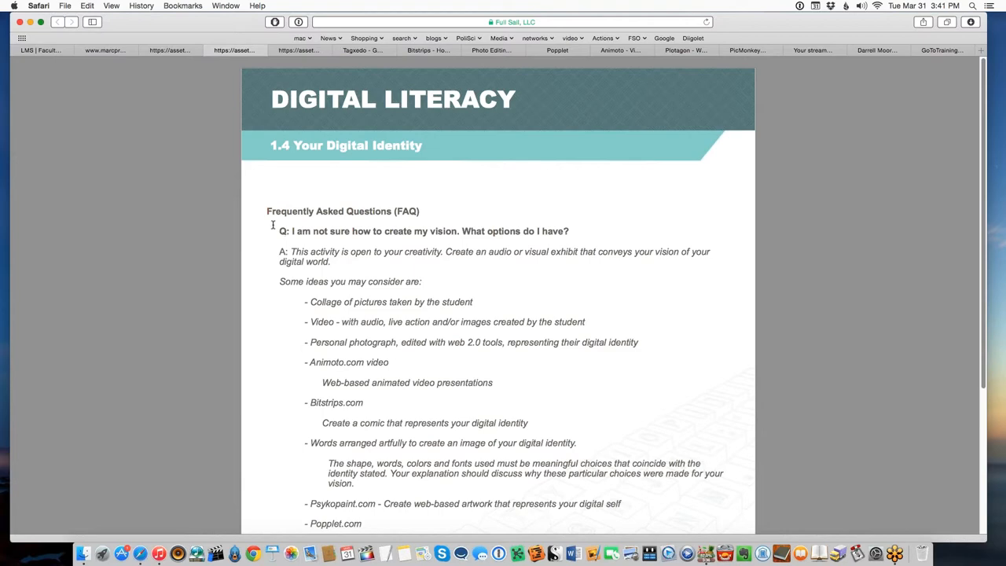
Step: Scroll through the FAQ page's list of suggested tools for creating the vision
{"action": "scroll", "scroll_direction": "down", "scroll_amount": 3}
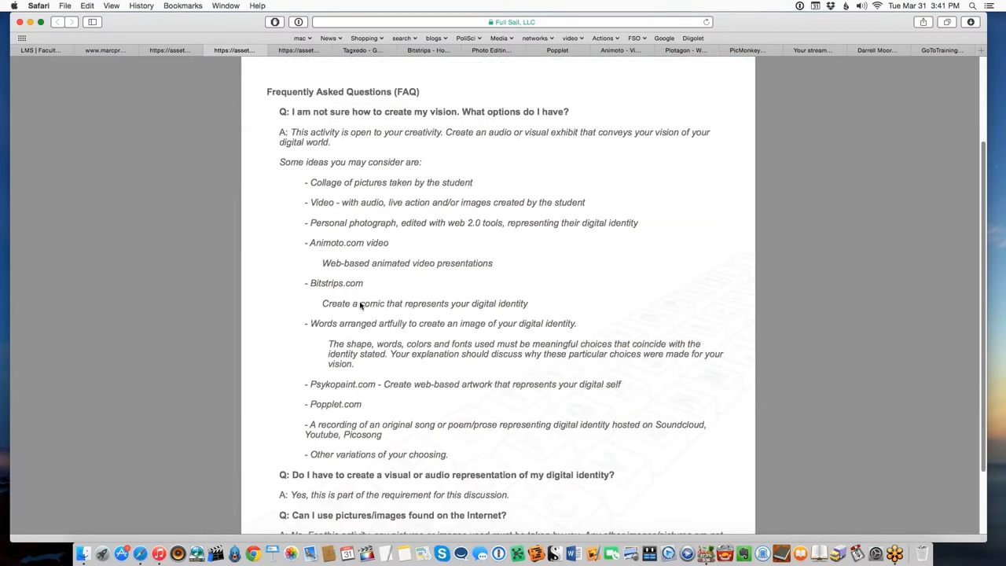
{"action": "scroll", "scroll_direction": "down", "scroll_amount": 3}
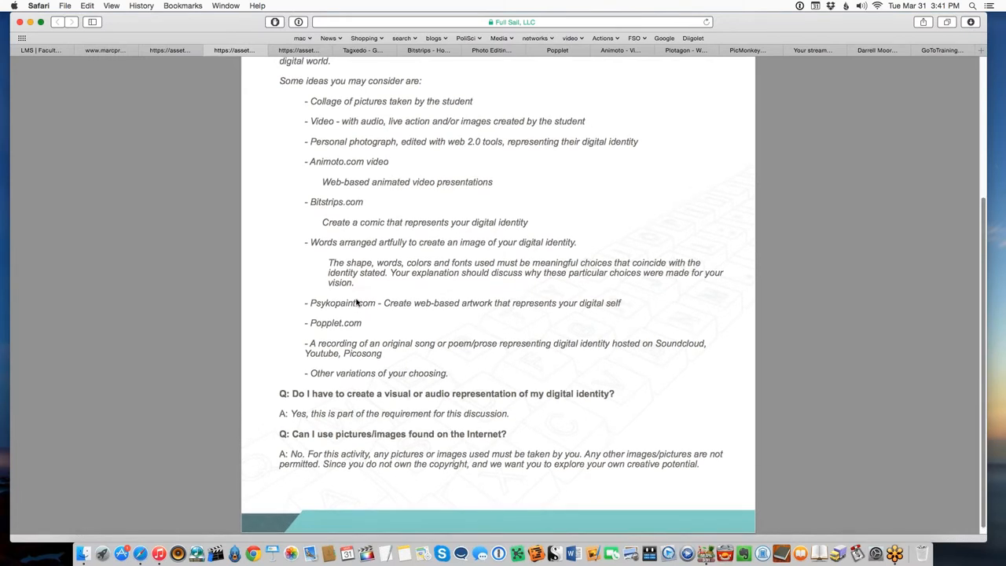
{"action": "scroll", "scroll_direction": "up", "scroll_amount": 3}
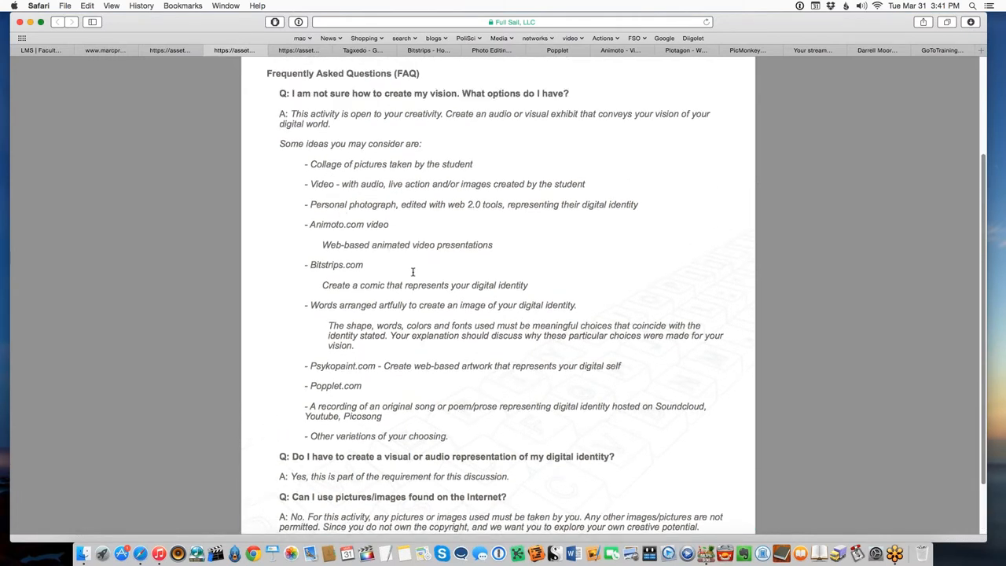
{"action": "scroll", "scroll_direction": "down", "scroll_amount": 3}
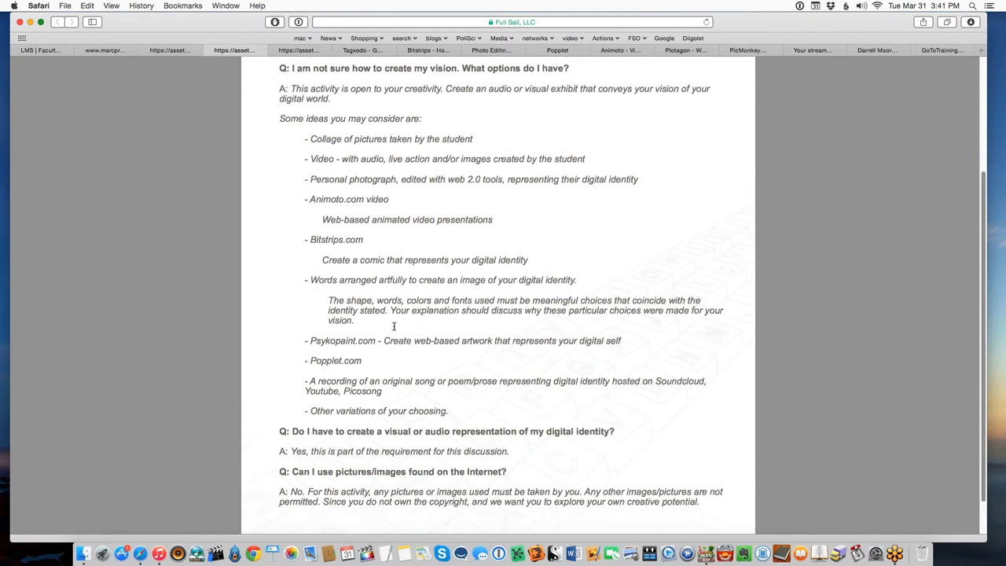
{"action": "scroll", "scroll_direction": "down", "scroll_amount": 3}
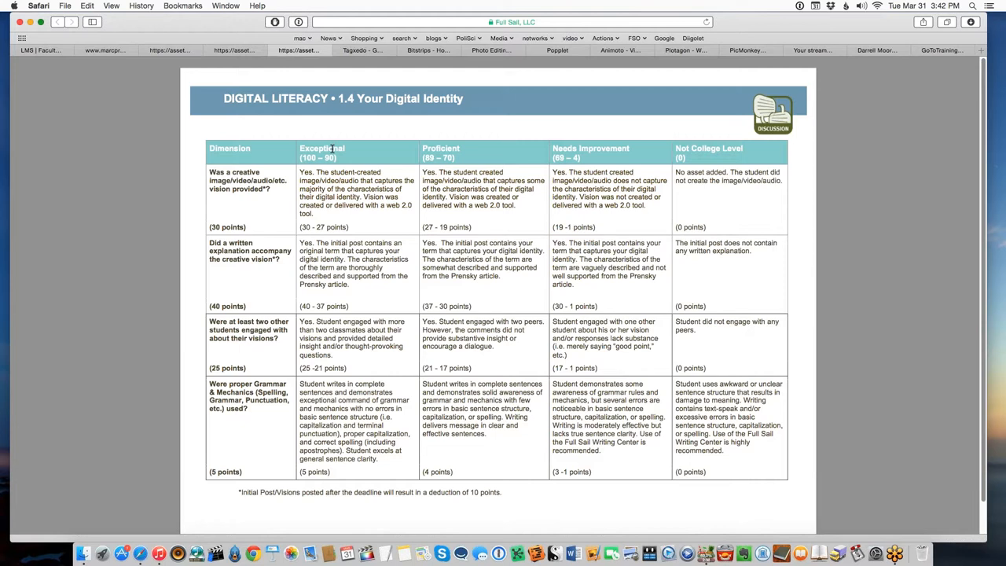
{"action": "mouse_move", "coordinate": [539, 356]}
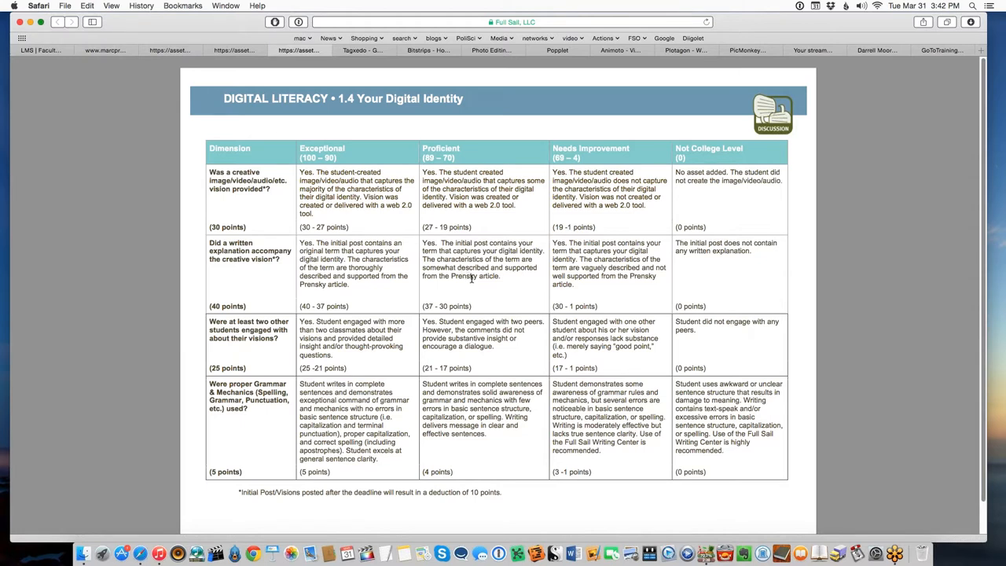
{"action": "mouse_move", "coordinate": [402, 230]}
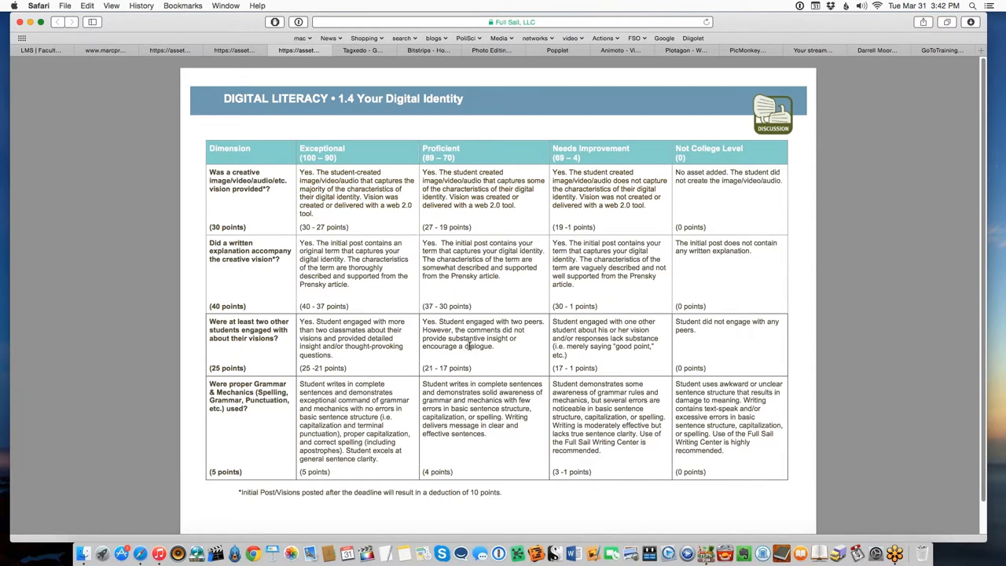
{"action": "mouse_move", "coordinate": [459, 345]}
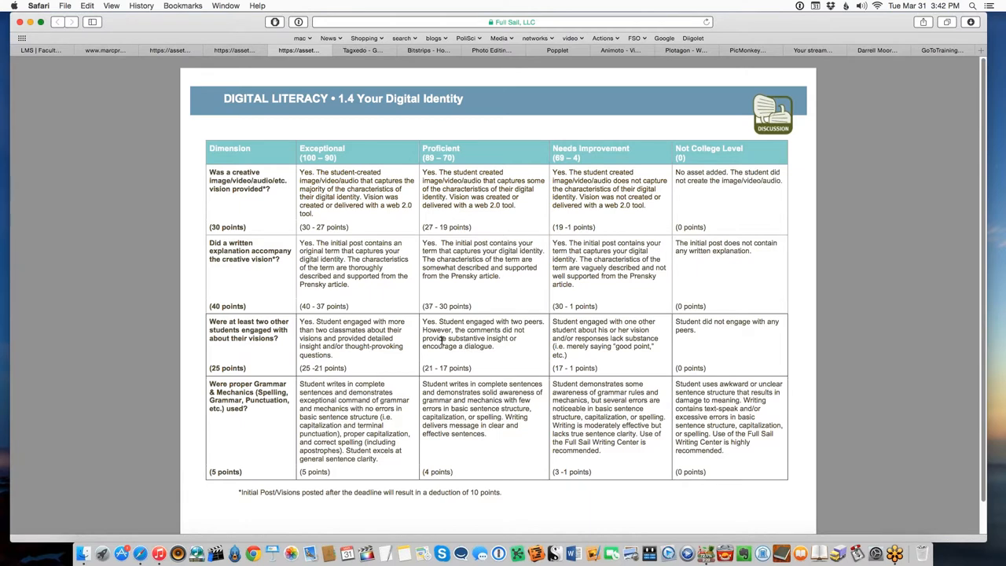
{"action": "mouse_move", "coordinate": [720, 405]}
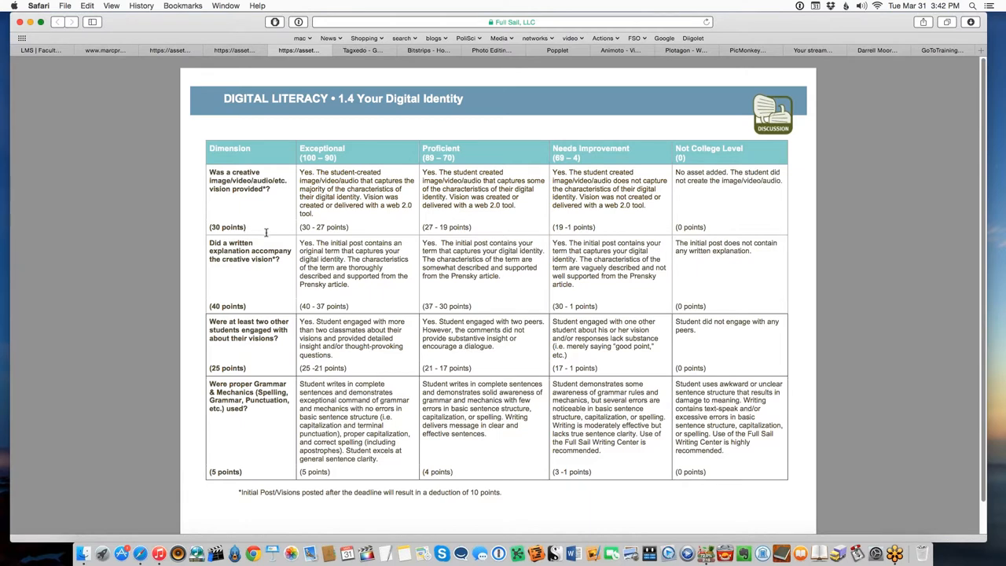
{"action": "mouse_move", "coordinate": [270, 274]}
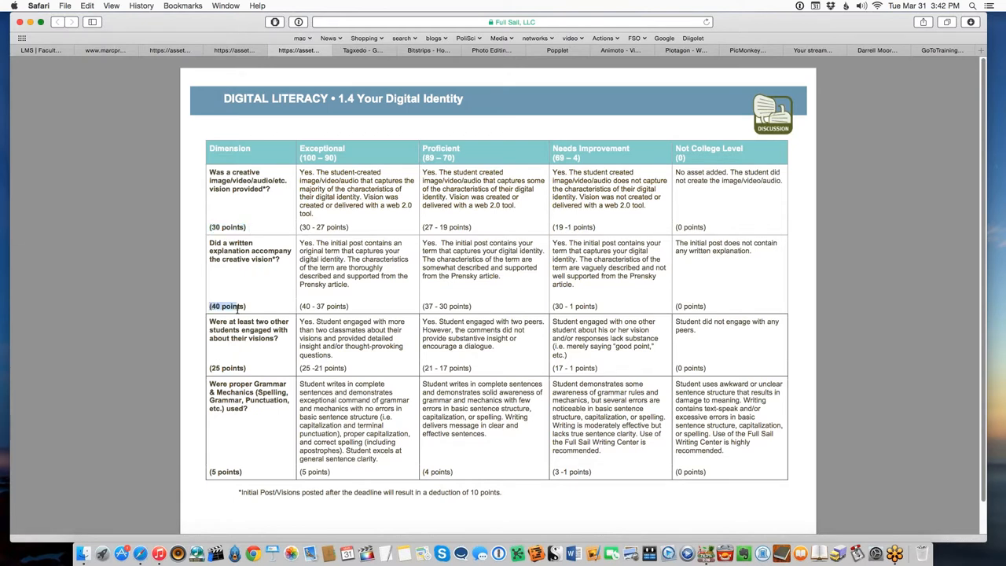
{"action": "mouse_move", "coordinate": [218, 487]}
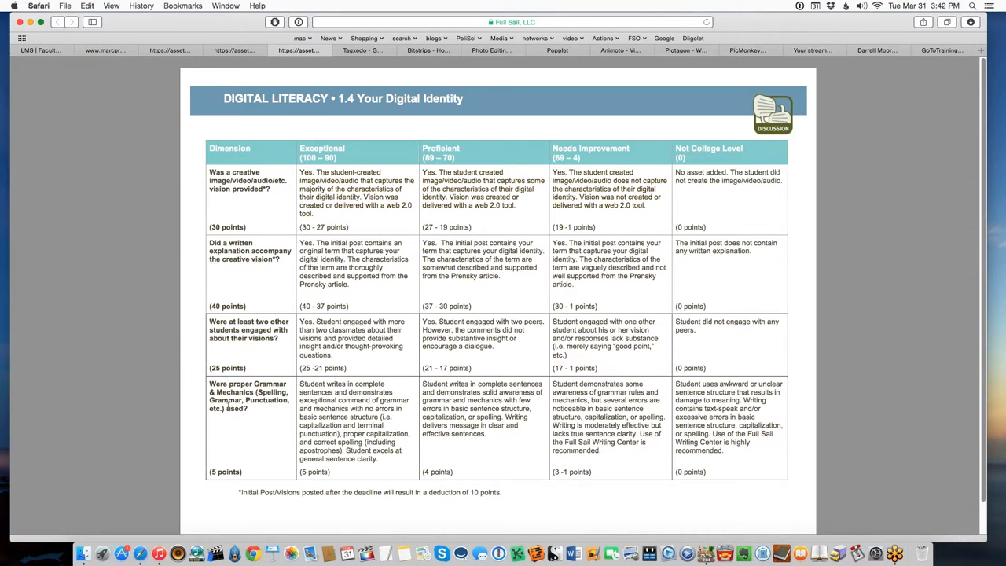
{"action": "mouse_move", "coordinate": [268, 230]}
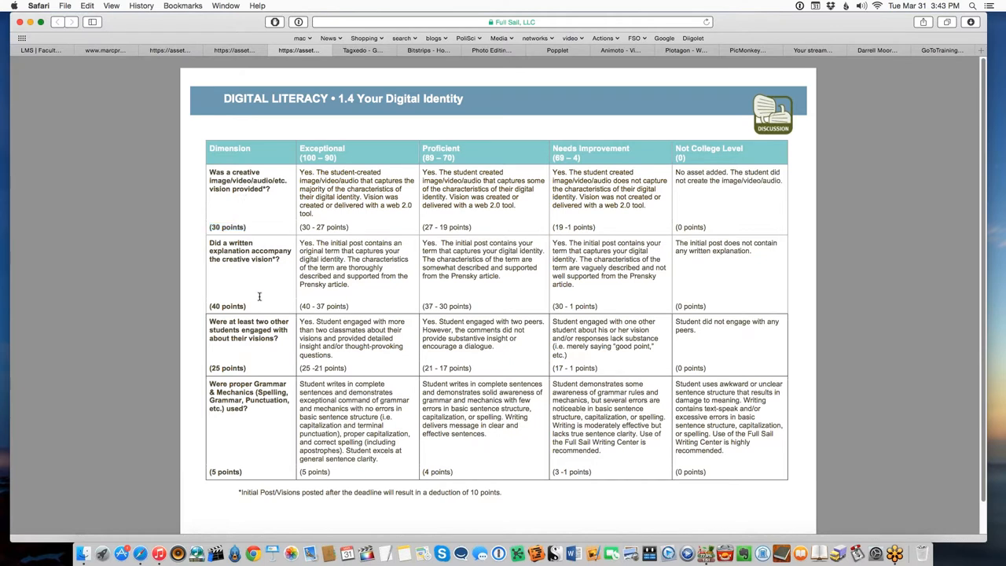
Step: Highlight the 40-point value for the written-explanation criterion in the rubric
{"action": "double_click", "coordinate": [226, 305]}
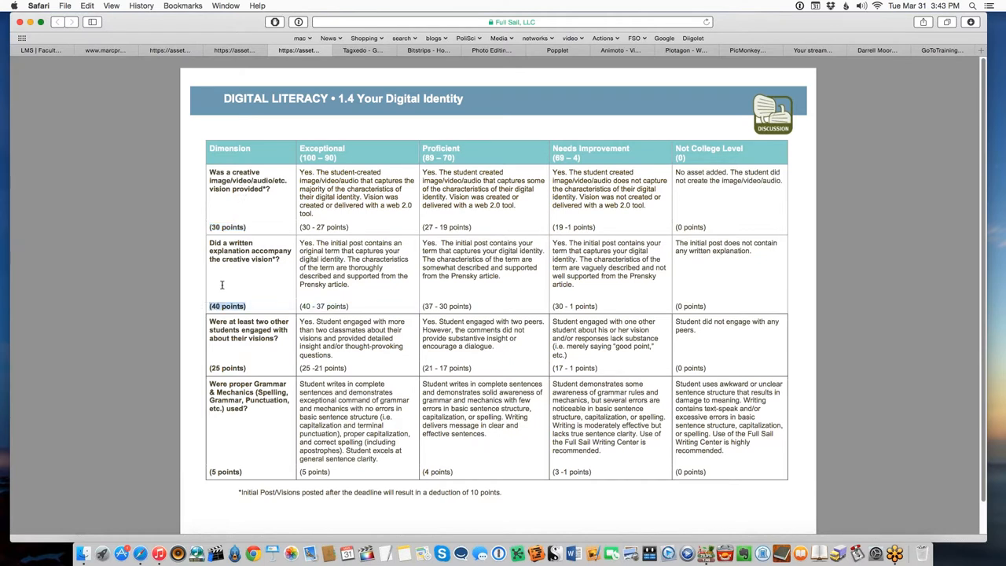
{"action": "mouse_move", "coordinate": [203, 245]}
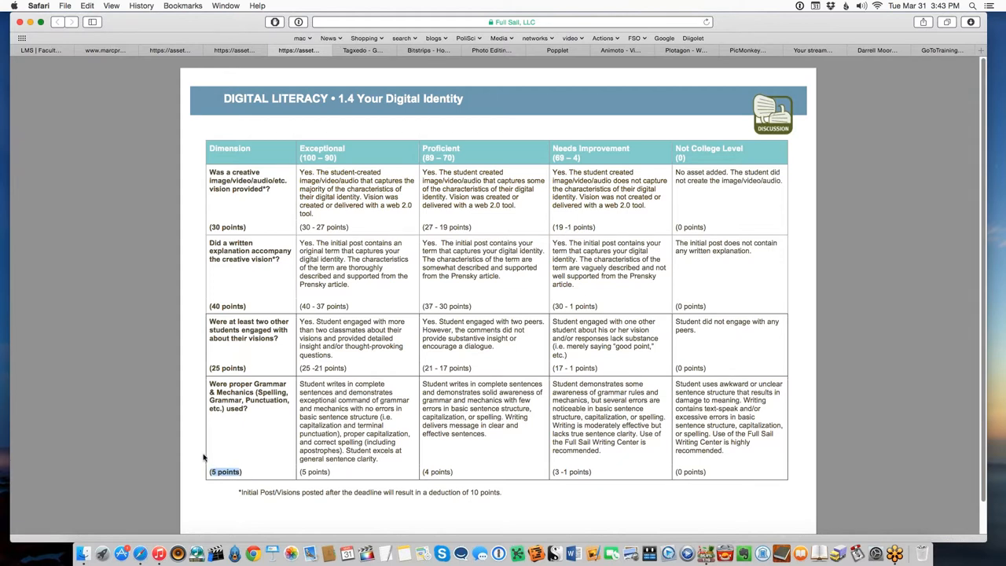
{"action": "mouse_move", "coordinate": [196, 448]}
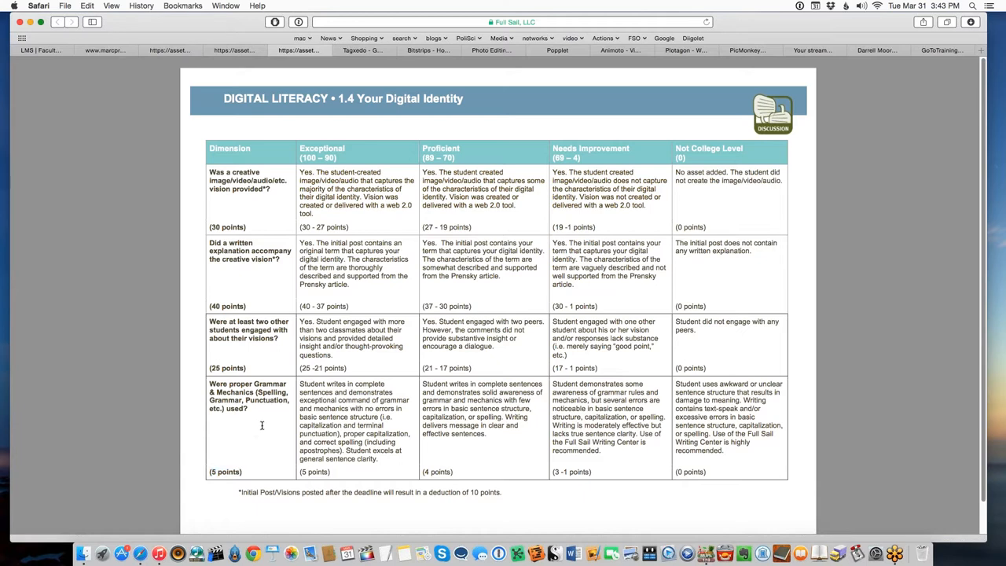
{"action": "mouse_move", "coordinate": [264, 434]}
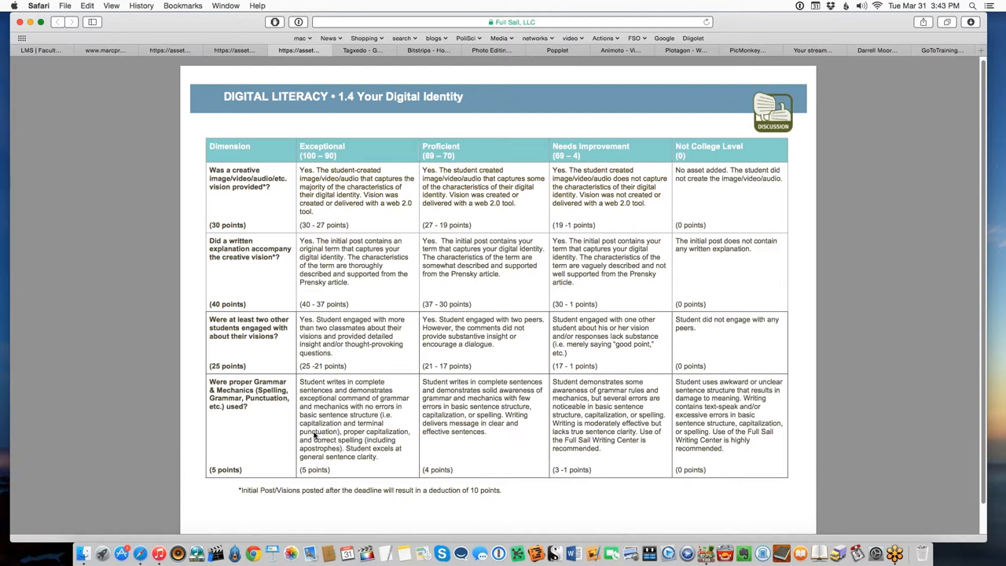
{"action": "mouse_move", "coordinate": [302, 434]}
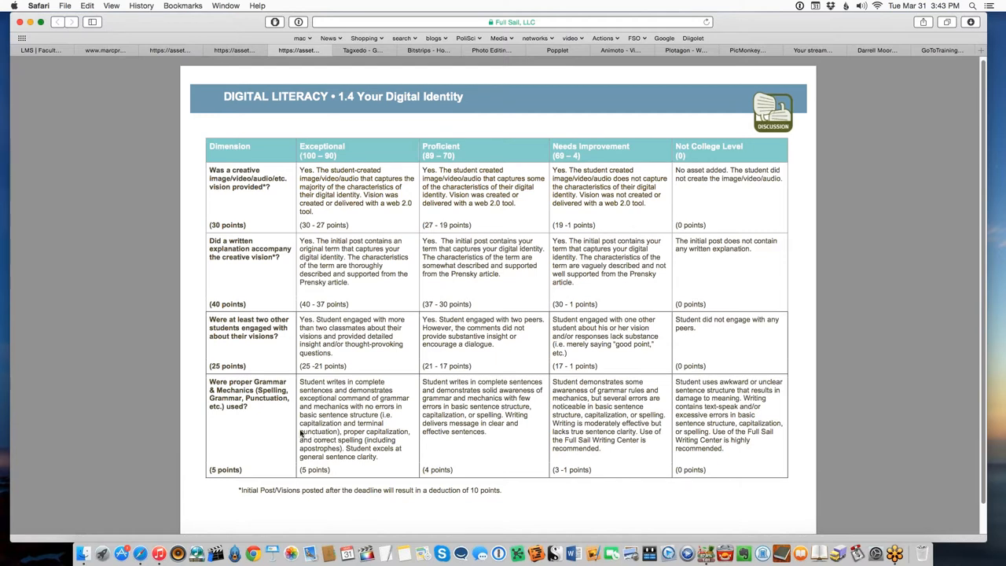
{"action": "mouse_move", "coordinate": [286, 436]}
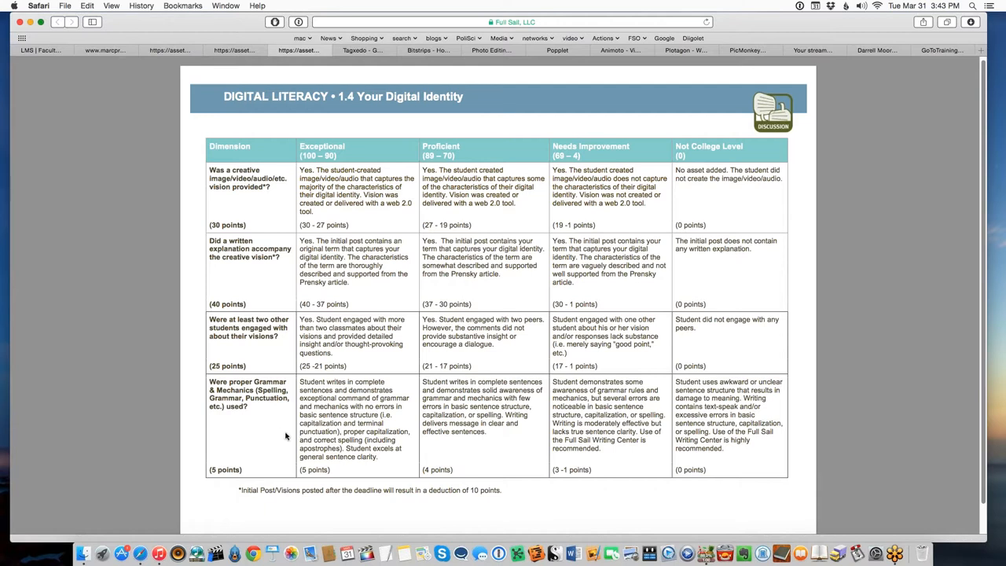
Step: Highlight the peer-engagement criterion and its 25-point value in the rubric
{"action": "double_click", "coordinate": [226, 365]}
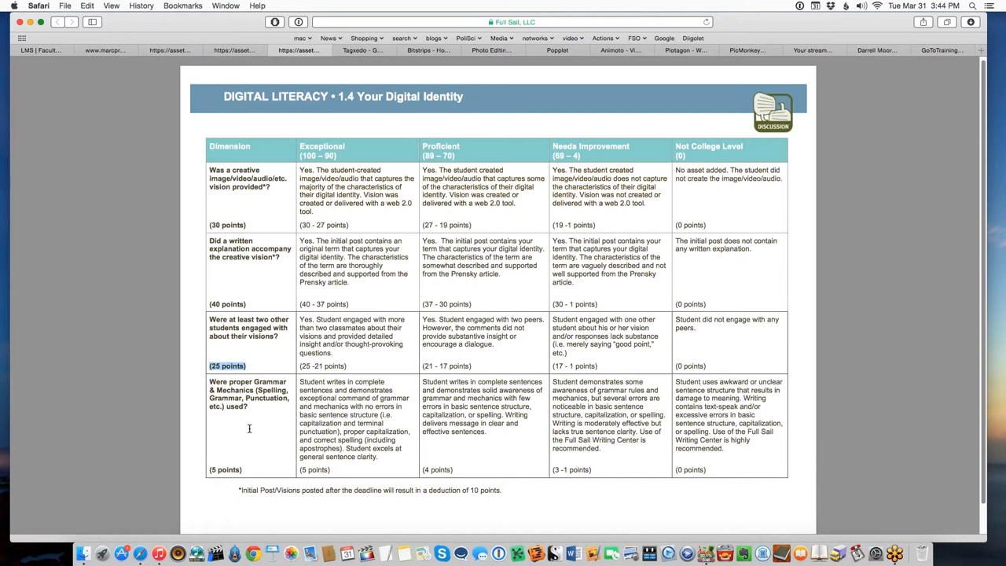
{"action": "mouse_move", "coordinate": [245, 426]}
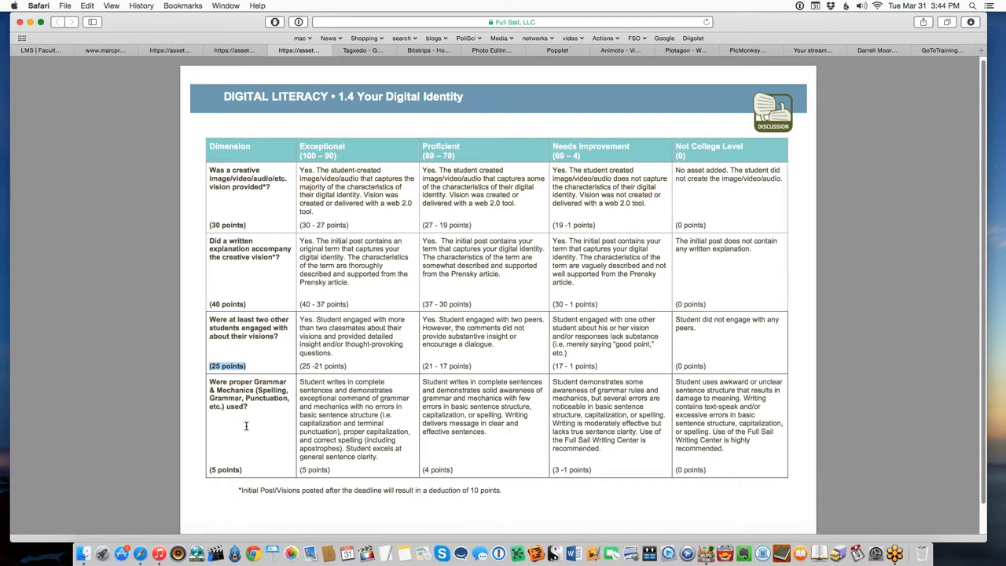
{"action": "mouse_move", "coordinate": [228, 418]}
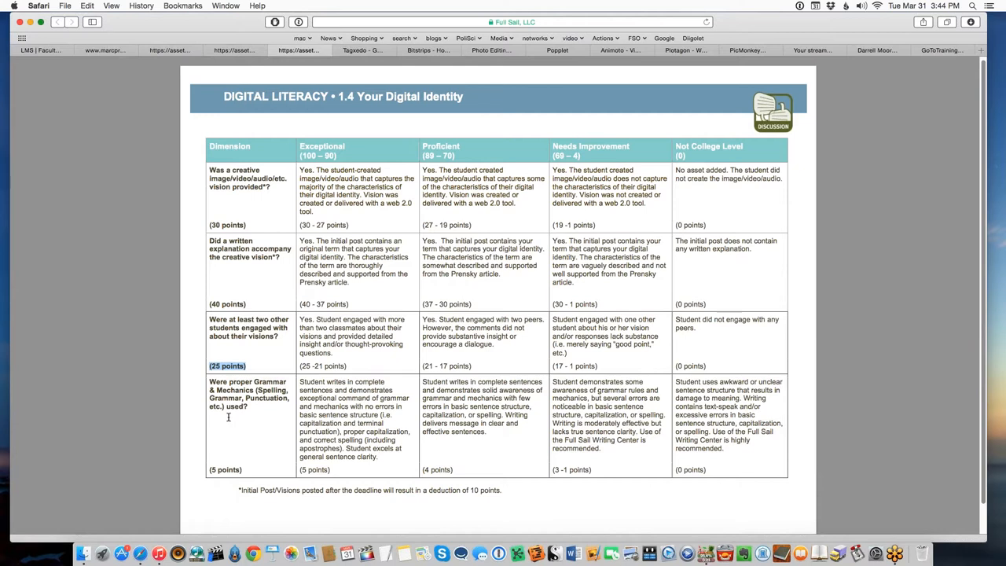
{"action": "mouse_move", "coordinate": [168, 422]}
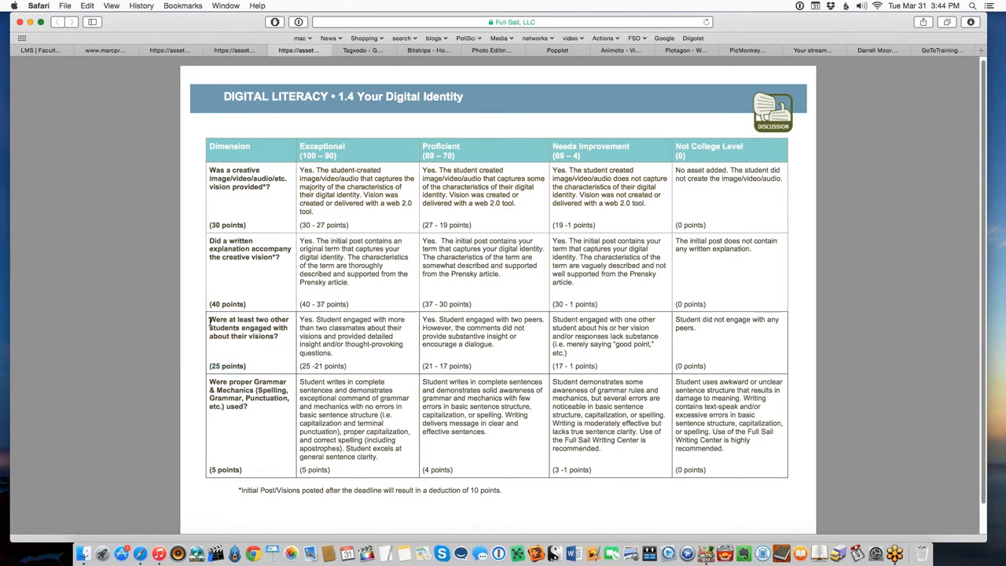
{"action": "double_click", "coordinate": [244, 328]}
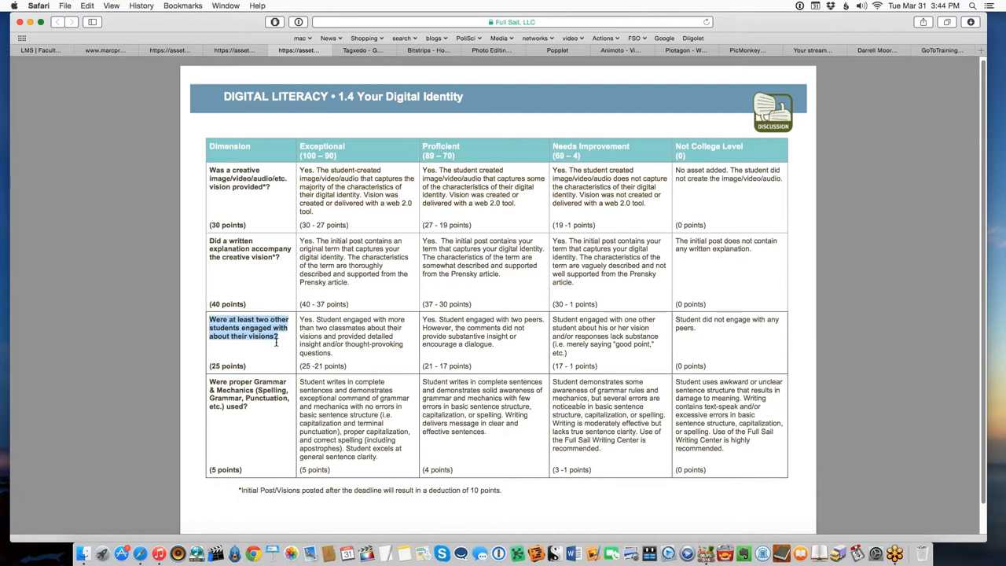
{"action": "mouse_move", "coordinate": [277, 362]}
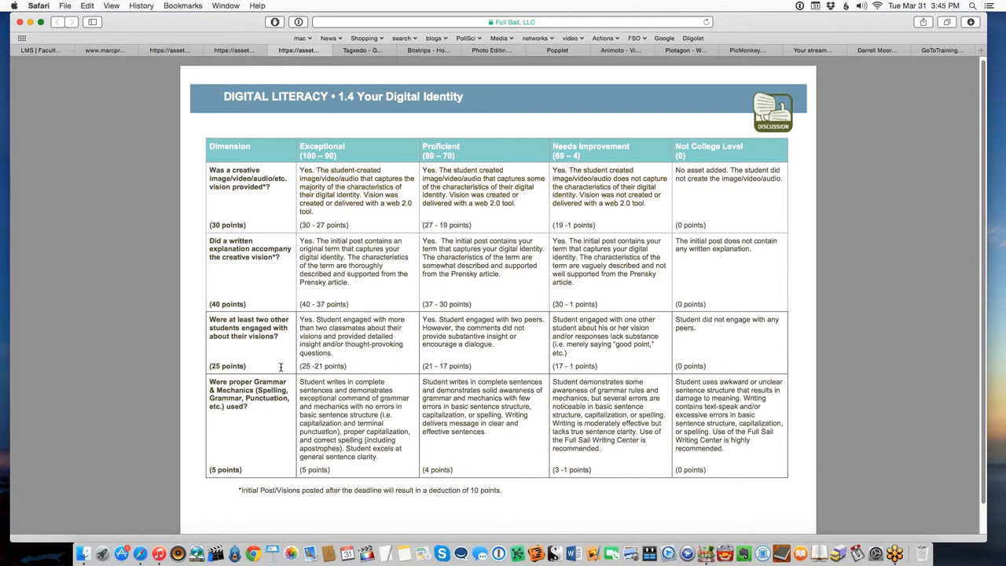
{"action": "mouse_move", "coordinate": [195, 338]}
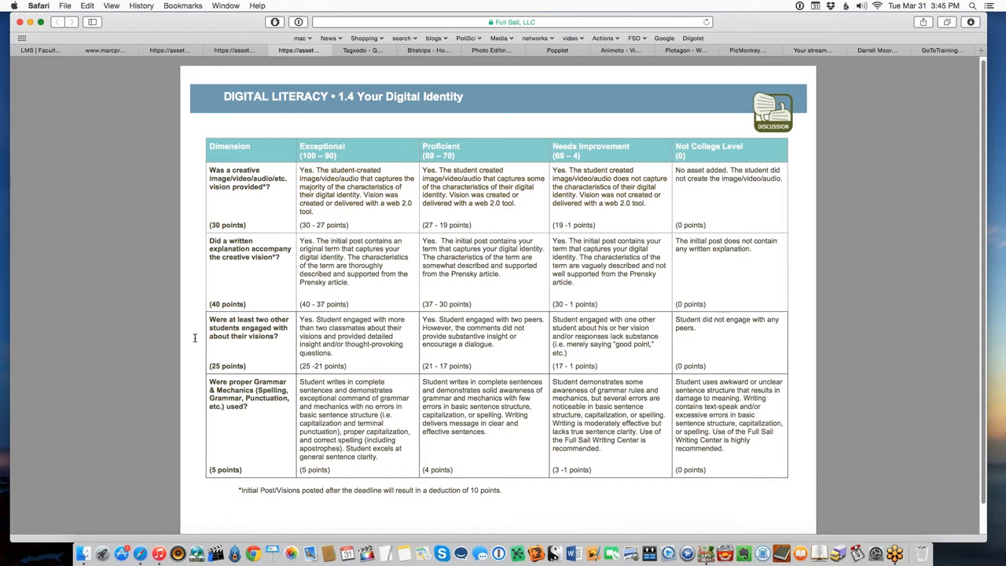
{"action": "mouse_move", "coordinate": [149, 320]}
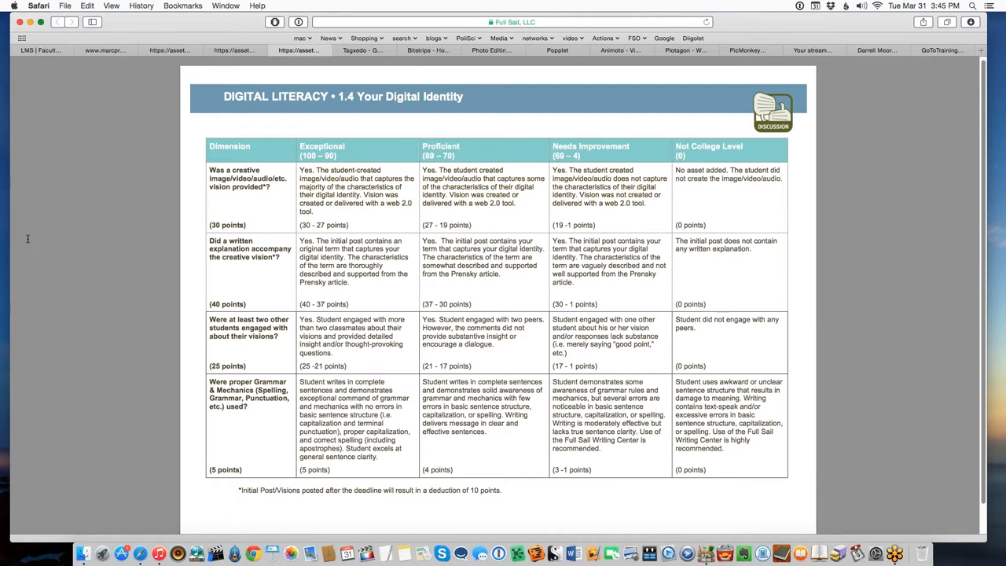
{"action": "mouse_move", "coordinate": [305, 258]}
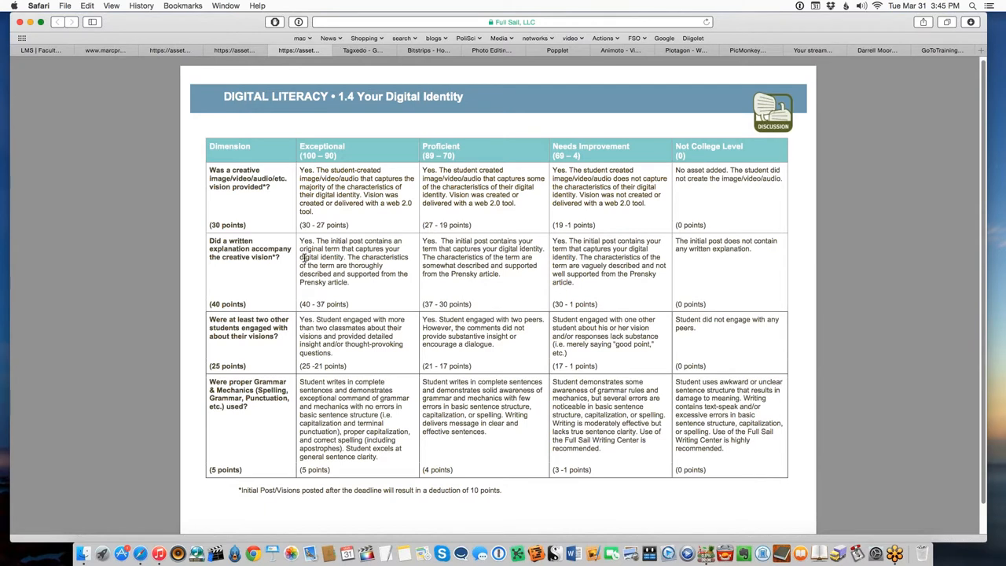
{"action": "mouse_move", "coordinate": [305, 258]}
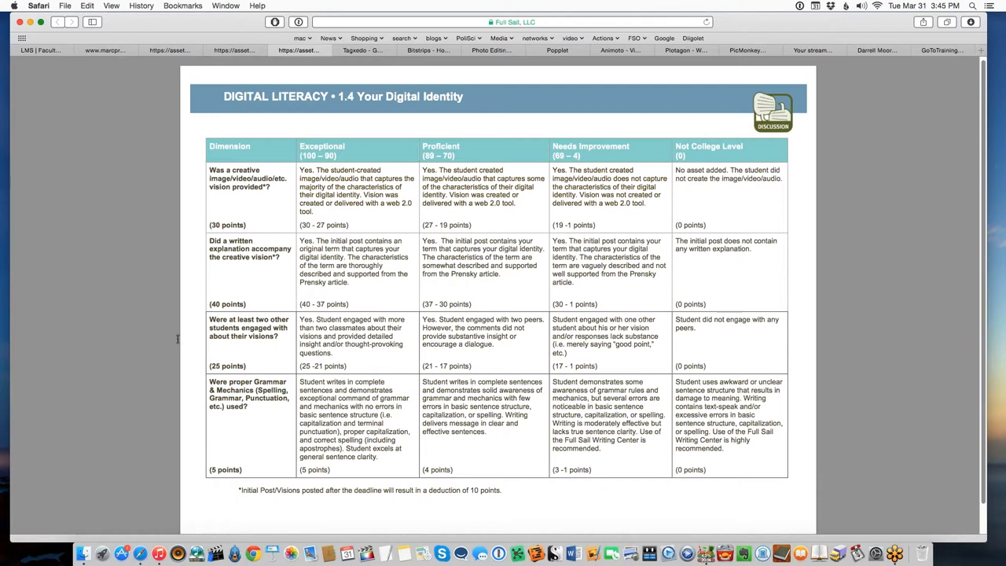
{"action": "mouse_move", "coordinate": [8, 248]}
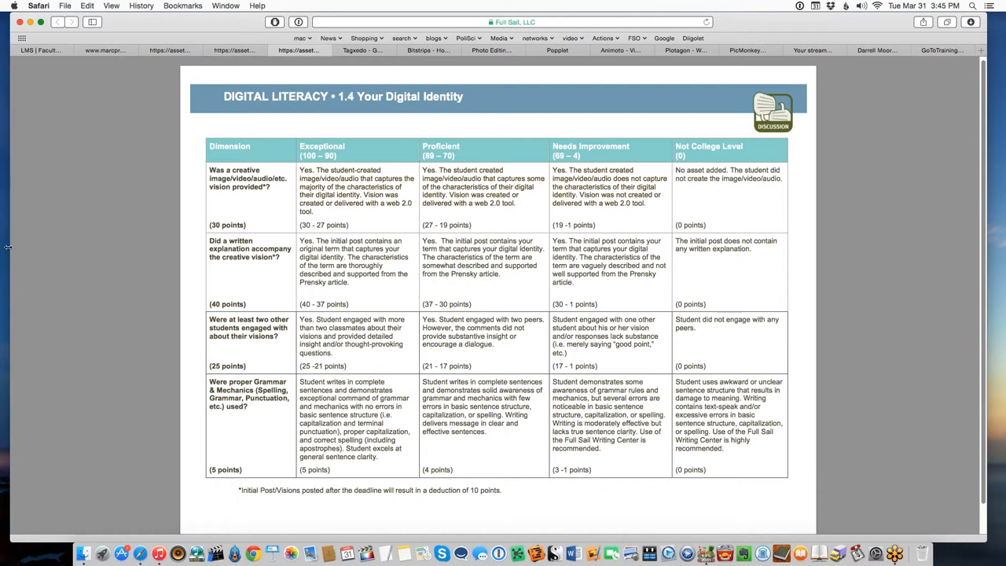
{"action": "mouse_move", "coordinate": [197, 293]}
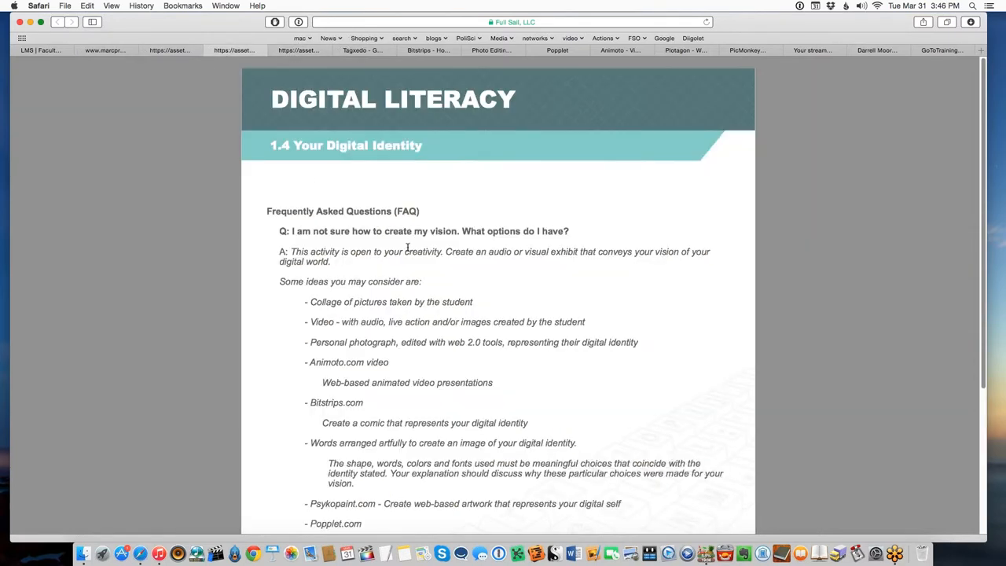
{"action": "mouse_move", "coordinate": [337, 96]}
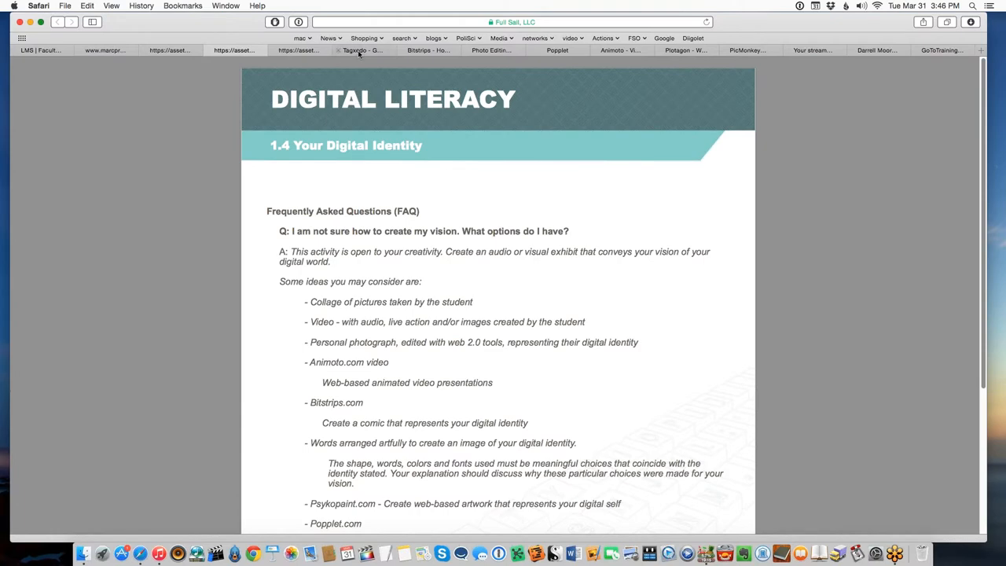
Step: Switch to the Tagxedo gallery page of word-cloud portraits
{"action": "left_click", "coordinate": [361, 50]}
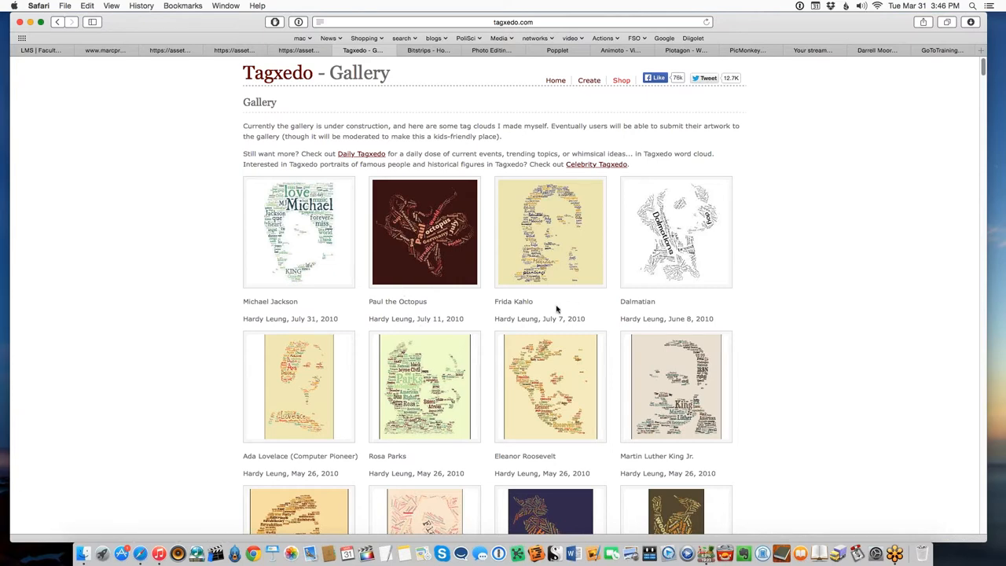
Step: Scroll into the Tagxedo gallery thumbnails and reveal the page's full address
{"action": "scroll", "scroll_direction": "down", "scroll_amount": 3}
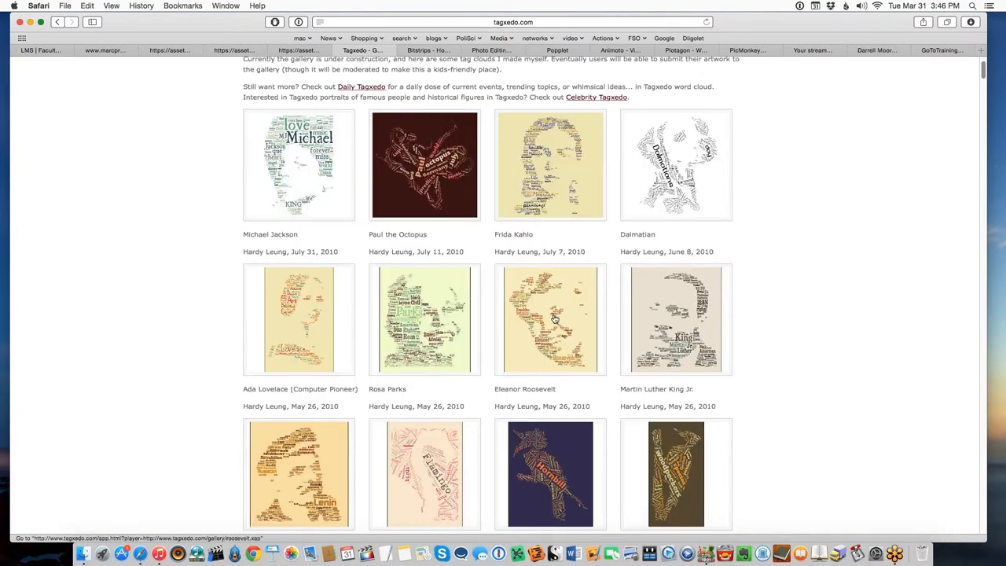
{"action": "scroll", "scroll_direction": "down", "scroll_amount": 3}
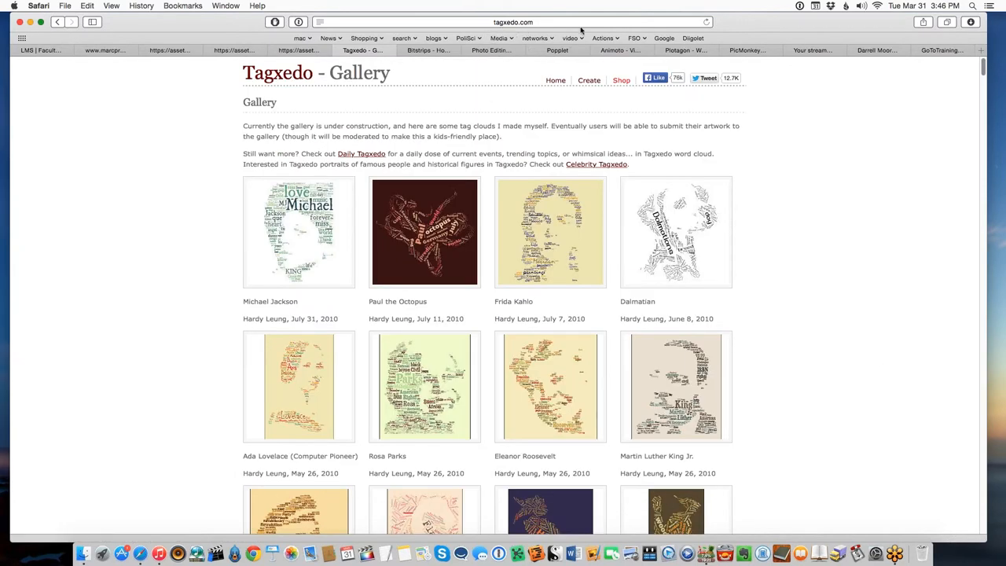
{"action": "left_click", "coordinate": [512, 22]}
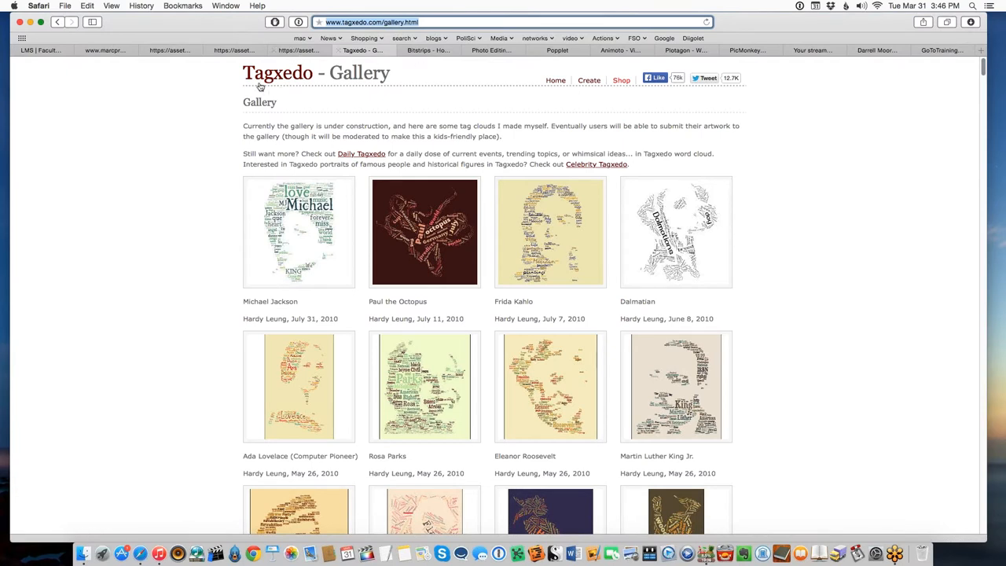
{"action": "mouse_move", "coordinate": [276, 72]}
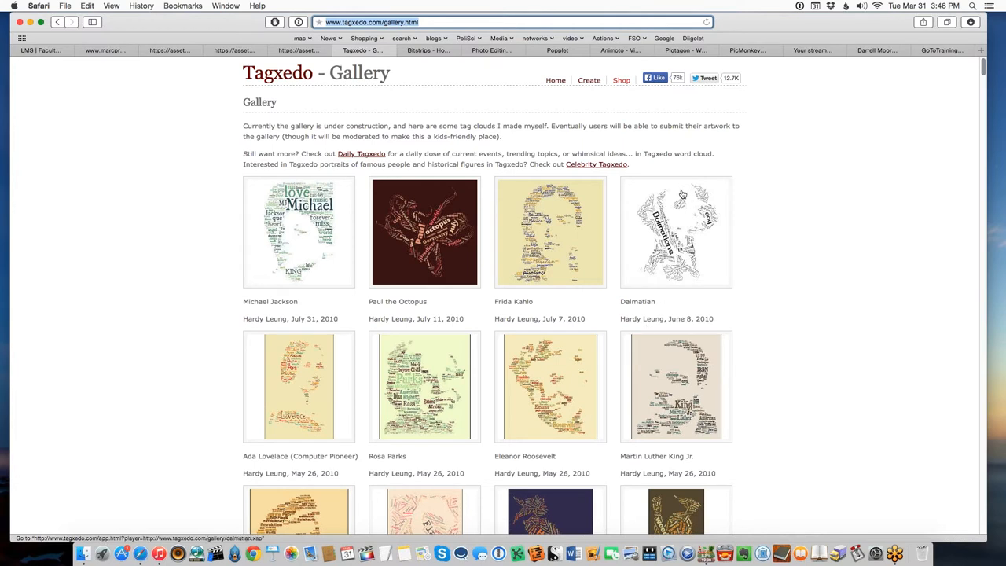
{"action": "mouse_move", "coordinate": [808, 296]}
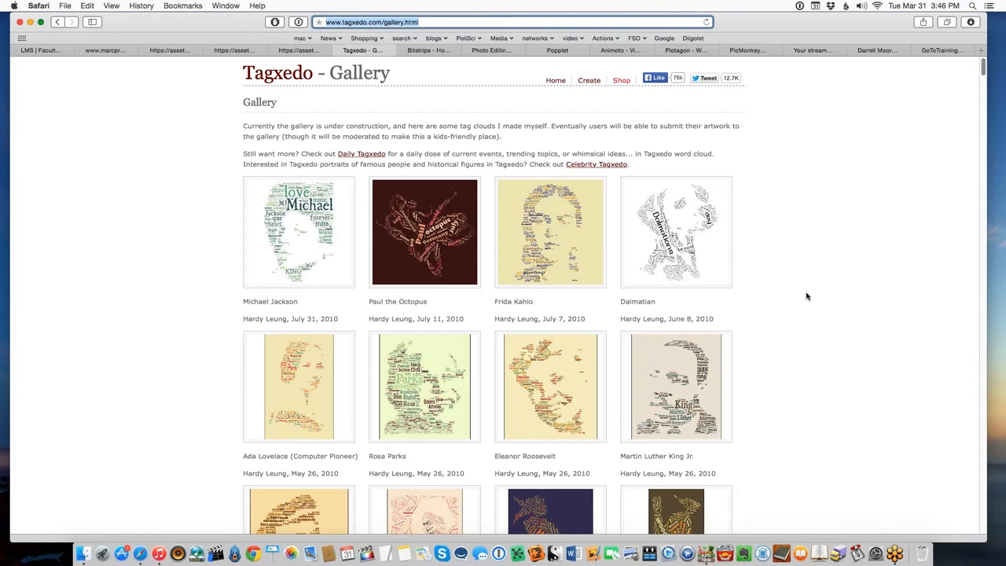
{"action": "mouse_move", "coordinate": [322, 332]}
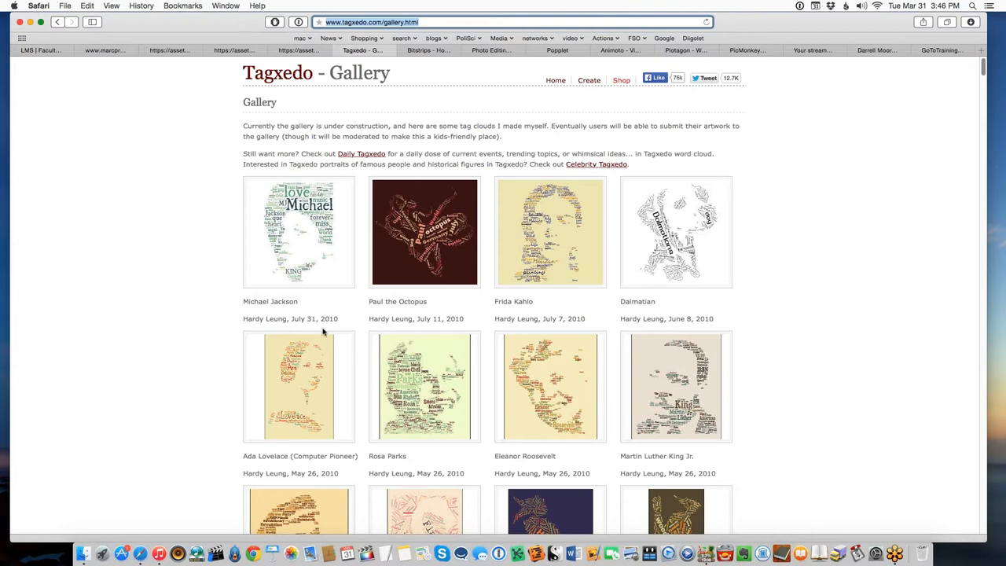
{"action": "scroll", "scroll_direction": "down", "scroll_amount": 3}
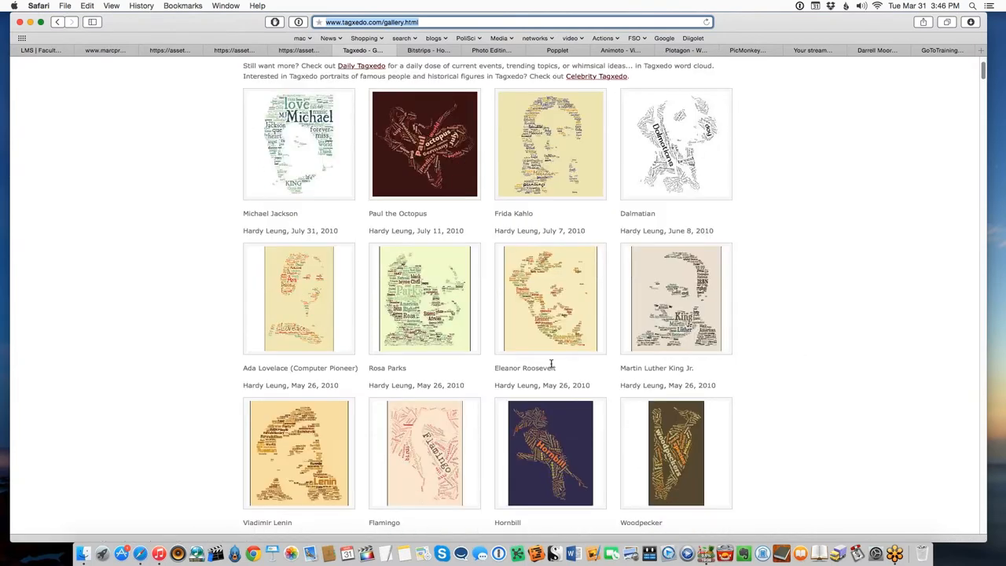
{"action": "scroll", "scroll_direction": "down", "scroll_amount": 3}
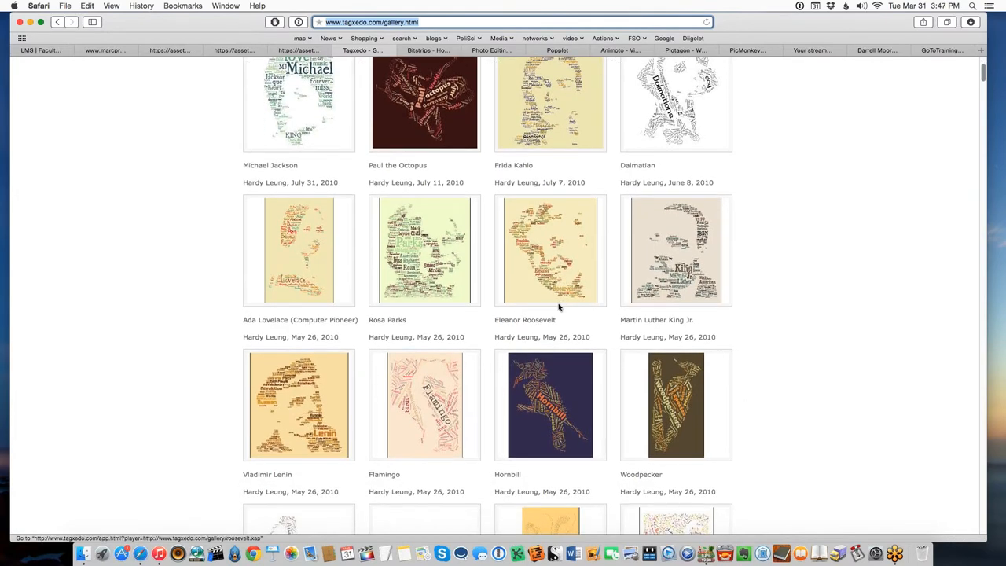
{"action": "scroll", "scroll_direction": "down", "scroll_amount": 3}
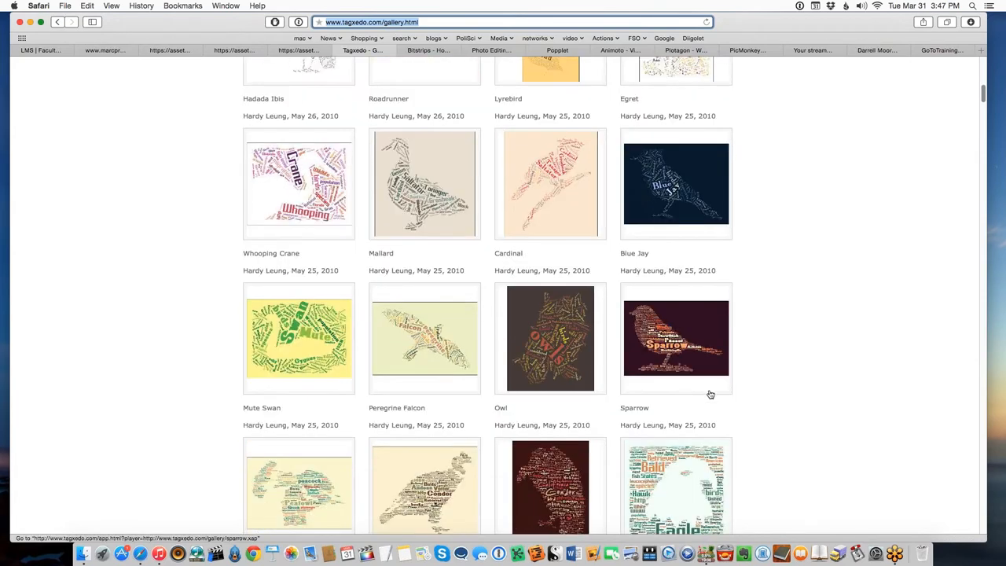
{"action": "mouse_move", "coordinate": [683, 379]}
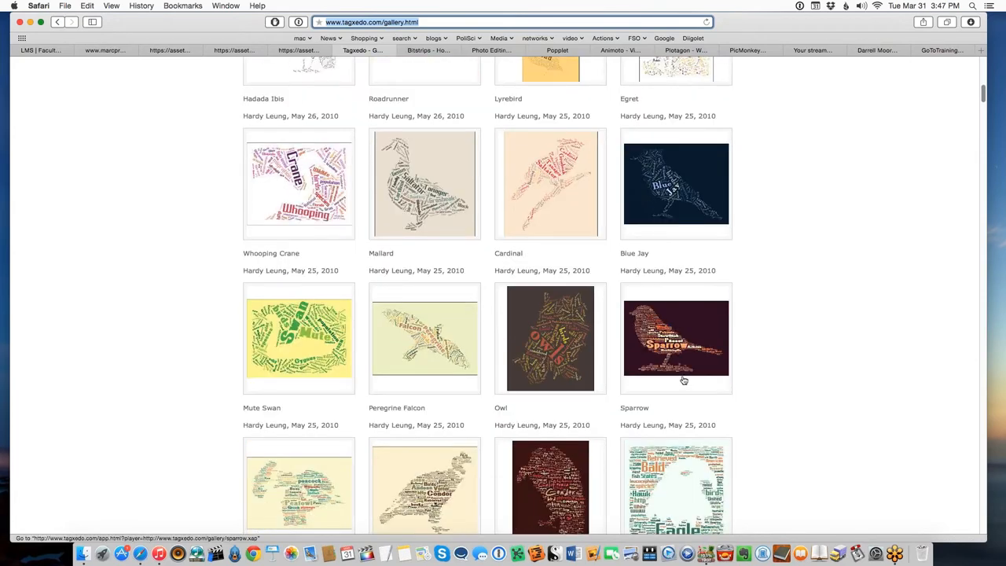
Step: Scroll down the gallery to the Rosa Parks, Hornbill and Egret word clouds
{"action": "scroll", "scroll_direction": "down", "scroll_amount": 3}
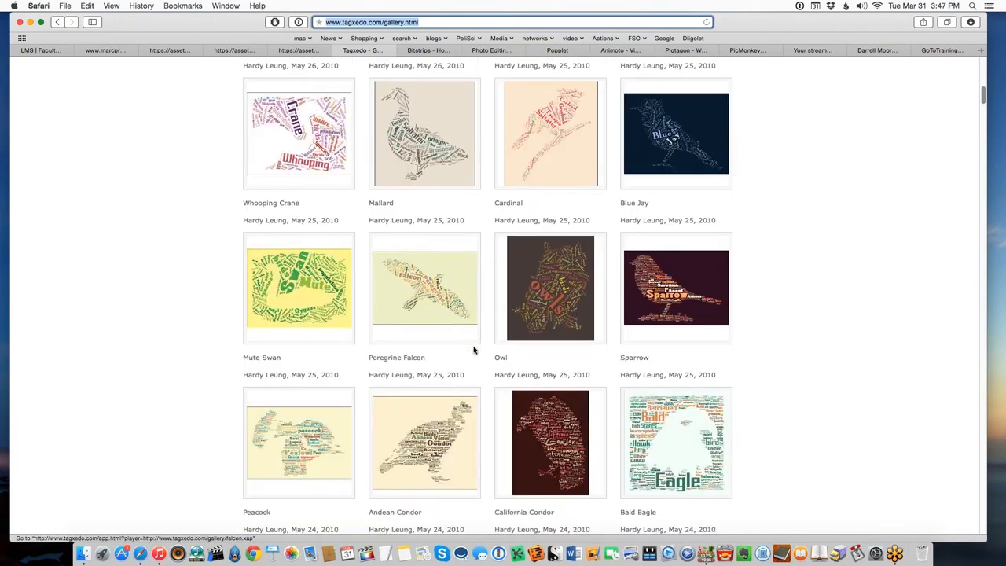
{"action": "scroll", "scroll_direction": "down", "scroll_amount": 3}
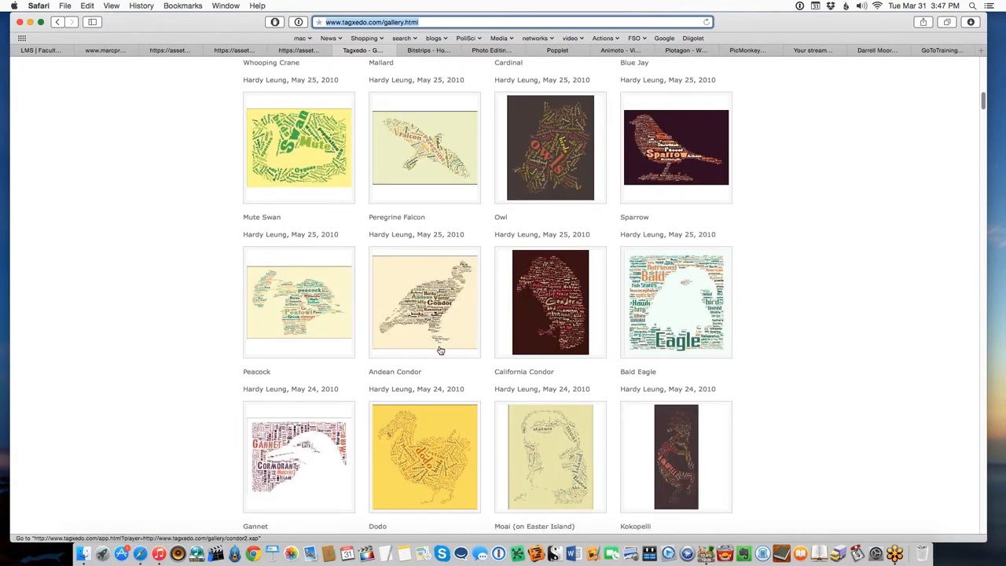
{"action": "scroll", "scroll_direction": "down", "scroll_amount": 3}
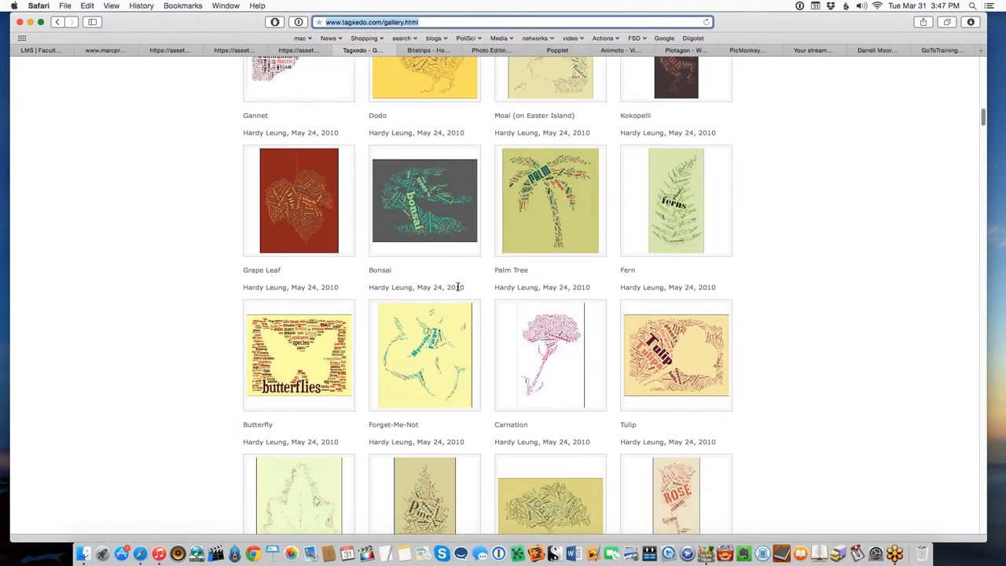
{"action": "scroll", "scroll_direction": "down", "scroll_amount": 3}
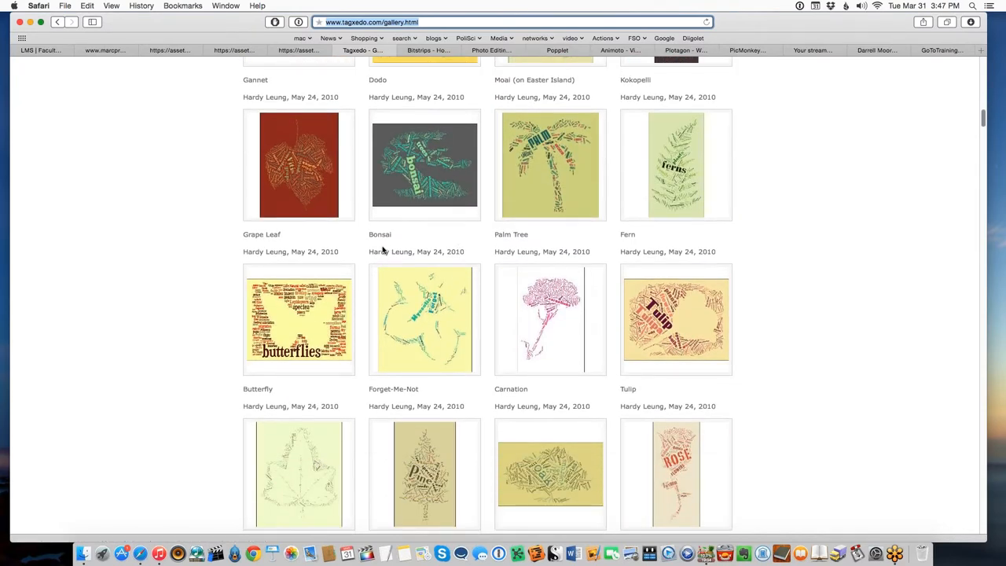
{"action": "mouse_move", "coordinate": [695, 396]}
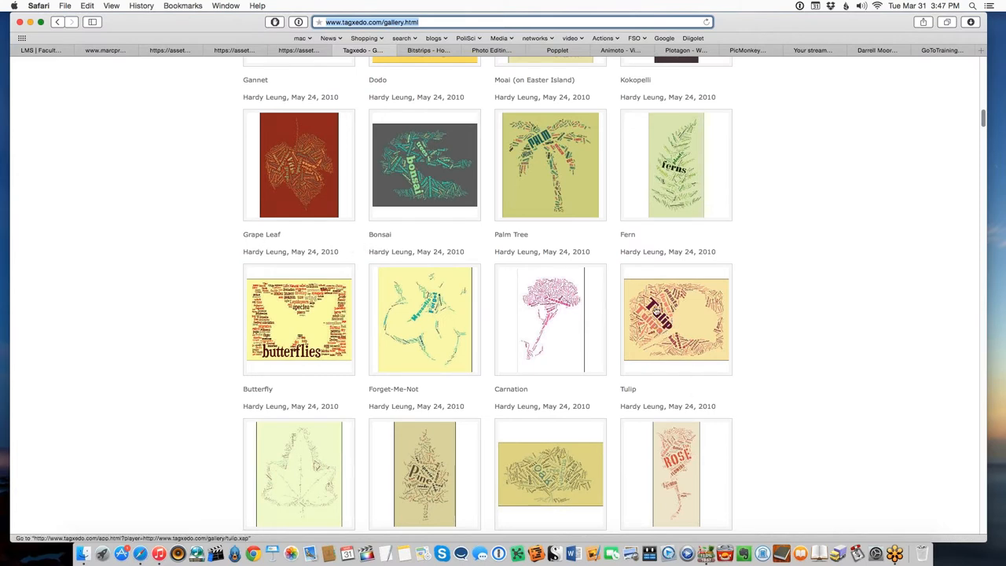
{"action": "mouse_move", "coordinate": [668, 322]}
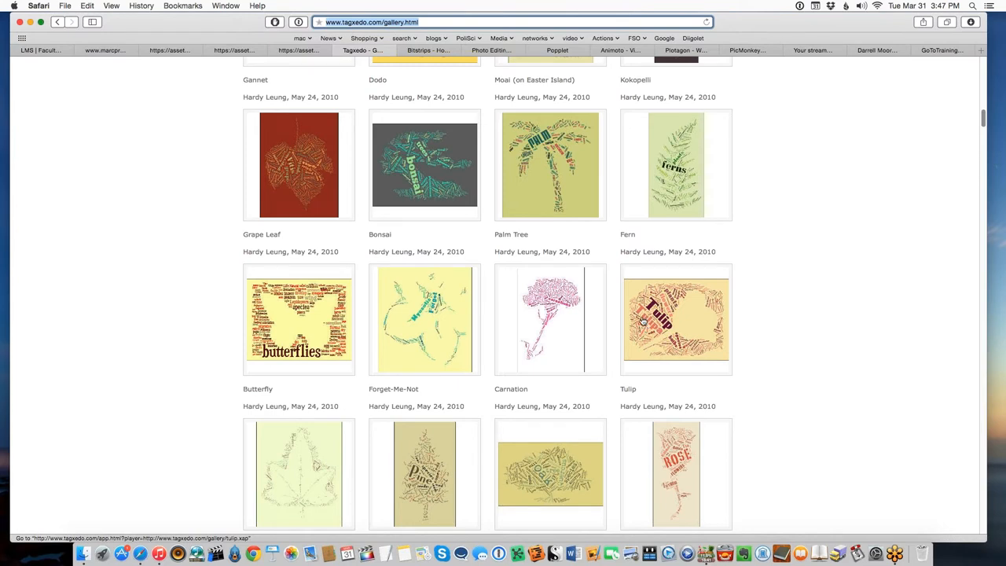
{"action": "mouse_move", "coordinate": [657, 276]}
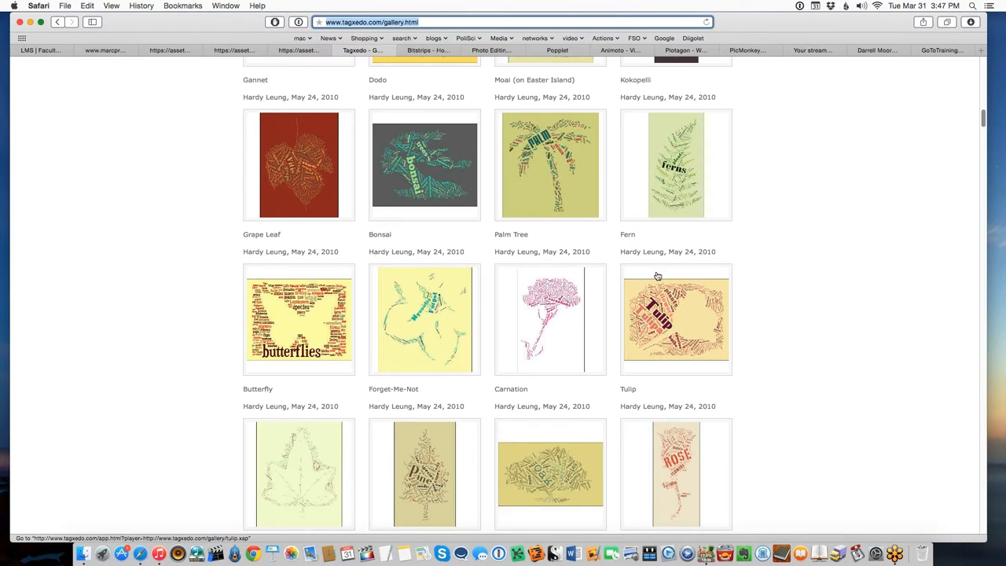
{"action": "mouse_move", "coordinate": [663, 245]}
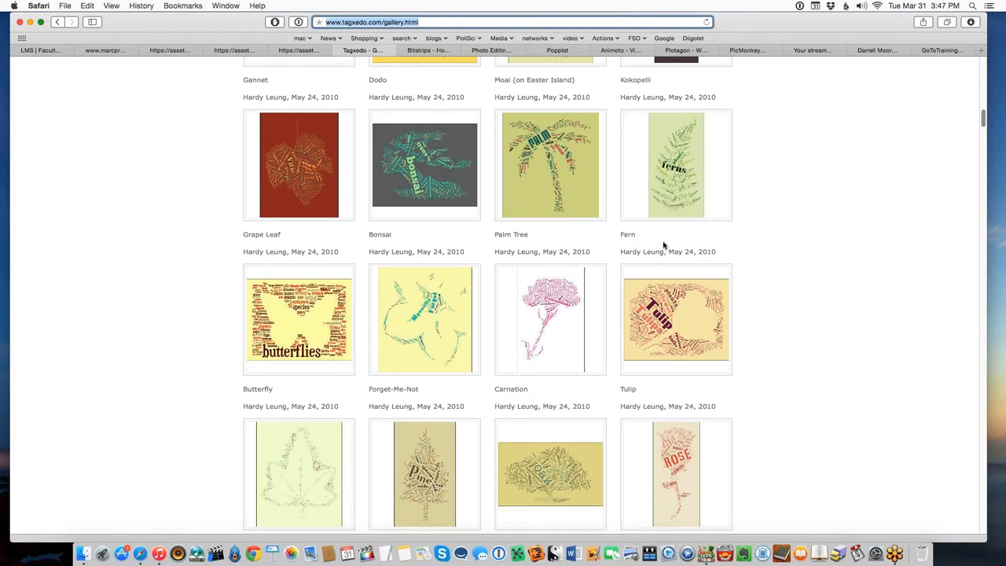
{"action": "mouse_move", "coordinate": [421, 383]}
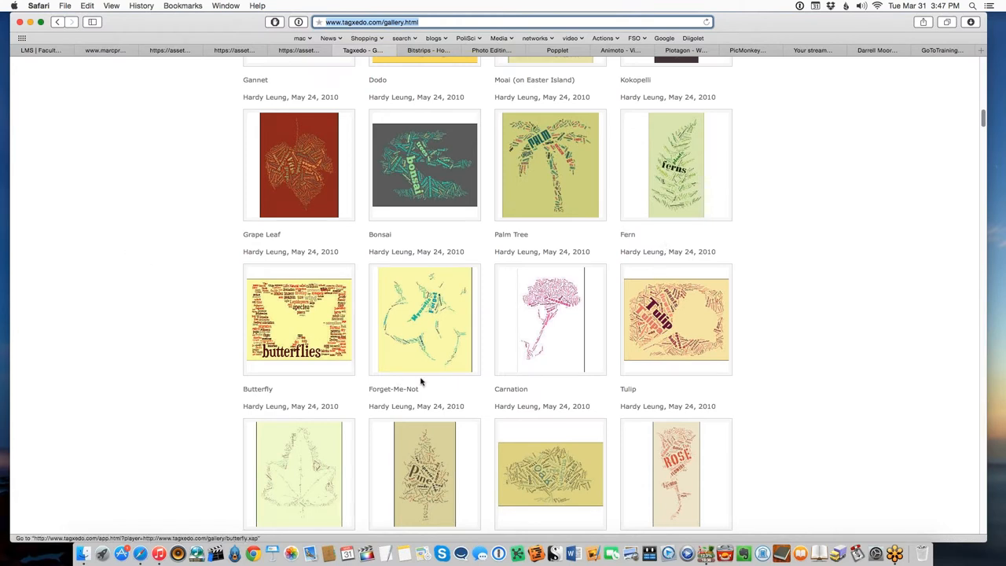
{"action": "scroll", "scroll_direction": "down", "scroll_amount": 3}
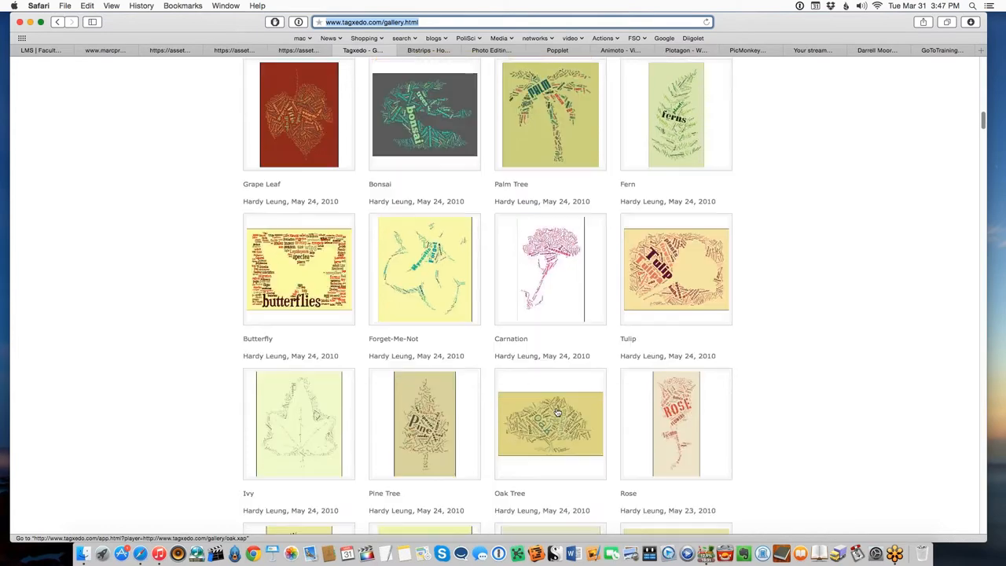
{"action": "mouse_move", "coordinate": [578, 440]}
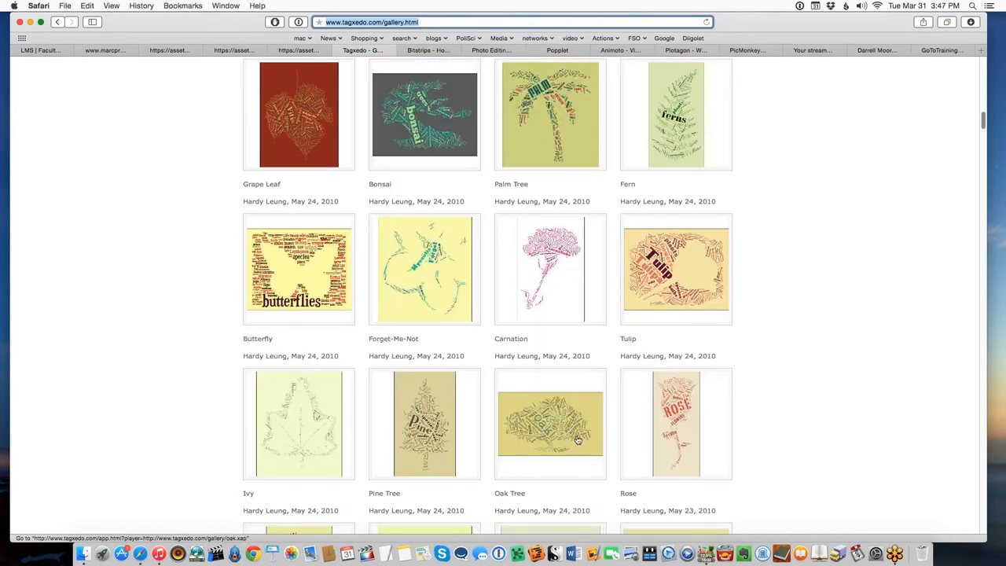
{"action": "mouse_move", "coordinate": [686, 427]}
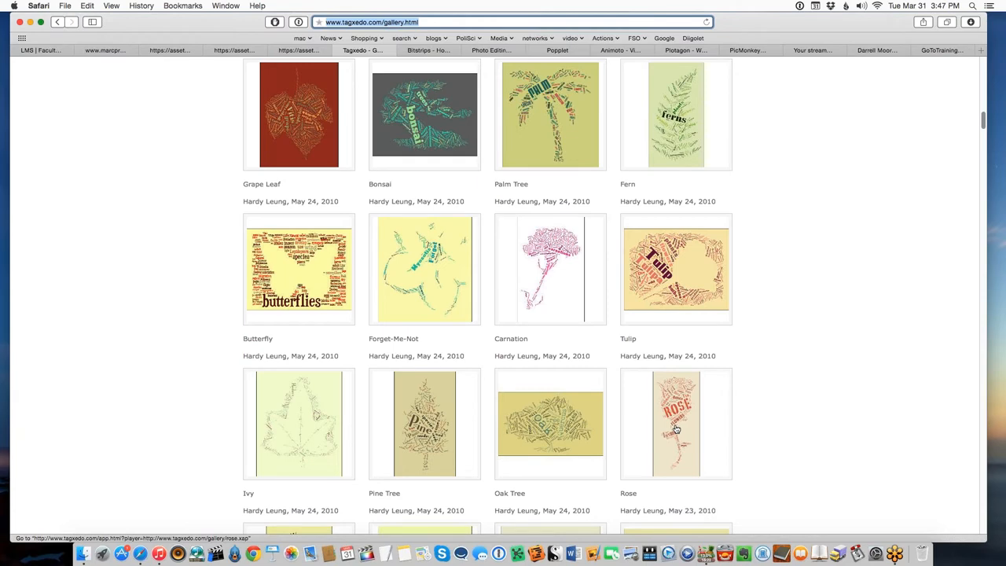
{"action": "mouse_move", "coordinate": [735, 255]}
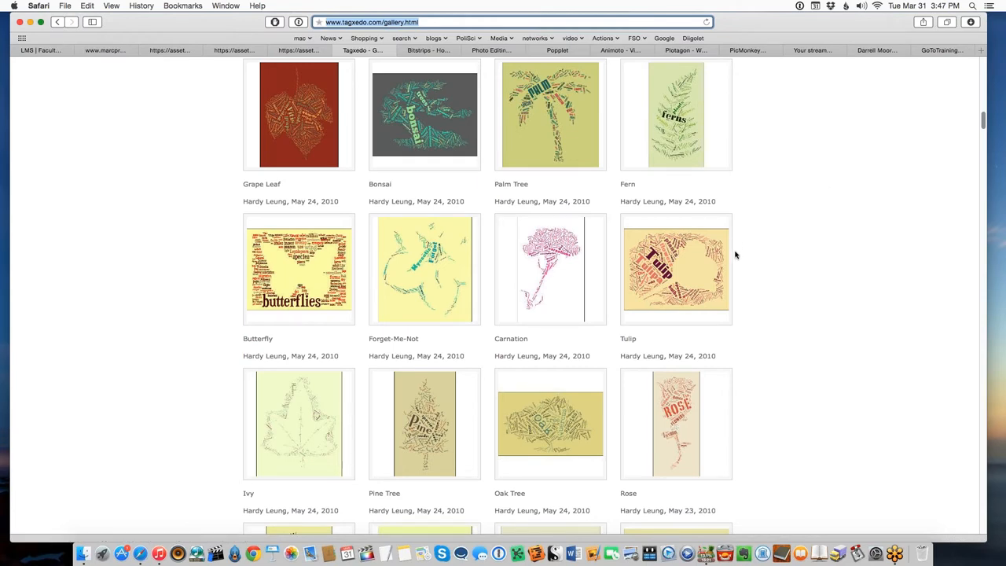
{"action": "scroll", "scroll_direction": "up", "scroll_amount": 3}
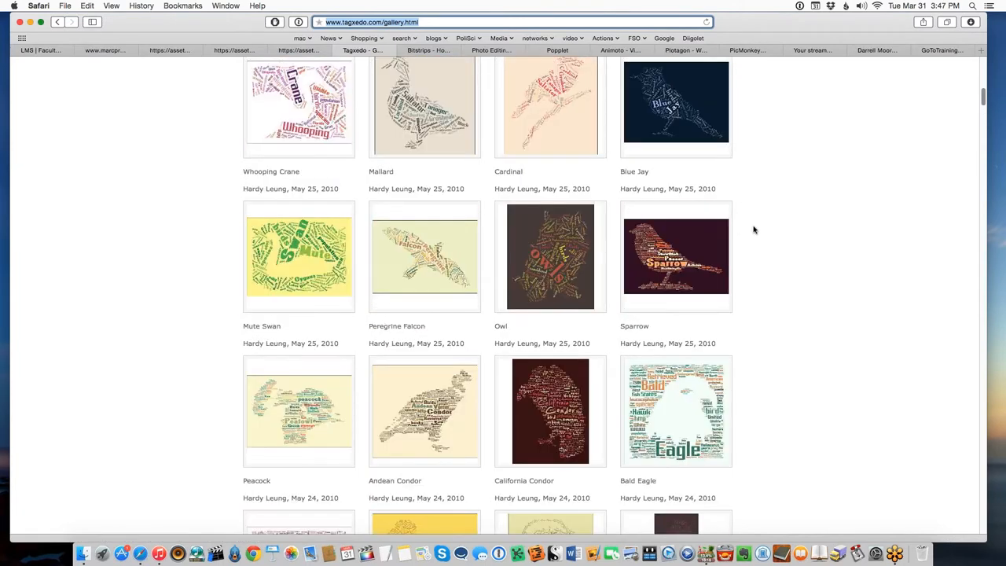
{"action": "scroll", "scroll_direction": "down", "scroll_amount": 3}
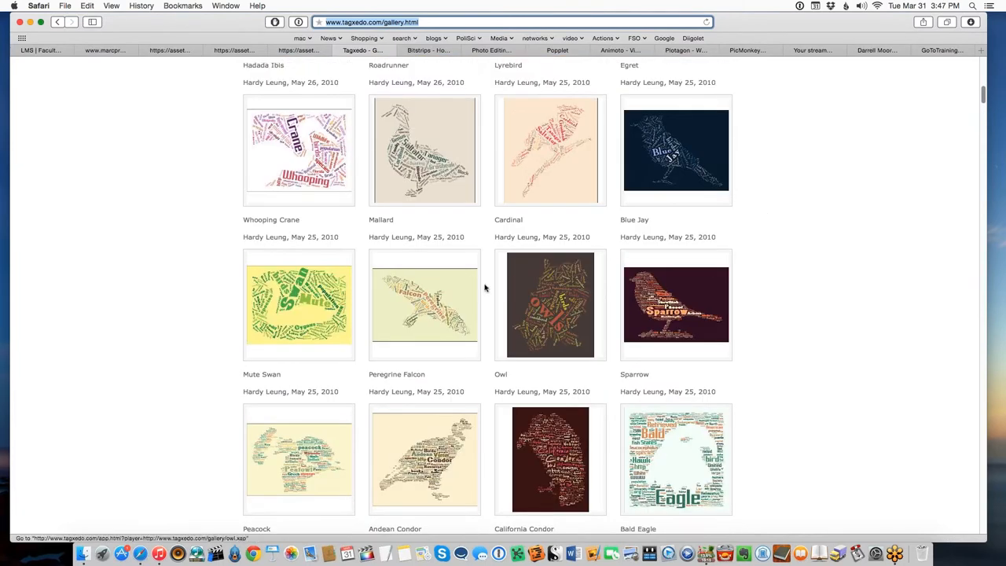
{"action": "mouse_move", "coordinate": [643, 220]}
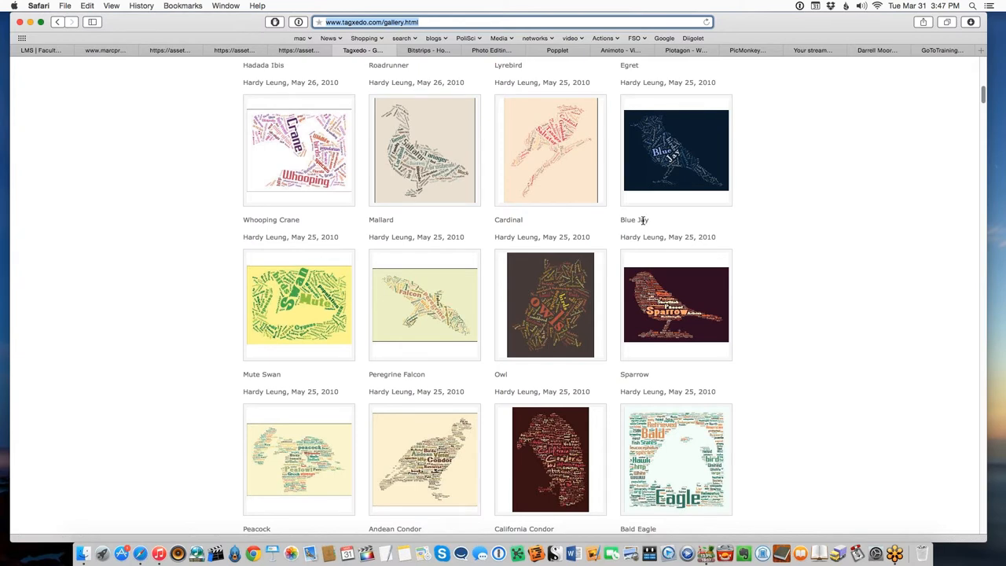
{"action": "mouse_move", "coordinate": [676, 304]}
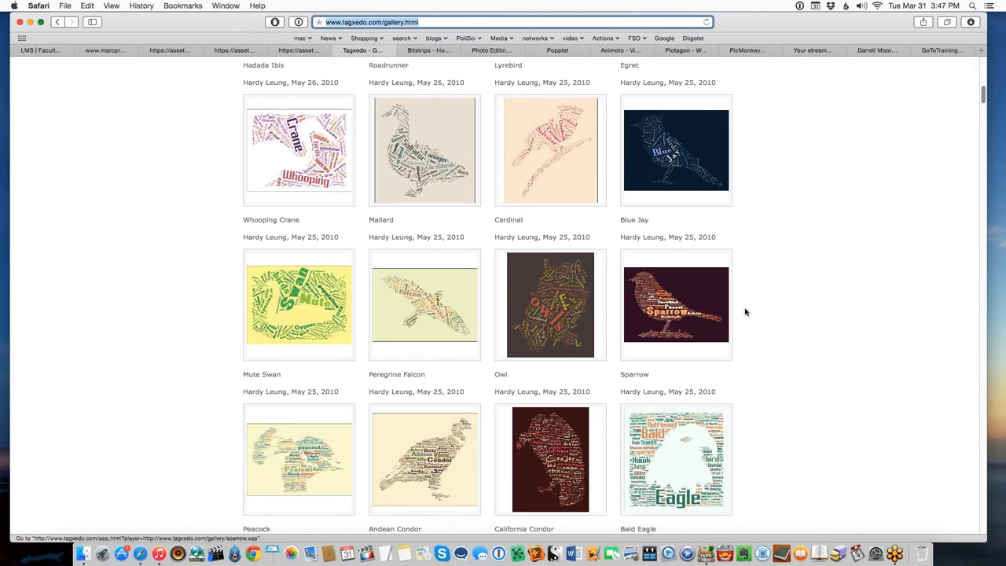
{"action": "scroll", "scroll_direction": "down", "scroll_amount": 3}
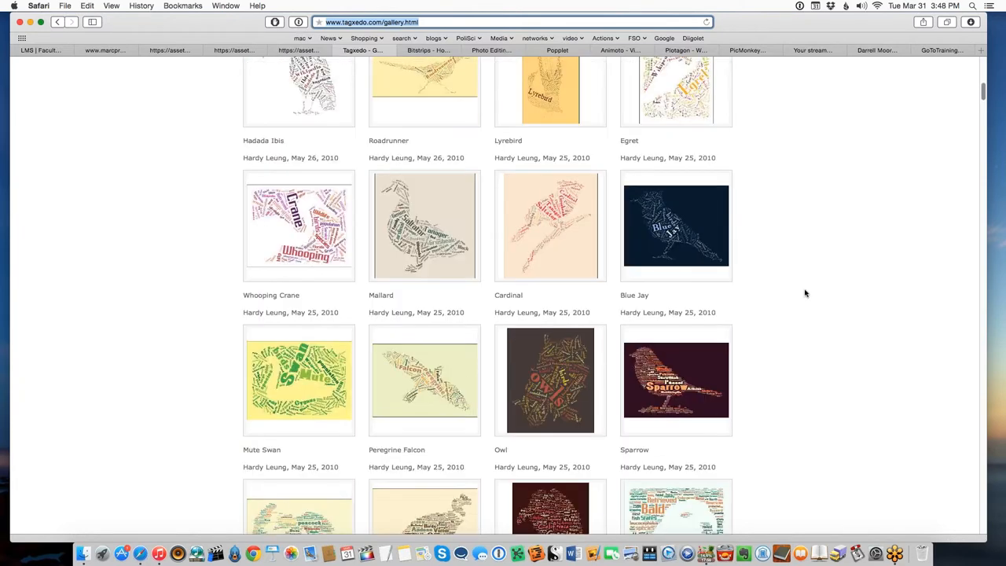
{"action": "scroll", "scroll_direction": "down", "scroll_amount": 3}
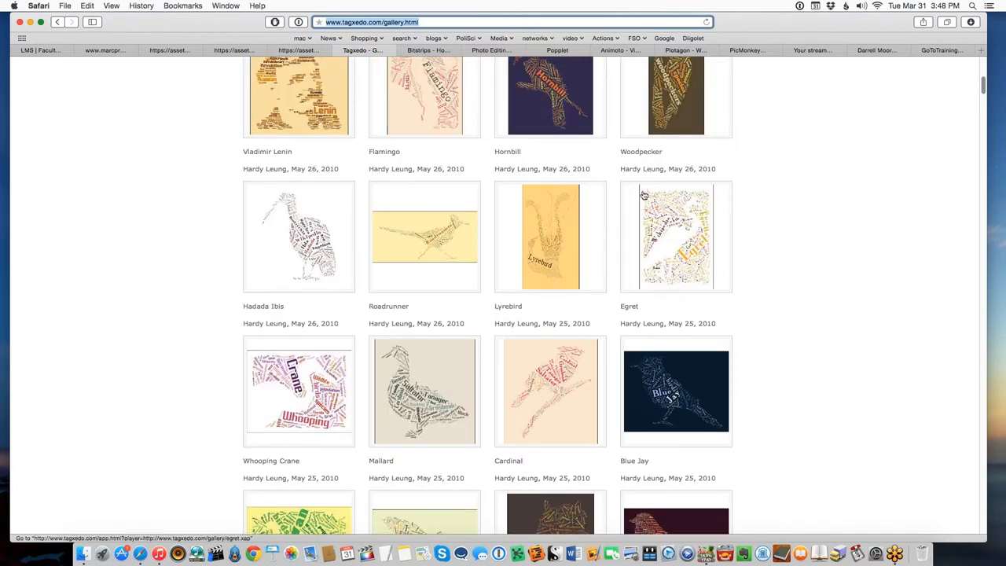
{"action": "scroll", "scroll_direction": "down", "scroll_amount": 3}
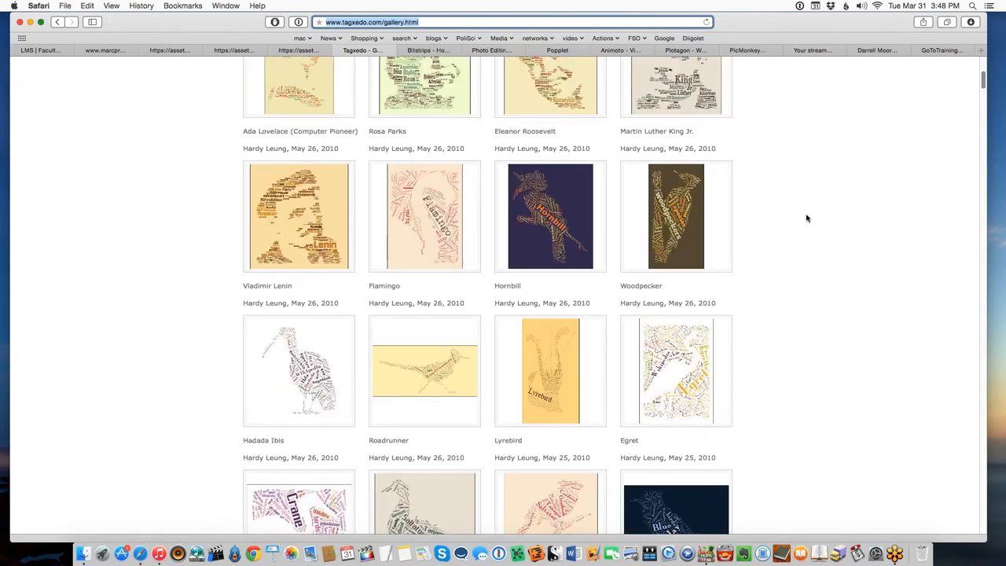
{"action": "mouse_move", "coordinate": [669, 238]}
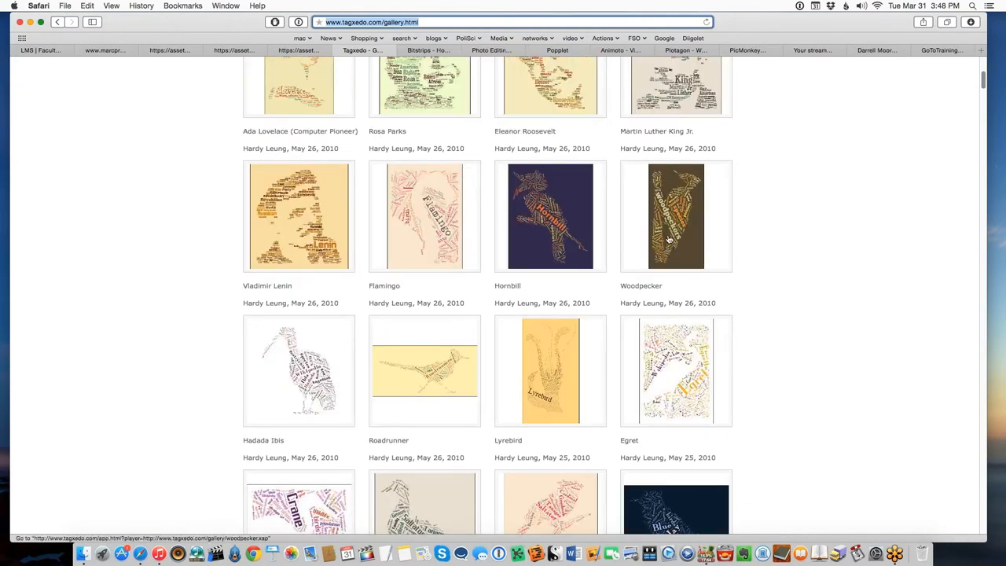
{"action": "mouse_move", "coordinate": [813, 264]}
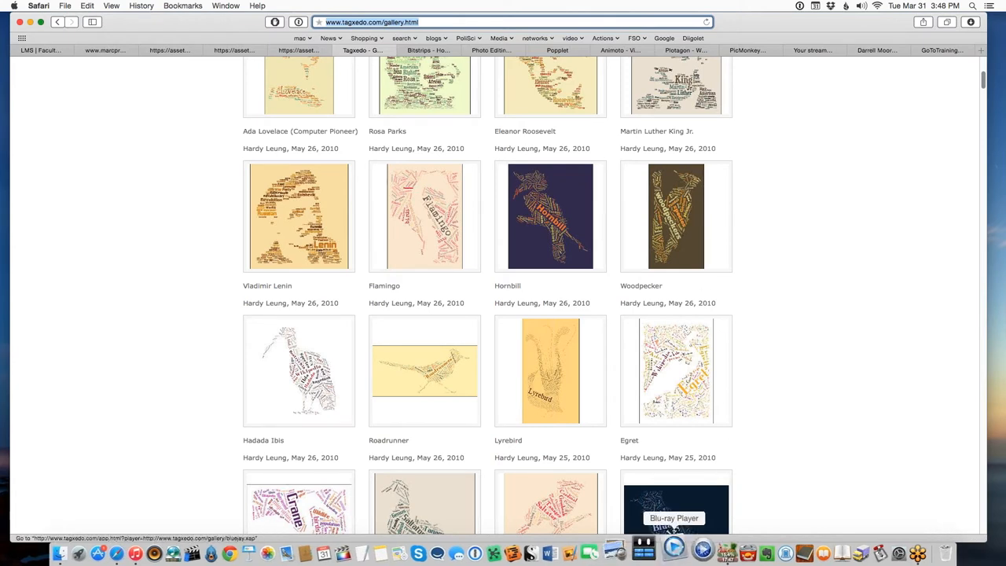
{"action": "mouse_move", "coordinate": [682, 217]}
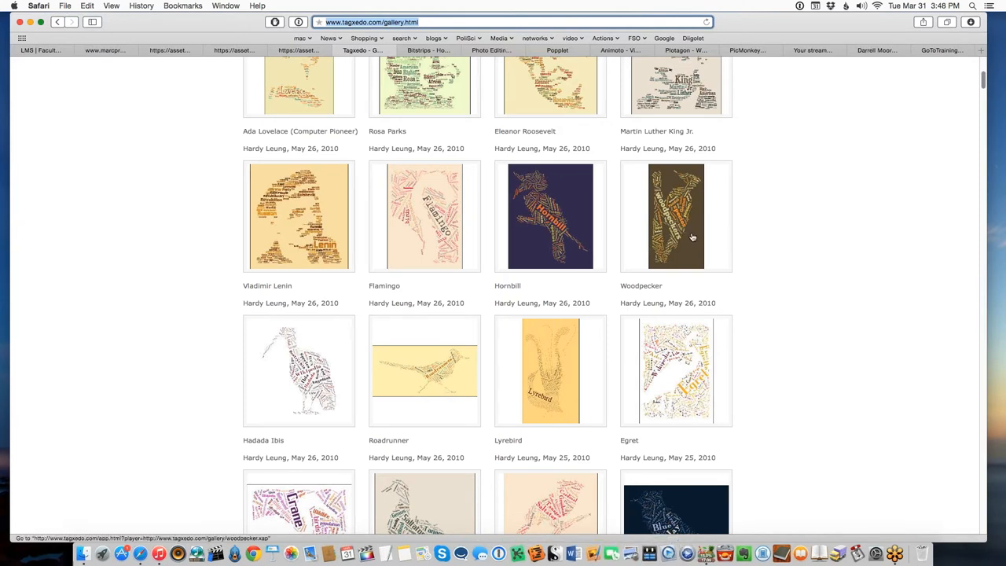
{"action": "mouse_move", "coordinate": [734, 228]}
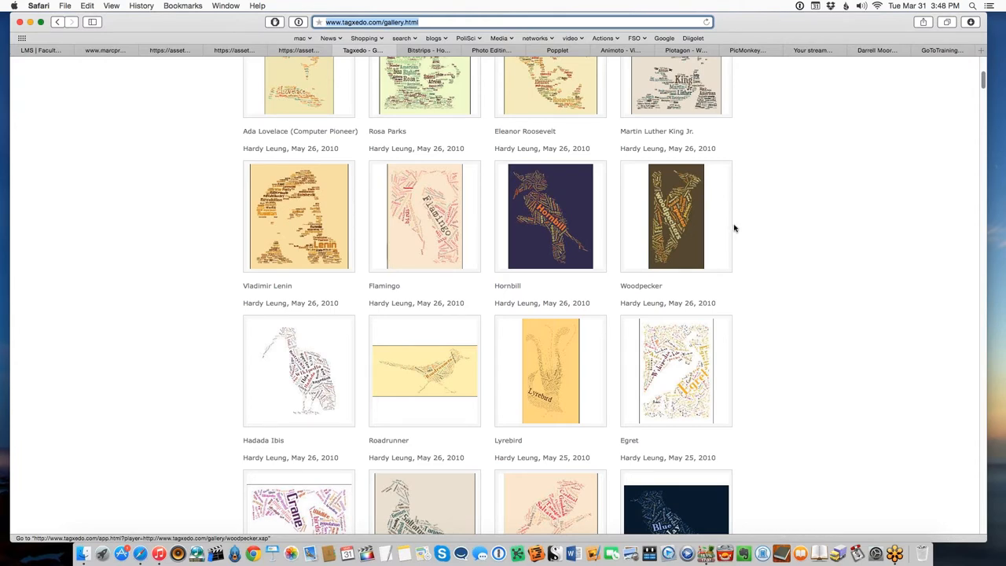
{"action": "scroll", "scroll_direction": "down", "scroll_amount": 3}
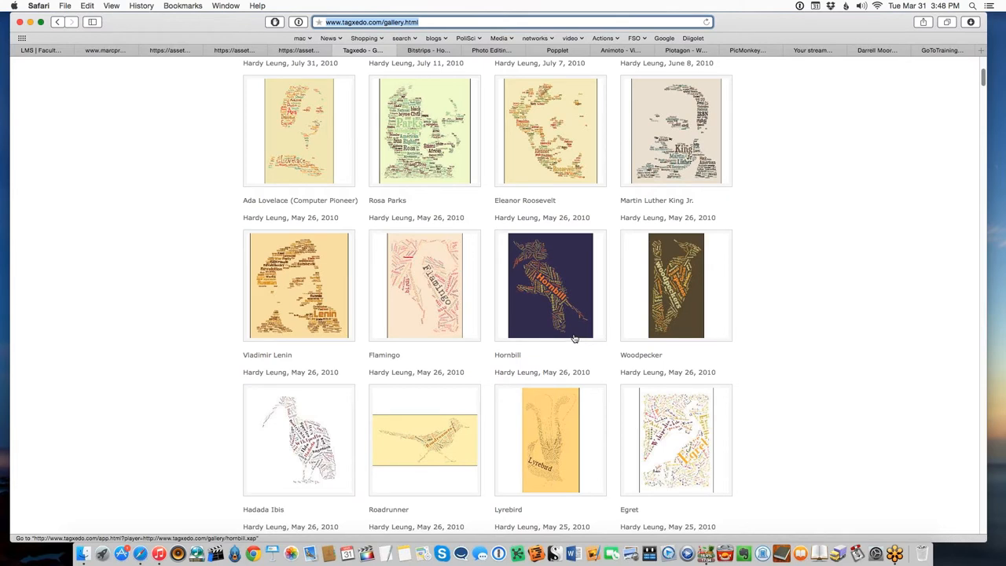
{"action": "mouse_move", "coordinate": [726, 306]}
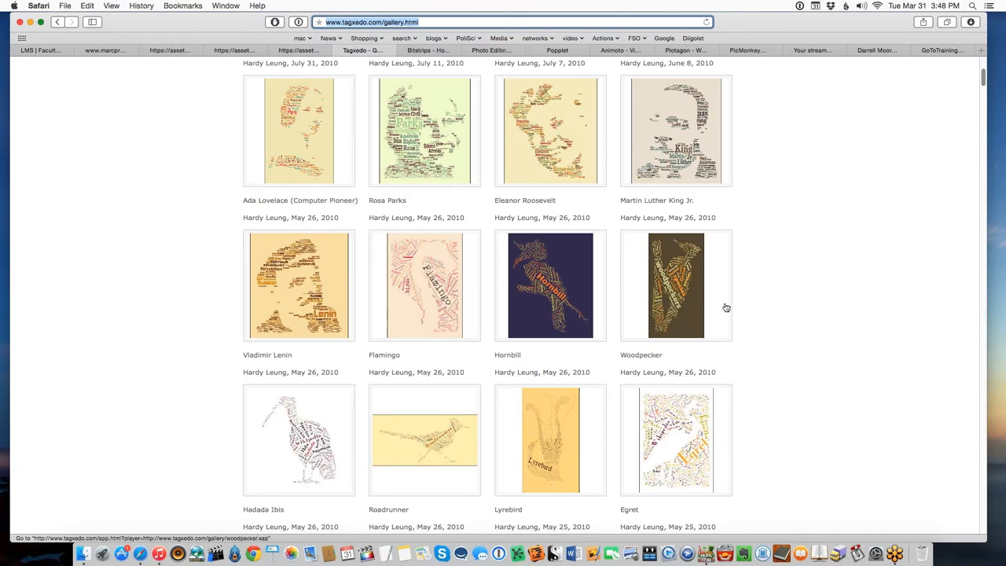
{"action": "mouse_move", "coordinate": [729, 302]}
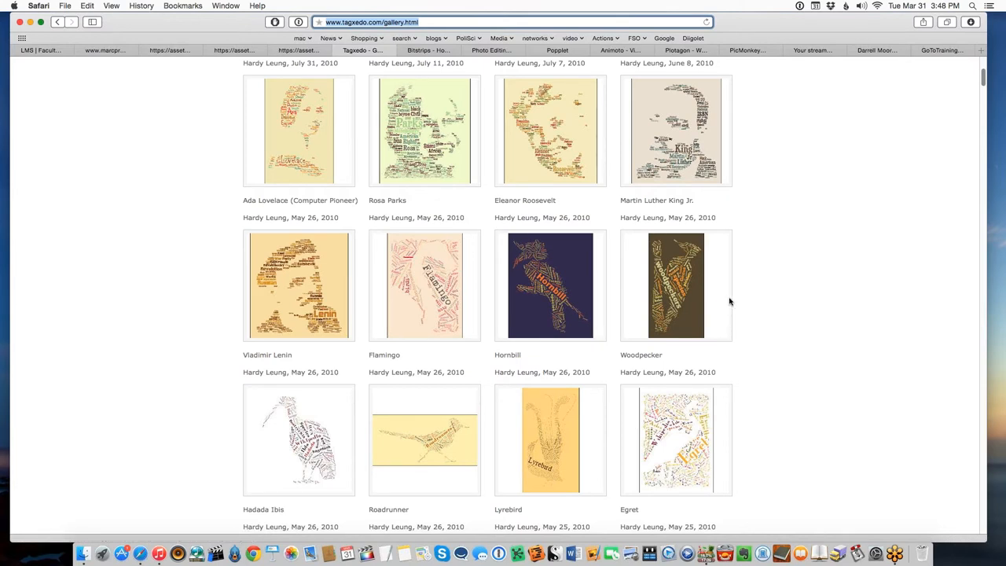
{"action": "mouse_move", "coordinate": [482, 238]}
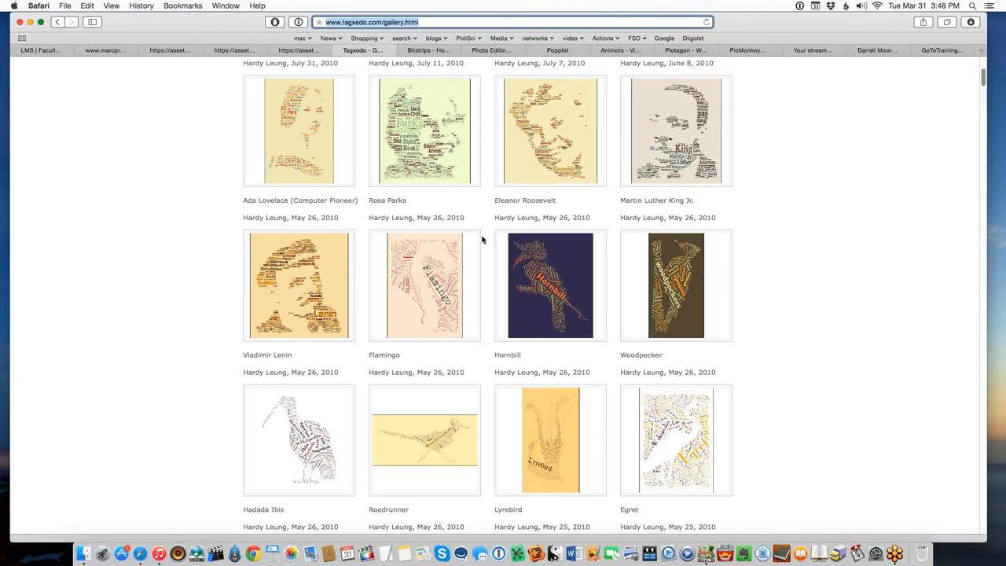
{"action": "mouse_move", "coordinate": [720, 216]}
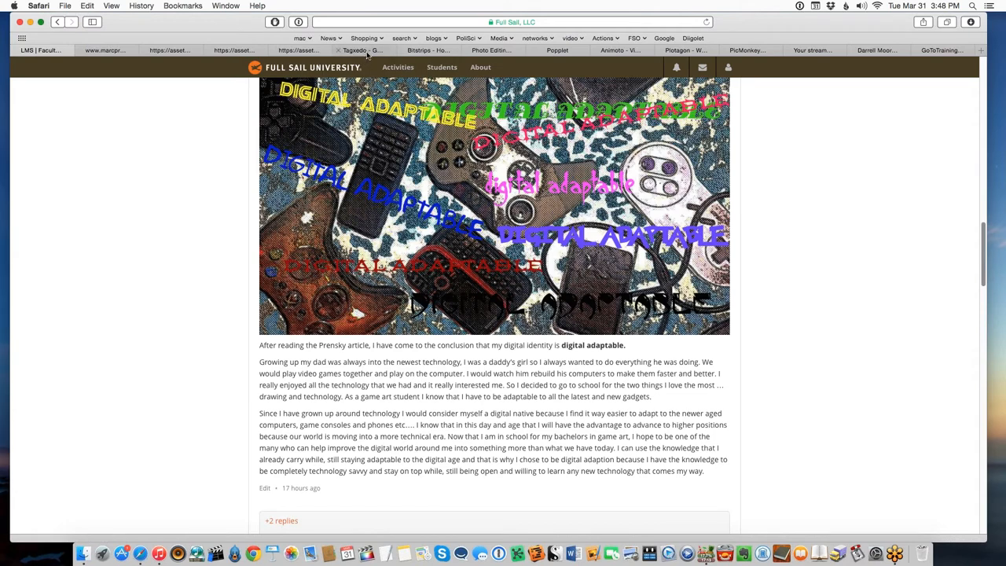
{"action": "mouse_move", "coordinate": [361, 50]}
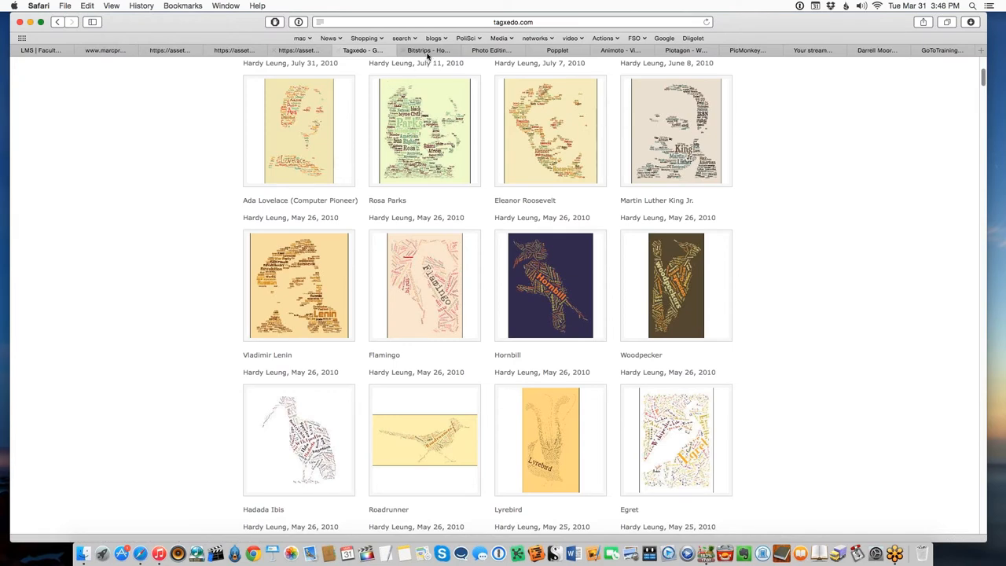
Step: Switch to the Bitstrips Bitmoji site, scroll through its app and Messenger sections and back up
{"action": "left_click", "coordinate": [428, 49]}
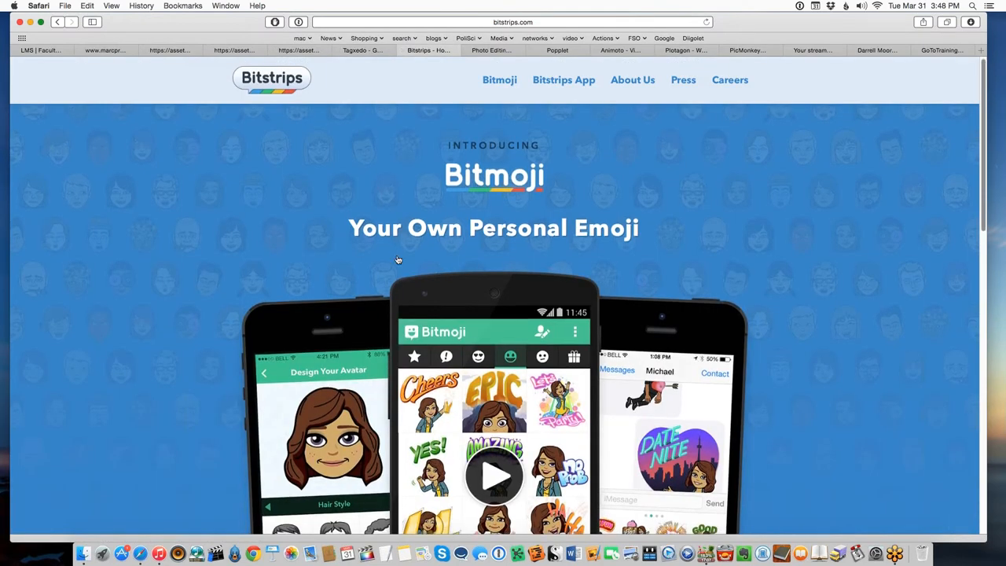
{"action": "scroll", "scroll_direction": "down", "scroll_amount": 3}
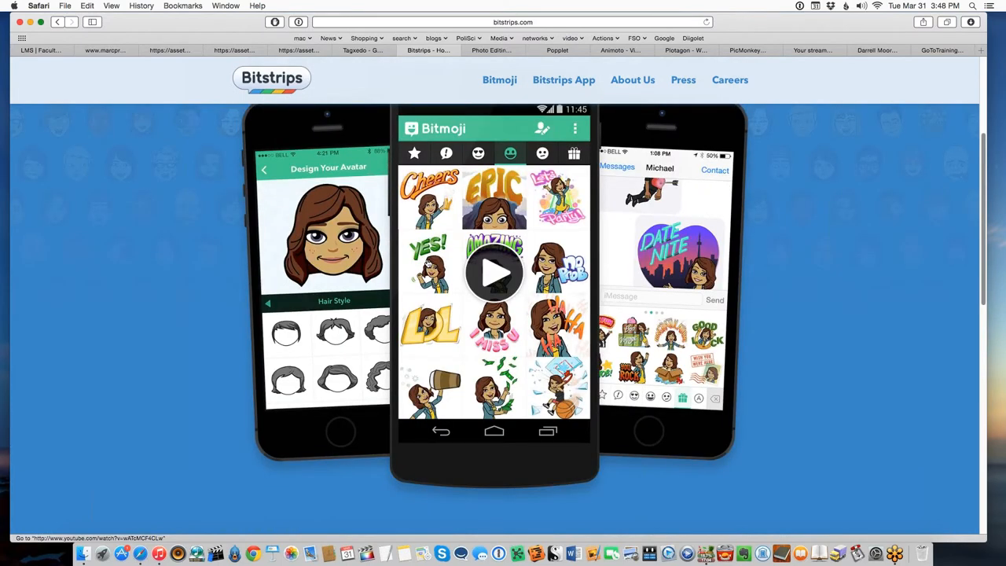
{"action": "scroll", "scroll_direction": "down", "scroll_amount": 3}
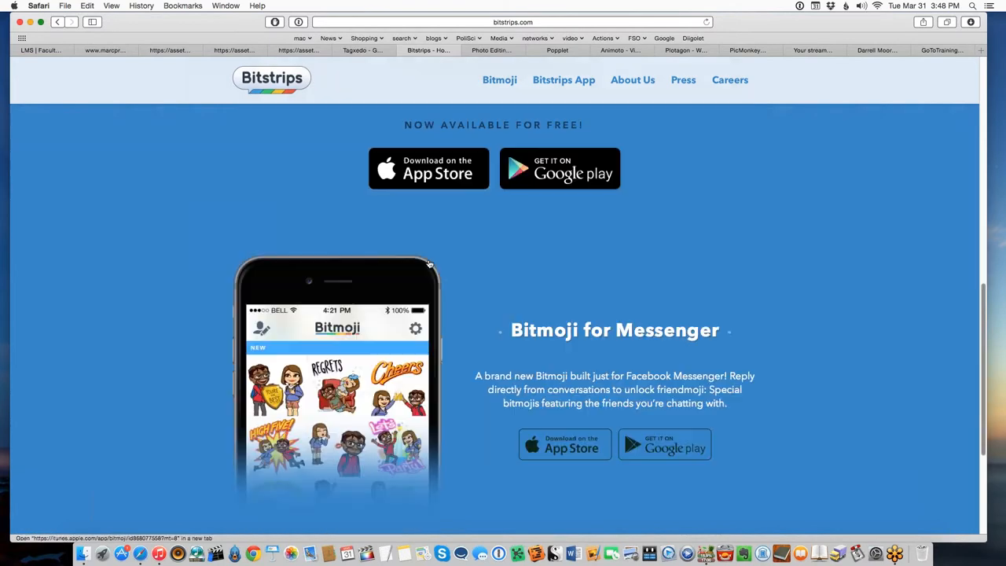
{"action": "scroll", "scroll_direction": "down", "scroll_amount": 3}
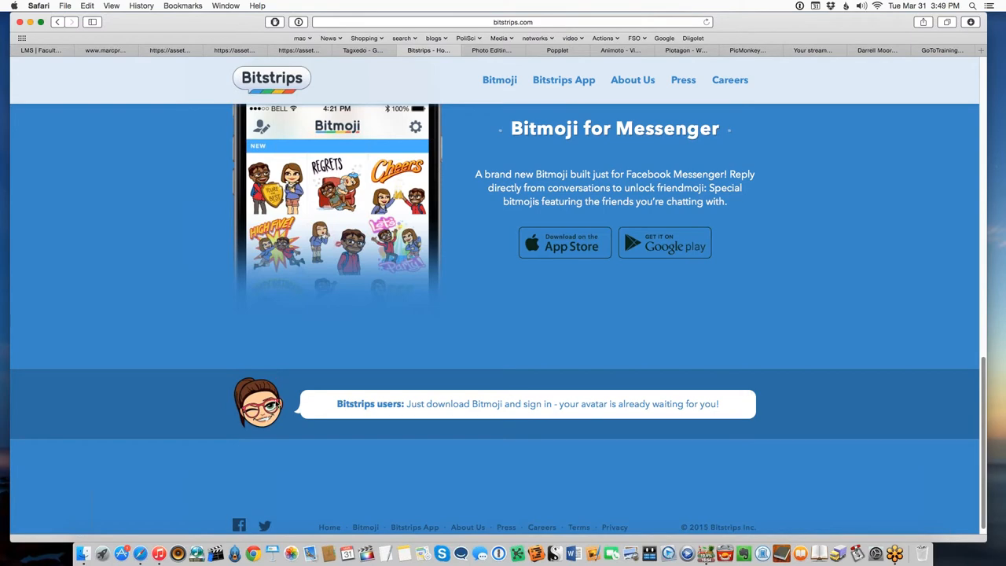
{"action": "scroll", "scroll_direction": "up", "scroll_amount": 3}
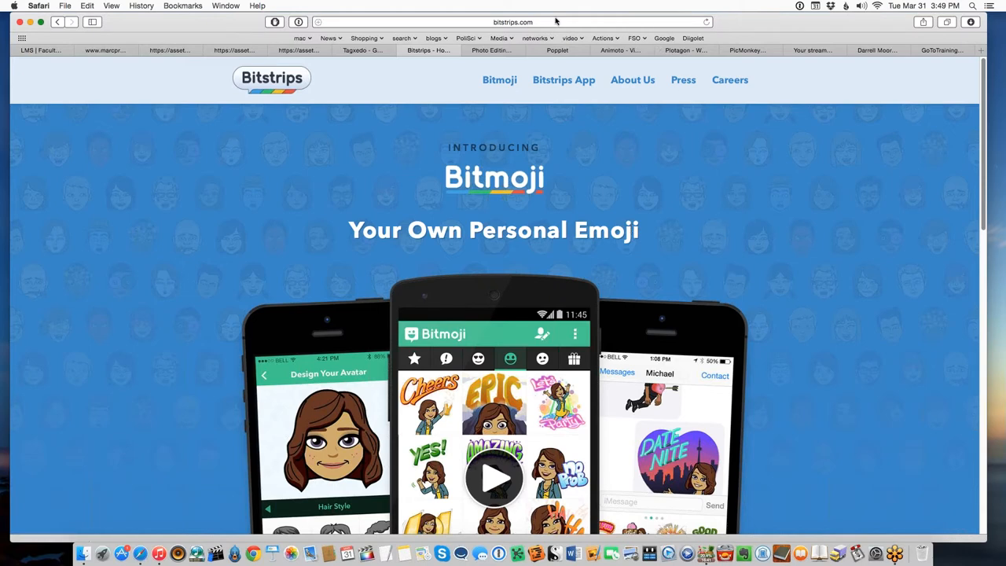
{"action": "left_click", "coordinate": [512, 22]}
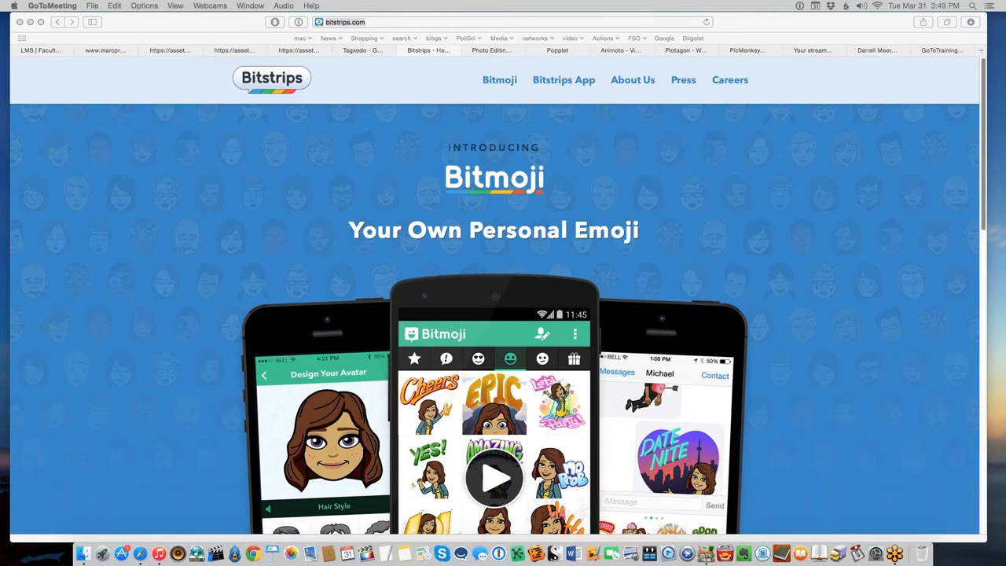
{"action": "mouse_move", "coordinate": [650, 314]}
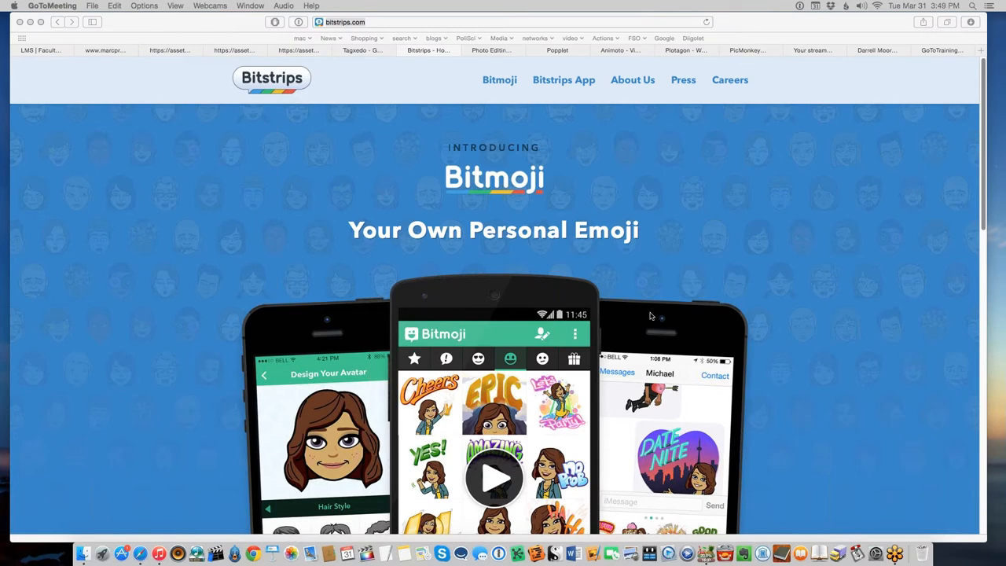
{"action": "scroll", "scroll_direction": "down", "scroll_amount": 3}
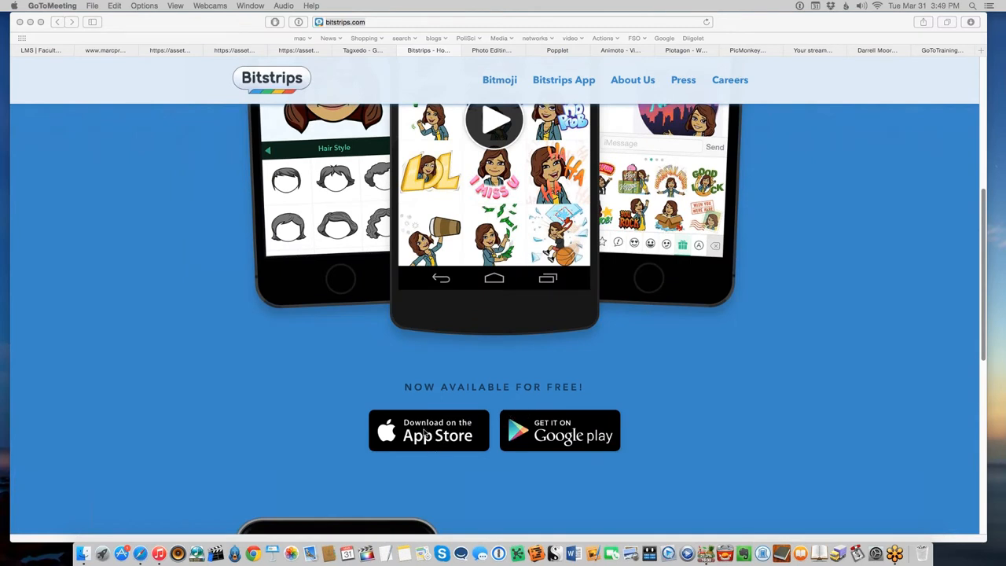
{"action": "mouse_move", "coordinate": [553, 446]}
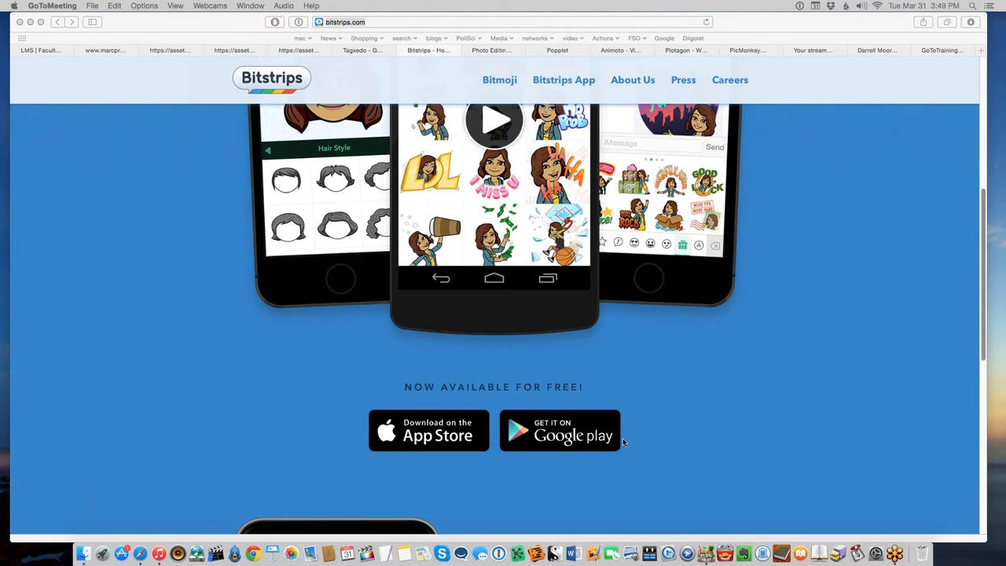
{"action": "scroll", "scroll_direction": "down", "scroll_amount": 3}
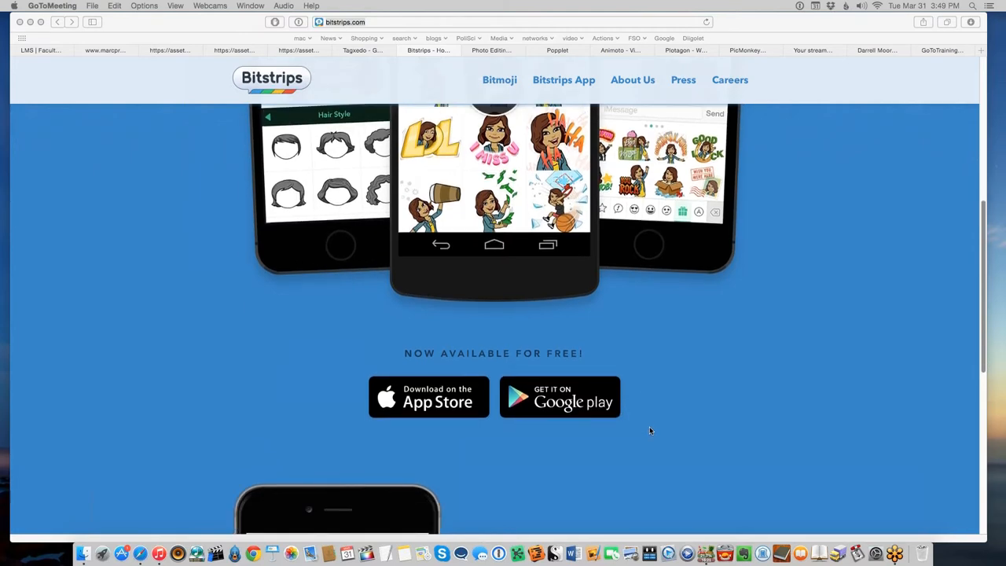
{"action": "scroll", "scroll_direction": "down", "scroll_amount": 3}
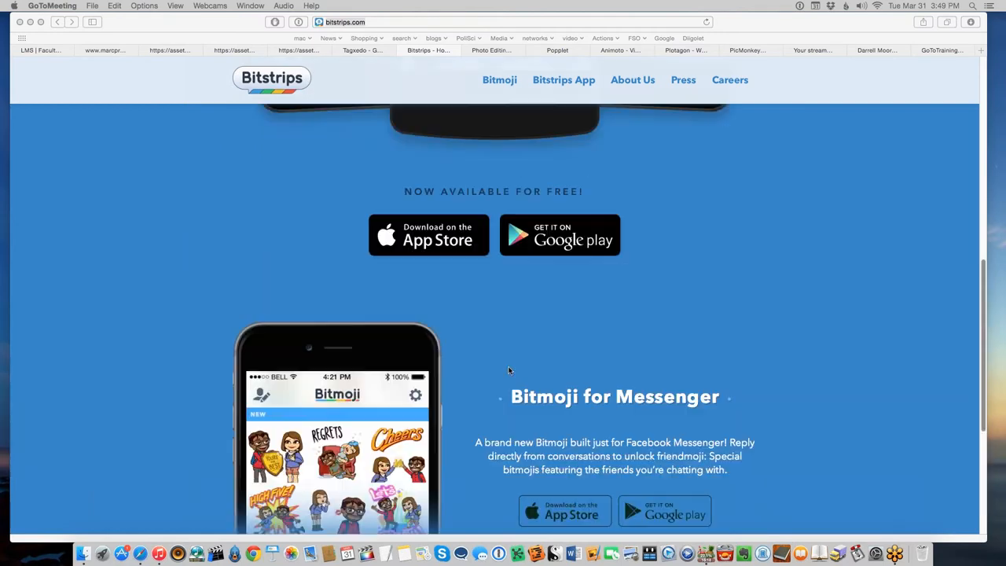
{"action": "scroll", "scroll_direction": "up", "scroll_amount": 3}
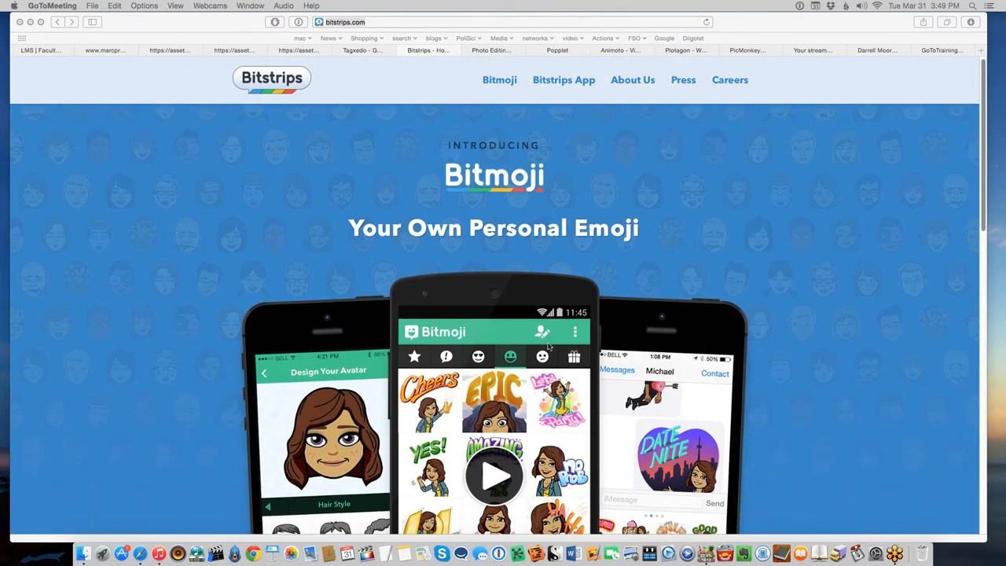
{"action": "scroll", "scroll_direction": "down", "scroll_amount": 3}
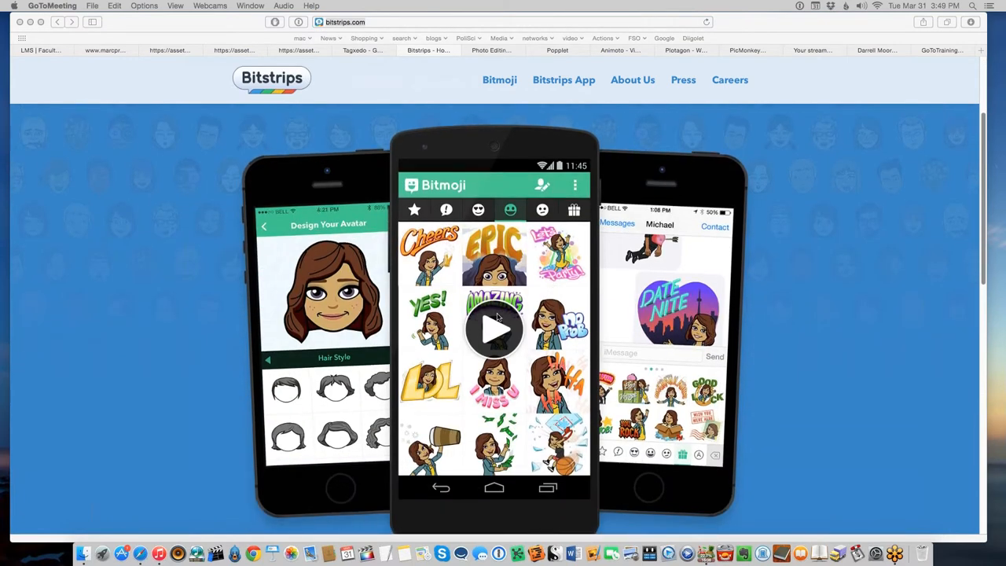
{"action": "scroll", "scroll_direction": "down", "scroll_amount": 3}
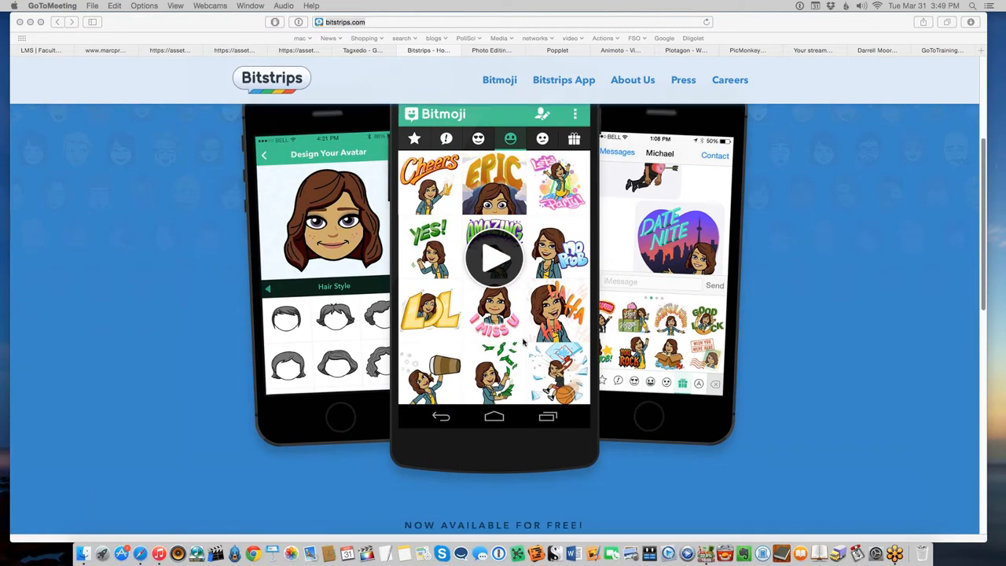
{"action": "scroll", "scroll_direction": "down", "scroll_amount": 3}
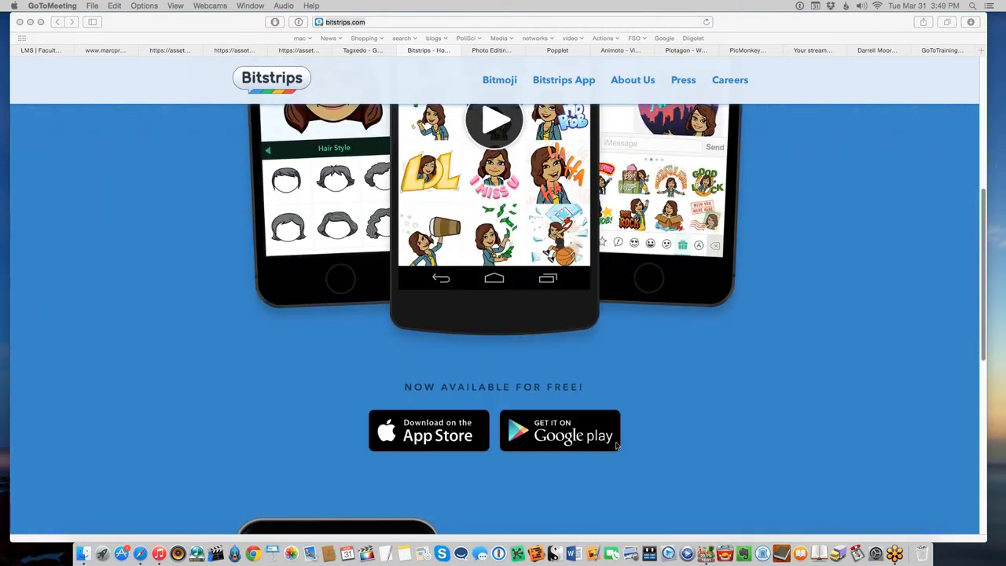
{"action": "mouse_move", "coordinate": [657, 446]}
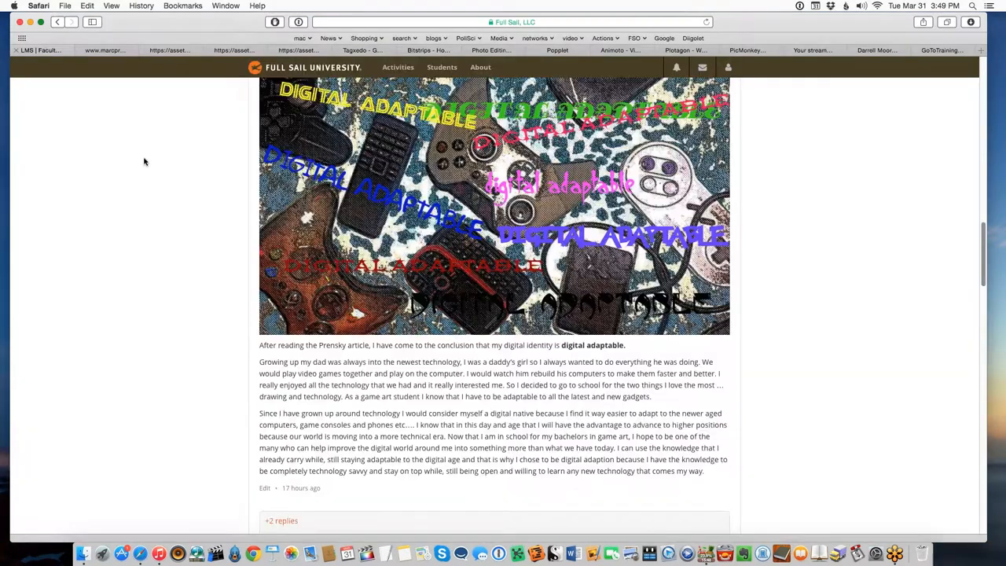
{"action": "scroll", "scroll_direction": "down", "scroll_amount": 3}
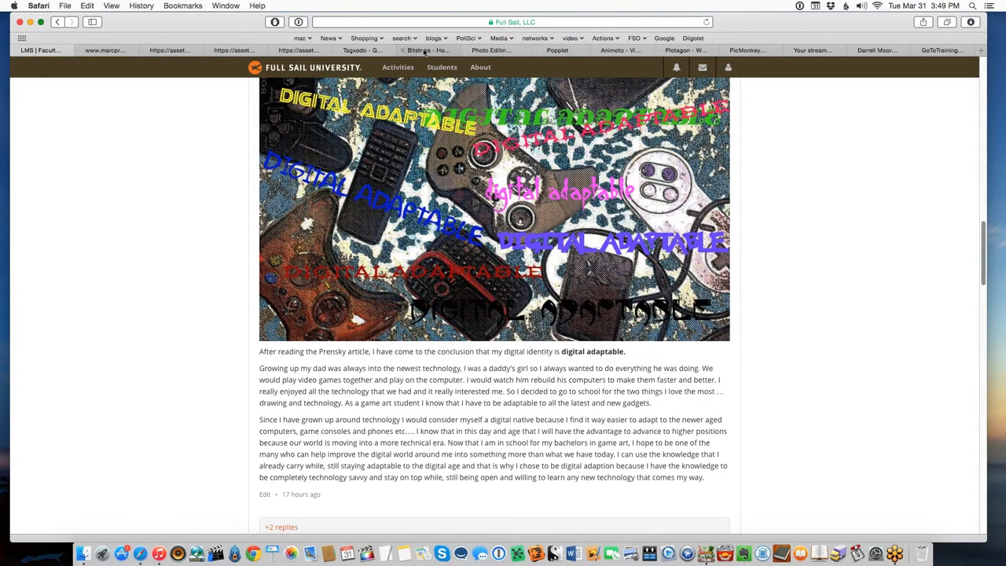
{"action": "left_click", "coordinate": [428, 48]}
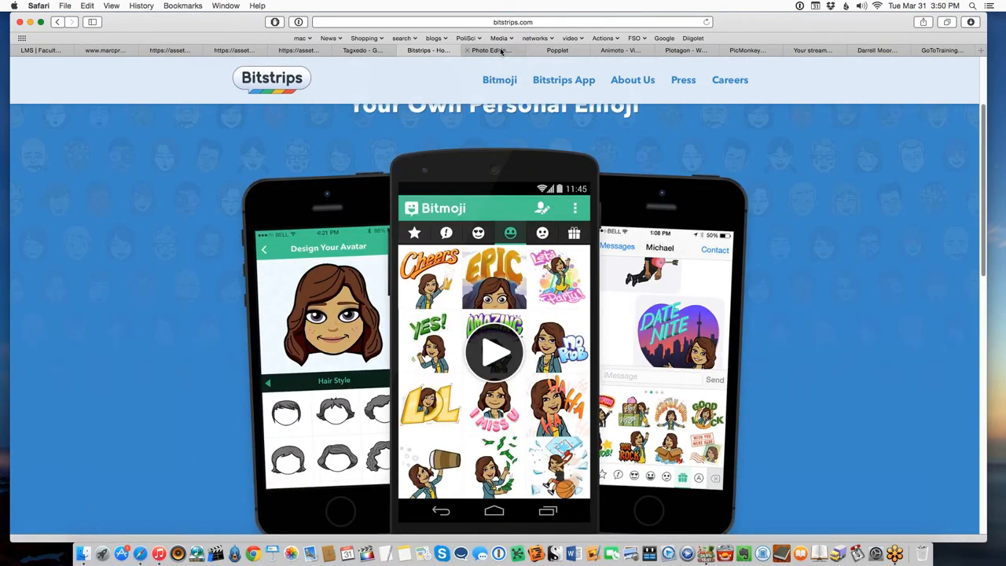
Step: Switch to pixlr.com and scroll to the Pixlr Editor, Express and O-Matic app cards
{"action": "left_click", "coordinate": [490, 49]}
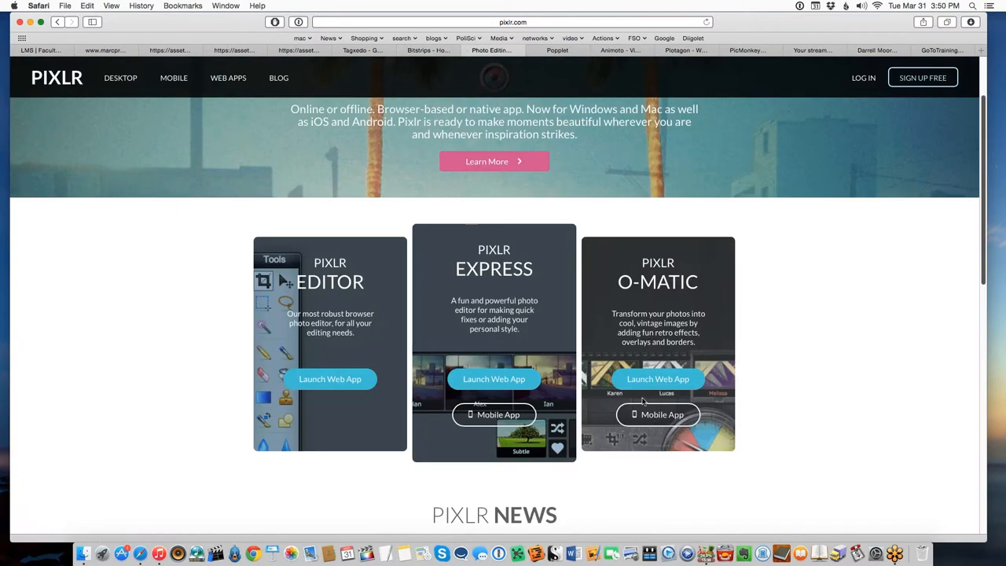
{"action": "scroll", "scroll_direction": "down", "scroll_amount": 3}
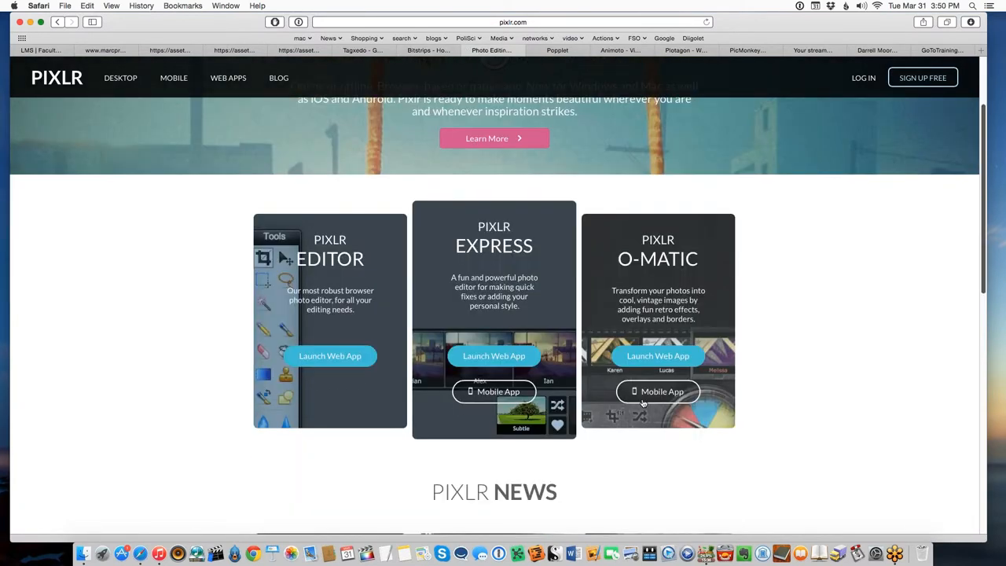
{"action": "mouse_move", "coordinate": [374, 402]}
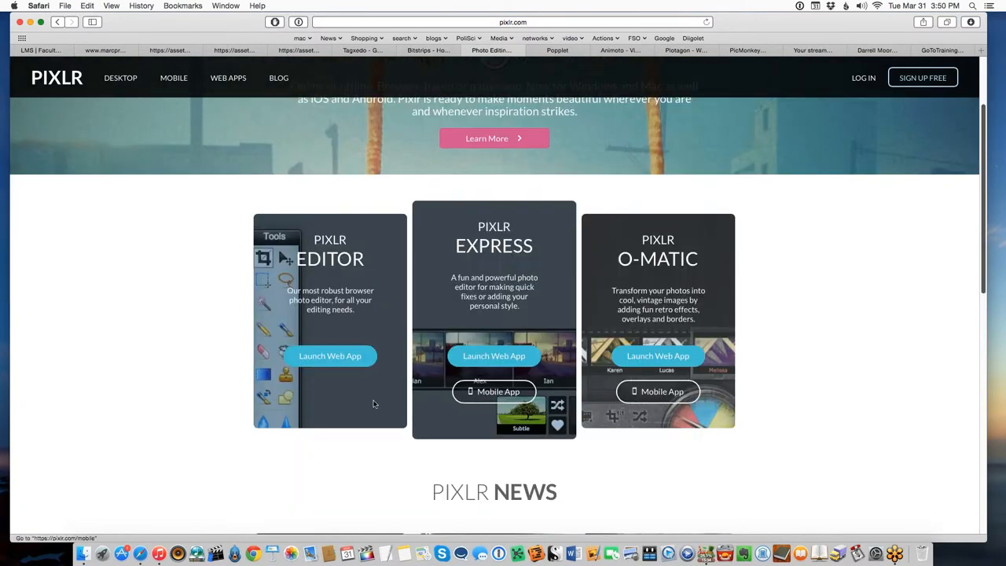
{"action": "mouse_move", "coordinate": [377, 403]}
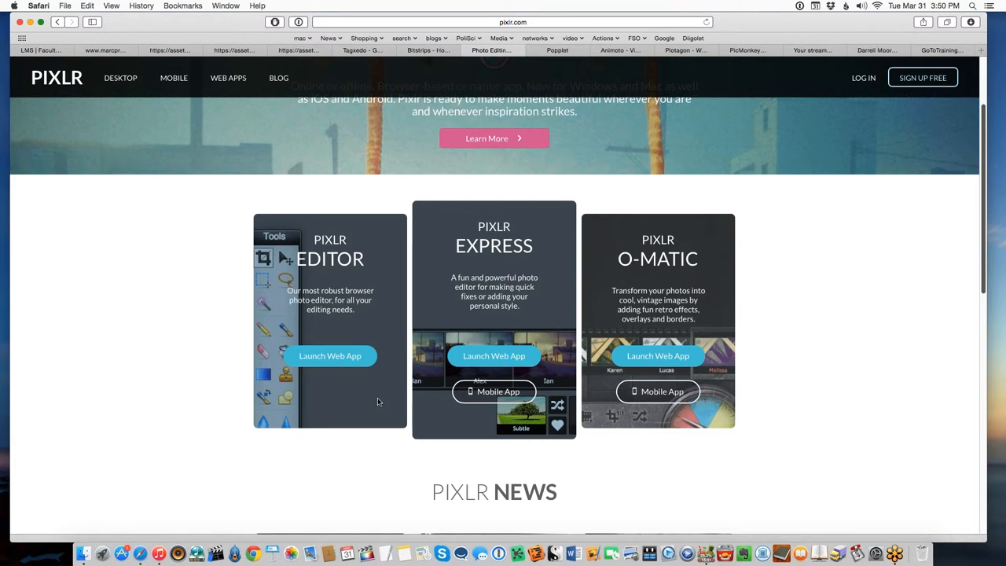
{"action": "mouse_move", "coordinate": [358, 386]}
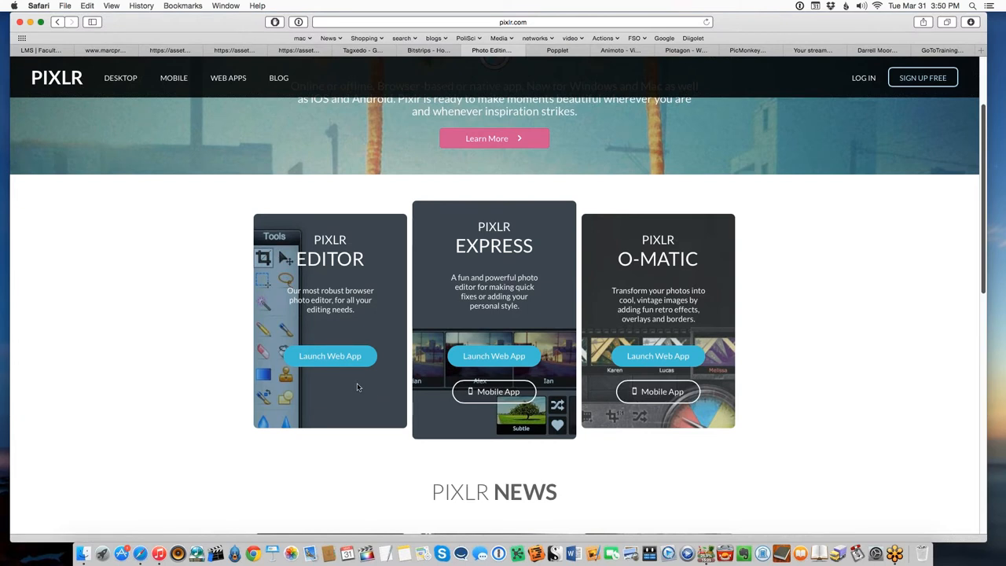
{"action": "mouse_move", "coordinate": [354, 383]}
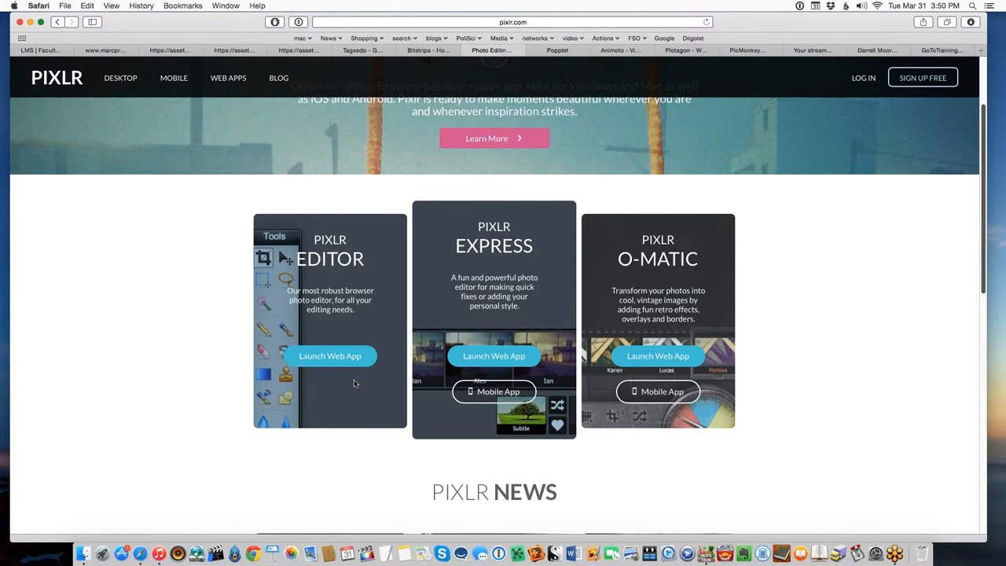
{"action": "mouse_move", "coordinate": [346, 373]}
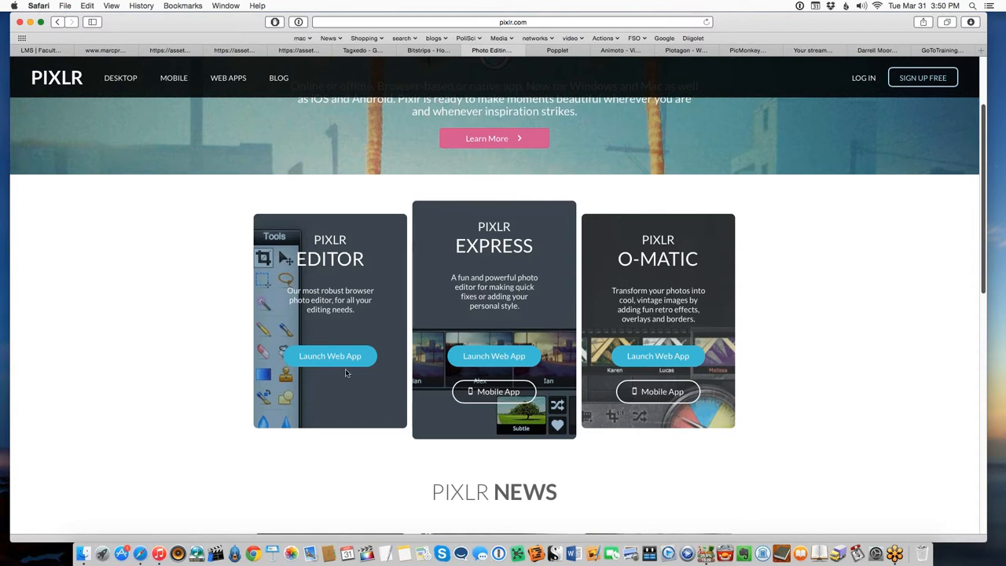
{"action": "mouse_move", "coordinate": [345, 321]}
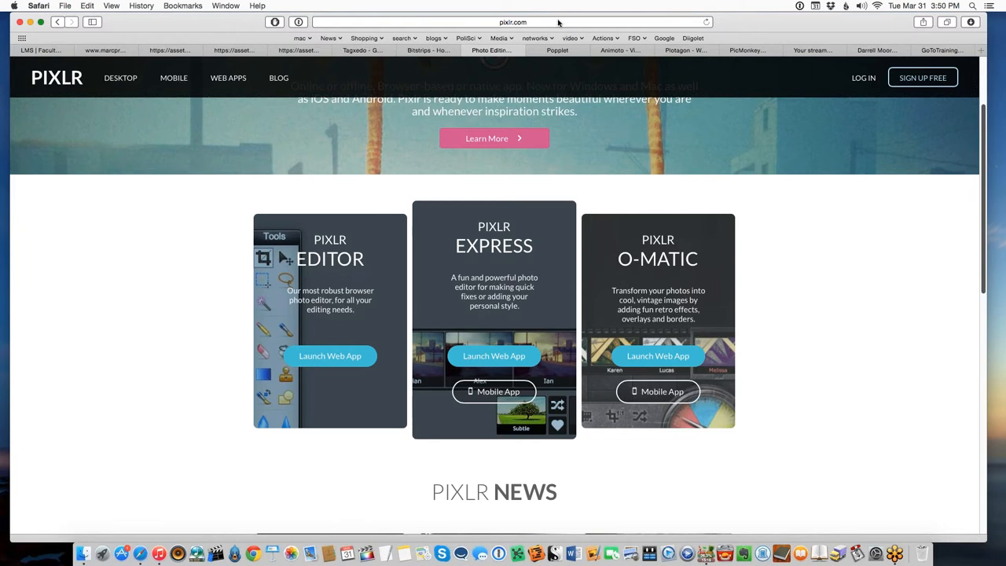
{"action": "left_click", "coordinate": [511, 22]}
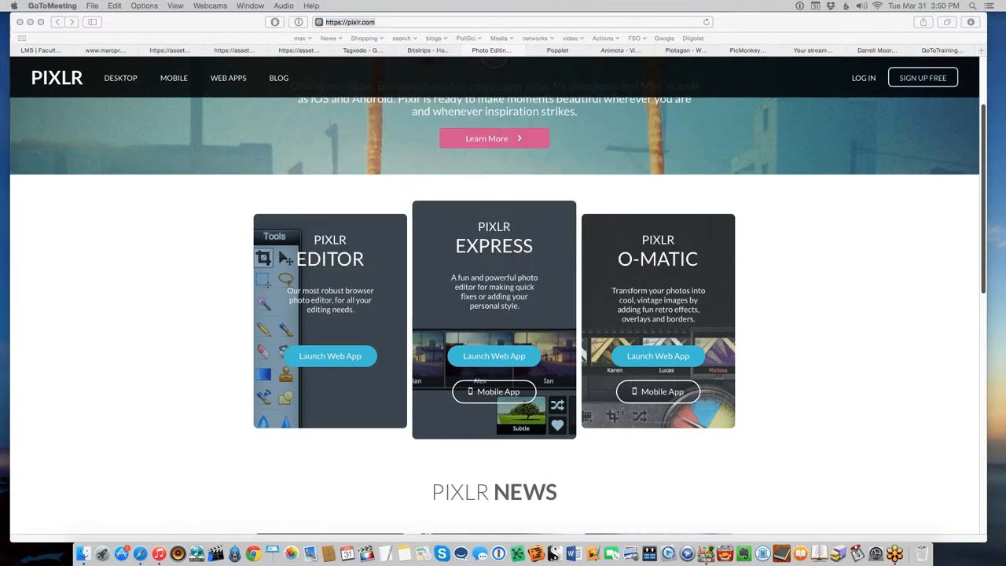
{"action": "mouse_move", "coordinate": [981, 434]}
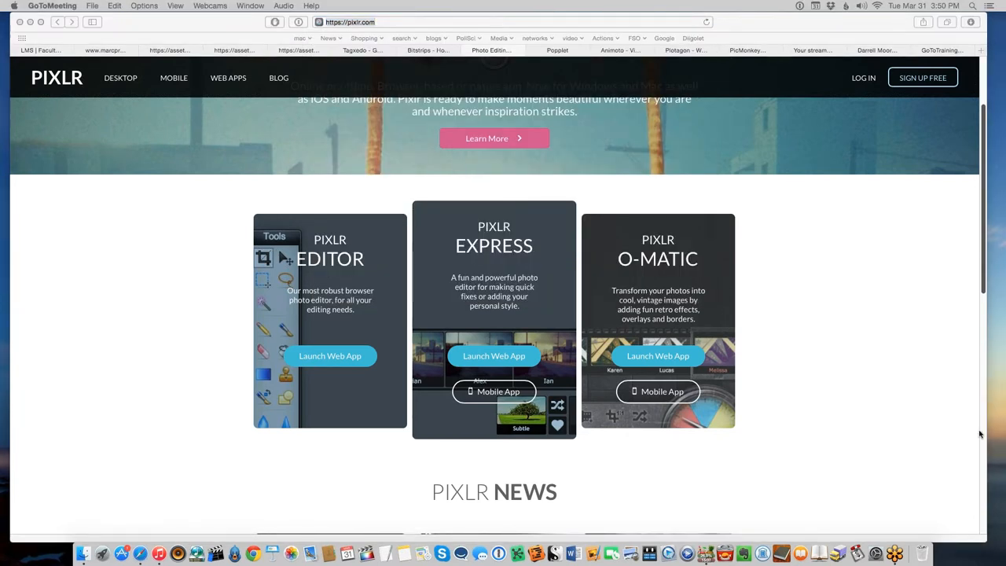
{"action": "mouse_move", "coordinate": [341, 392]}
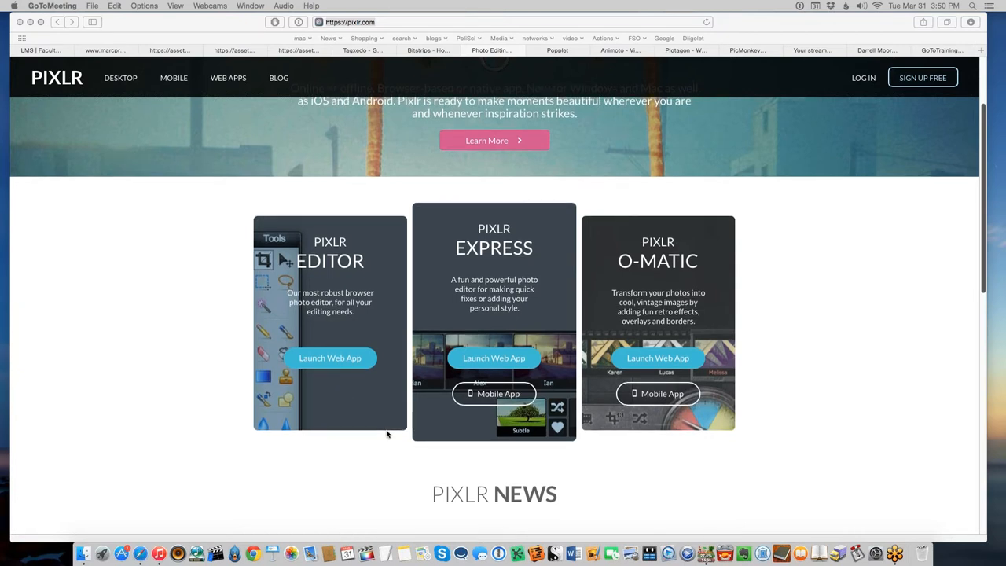
{"action": "scroll", "scroll_direction": "down", "scroll_amount": 3}
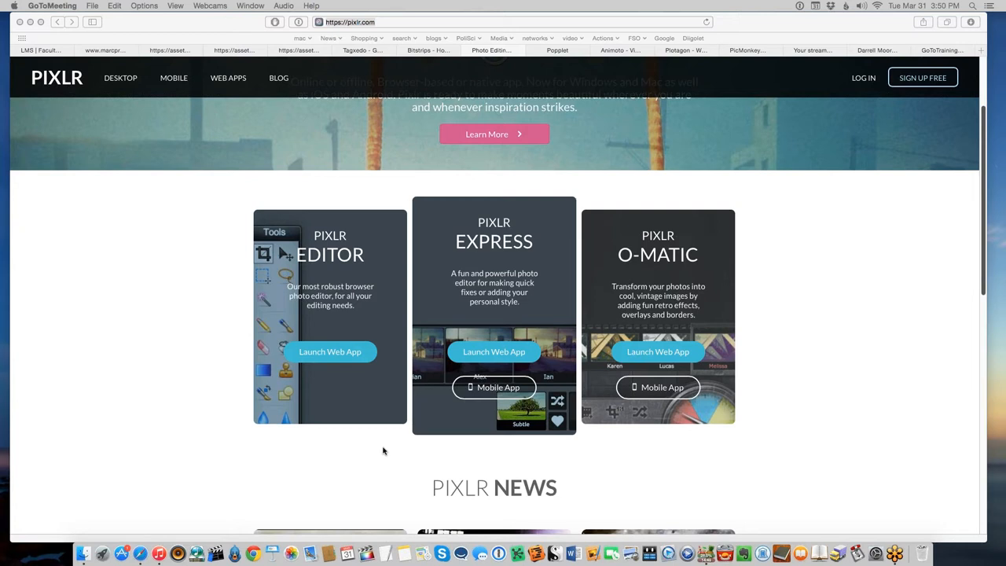
{"action": "mouse_move", "coordinate": [405, 417]}
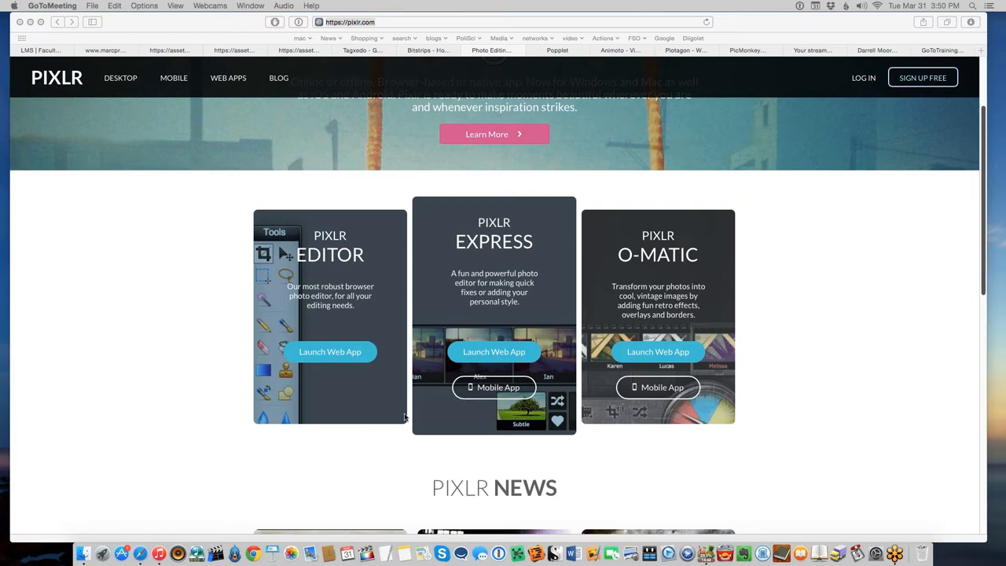
{"action": "scroll", "scroll_direction": "up", "scroll_amount": 3}
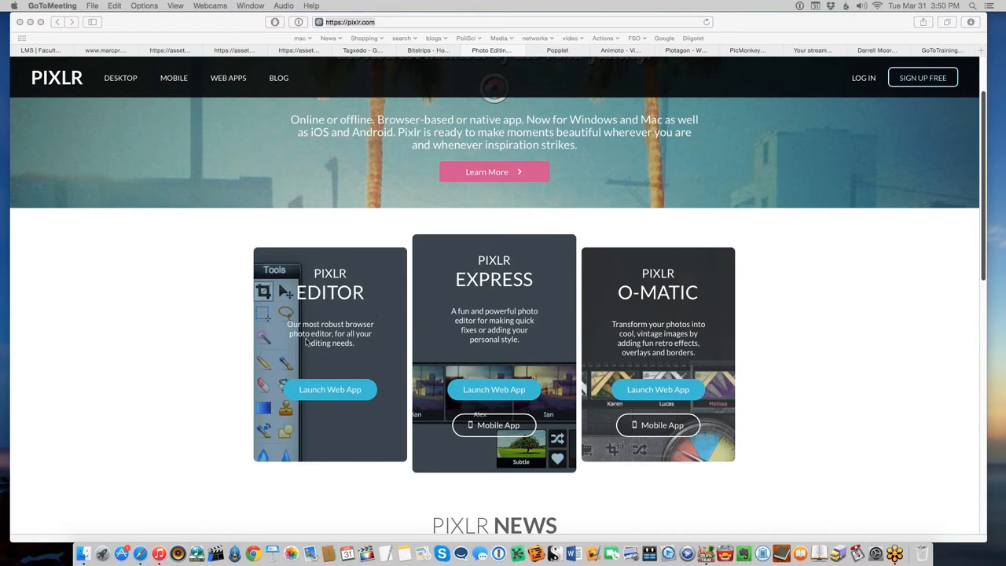
{"action": "mouse_move", "coordinate": [352, 340]}
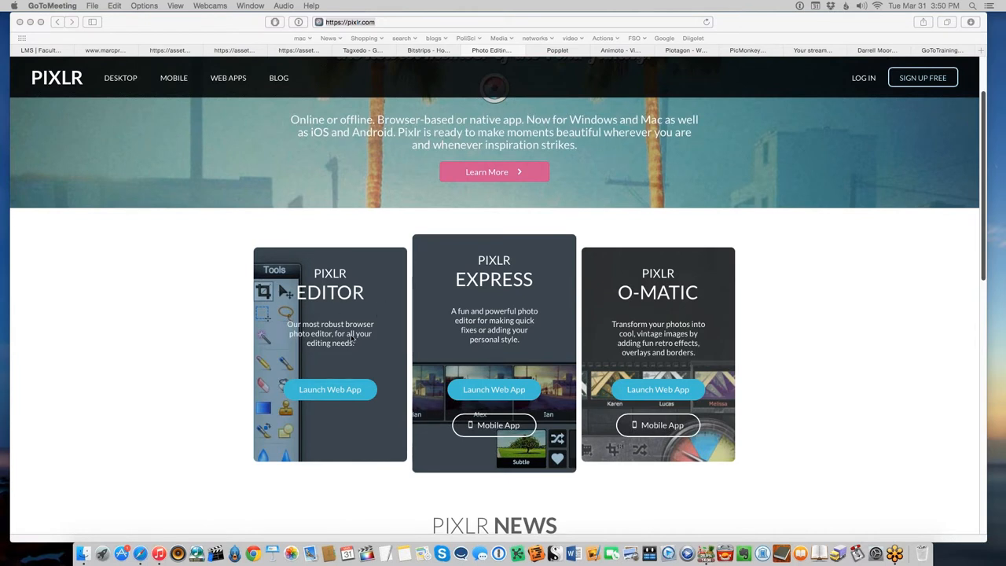
{"action": "mouse_move", "coordinate": [195, 308]}
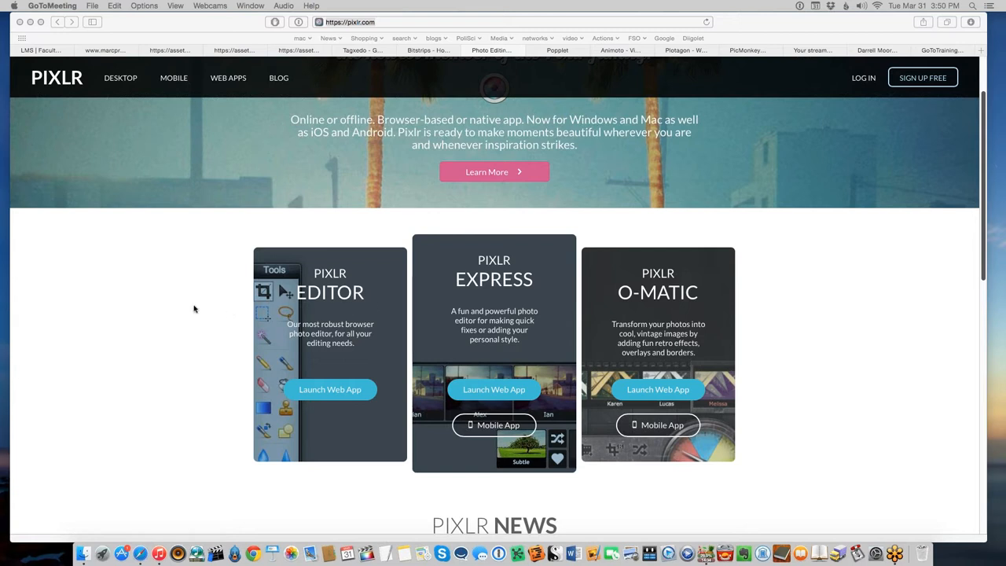
{"action": "mouse_move", "coordinate": [374, 317]}
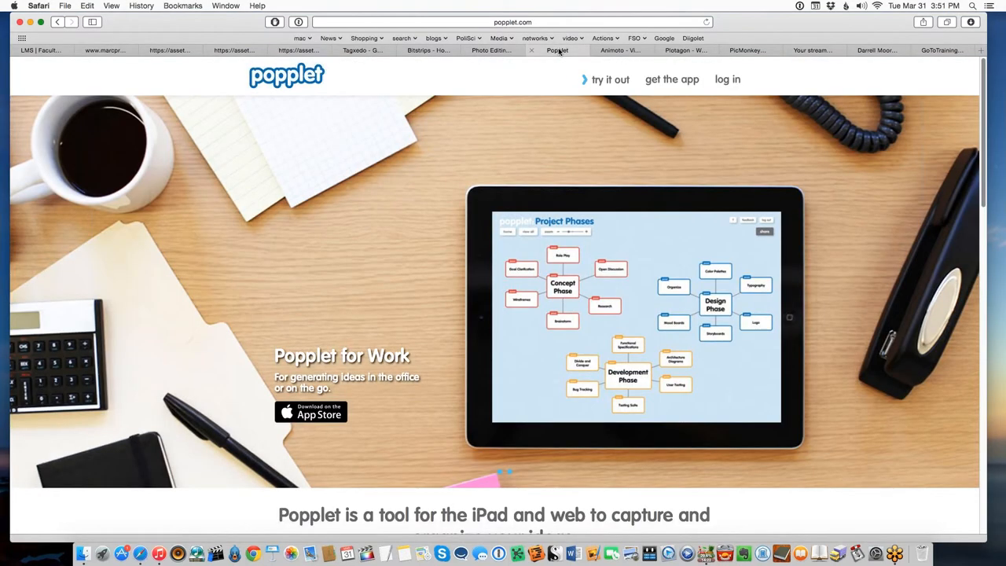
{"action": "mouse_move", "coordinate": [556, 50]}
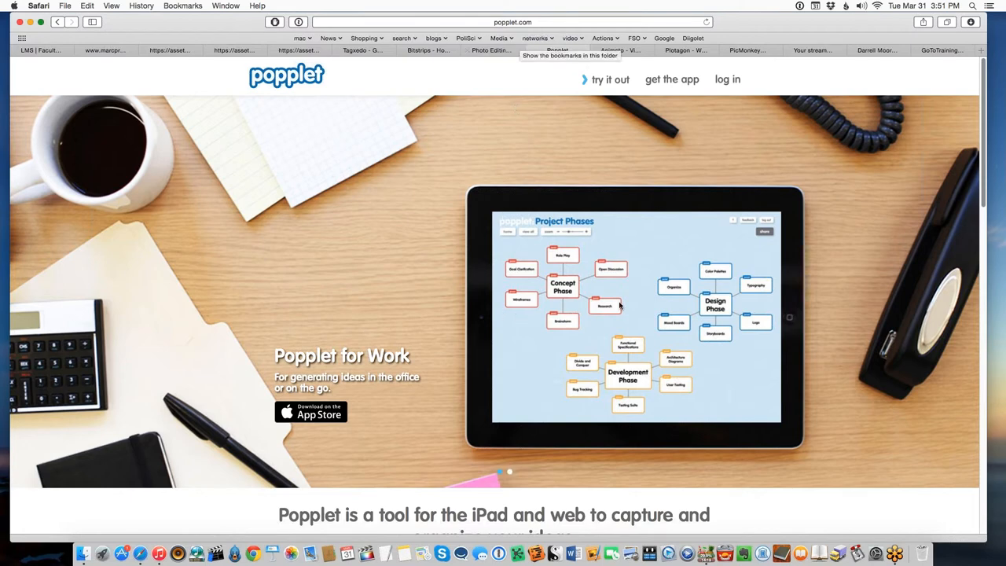
{"action": "mouse_move", "coordinate": [677, 251]}
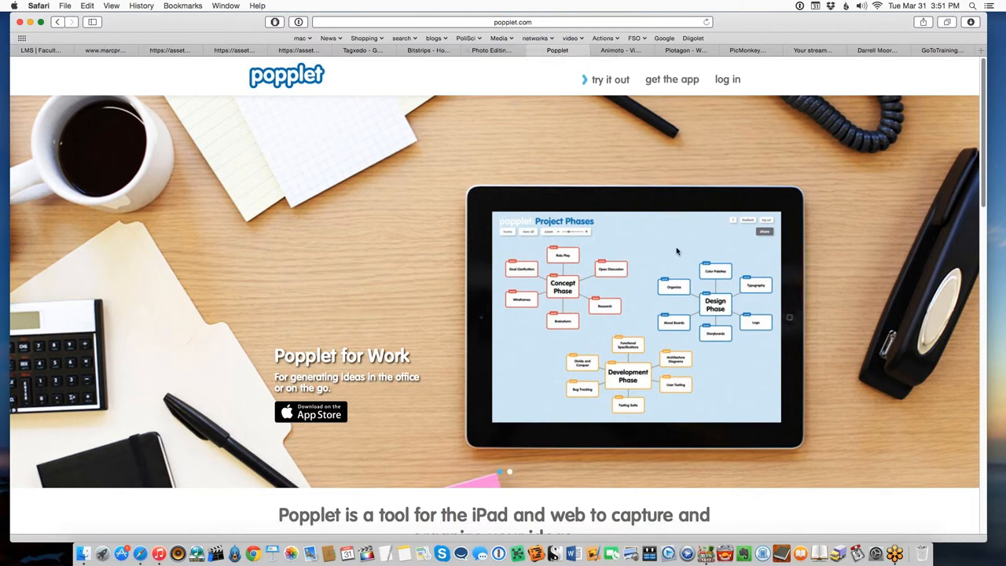
{"action": "mouse_move", "coordinate": [673, 251]}
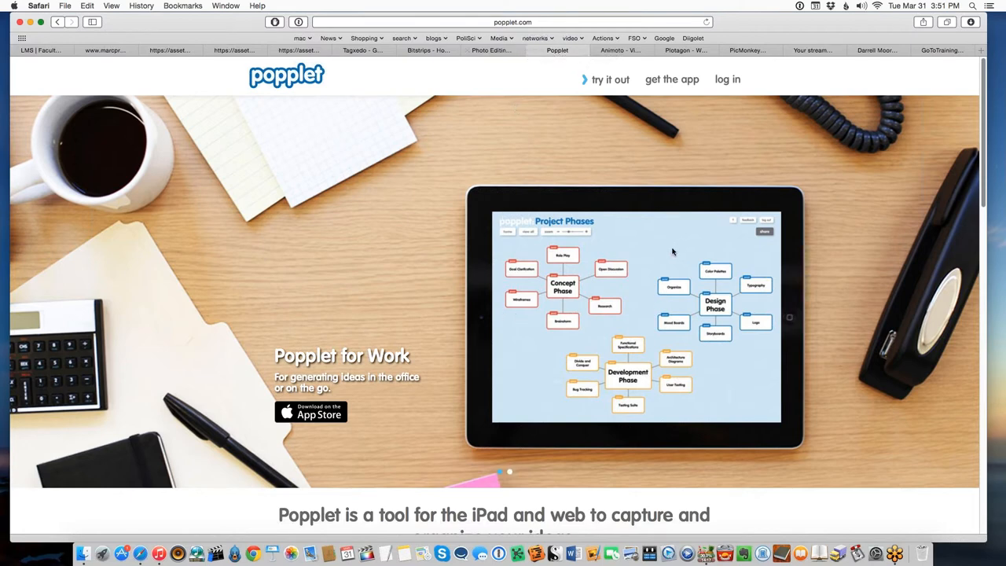
{"action": "mouse_move", "coordinate": [648, 308]}
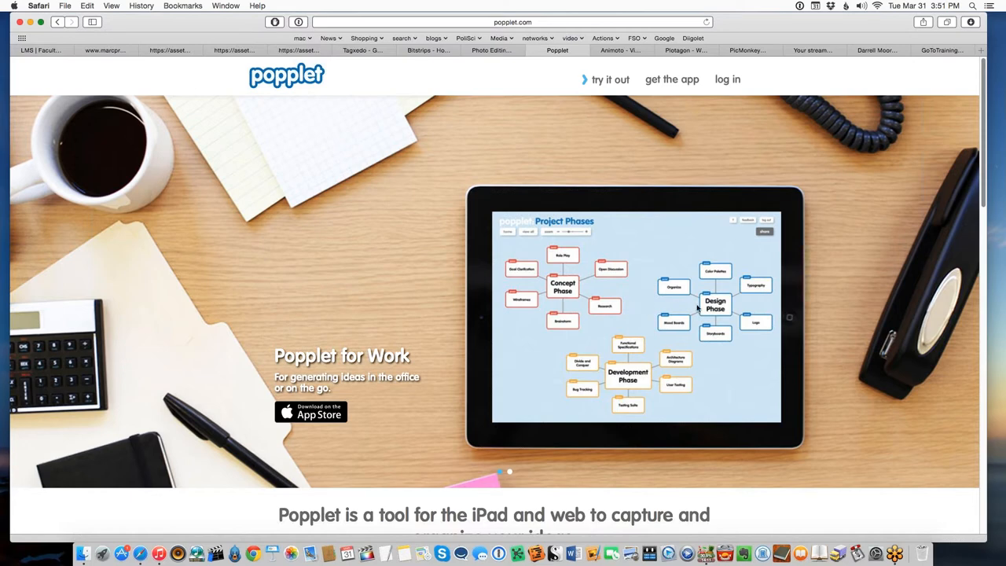
{"action": "scroll", "scroll_direction": "down", "scroll_amount": 3}
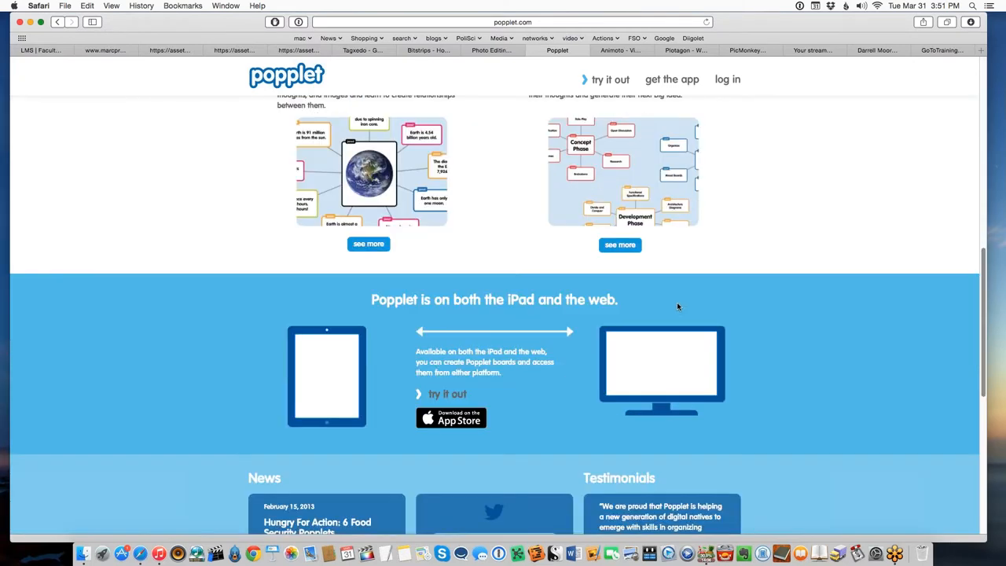
{"action": "scroll", "scroll_direction": "down", "scroll_amount": 3}
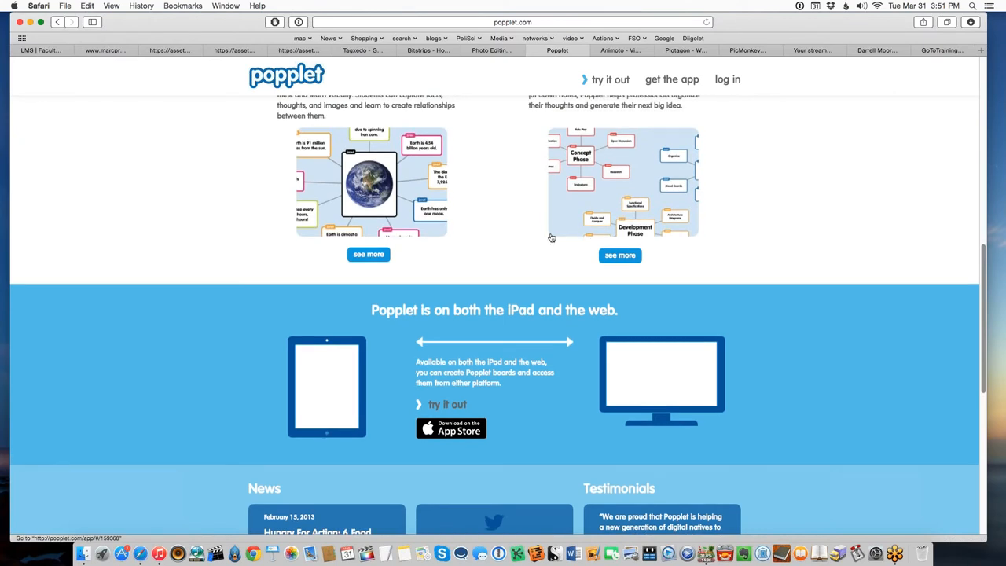
{"action": "mouse_move", "coordinate": [569, 241]}
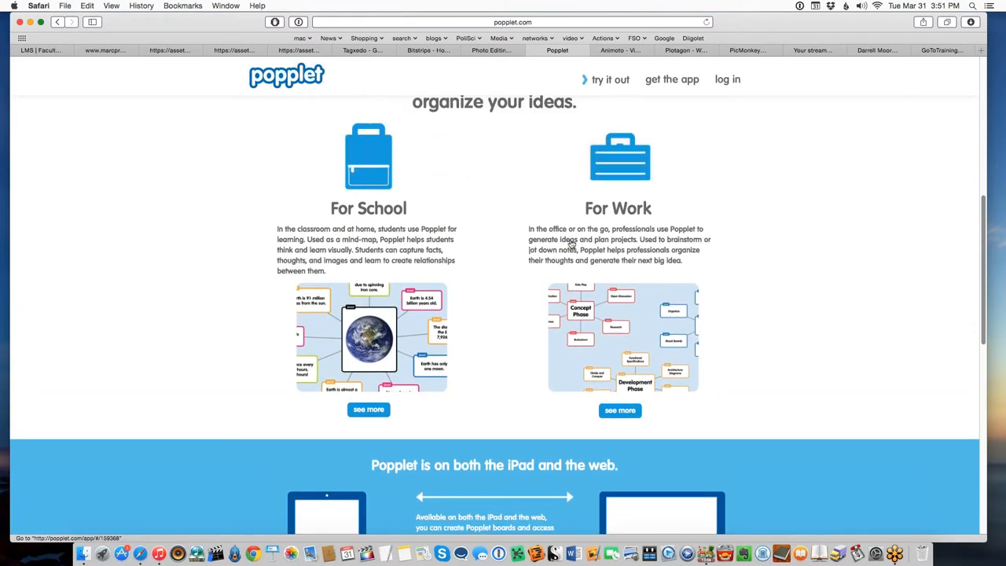
{"action": "scroll", "scroll_direction": "up", "scroll_amount": 3}
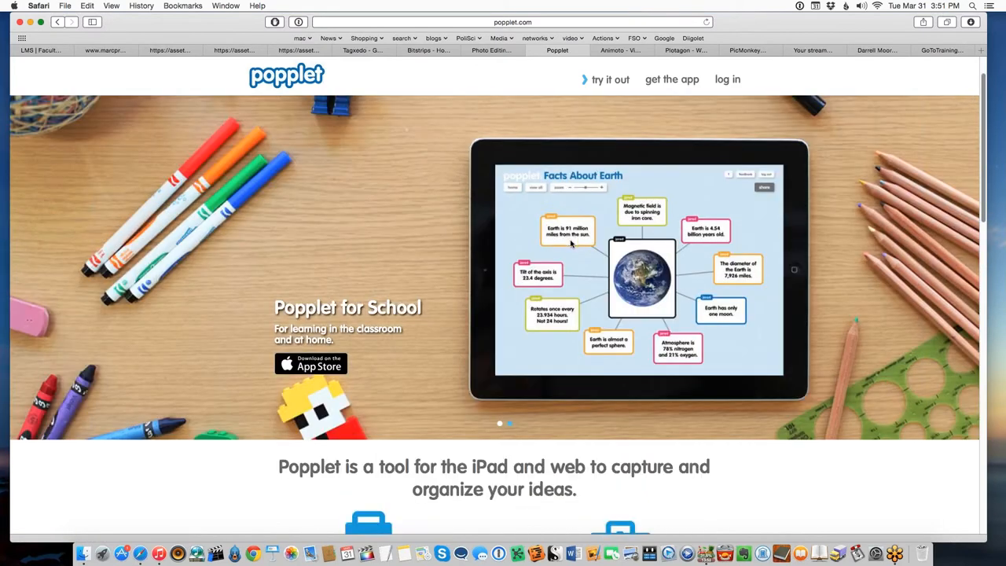
{"action": "mouse_move", "coordinate": [673, 271]}
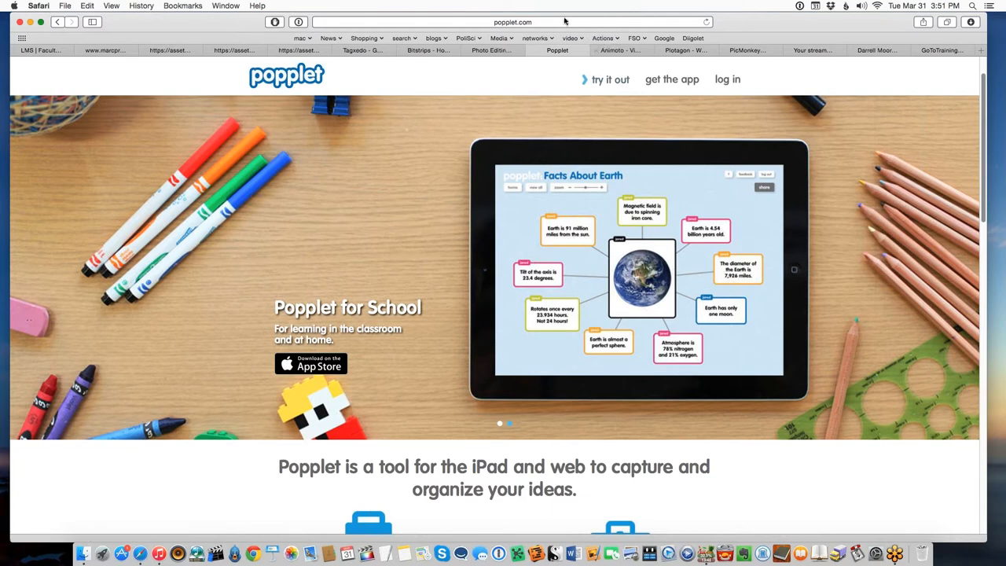
{"action": "left_click", "coordinate": [511, 22]}
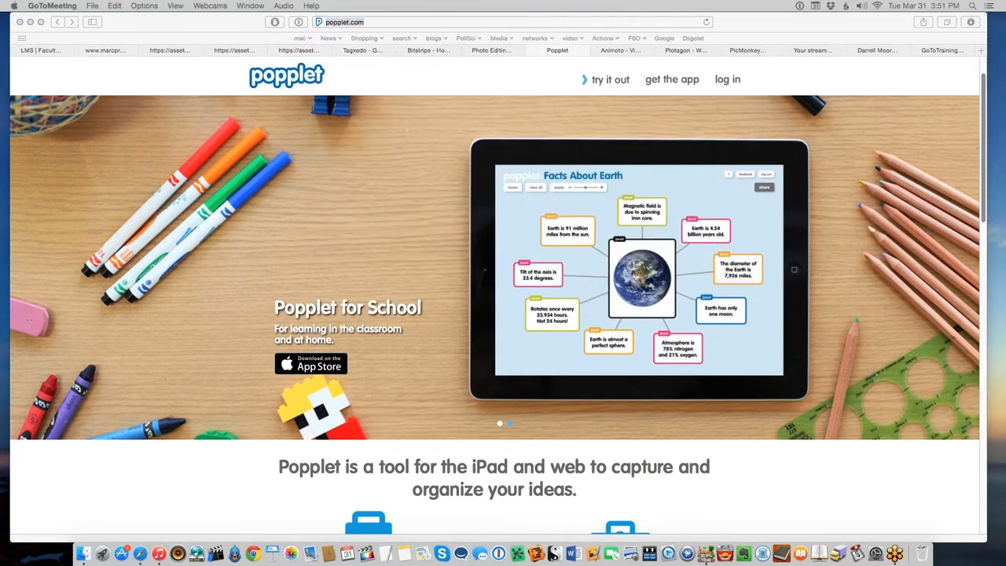
{"action": "mouse_move", "coordinate": [927, 401]}
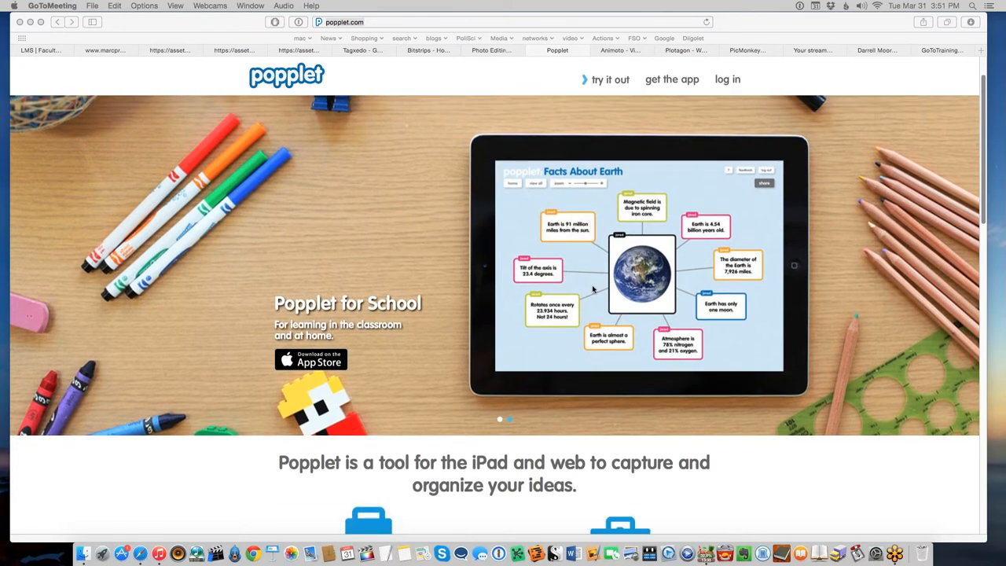
{"action": "mouse_move", "coordinate": [641, 285]}
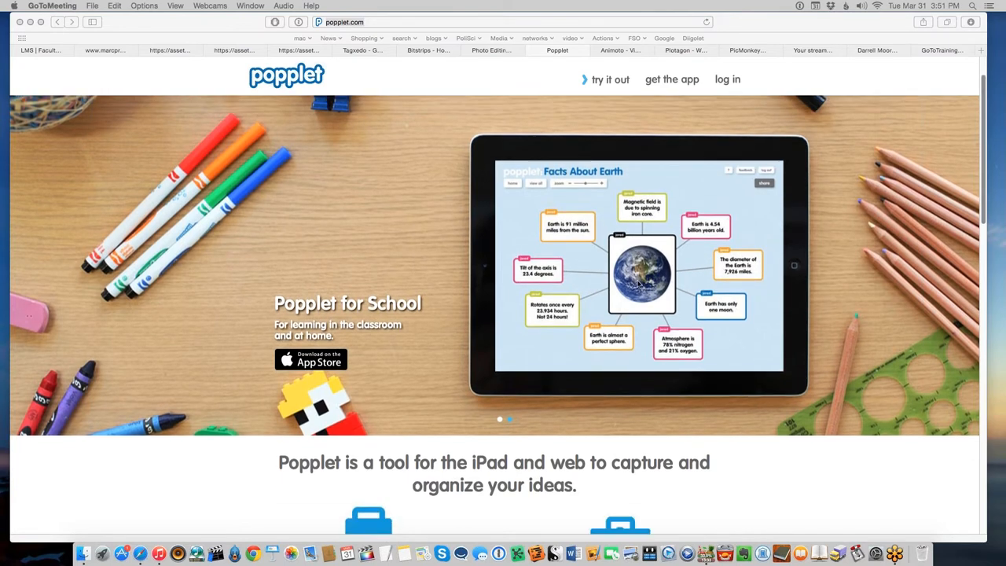
{"action": "scroll", "scroll_direction": "down", "scroll_amount": 3}
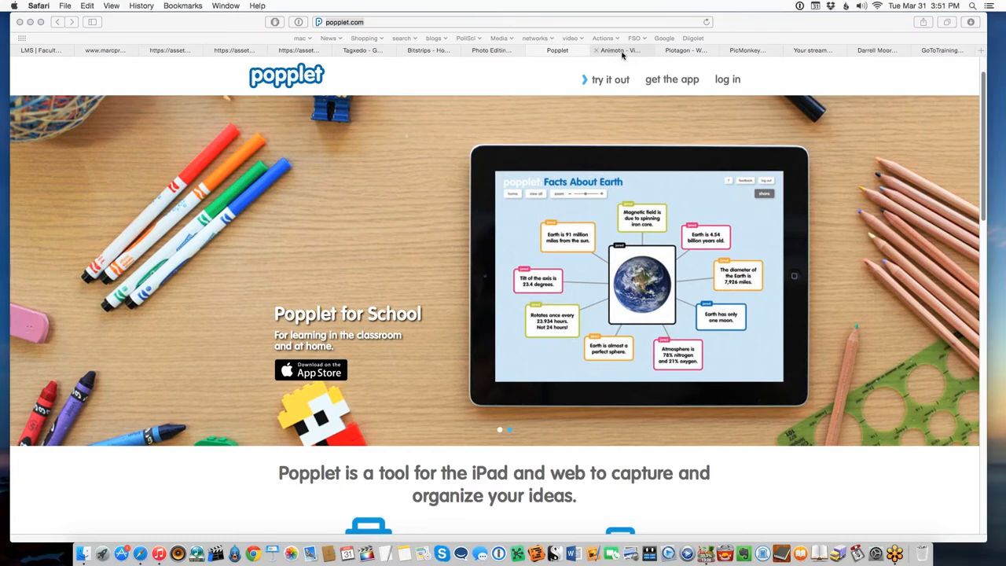
Step: Switch to animoto.com and scroll through the How it works steps
{"action": "left_click", "coordinate": [620, 50]}
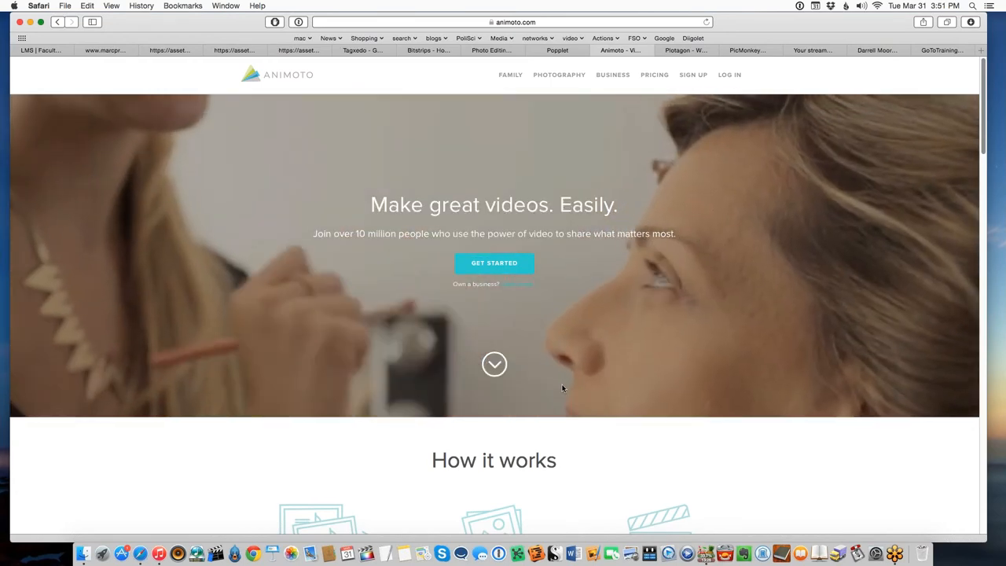
{"action": "scroll", "scroll_direction": "down", "scroll_amount": 3}
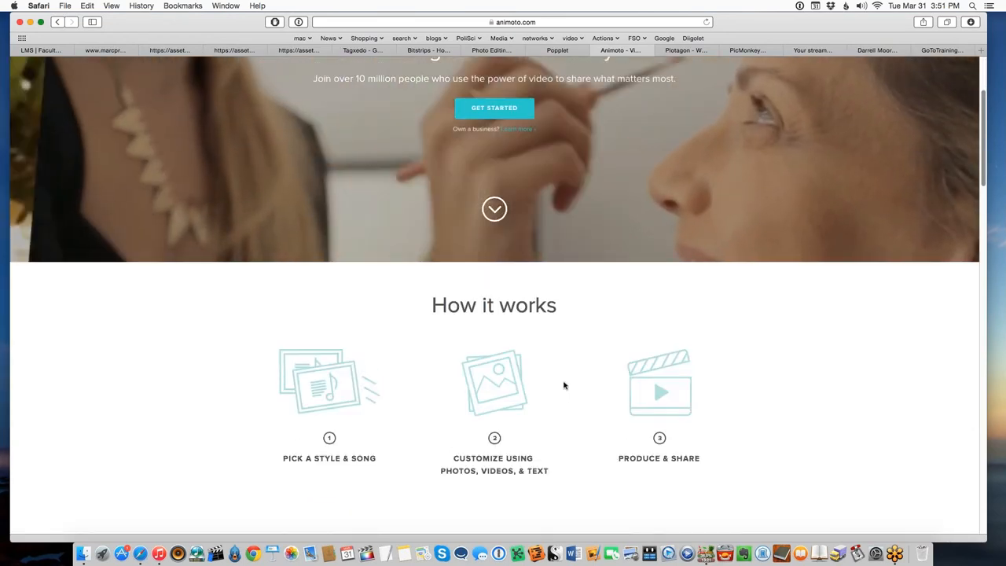
{"action": "scroll", "scroll_direction": "down", "scroll_amount": 3}
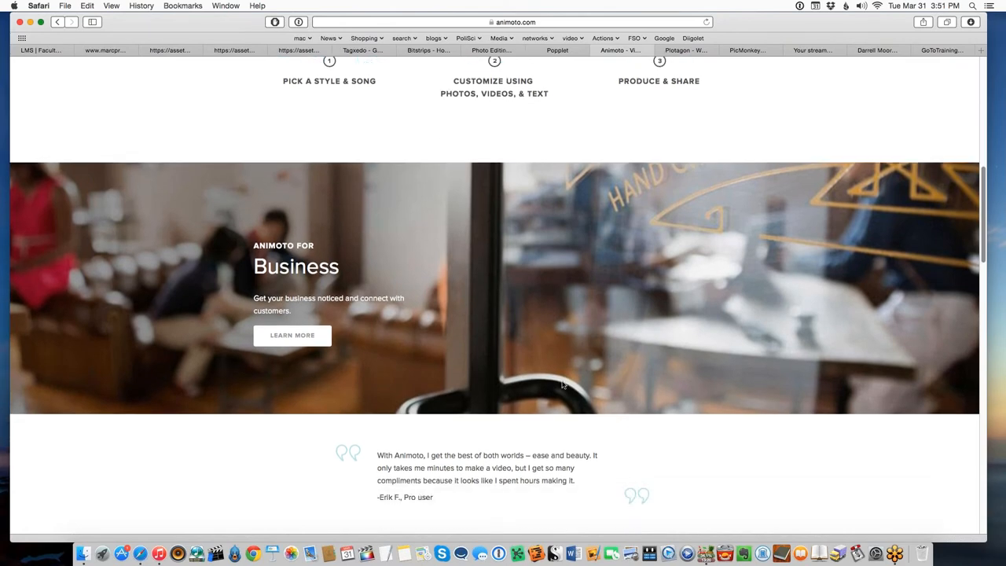
{"action": "scroll", "scroll_direction": "up", "scroll_amount": 3}
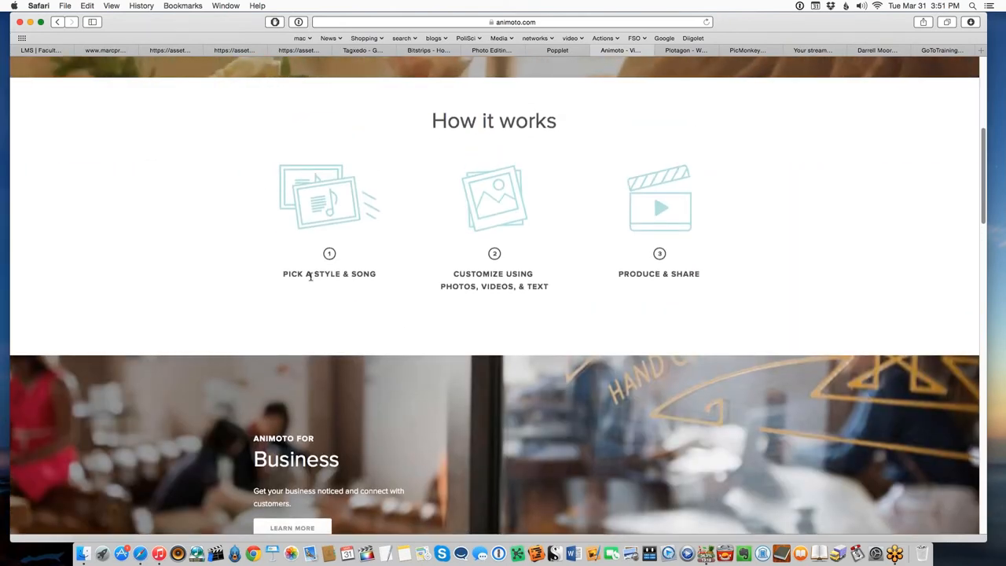
{"action": "mouse_move", "coordinate": [388, 273]}
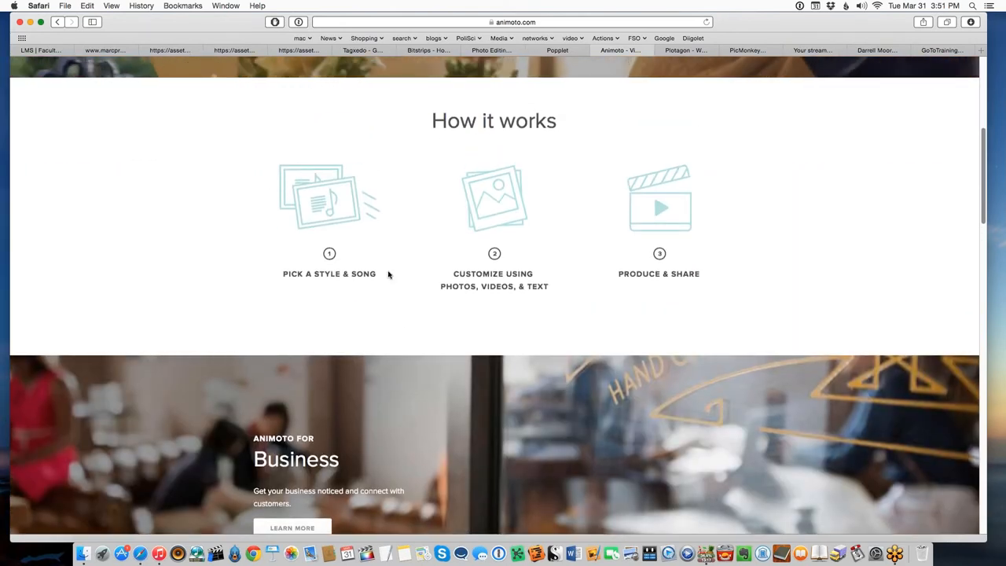
{"action": "mouse_move", "coordinate": [522, 277]}
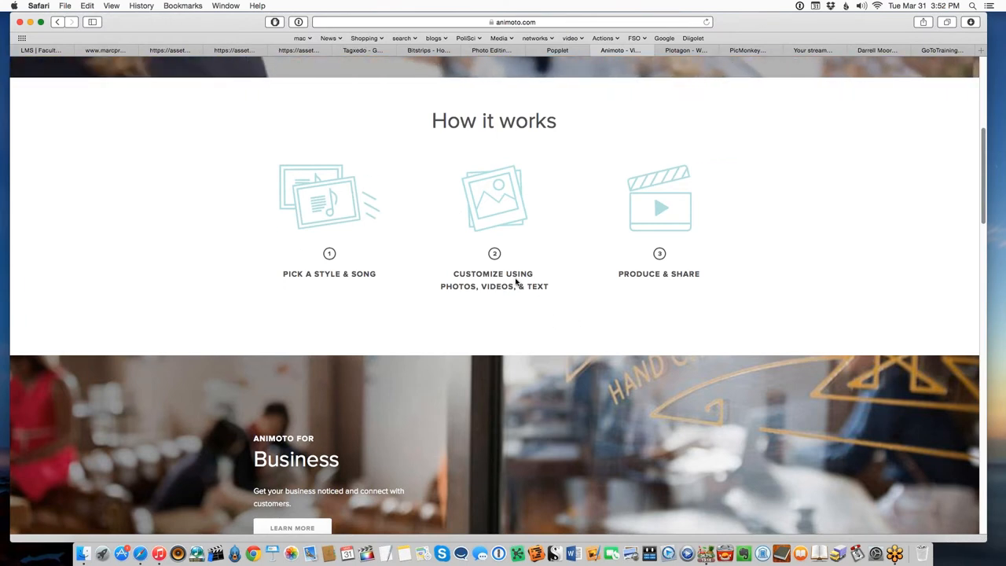
{"action": "mouse_move", "coordinate": [584, 274]}
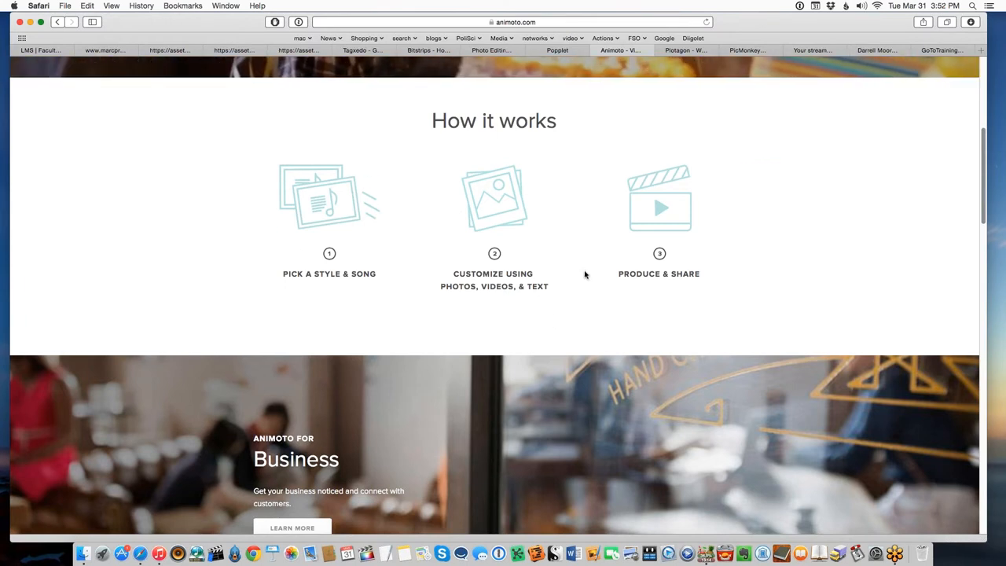
{"action": "scroll", "scroll_direction": "up", "scroll_amount": 3}
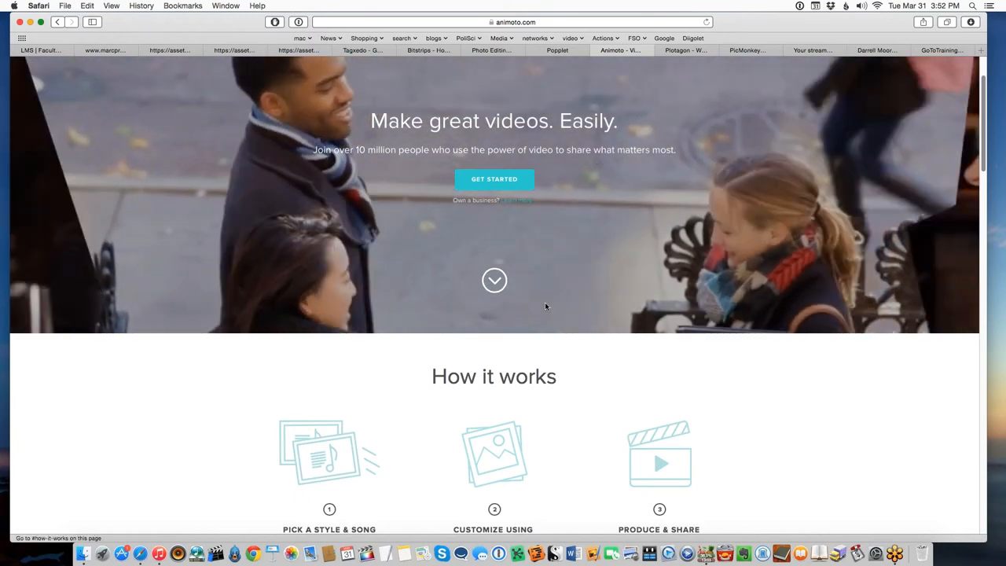
{"action": "scroll", "scroll_direction": "down", "scroll_amount": 3}
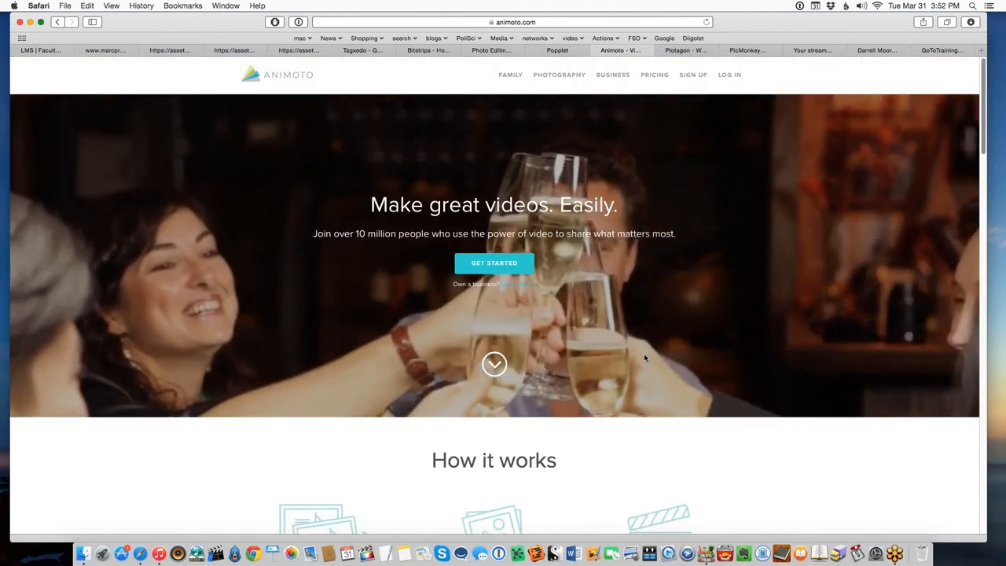
{"action": "scroll", "scroll_direction": "down", "scroll_amount": 3}
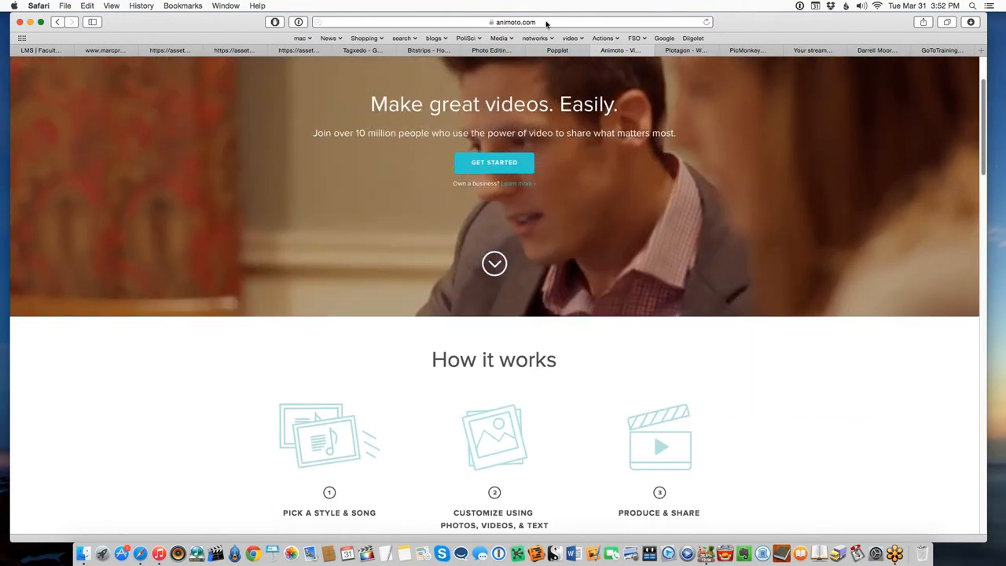
Step: Scroll through Animoto's Get inspired categories and audience sections, returning to the top
{"action": "left_click", "coordinate": [511, 22]}
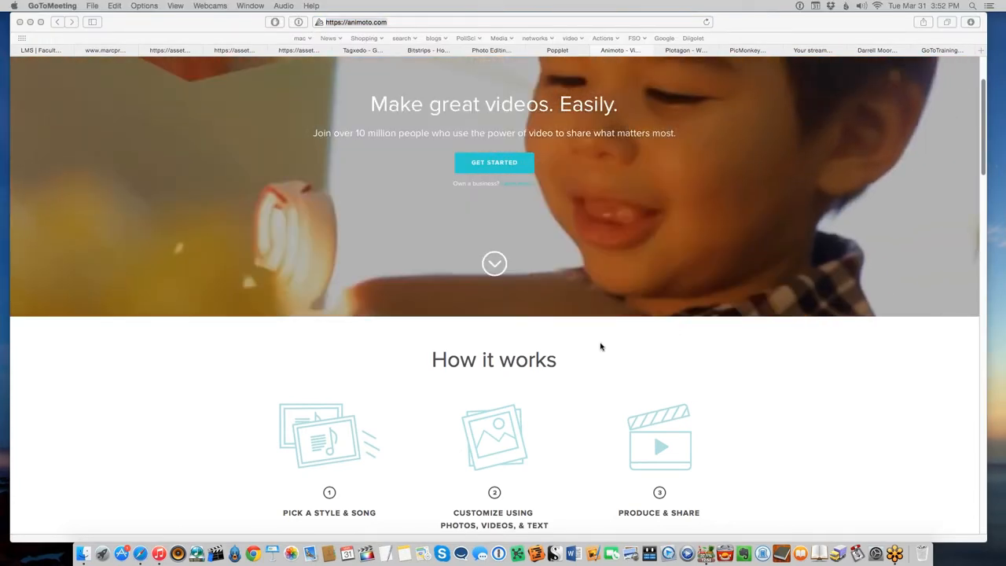
{"action": "scroll", "scroll_direction": "down", "scroll_amount": 3}
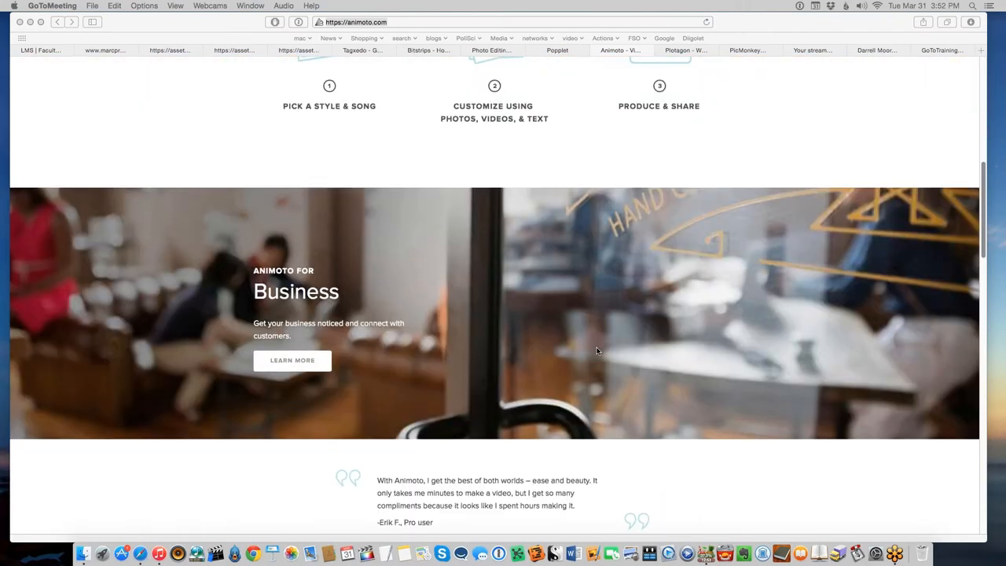
{"action": "scroll", "scroll_direction": "down", "scroll_amount": 3}
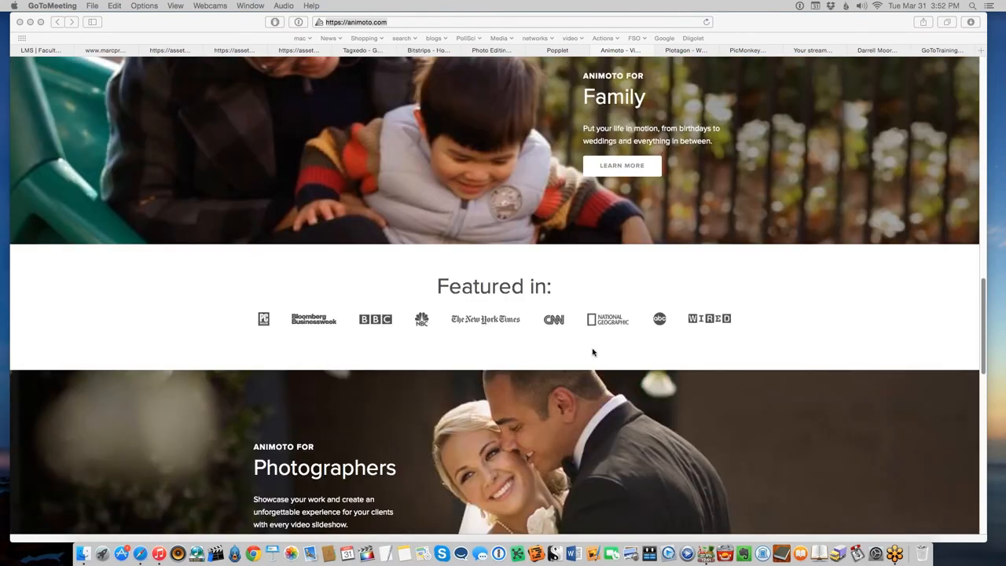
{"action": "scroll", "scroll_direction": "down", "scroll_amount": 3}
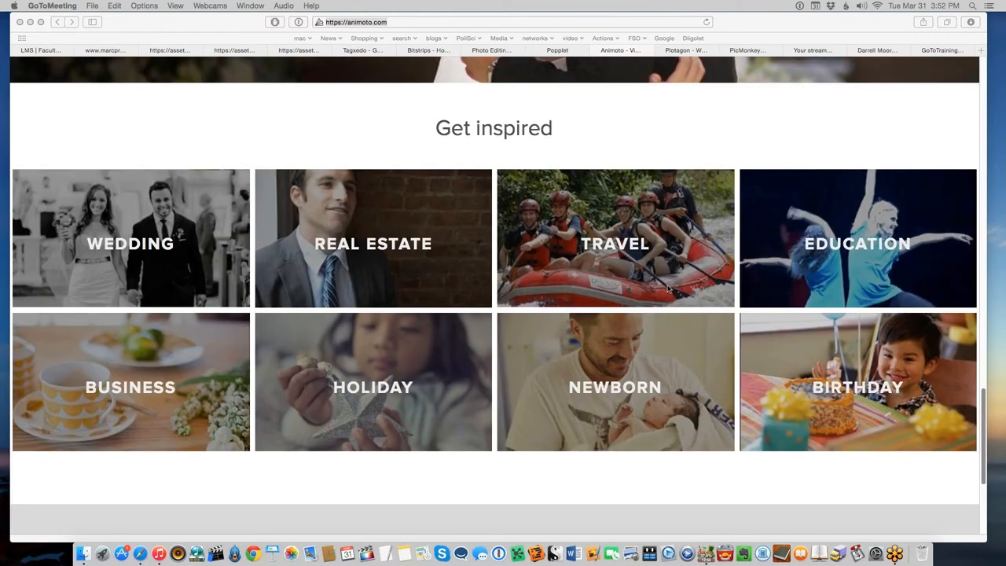
{"action": "mouse_move", "coordinate": [653, 396]}
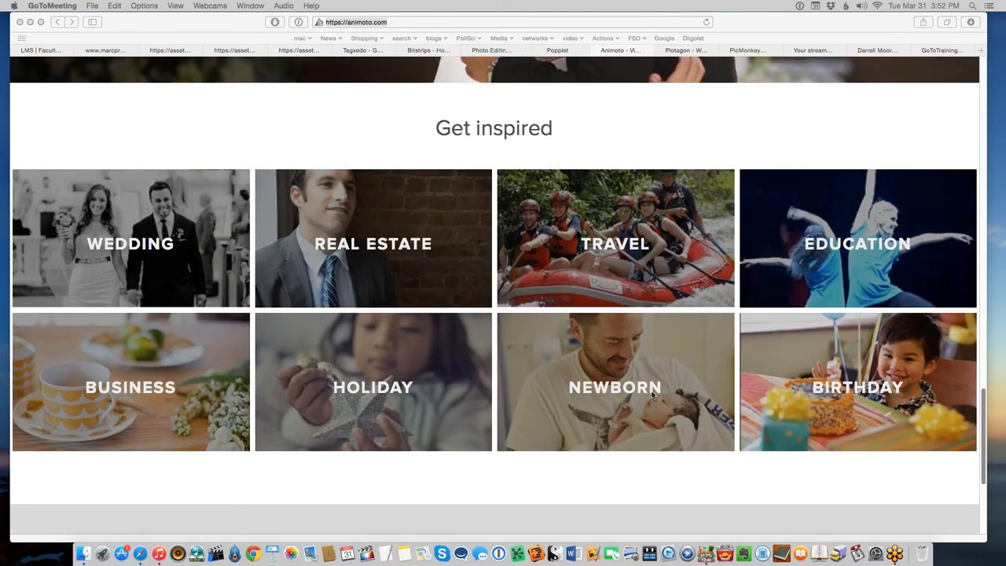
{"action": "scroll", "scroll_direction": "down", "scroll_amount": 3}
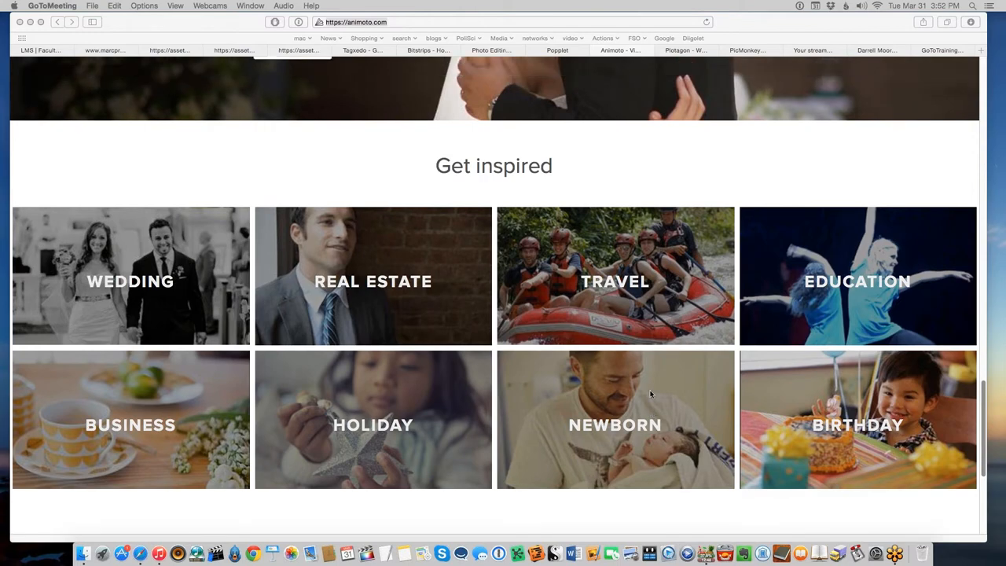
{"action": "scroll", "scroll_direction": "down", "scroll_amount": 3}
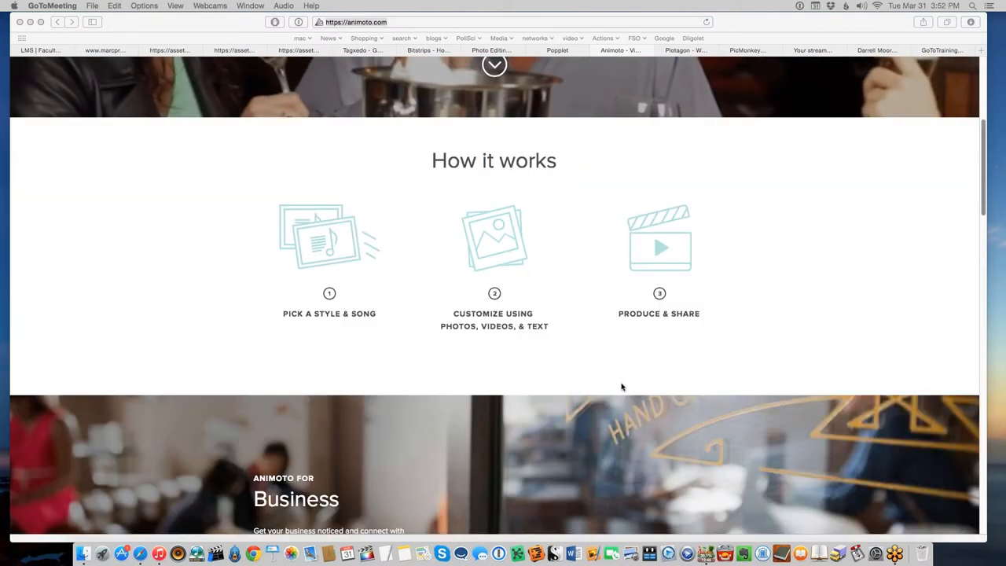
{"action": "mouse_move", "coordinate": [409, 266]}
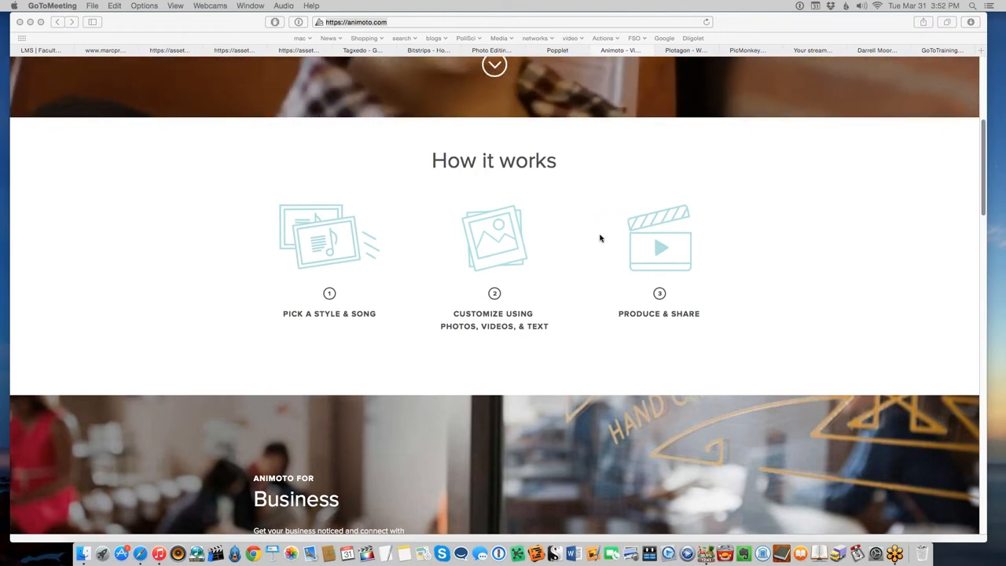
{"action": "scroll", "scroll_direction": "up", "scroll_amount": 3}
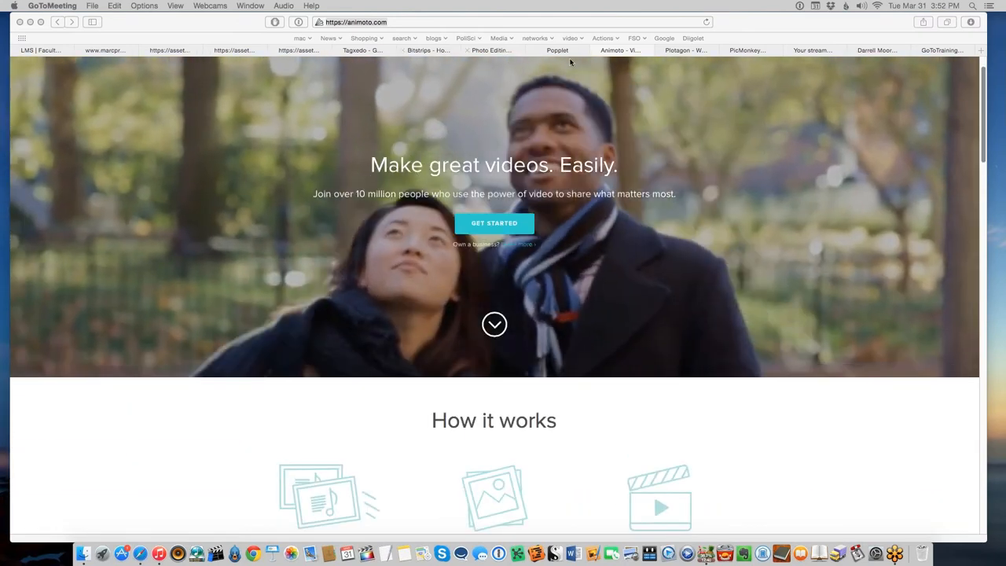
Step: Bring up Plotagon's homepage and scroll down to its Staff Picks grid of animated stories
{"action": "left_click", "coordinate": [683, 51]}
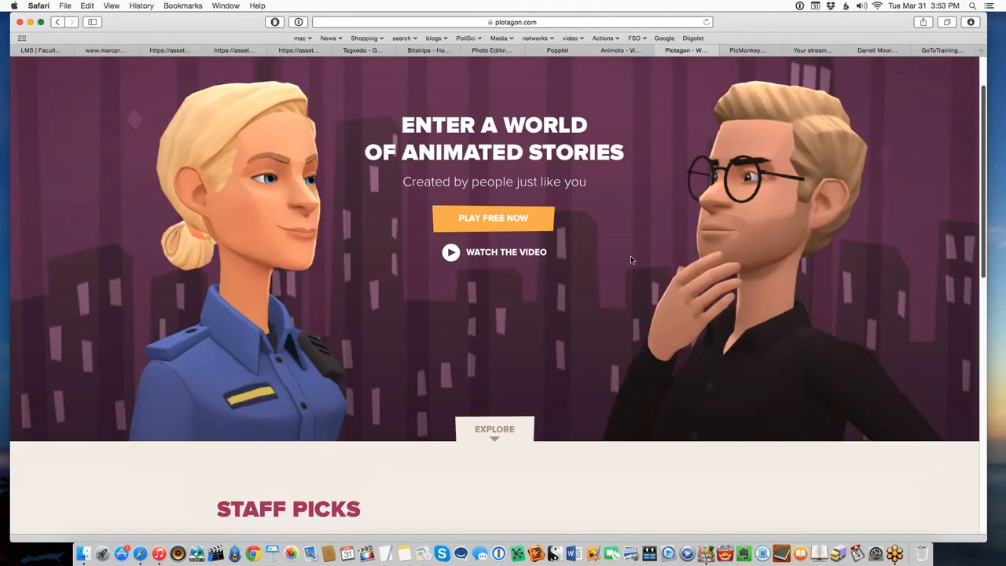
{"action": "left_click", "coordinate": [510, 22]}
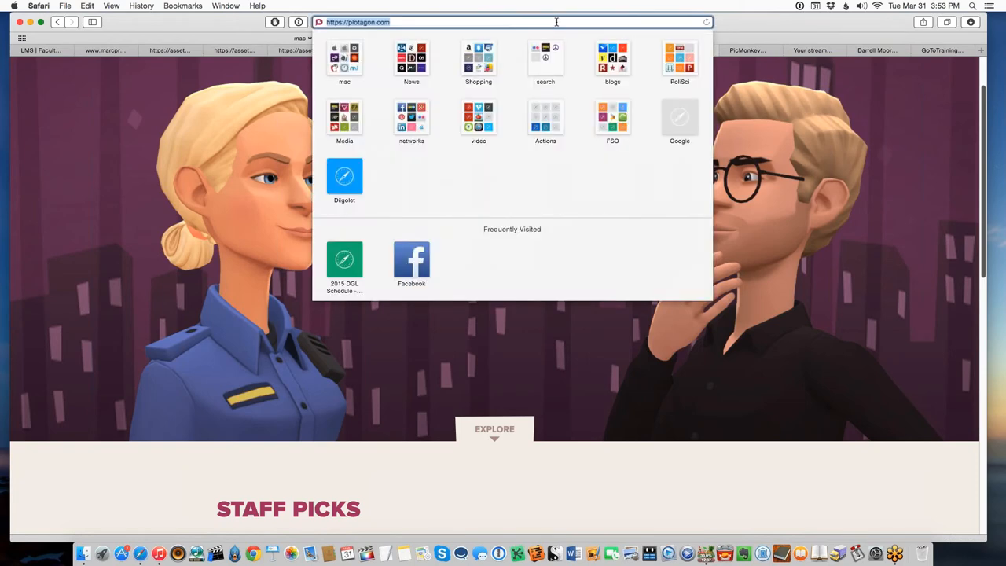
{"action": "mouse_move", "coordinate": [996, 450]}
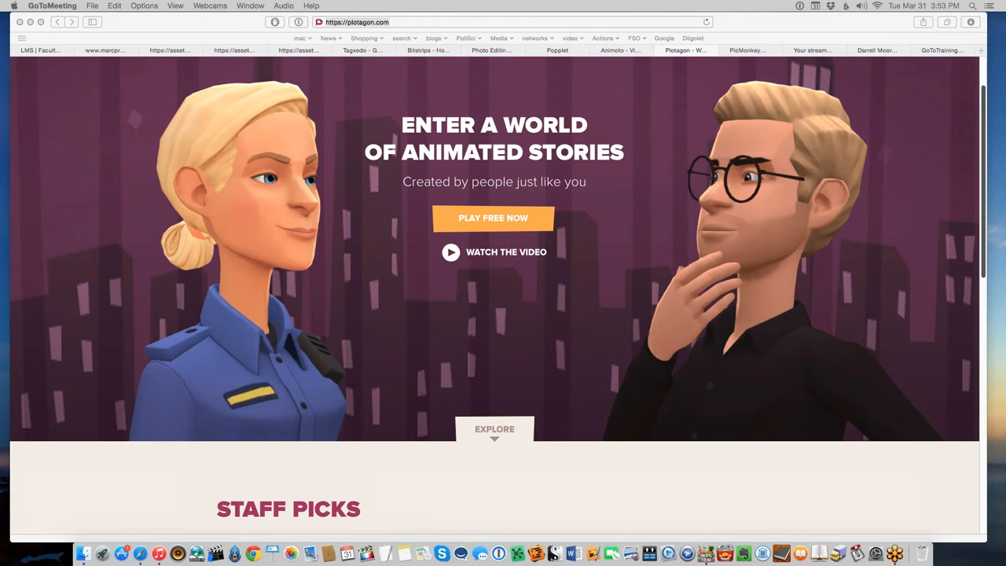
{"action": "mouse_move", "coordinate": [619, 295]}
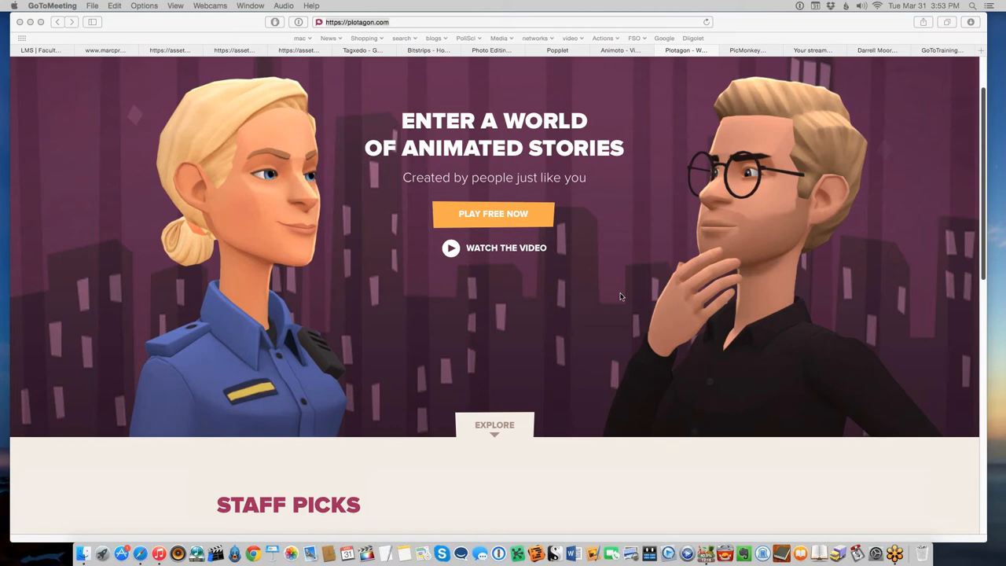
{"action": "mouse_move", "coordinate": [641, 352]}
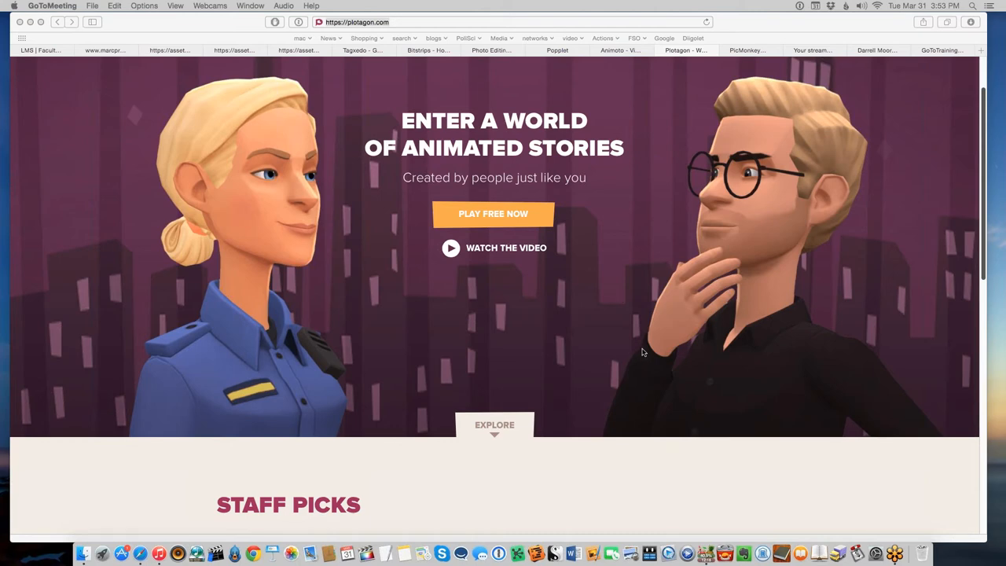
{"action": "scroll", "scroll_direction": "down", "scroll_amount": 3}
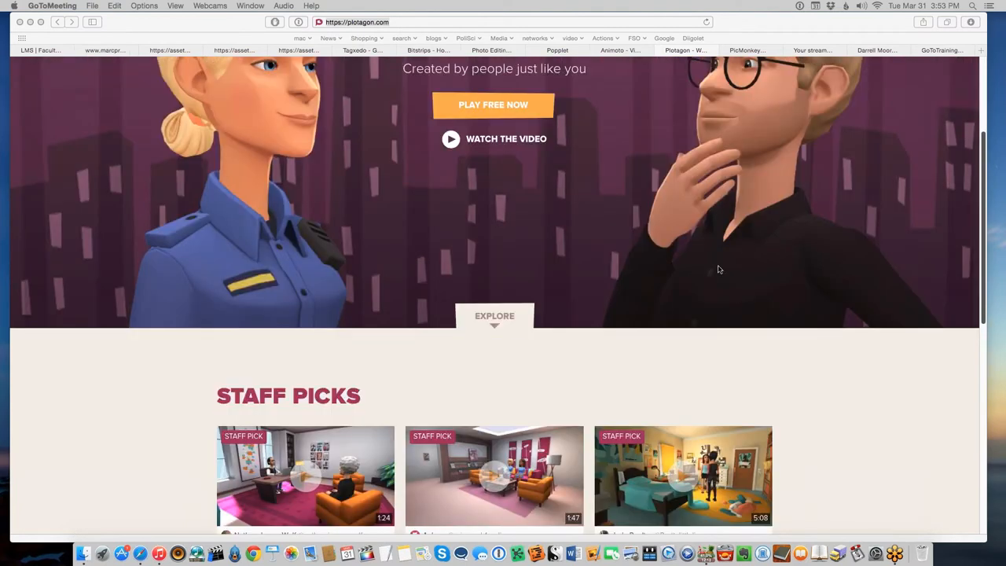
{"action": "scroll", "scroll_direction": "down", "scroll_amount": 3}
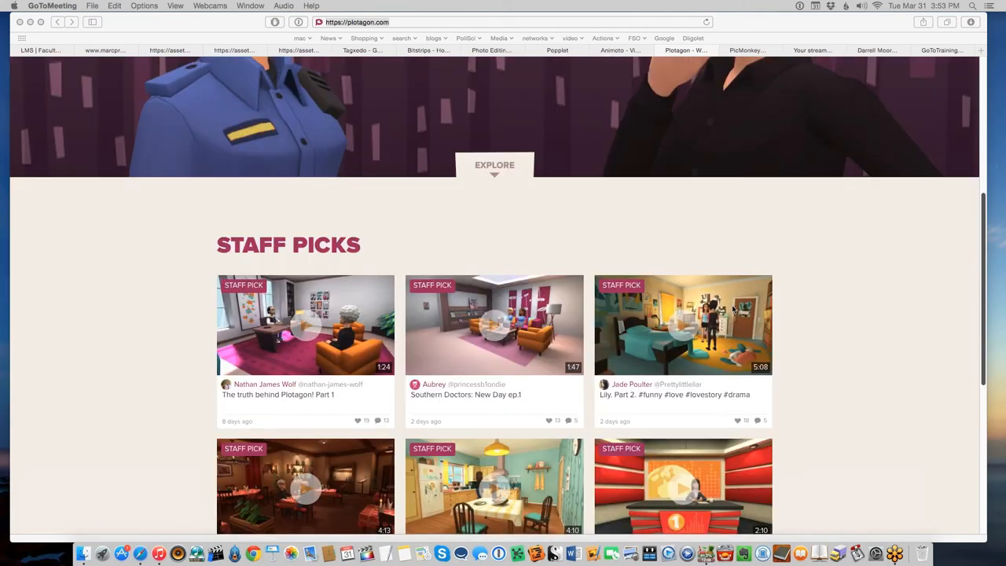
{"action": "scroll", "scroll_direction": "down", "scroll_amount": 3}
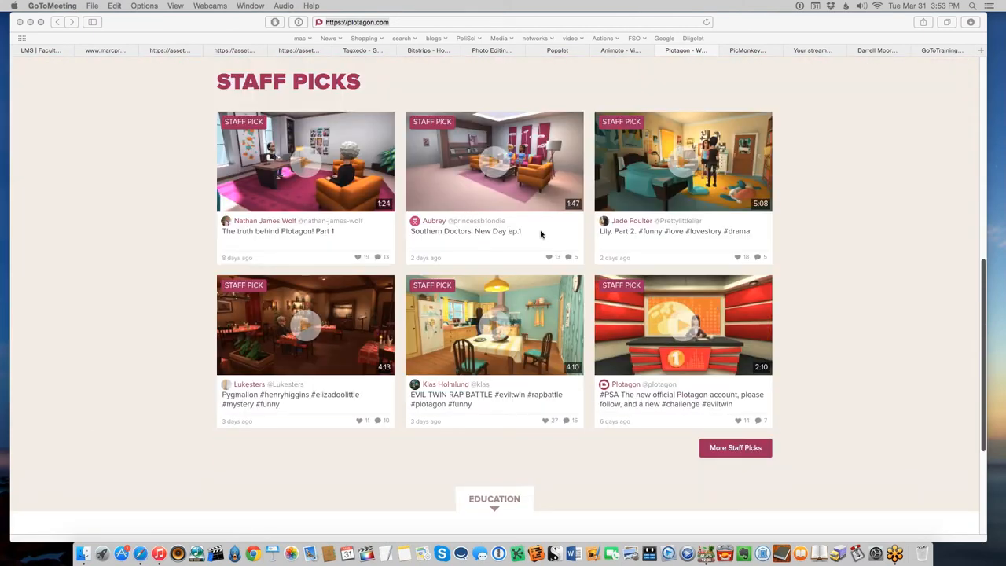
{"action": "mouse_move", "coordinate": [548, 230]}
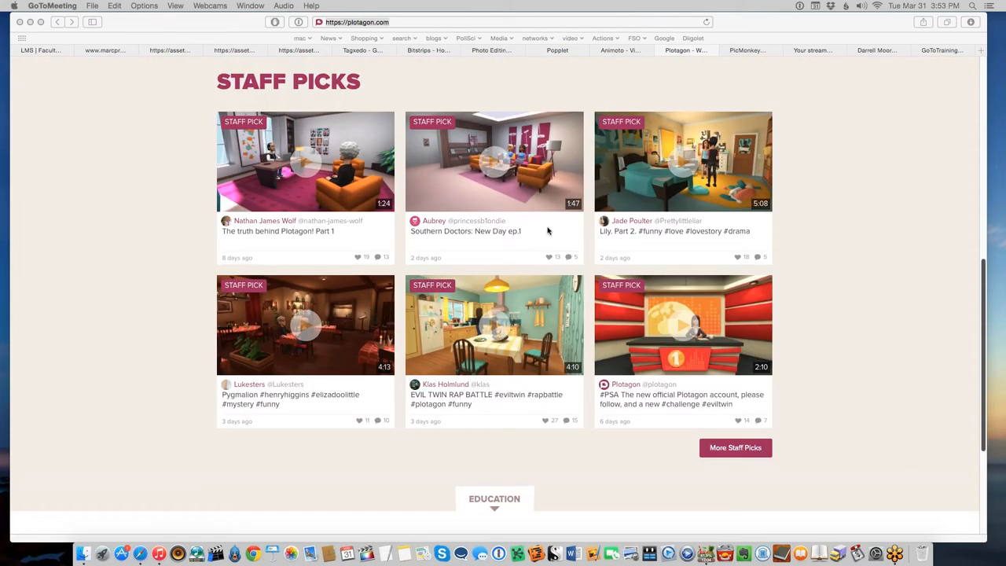
{"action": "mouse_move", "coordinate": [544, 214]}
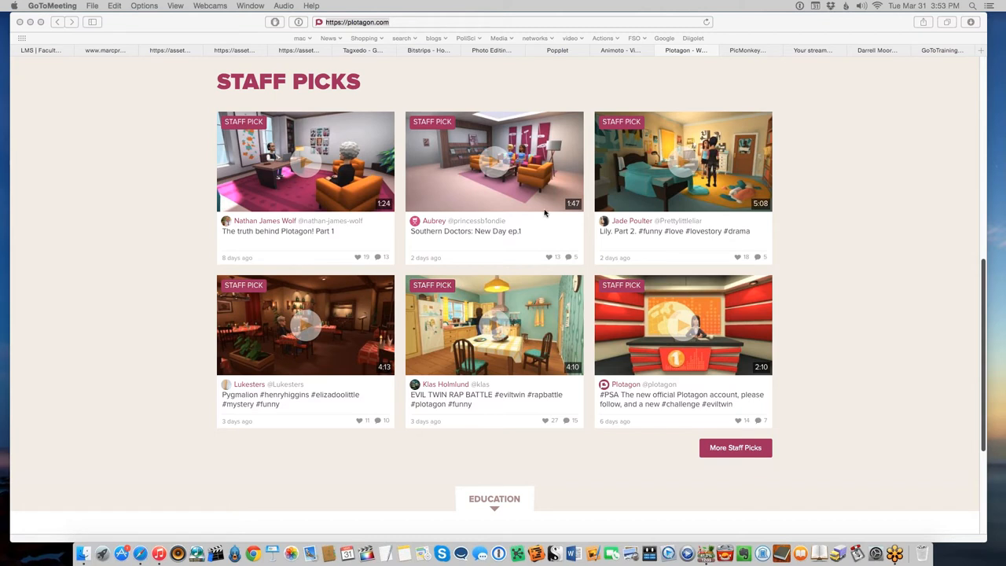
{"action": "mouse_move", "coordinate": [526, 226]}
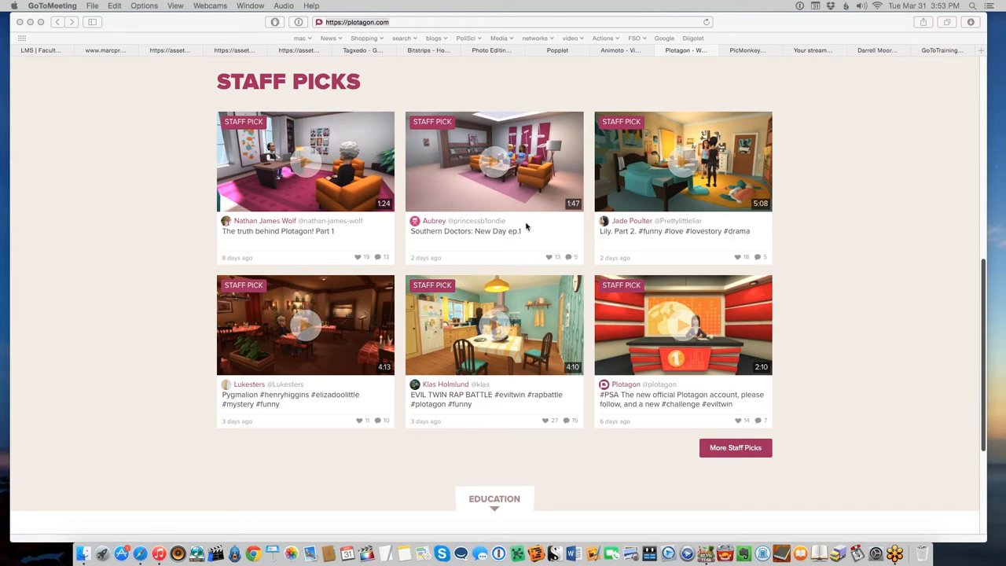
{"action": "mouse_move", "coordinate": [748, 359]}
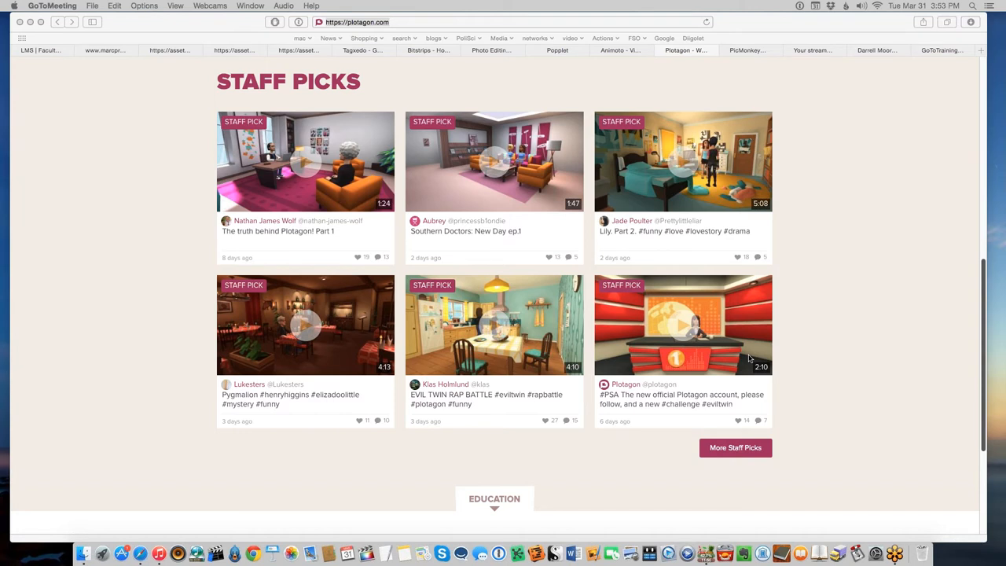
{"action": "mouse_move", "coordinate": [670, 258]}
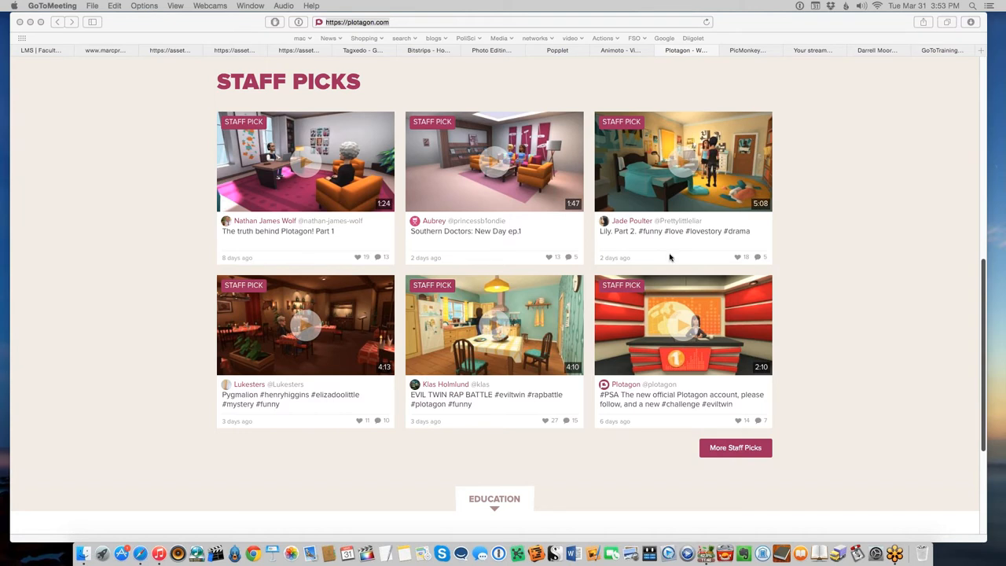
{"action": "mouse_move", "coordinate": [683, 271]}
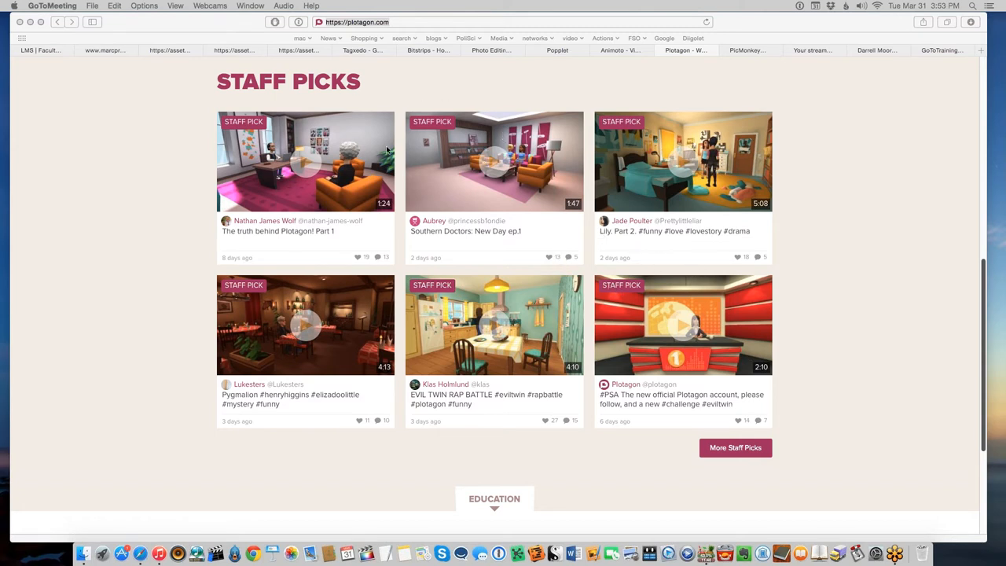
Step: Scroll back up to Plotagon's animated-stories banner, then down again to the Staff Picks videos
{"action": "scroll", "scroll_direction": "up", "scroll_amount": 3}
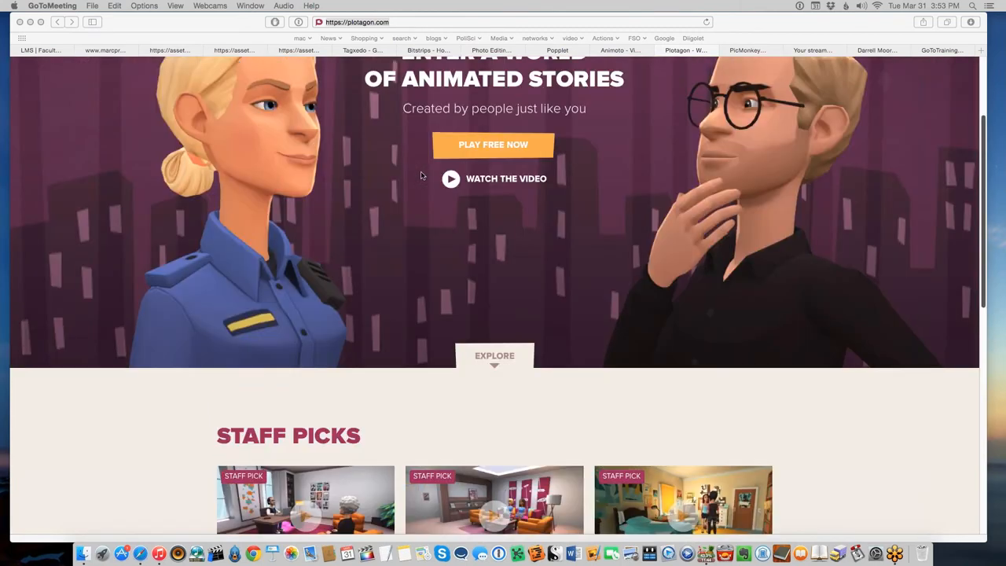
{"action": "scroll", "scroll_direction": "down", "scroll_amount": 3}
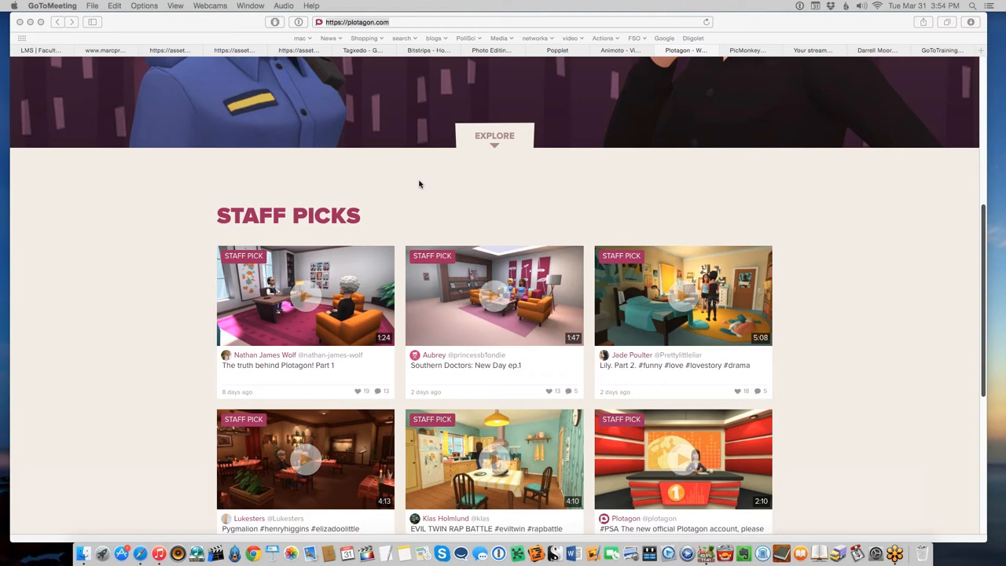
{"action": "scroll", "scroll_direction": "down", "scroll_amount": 3}
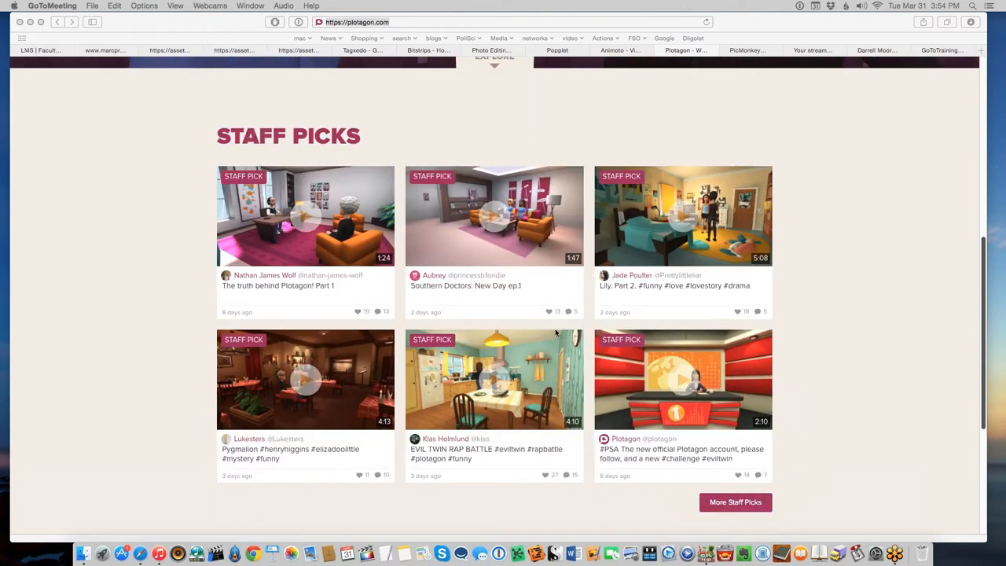
{"action": "mouse_move", "coordinate": [502, 162]}
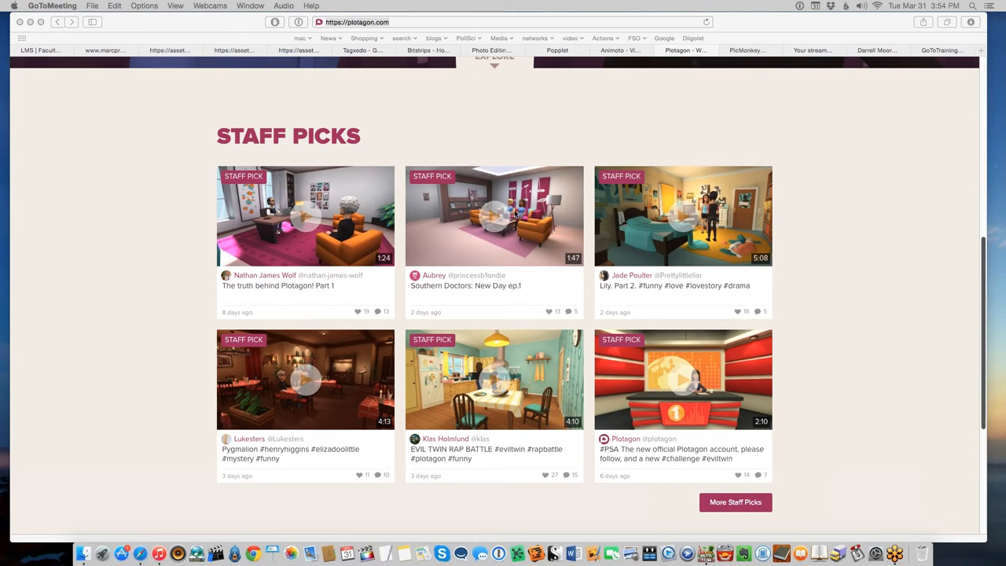
{"action": "scroll", "scroll_direction": "down", "scroll_amount": 3}
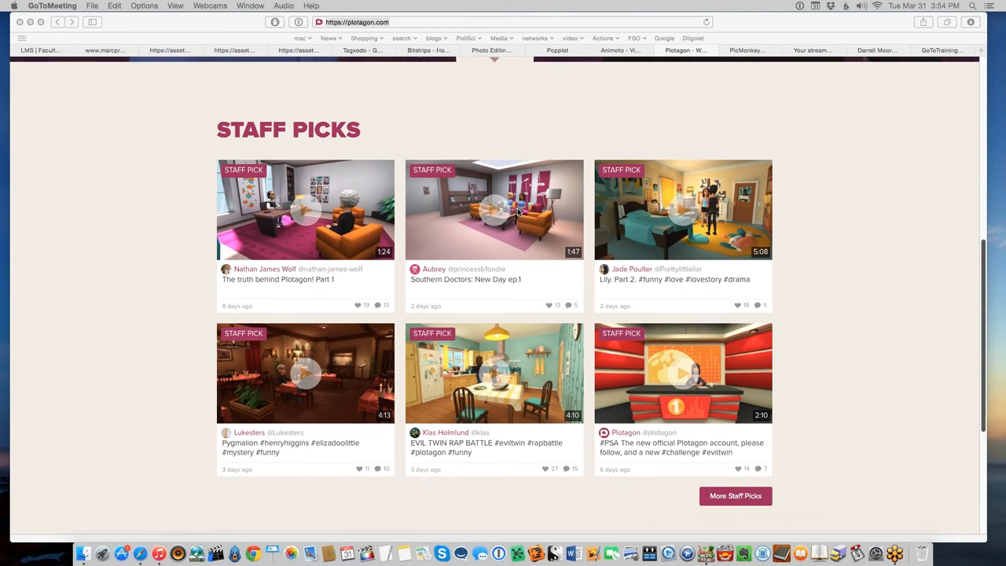
{"action": "mouse_move", "coordinate": [519, 210]}
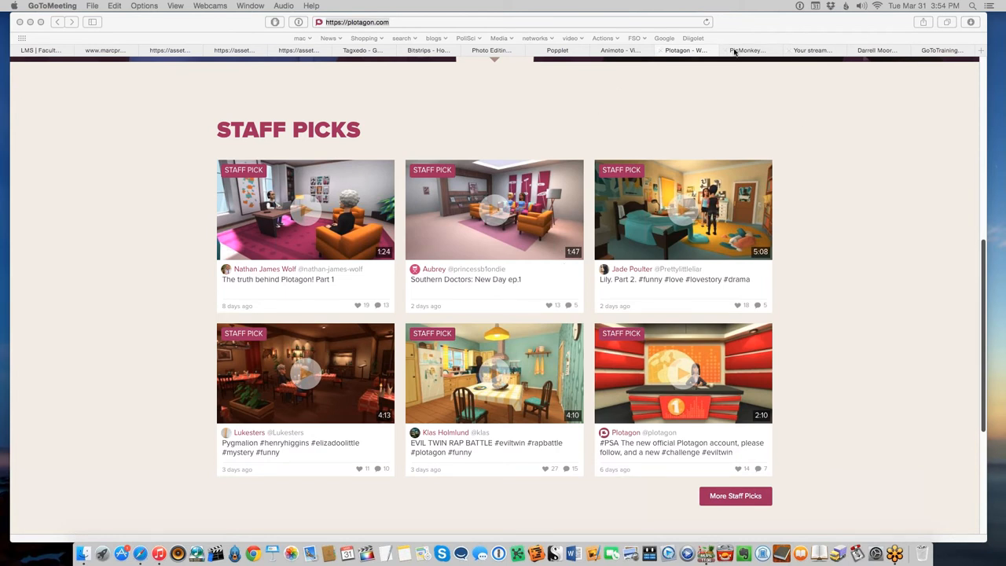
{"action": "mouse_move", "coordinate": [483, 25]}
{"action": "type", "text": "stor"}
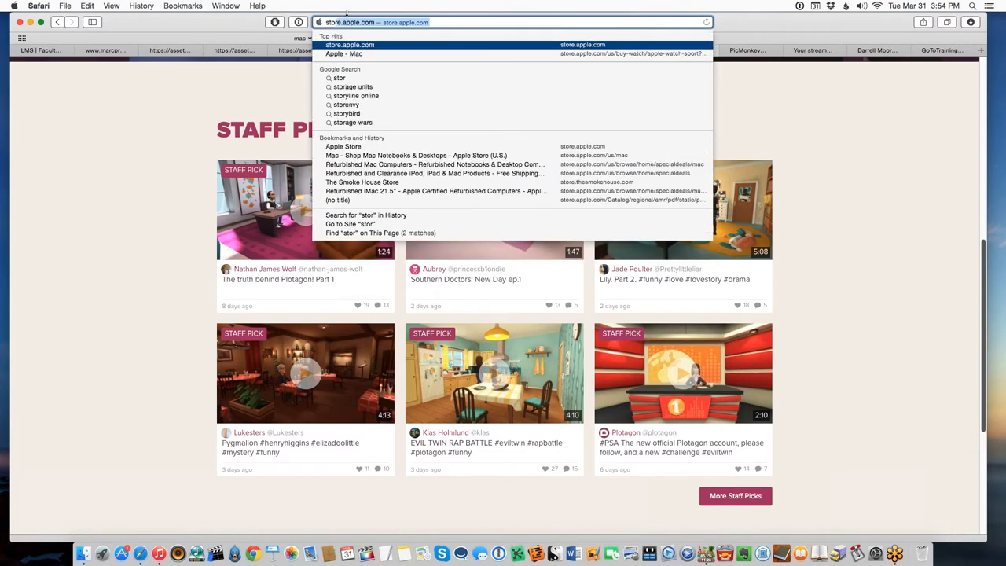
Step: Load Storybird's homepage and scroll past Write and Read down to Discover and Share
{"action": "key", "text": "backspace"}
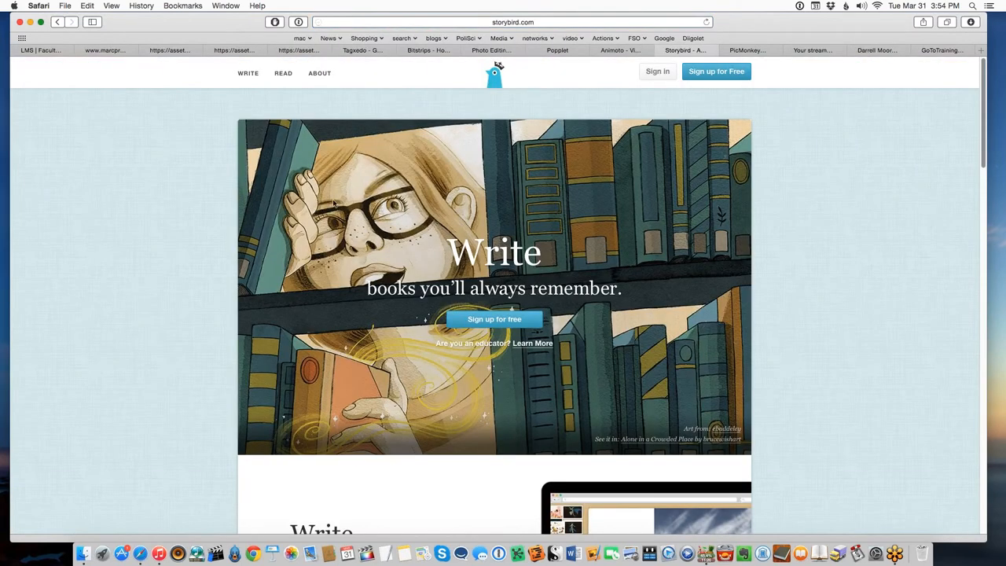
{"action": "left_click", "coordinate": [511, 22]}
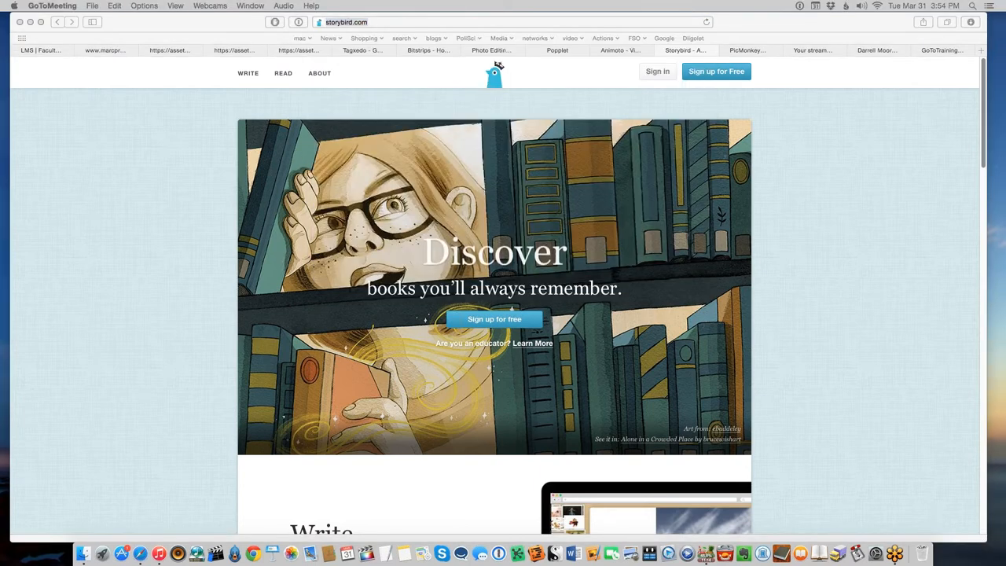
{"action": "scroll", "scroll_direction": "down", "scroll_amount": 3}
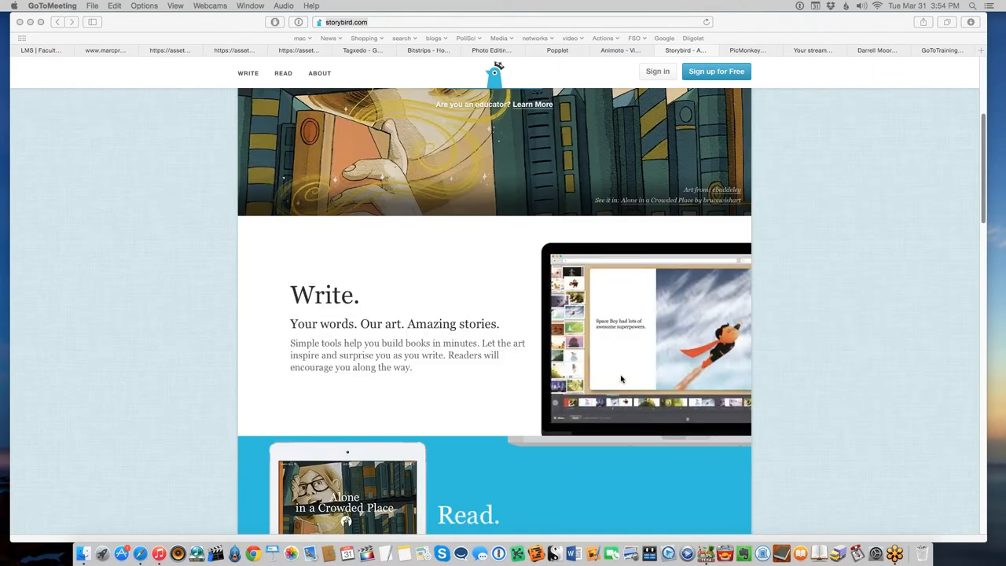
{"action": "scroll", "scroll_direction": "down", "scroll_amount": 3}
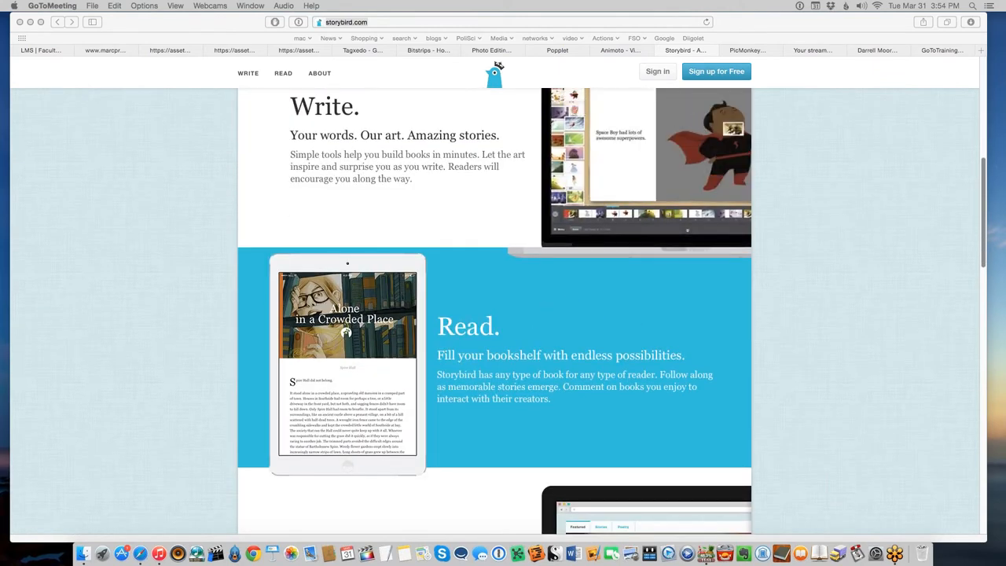
{"action": "scroll", "scroll_direction": "down", "scroll_amount": 3}
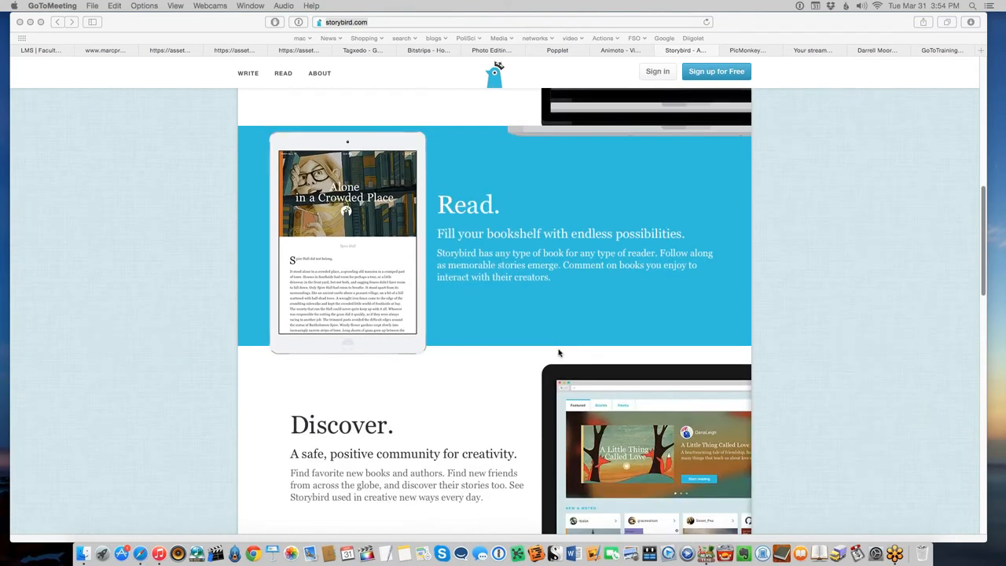
{"action": "scroll", "scroll_direction": "up", "scroll_amount": 3}
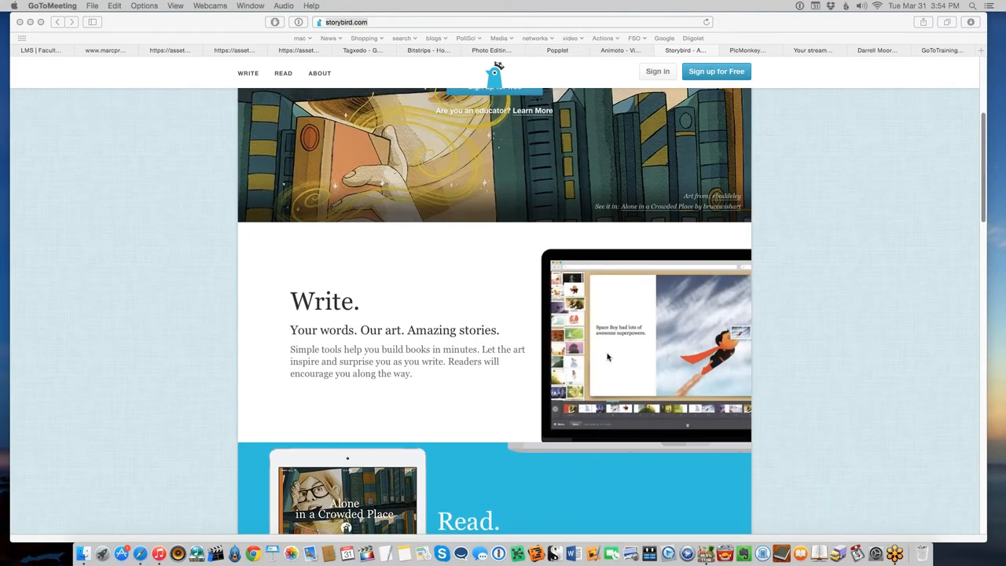
{"action": "scroll", "scroll_direction": "down", "scroll_amount": 3}
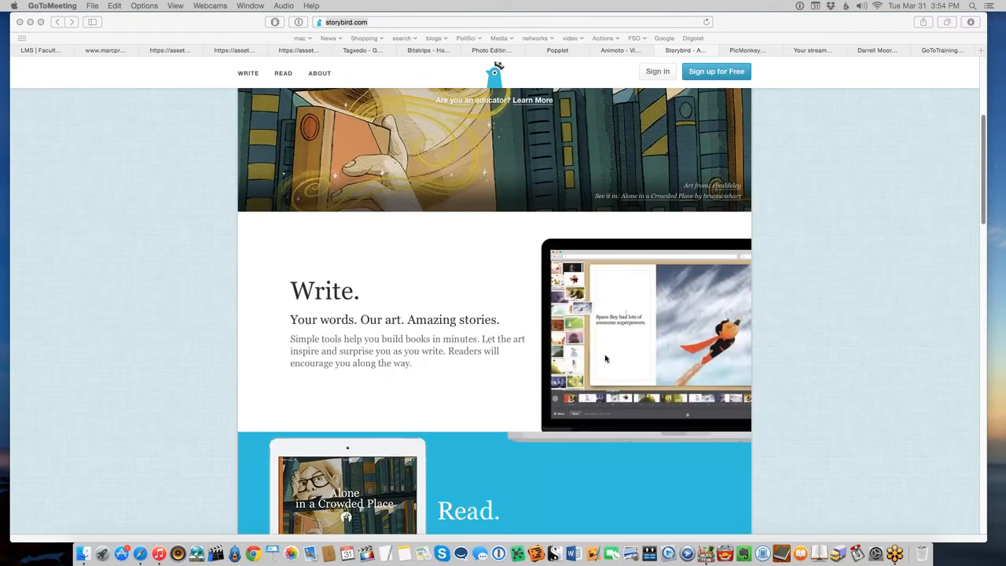
{"action": "scroll", "scroll_direction": "down", "scroll_amount": 3}
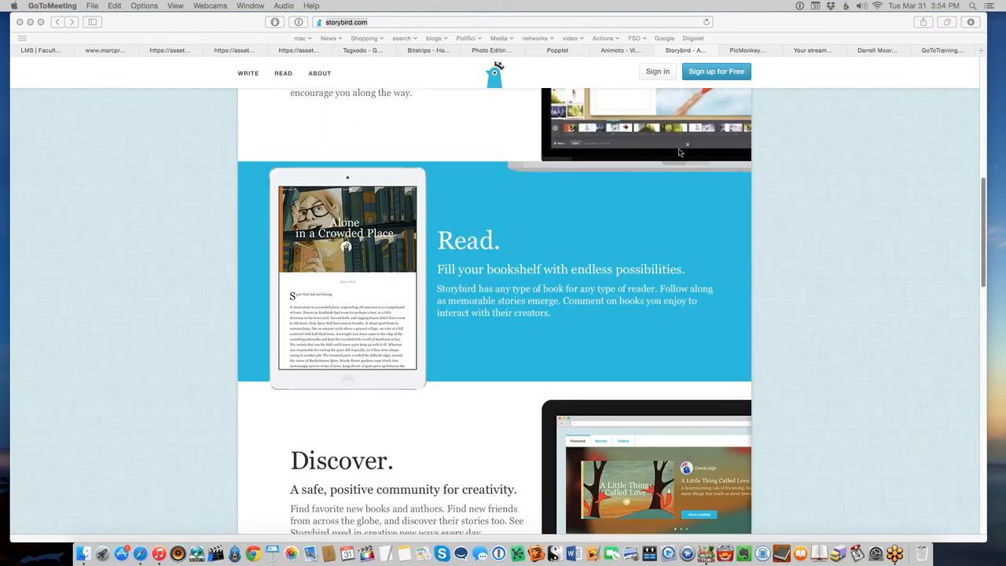
{"action": "scroll", "scroll_direction": "down", "scroll_amount": 3}
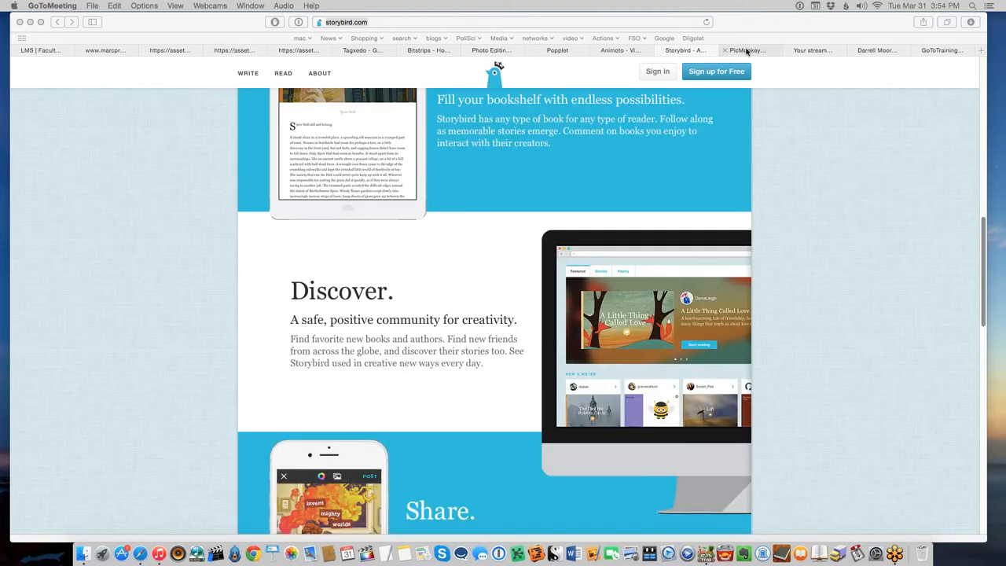
Step: Show PicMonkey's collage page, browse its template and design features, and return to the 'Show the beauty' banner
{"action": "left_click", "coordinate": [745, 50]}
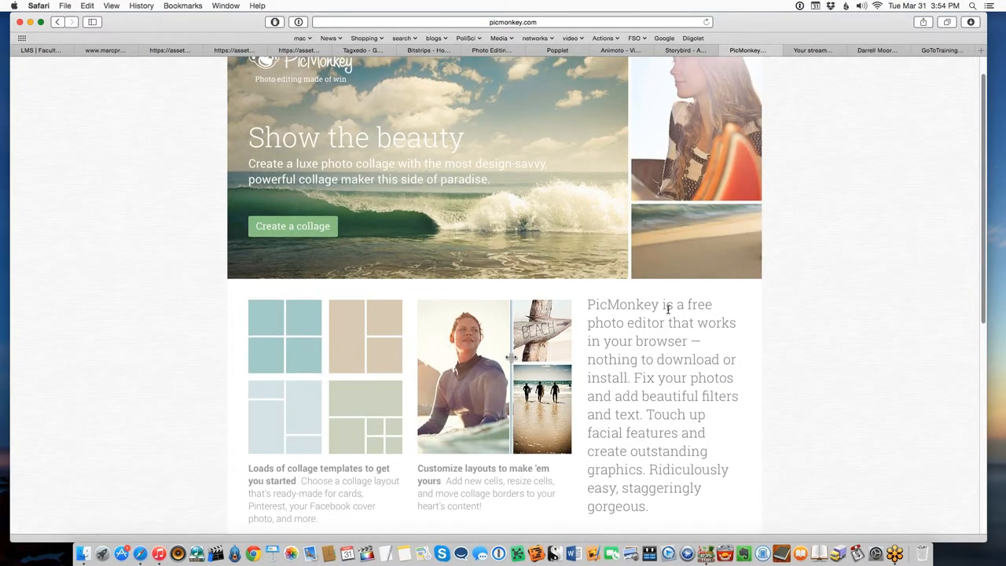
{"action": "scroll", "scroll_direction": "down", "scroll_amount": 3}
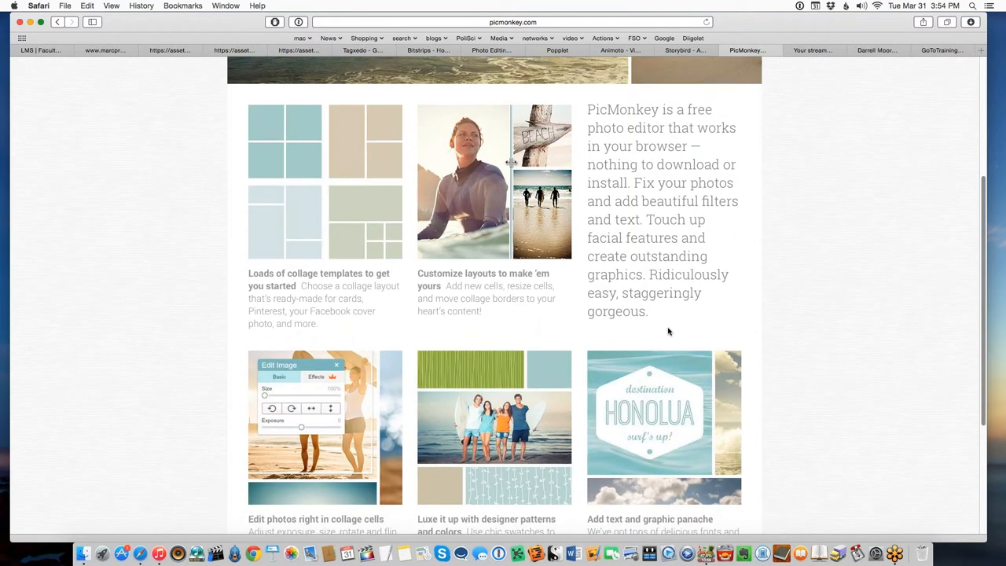
{"action": "left_click", "coordinate": [511, 22]}
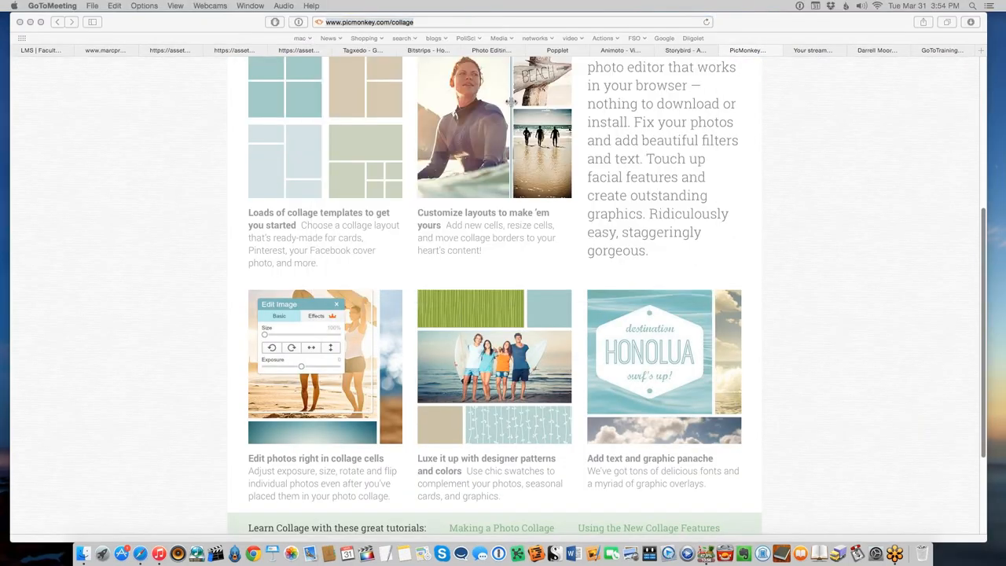
{"action": "mouse_move", "coordinate": [903, 474]}
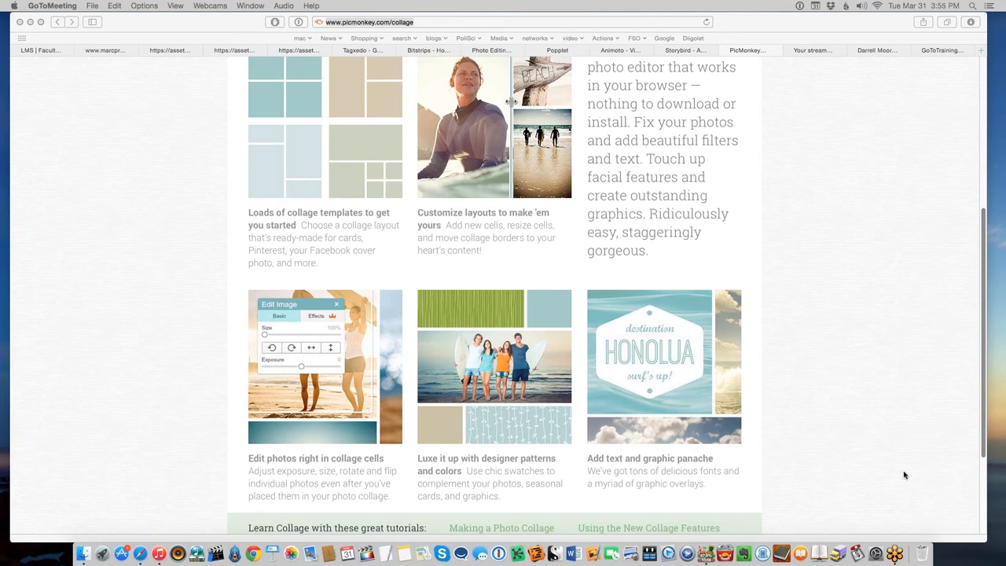
{"action": "scroll", "scroll_direction": "up", "scroll_amount": 3}
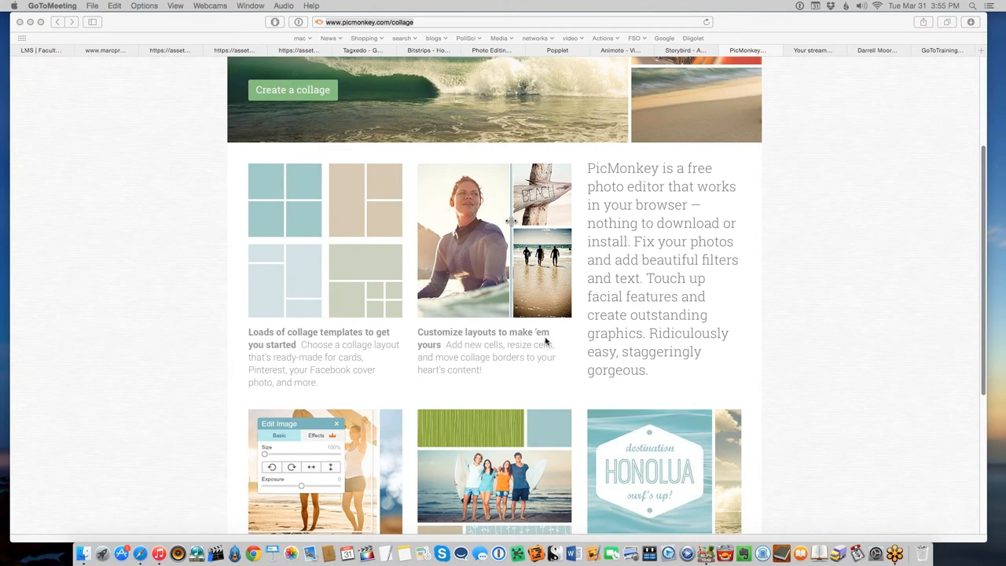
{"action": "scroll", "scroll_direction": "down", "scroll_amount": 3}
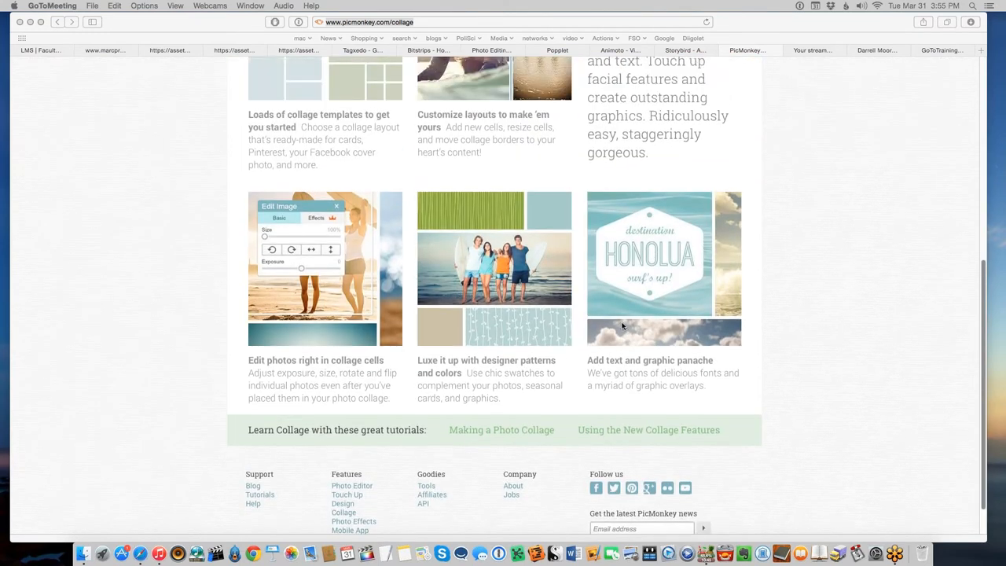
{"action": "scroll", "scroll_direction": "up", "scroll_amount": 3}
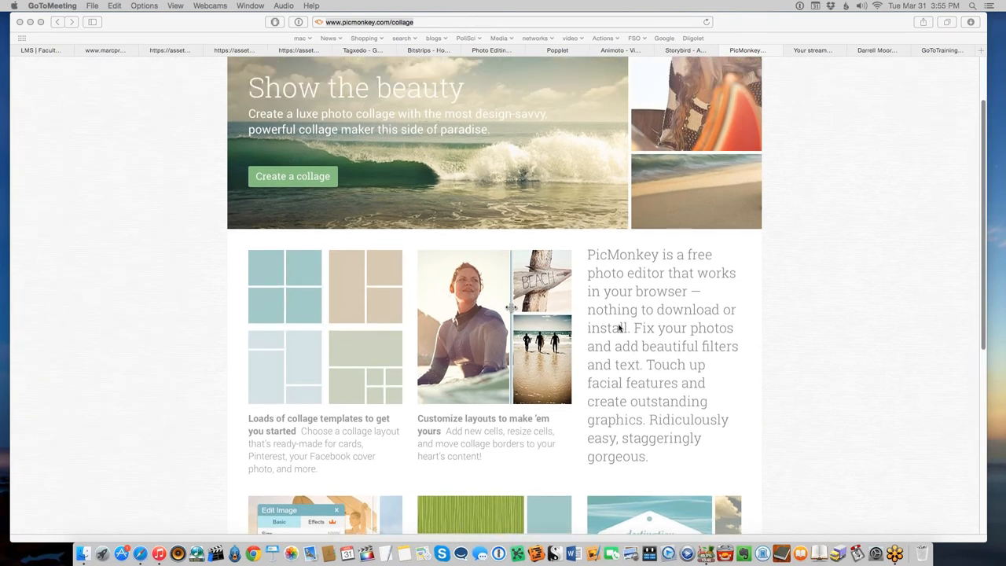
{"action": "mouse_move", "coordinate": [584, 295]}
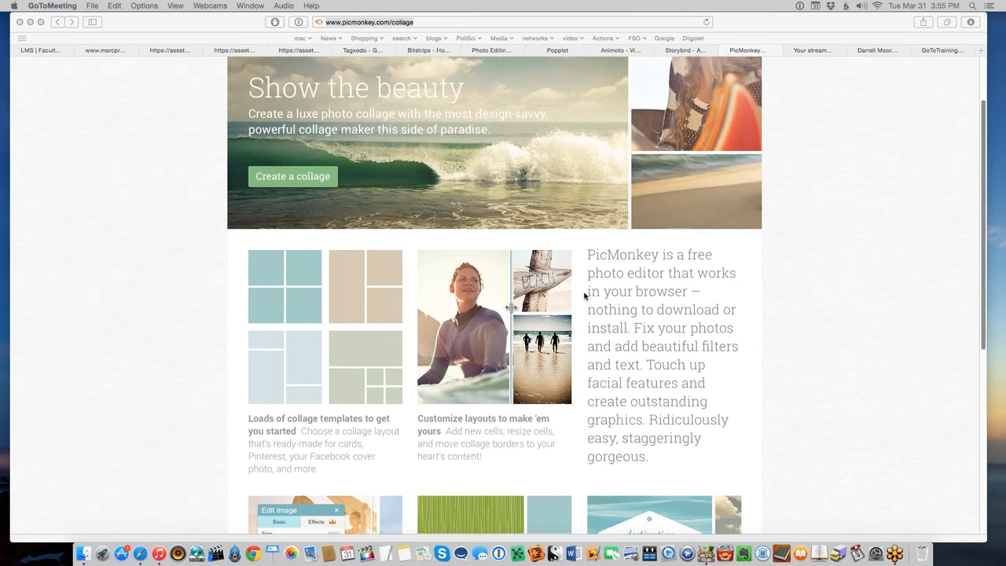
{"action": "scroll", "scroll_direction": "down", "scroll_amount": 3}
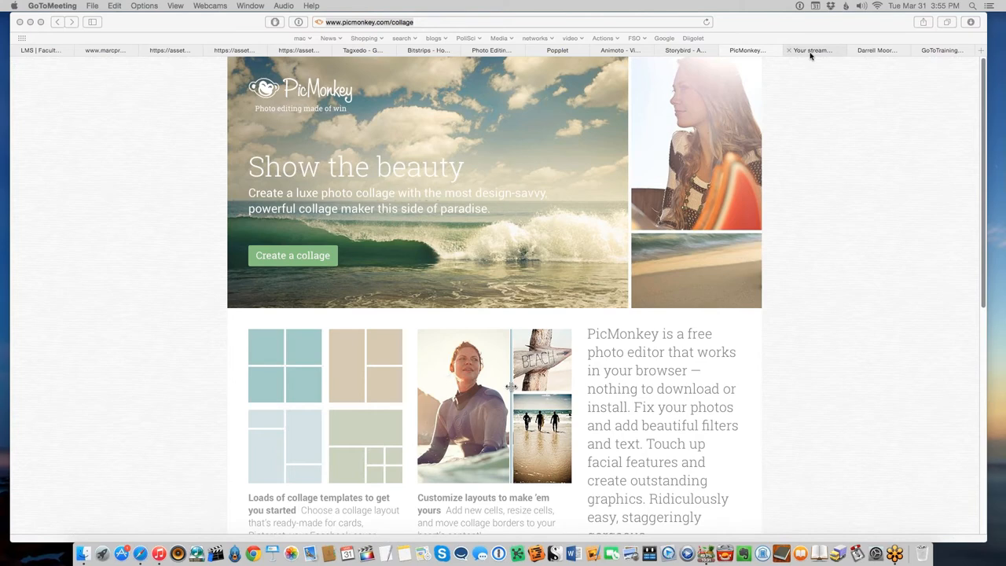
Step: Show SoundCloud's Stream page of latest posts and reveal its full address
{"action": "left_click", "coordinate": [813, 50]}
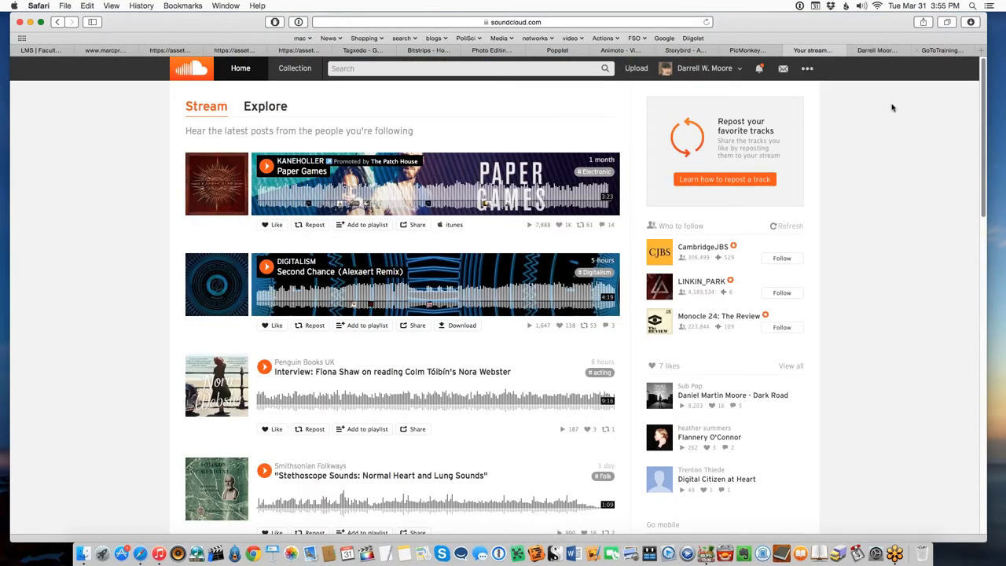
{"action": "mouse_move", "coordinate": [961, 131]}
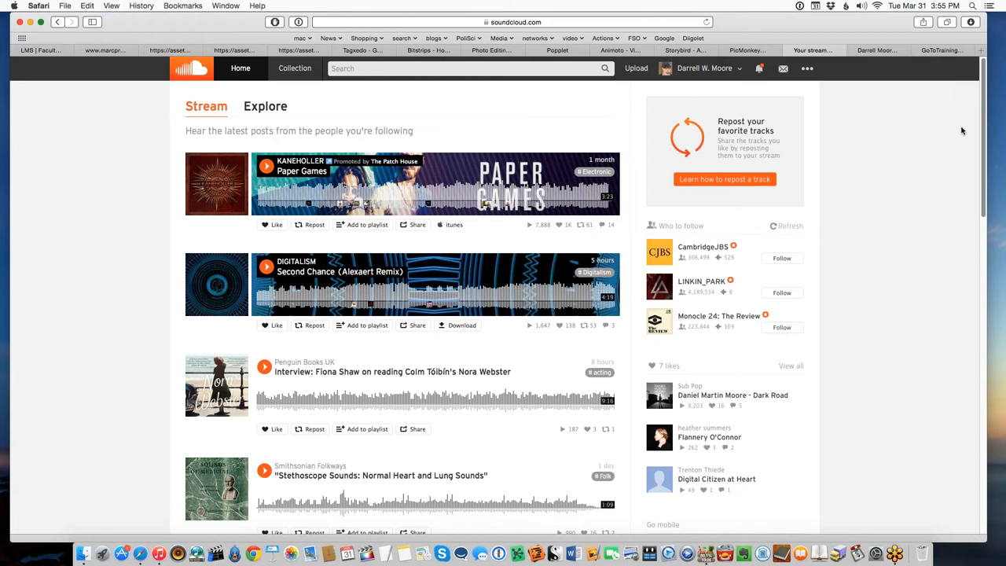
{"action": "mouse_move", "coordinate": [899, 198]}
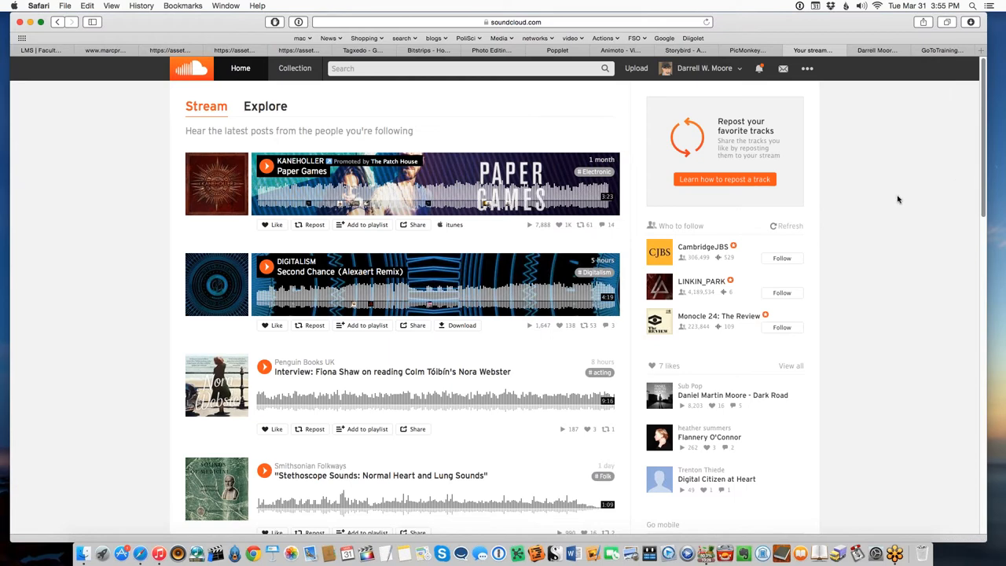
{"action": "left_click", "coordinate": [511, 22]}
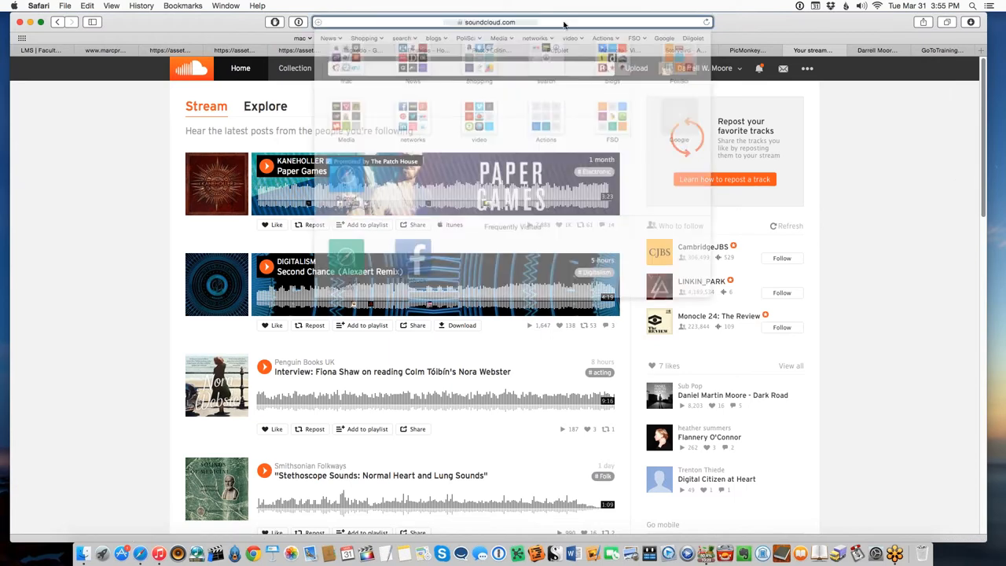
{"action": "left_click", "coordinate": [511, 22]}
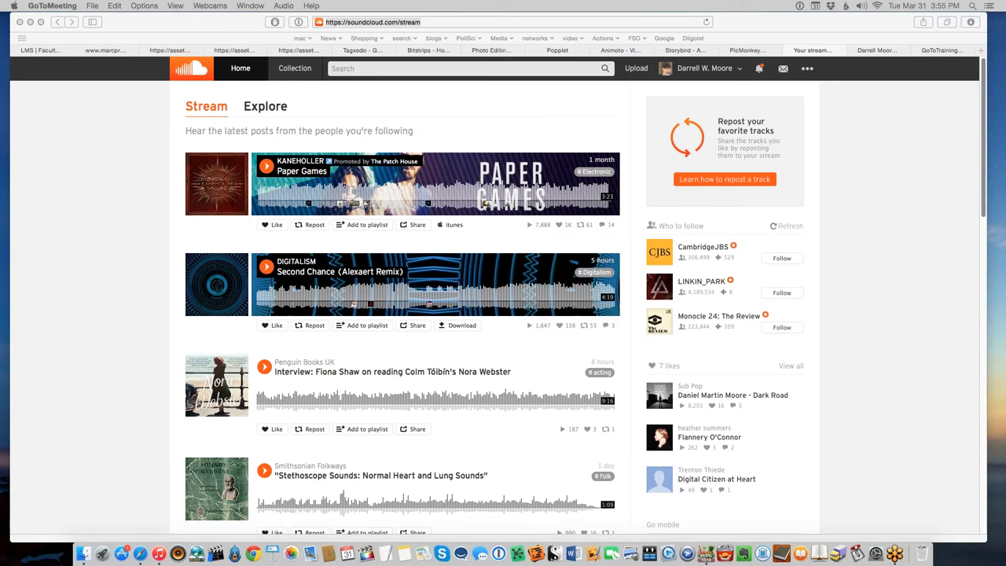
{"action": "mouse_move", "coordinate": [558, 213]}
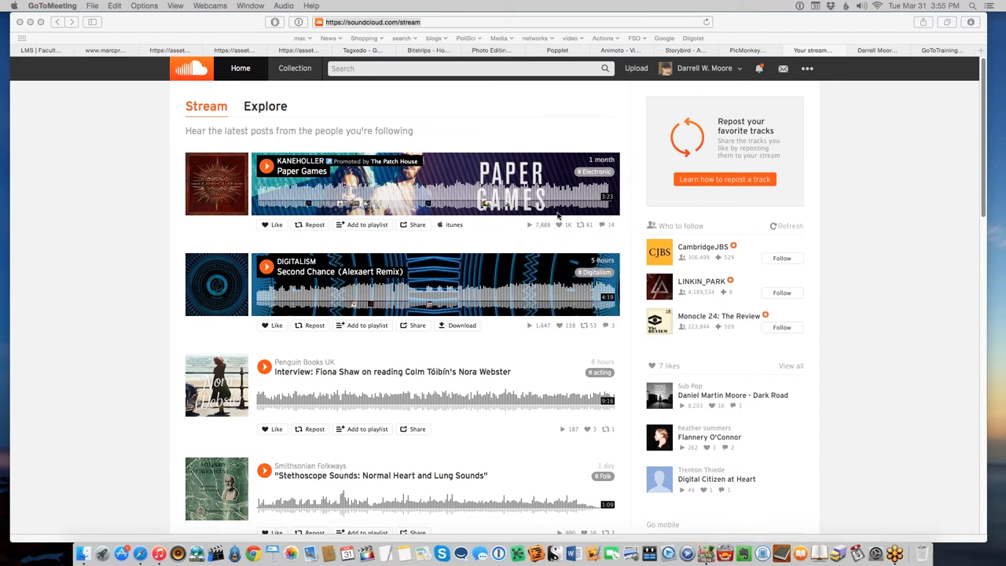
{"action": "mouse_move", "coordinate": [573, 217]}
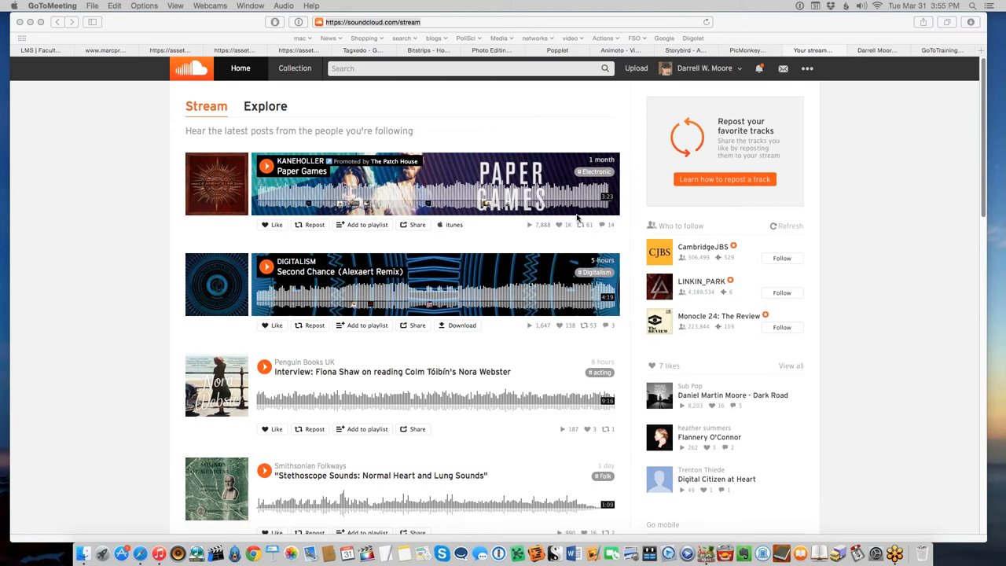
{"action": "mouse_move", "coordinate": [444, 251]}
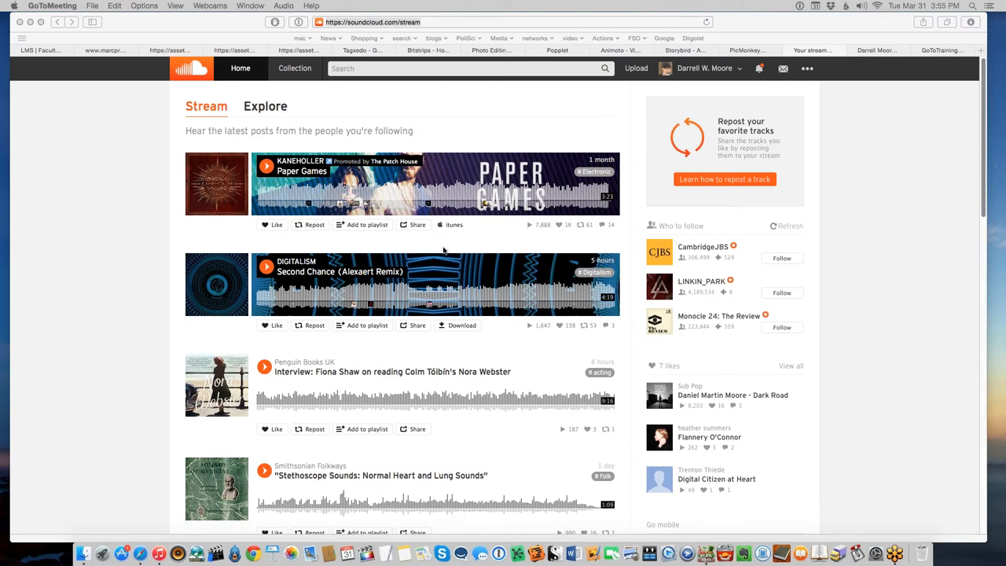
{"action": "mouse_move", "coordinate": [506, 232]}
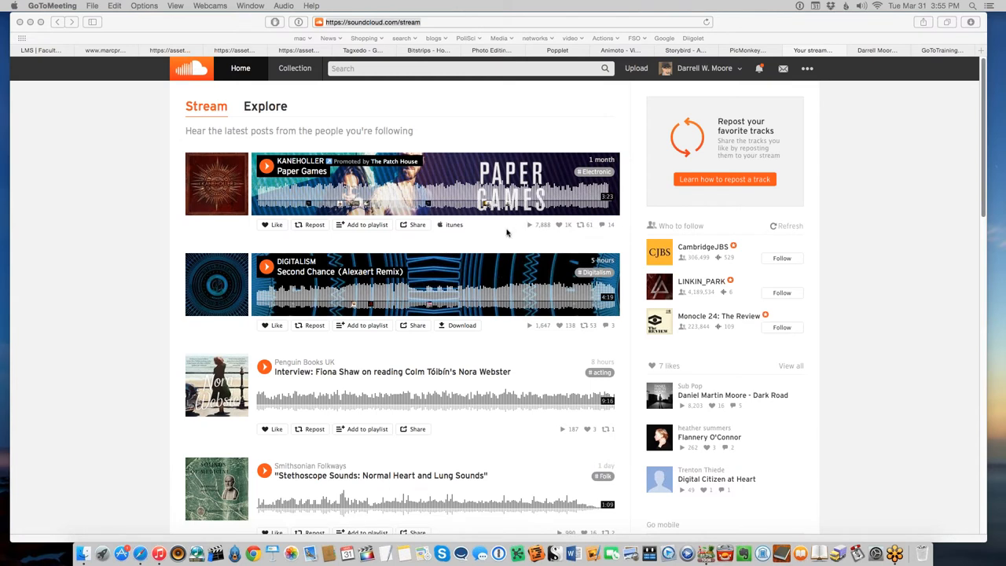
{"action": "mouse_move", "coordinate": [459, 195]}
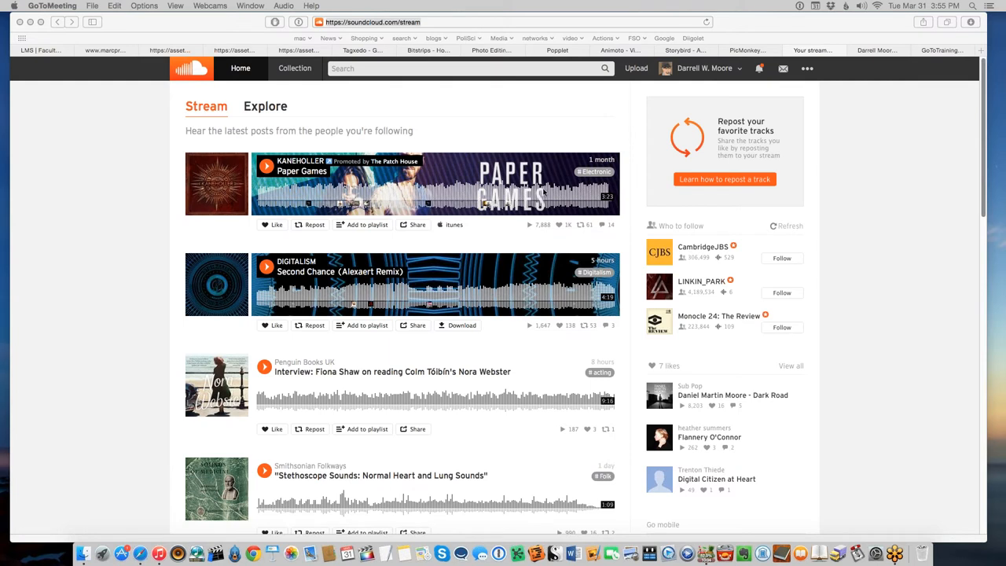
{"action": "mouse_move", "coordinate": [471, 232]}
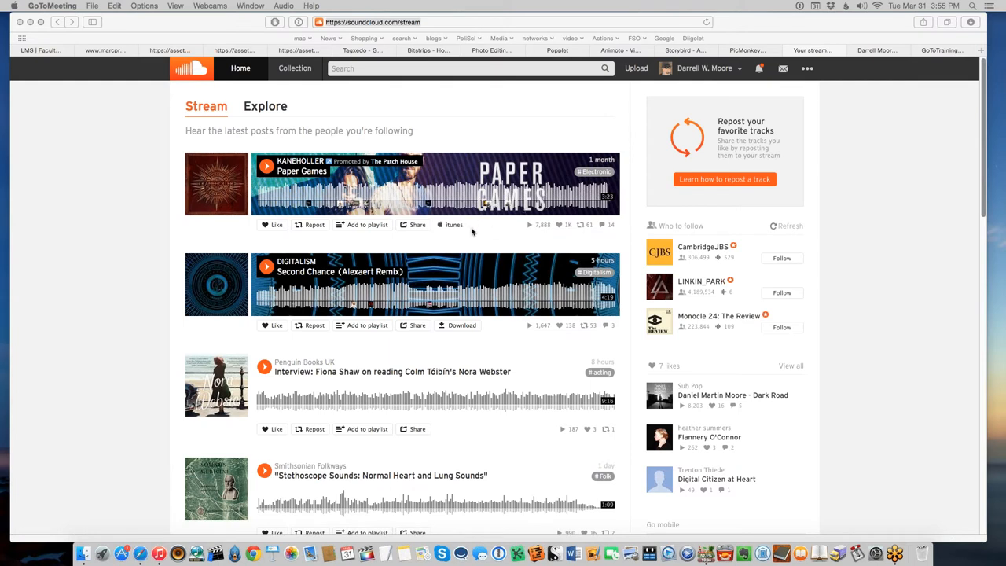
{"action": "mouse_move", "coordinate": [475, 270]}
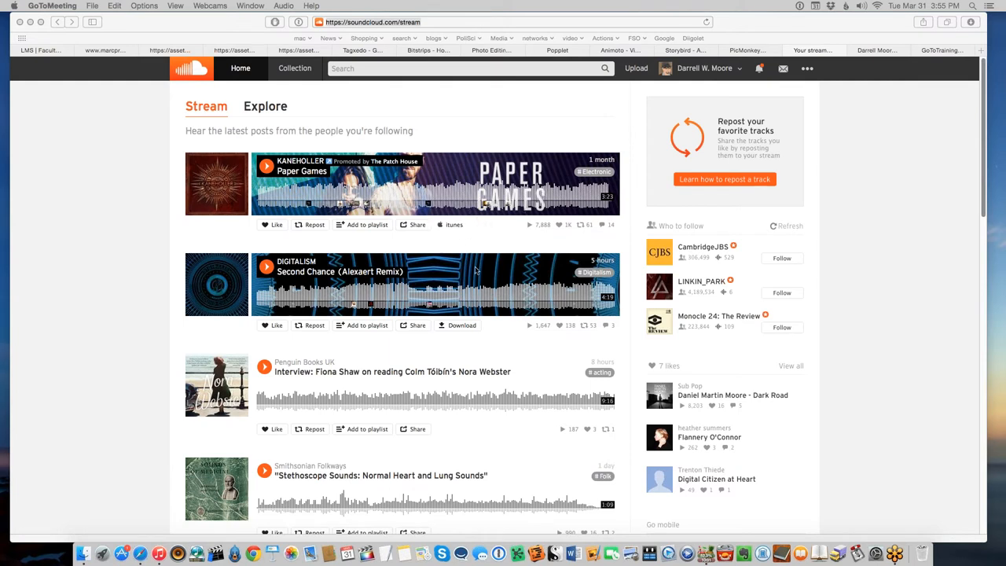
{"action": "mouse_move", "coordinate": [503, 371]}
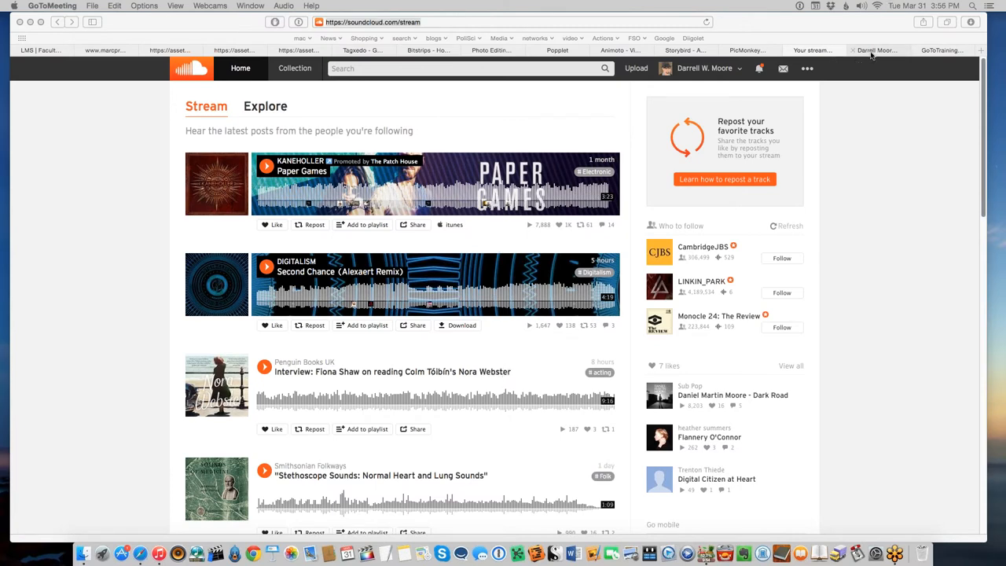
Step: Show Darrell Moore's YouTube channel page and scroll its activity feed of uploads and likes
{"action": "left_click", "coordinate": [875, 48]}
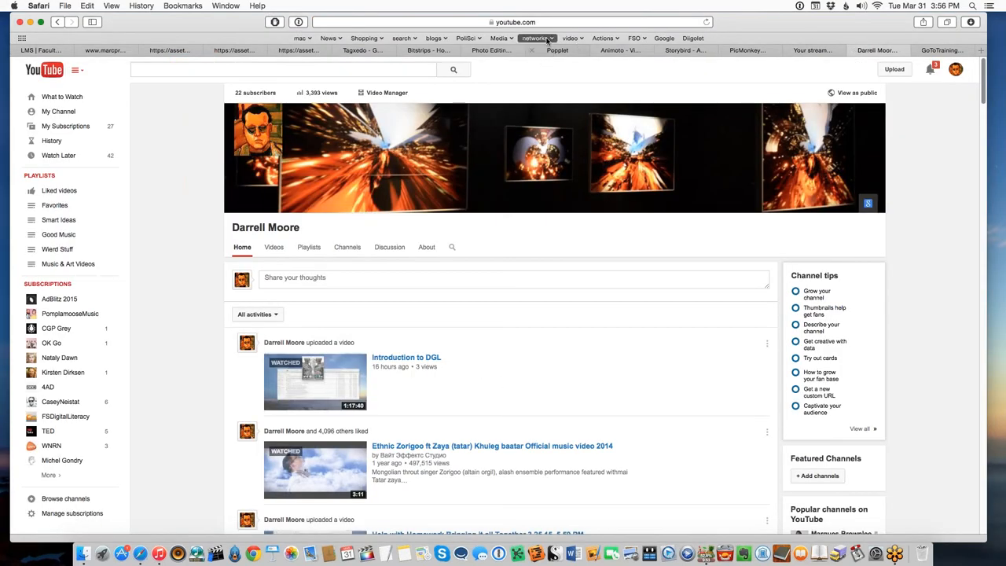
{"action": "left_click", "coordinate": [516, 22]}
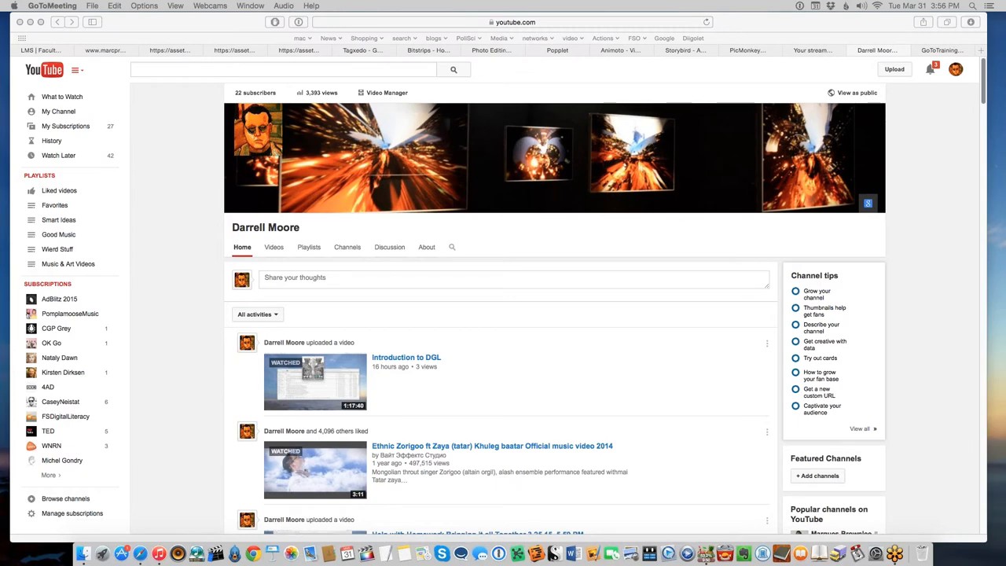
{"action": "scroll", "scroll_direction": "down", "scroll_amount": 3}
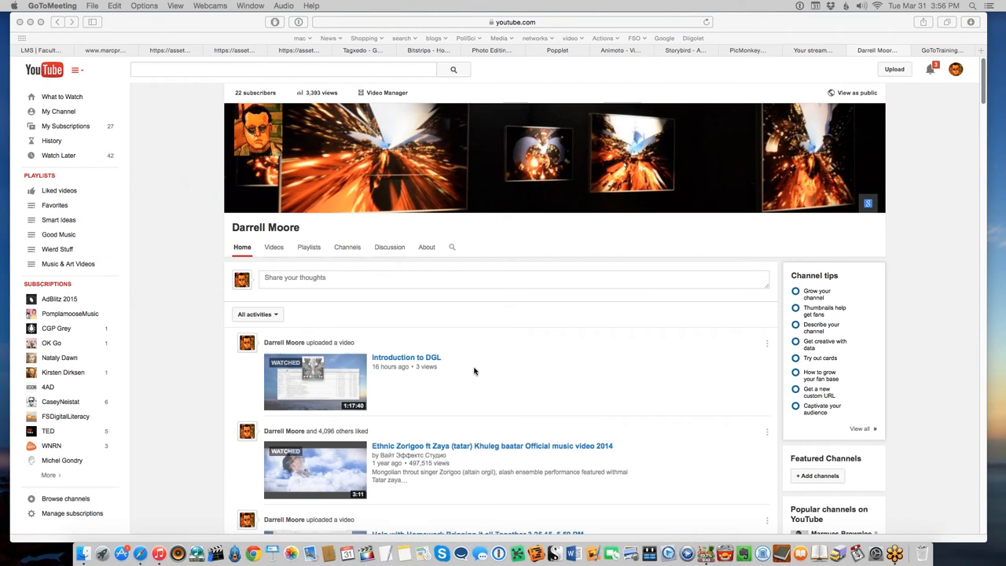
{"action": "mouse_move", "coordinate": [514, 377]}
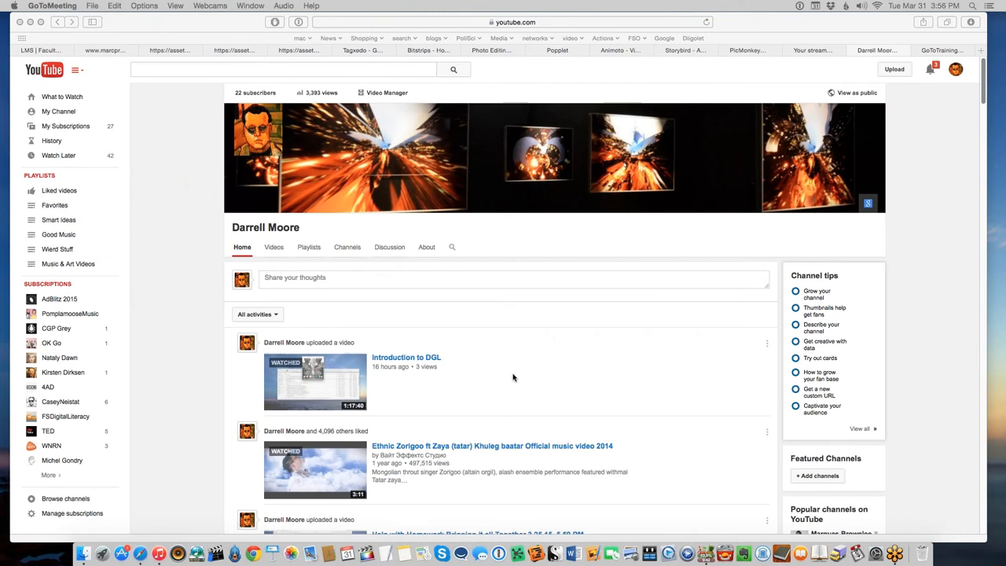
{"action": "mouse_move", "coordinate": [556, 375]}
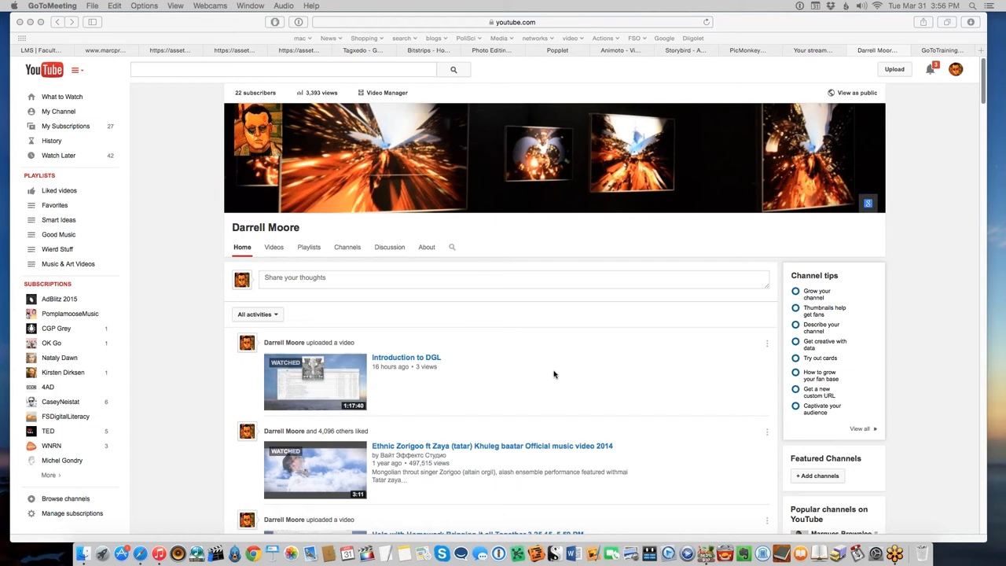
{"action": "mouse_move", "coordinate": [681, 321]}
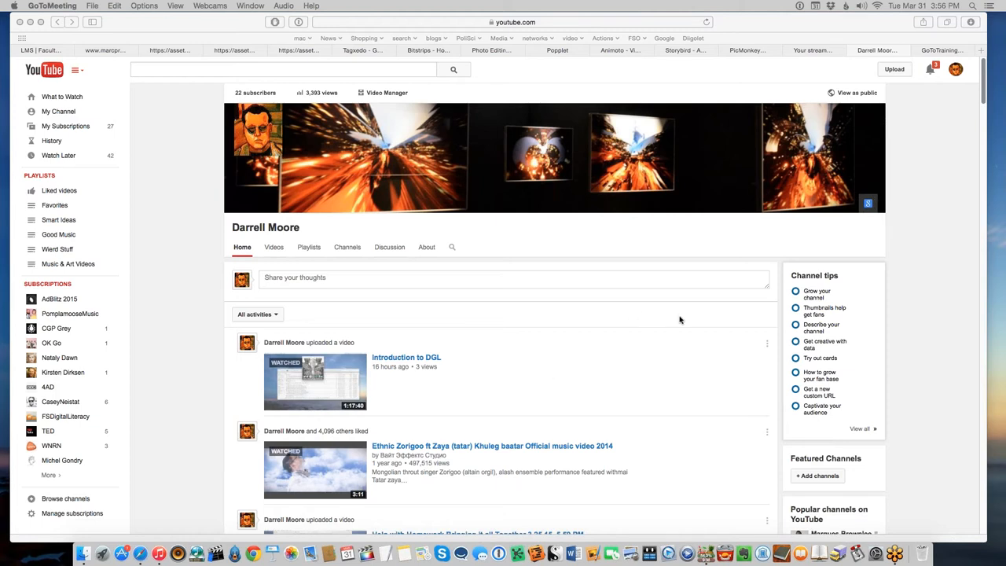
{"action": "mouse_move", "coordinate": [673, 321]}
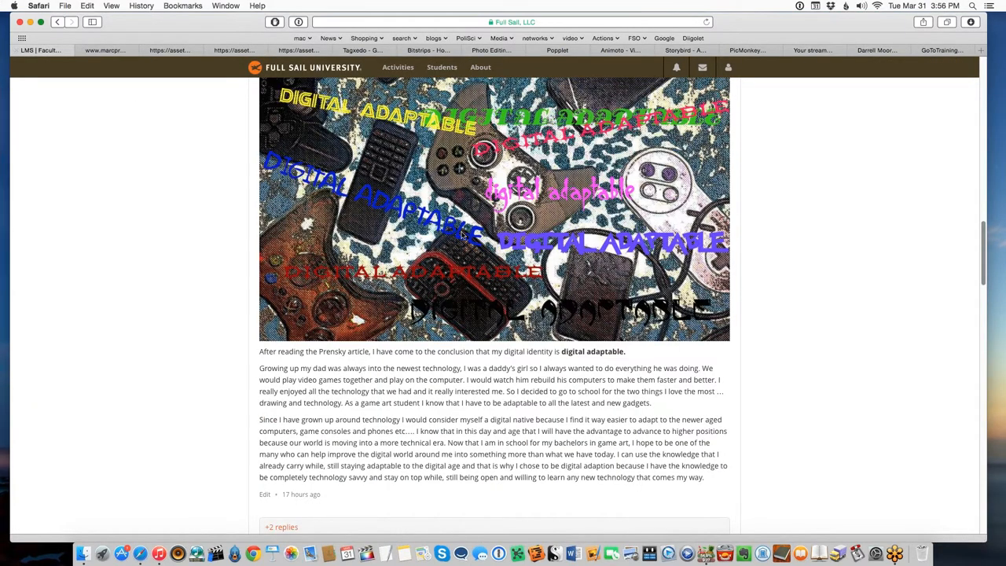
{"action": "scroll", "scroll_direction": "down", "scroll_amount": 3}
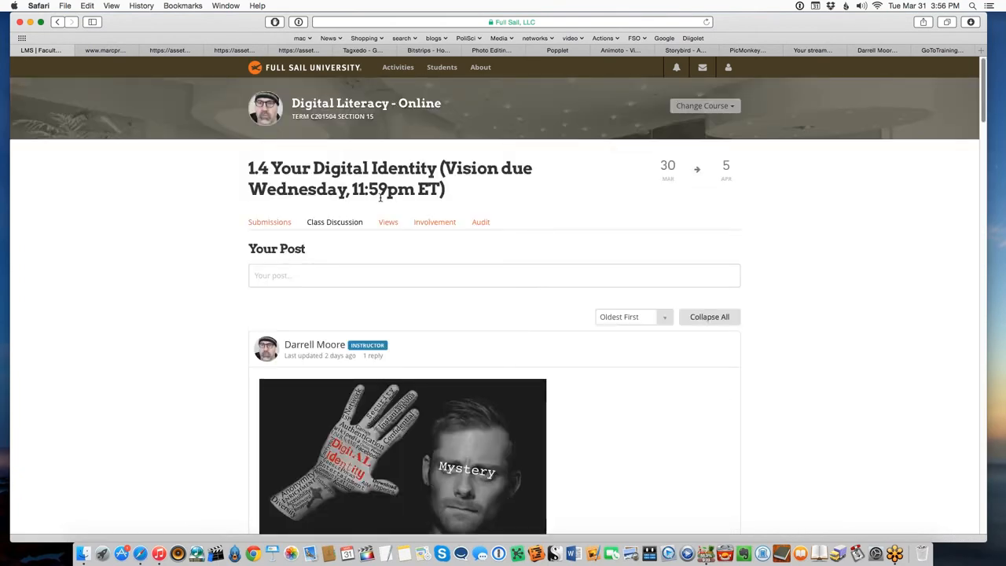
{"action": "scroll", "scroll_direction": "down", "scroll_amount": 3}
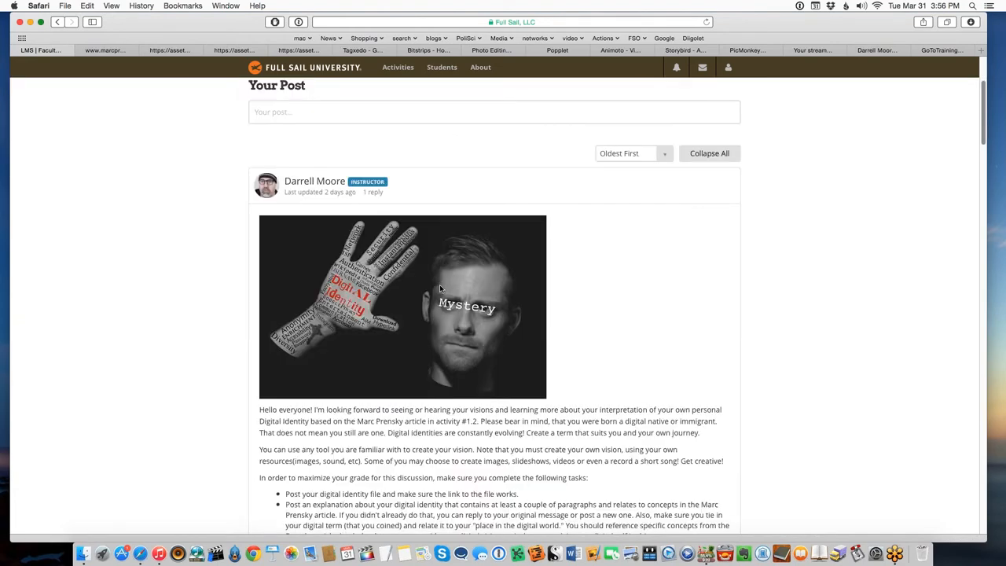
{"action": "scroll", "scroll_direction": "up", "scroll_amount": 3}
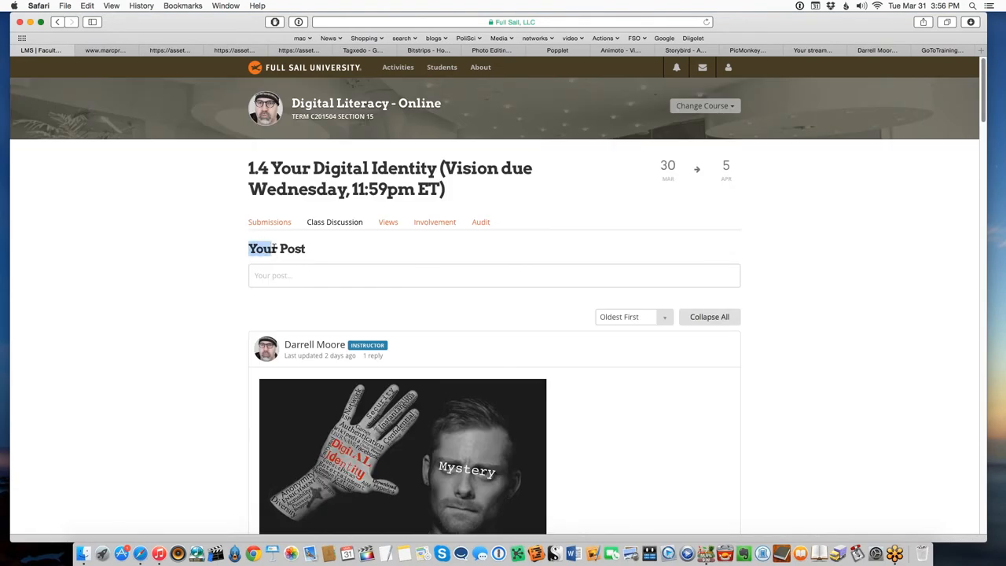
{"action": "scroll", "scroll_direction": "down", "scroll_amount": 3}
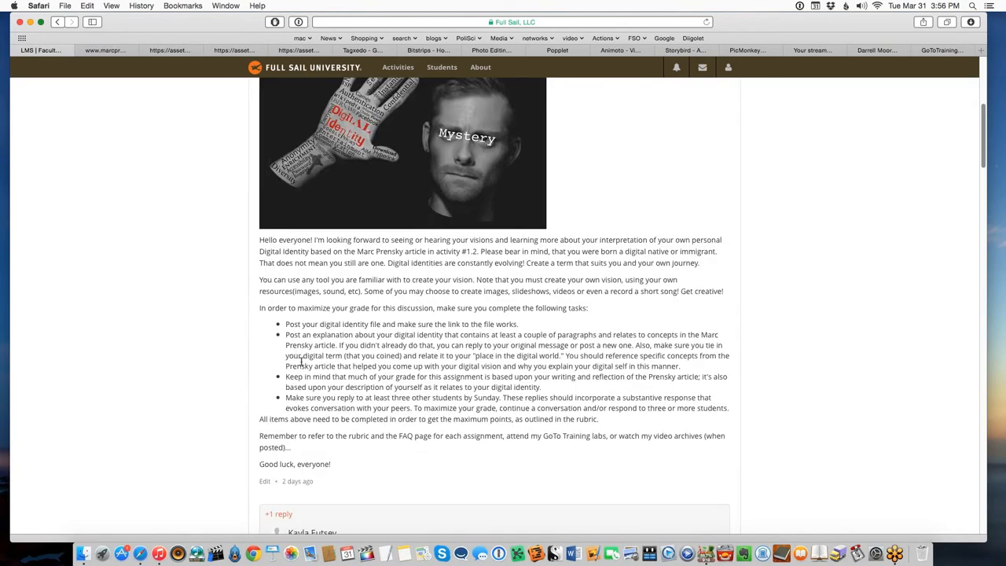
{"action": "scroll", "scroll_direction": "down", "scroll_amount": 3}
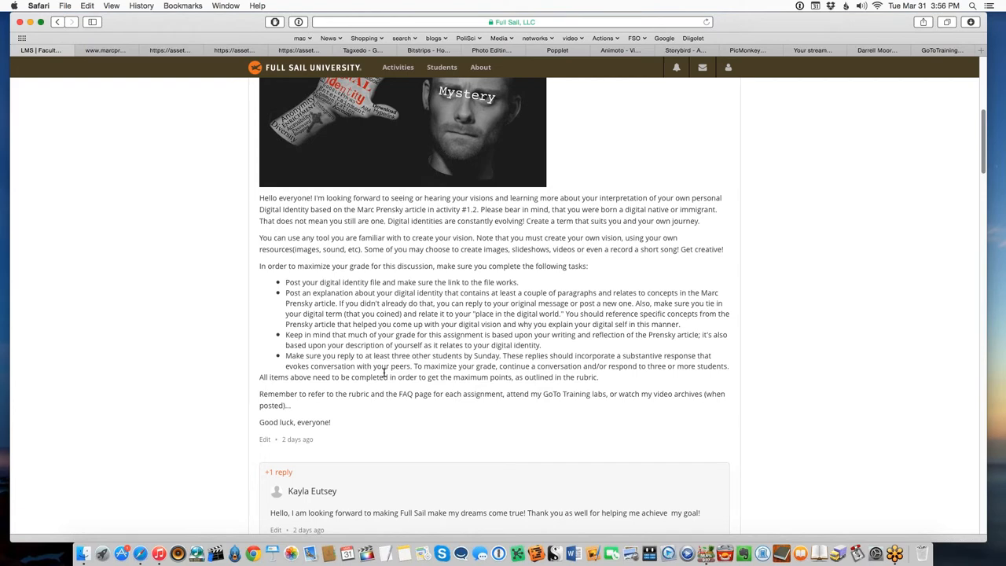
{"action": "scroll", "scroll_direction": "up", "scroll_amount": 3}
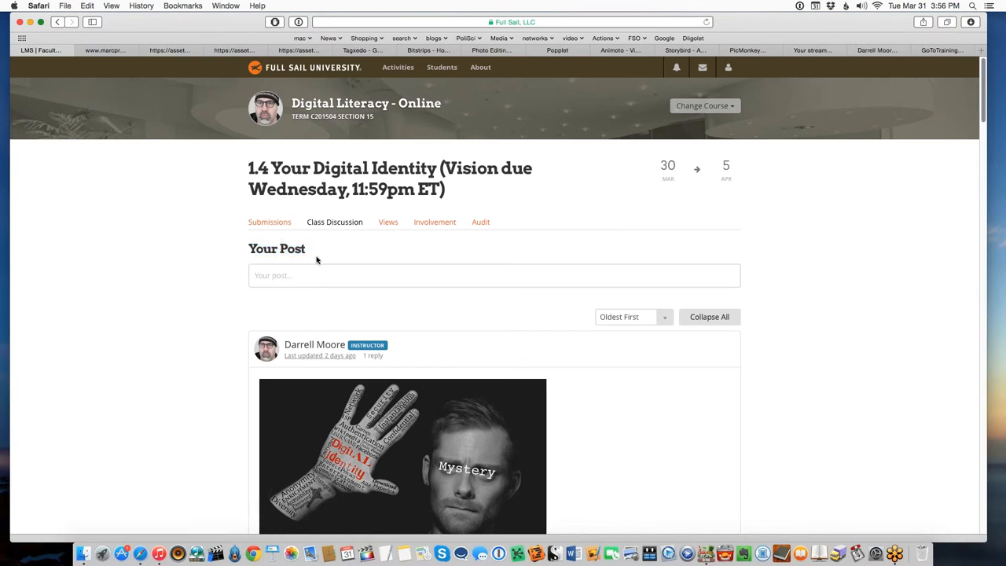
{"action": "mouse_move", "coordinate": [299, 273]}
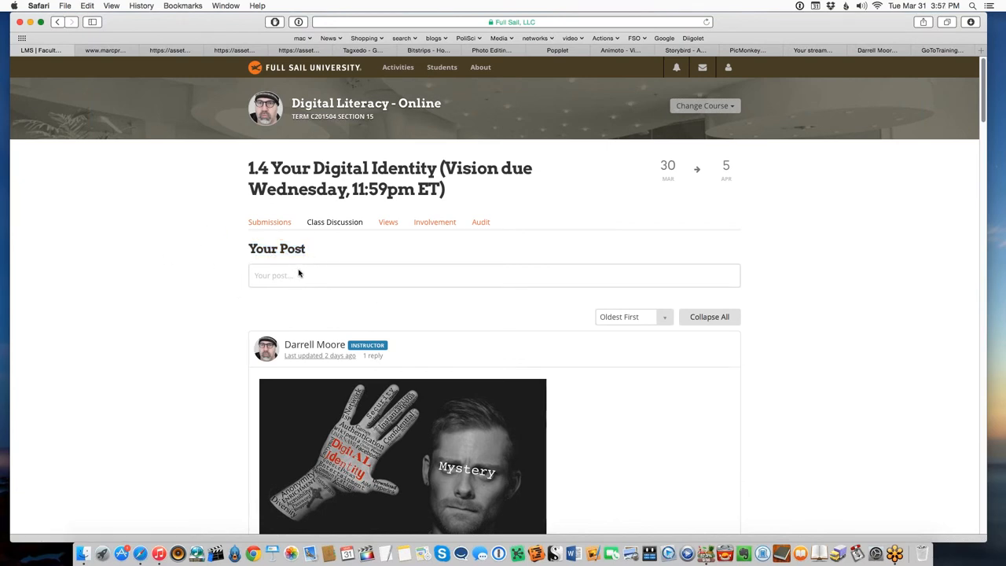
{"action": "mouse_move", "coordinate": [334, 277]}
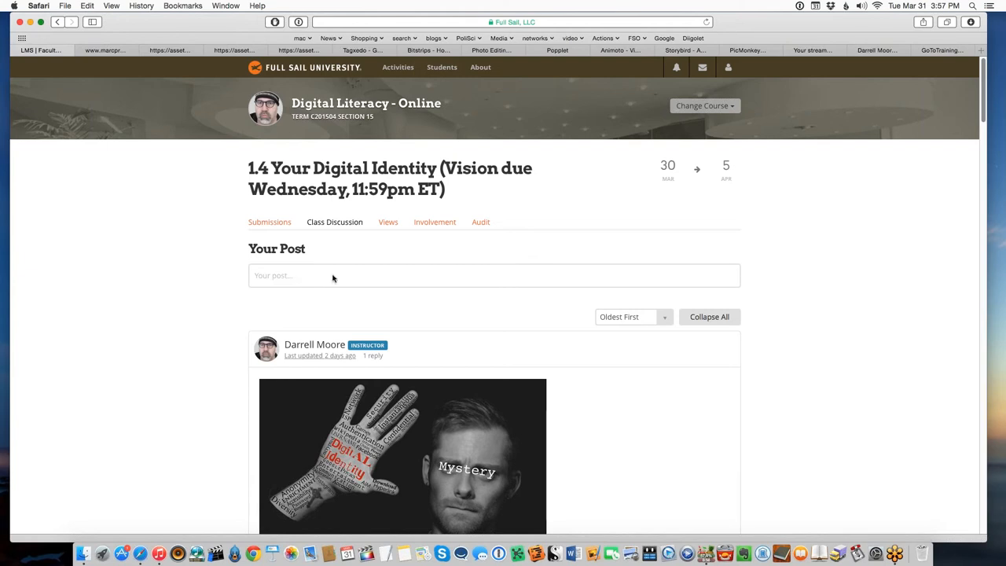
Step: Start a new post with placeholder text 'dfhdhgfg' and make it bold and italic
{"action": "left_click", "coordinate": [493, 275]}
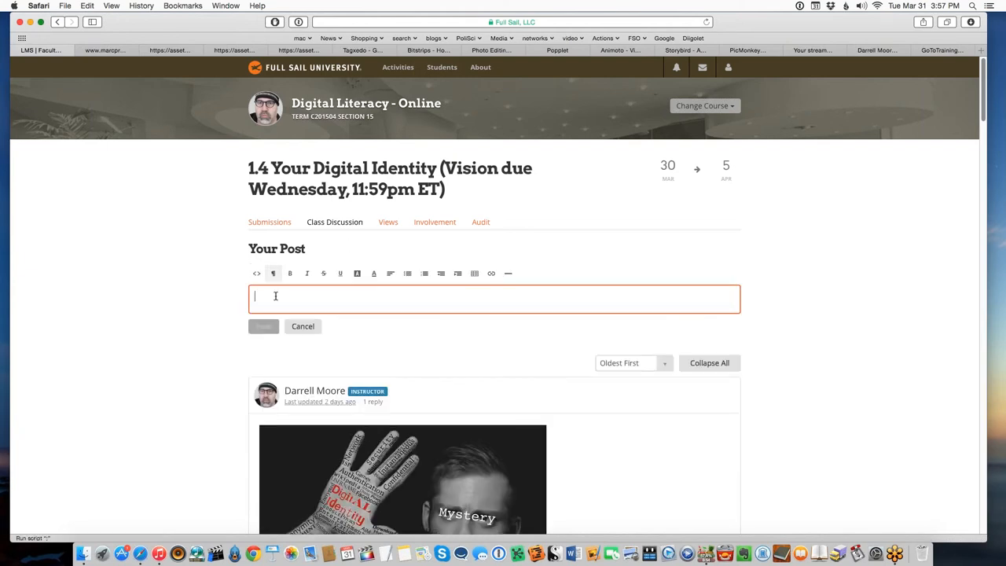
{"action": "type", "text": "dfhdhgfg"}
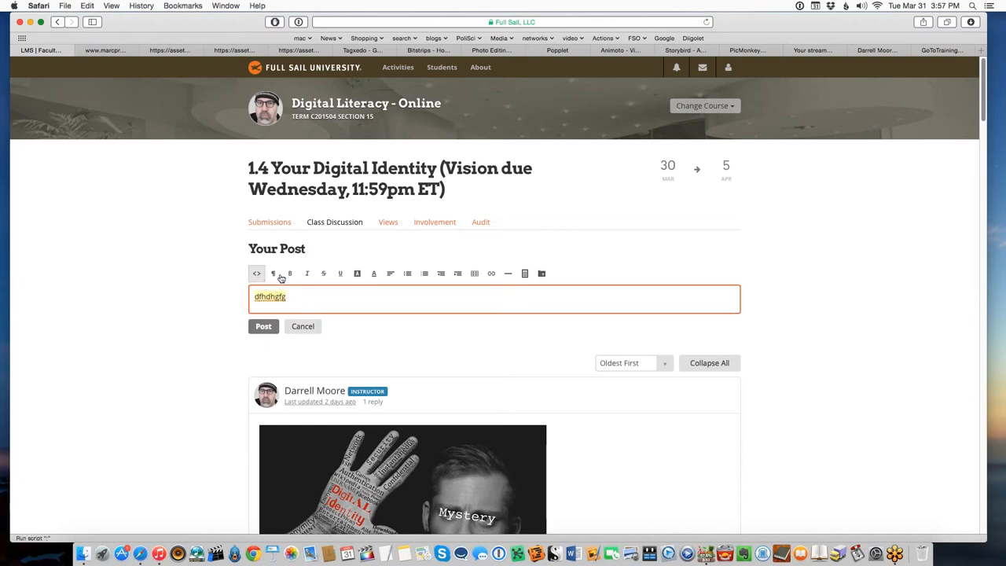
{"action": "mouse_move", "coordinate": [350, 286]}
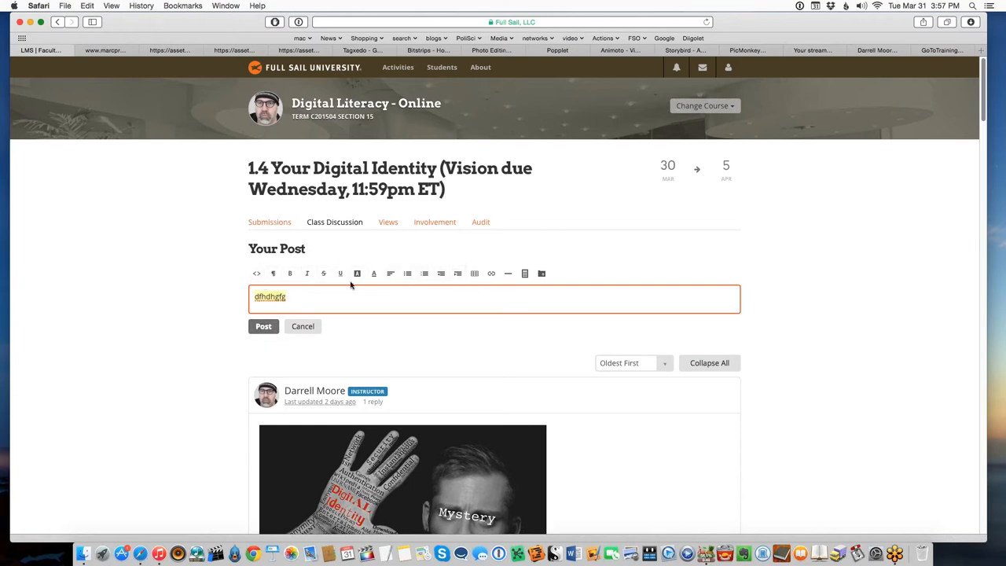
{"action": "left_click", "coordinate": [289, 273]}
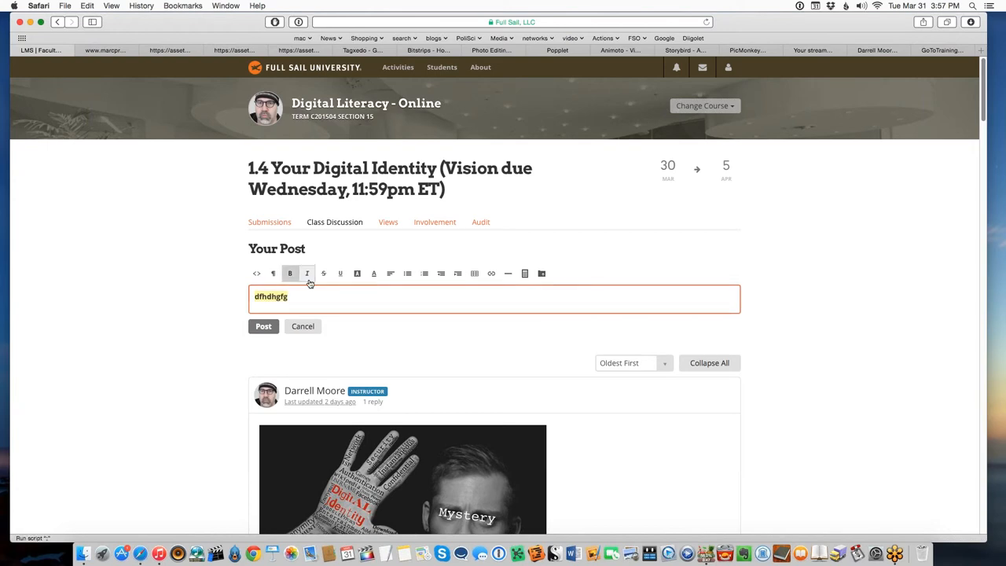
{"action": "left_click", "coordinate": [307, 273]}
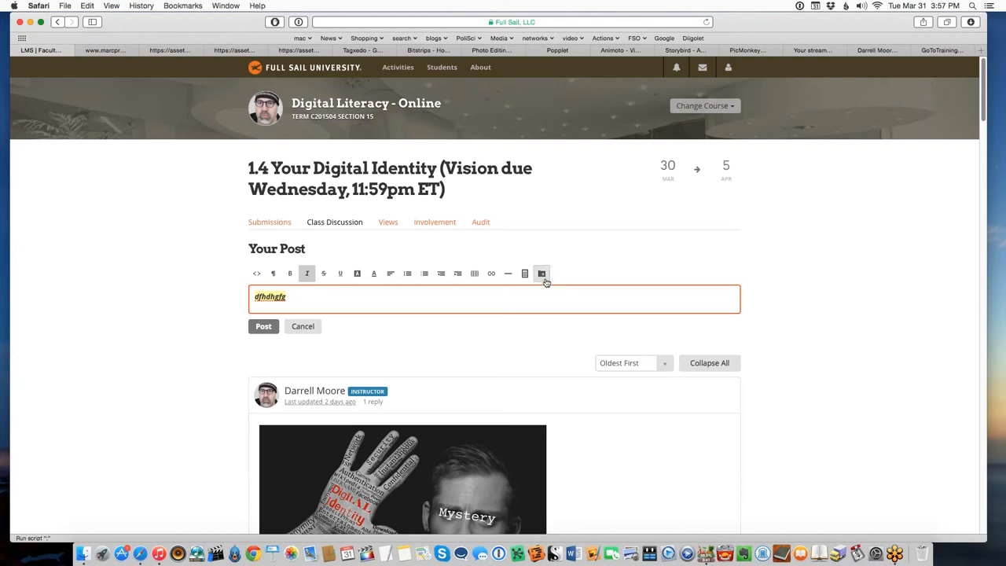
{"action": "mouse_move", "coordinate": [541, 273]}
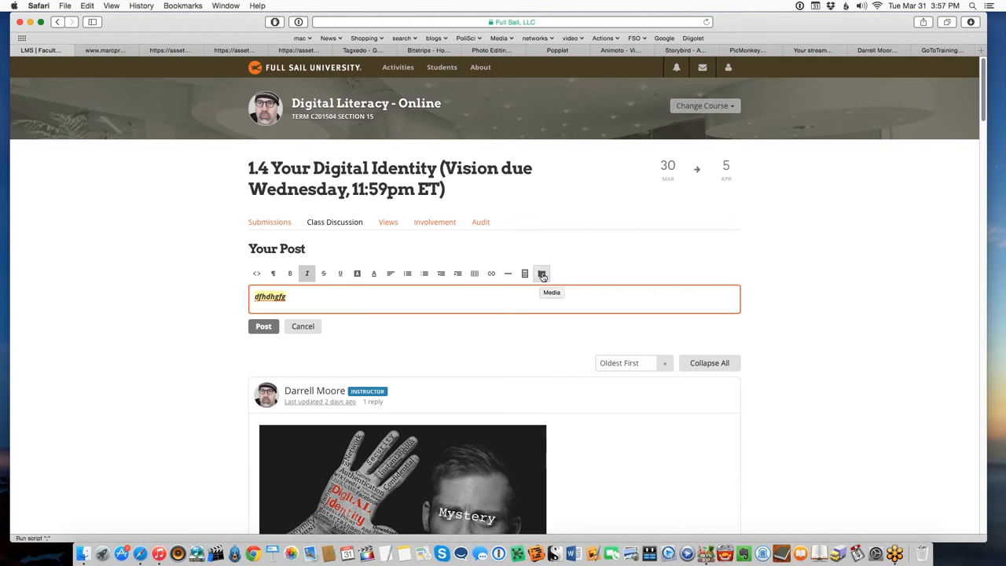
Step: Bring up the Attached Media dialog and focus the 3rd Party Media URL field
{"action": "left_click", "coordinate": [540, 274]}
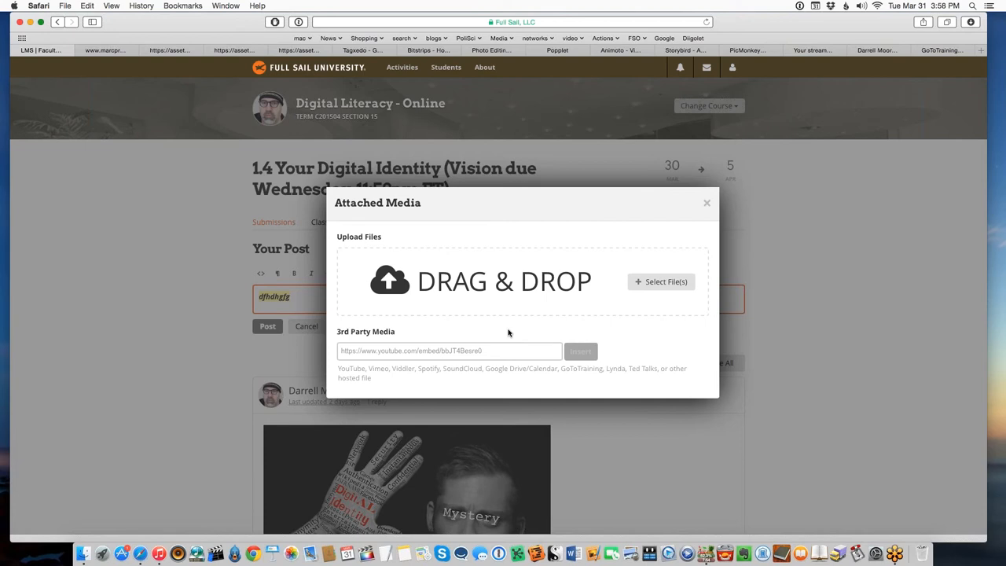
{"action": "mouse_move", "coordinate": [558, 321]}
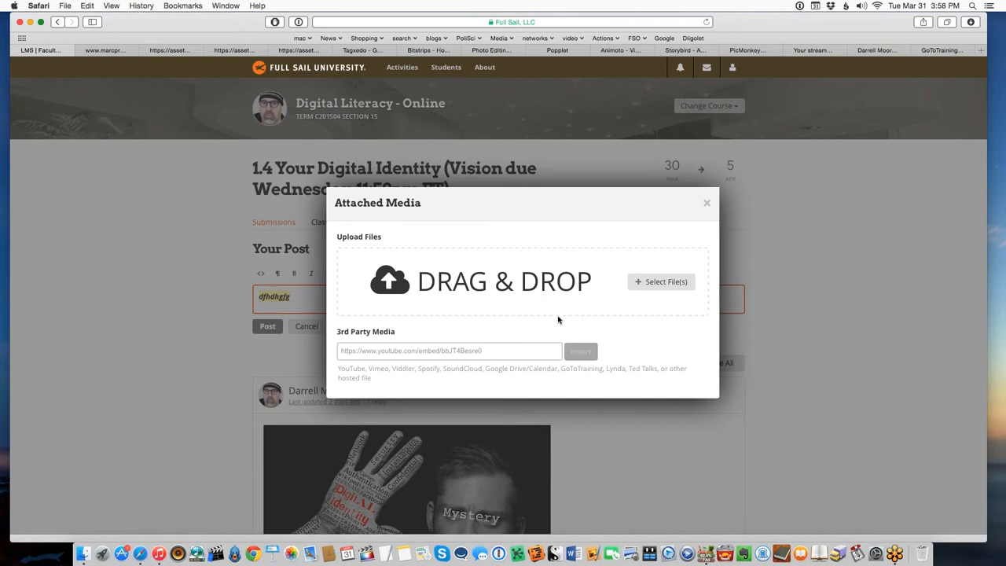
{"action": "mouse_move", "coordinate": [532, 320]}
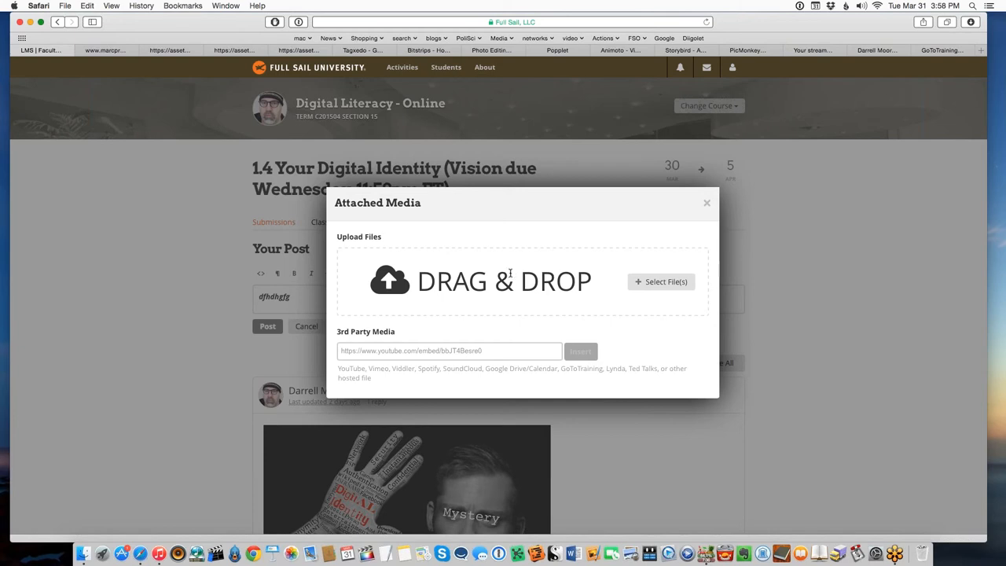
{"action": "mouse_move", "coordinate": [539, 287]}
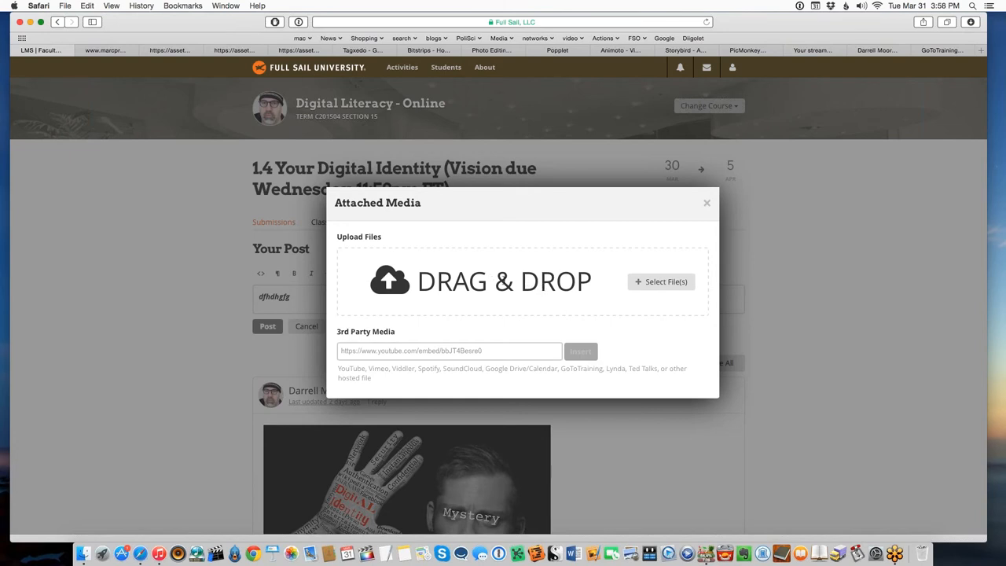
{"action": "mouse_move", "coordinate": [514, 284]}
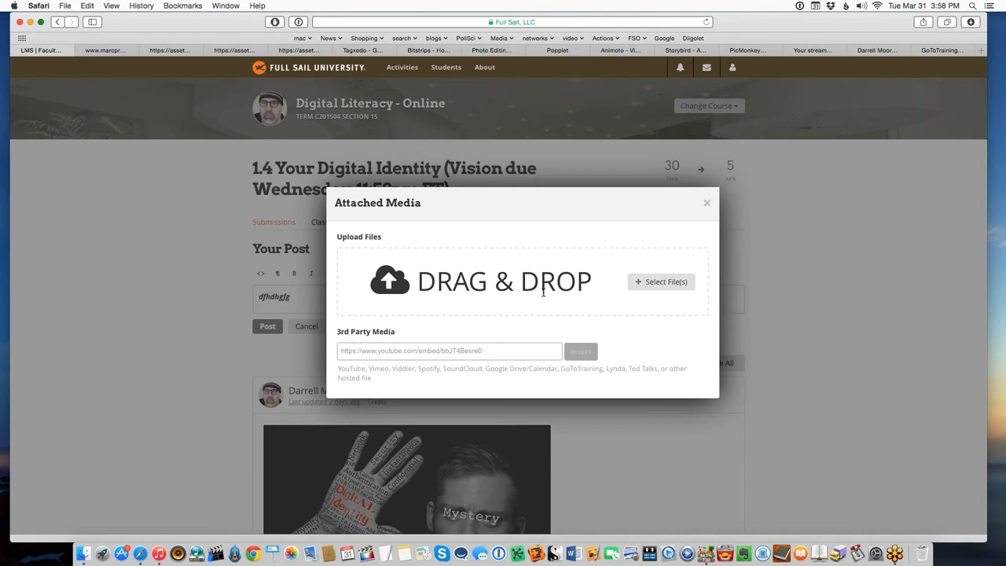
{"action": "mouse_move", "coordinate": [545, 289]}
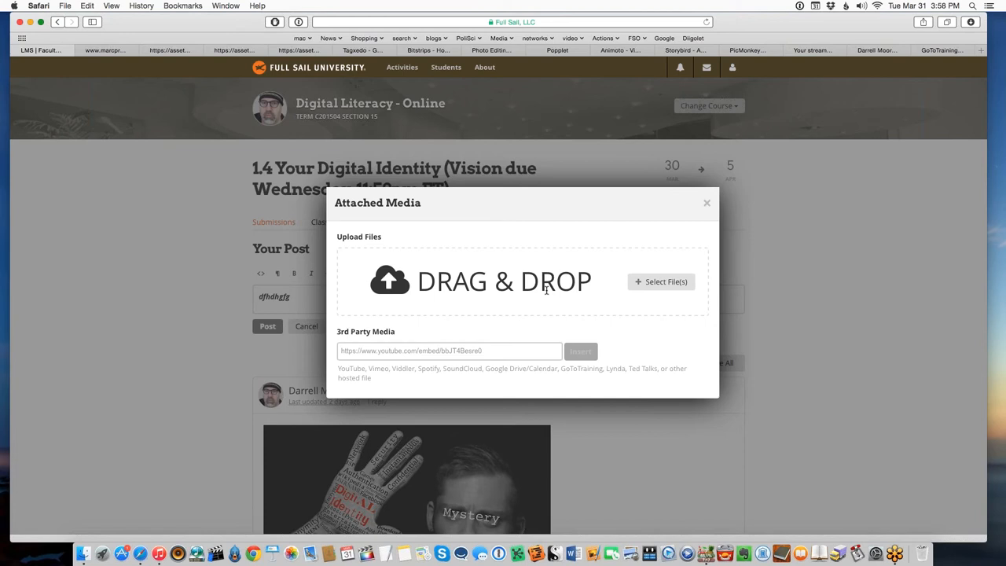
{"action": "mouse_move", "coordinate": [361, 306]}
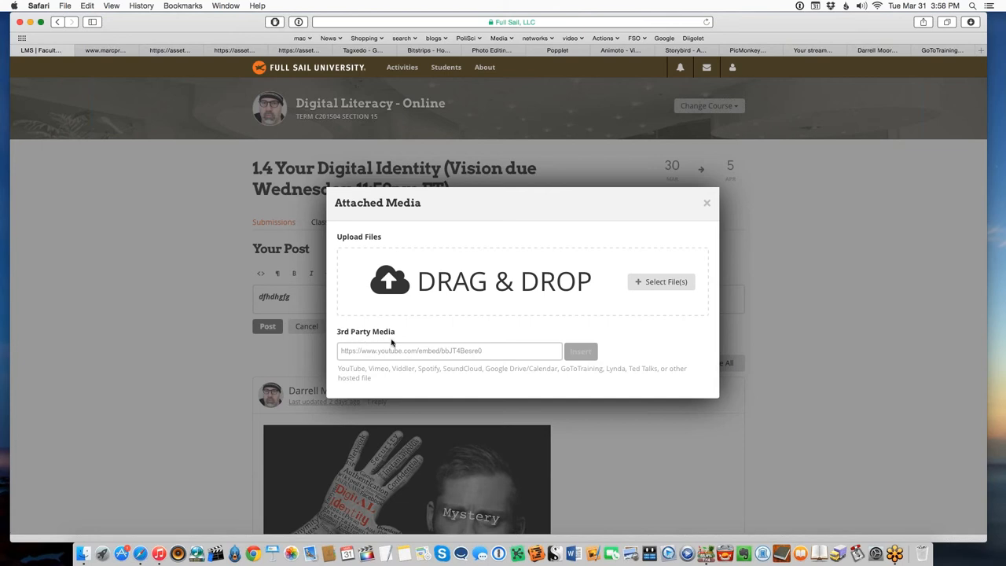
{"action": "left_click", "coordinate": [449, 350]}
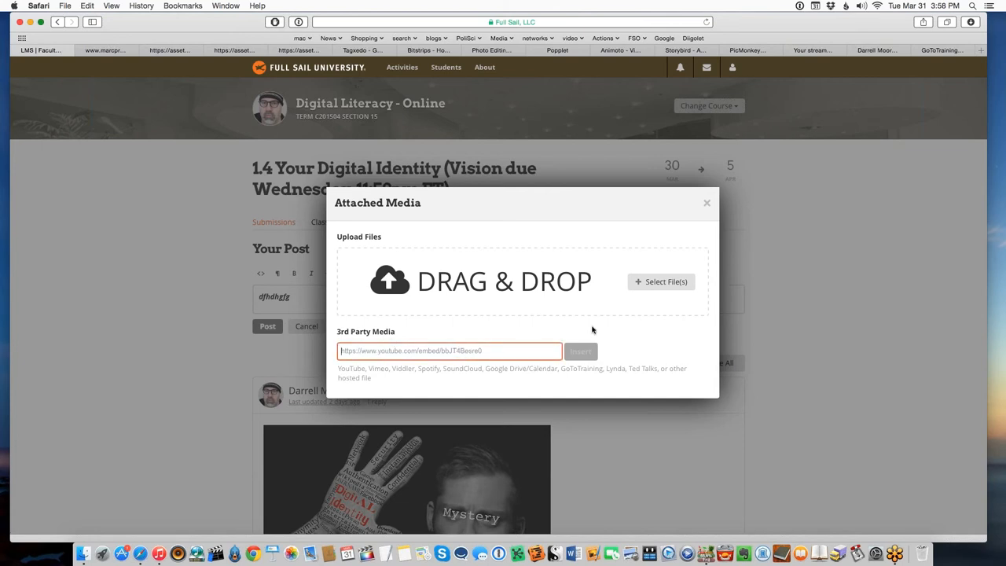
Step: Switch from the Attached Media dialog to Darrell Moore's YouTube channel home page
{"action": "left_click", "coordinate": [705, 203]}
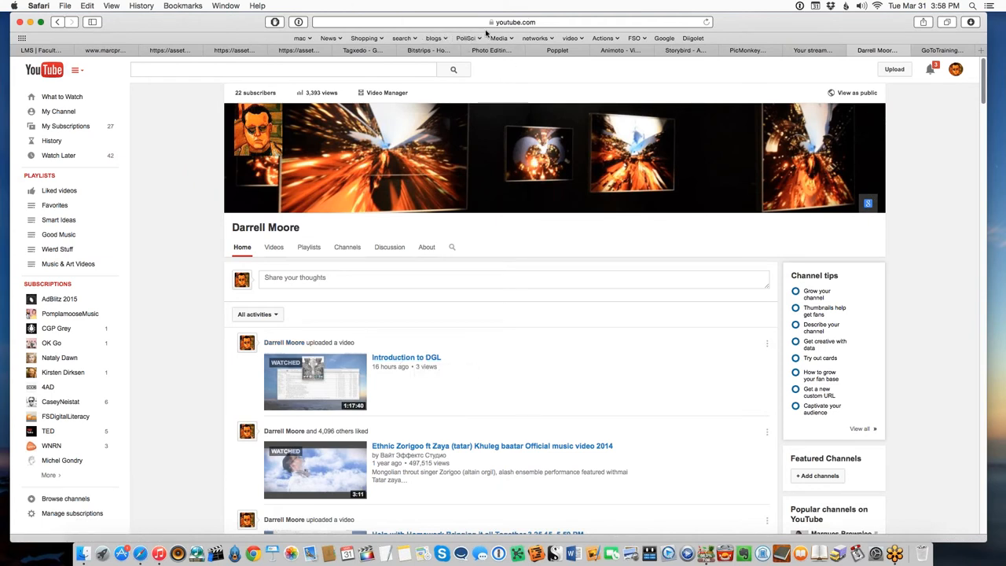
{"action": "mouse_move", "coordinate": [406, 357]}
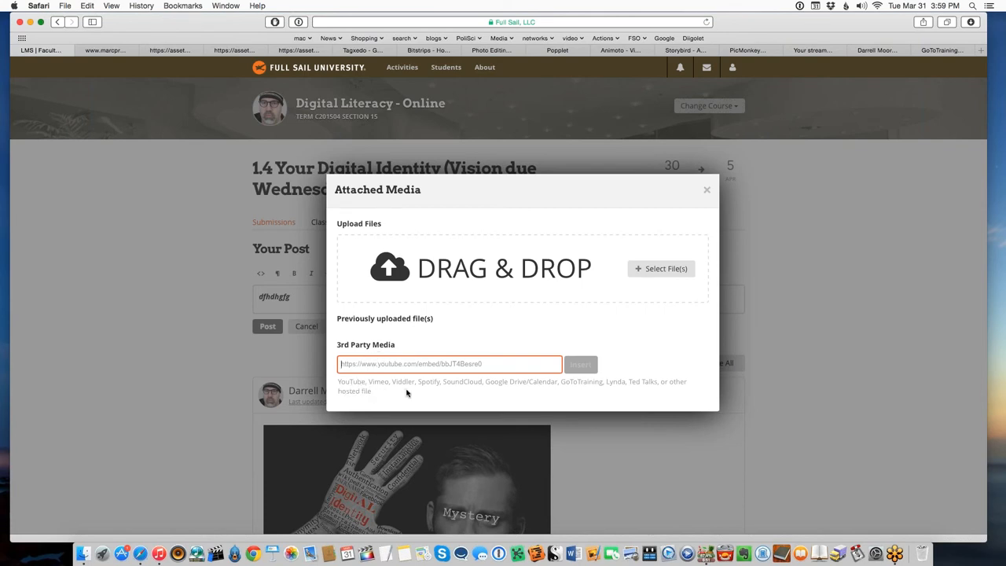
{"action": "mouse_move", "coordinate": [493, 396]}
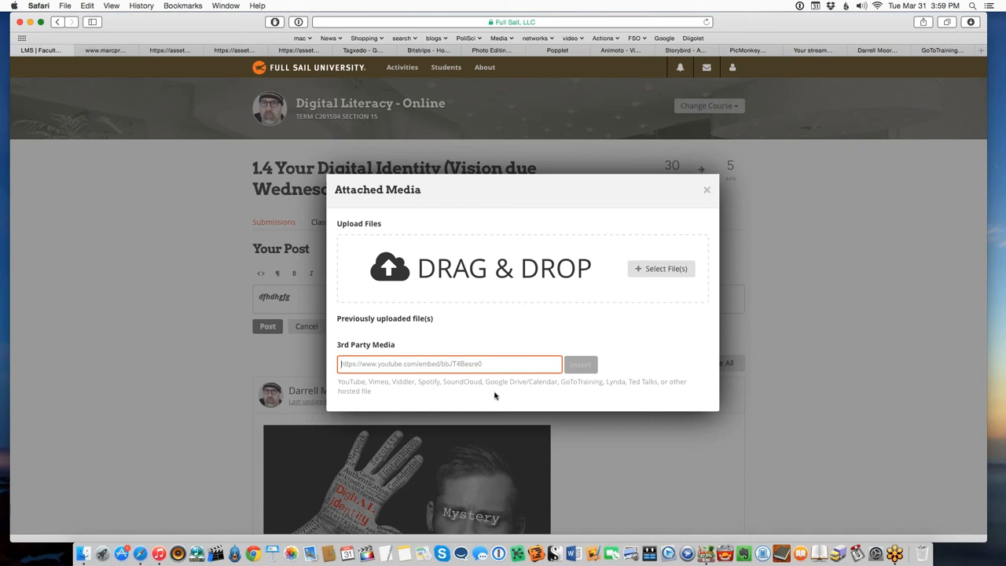
{"action": "mouse_move", "coordinate": [596, 393]}
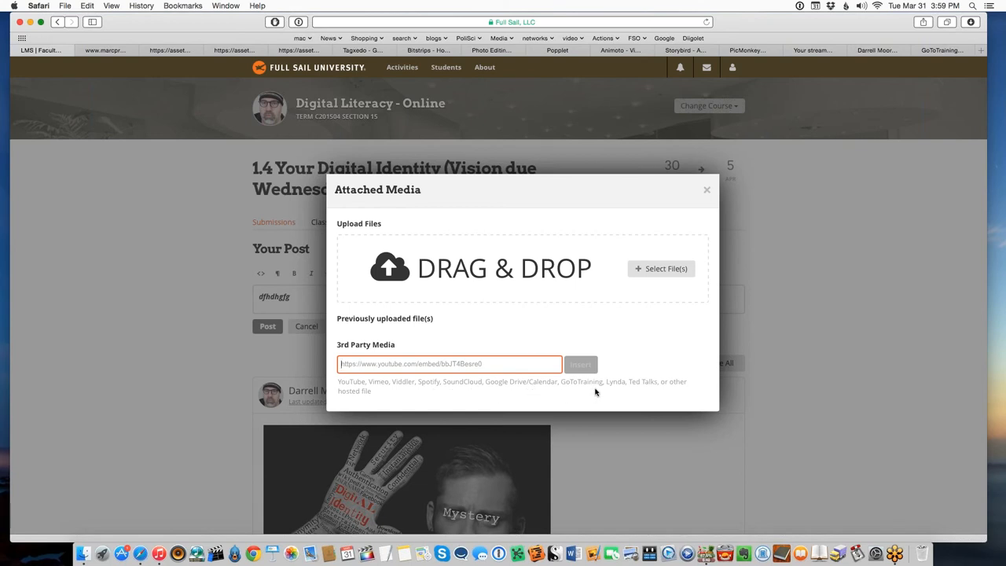
{"action": "mouse_move", "coordinate": [642, 390]}
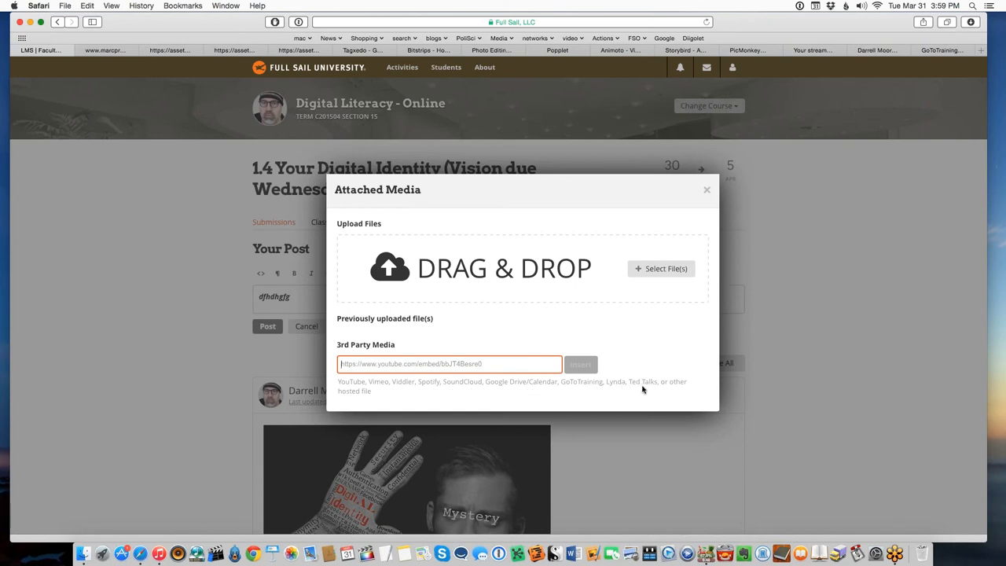
{"action": "mouse_move", "coordinate": [683, 236]}
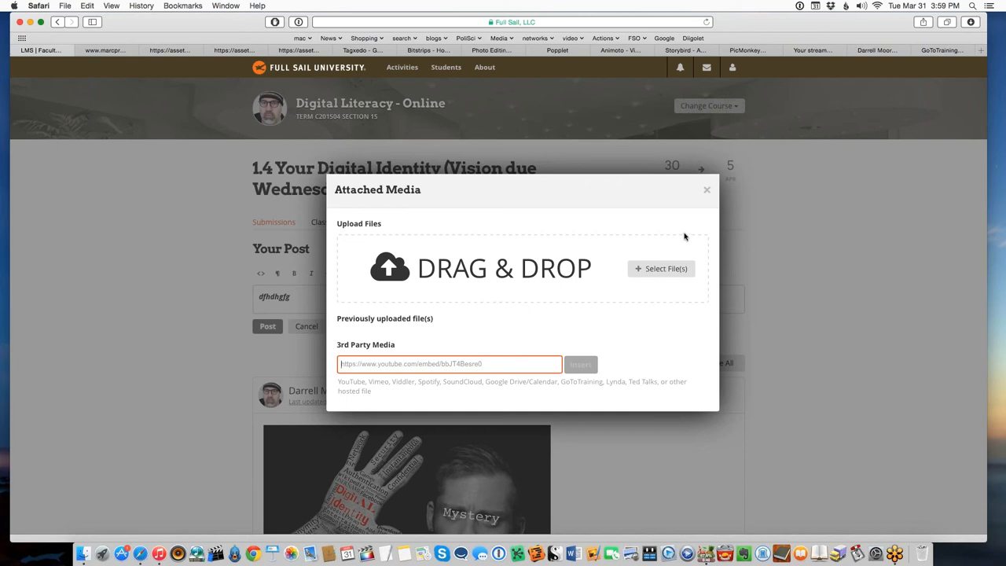
{"action": "mouse_move", "coordinate": [418, 363]}
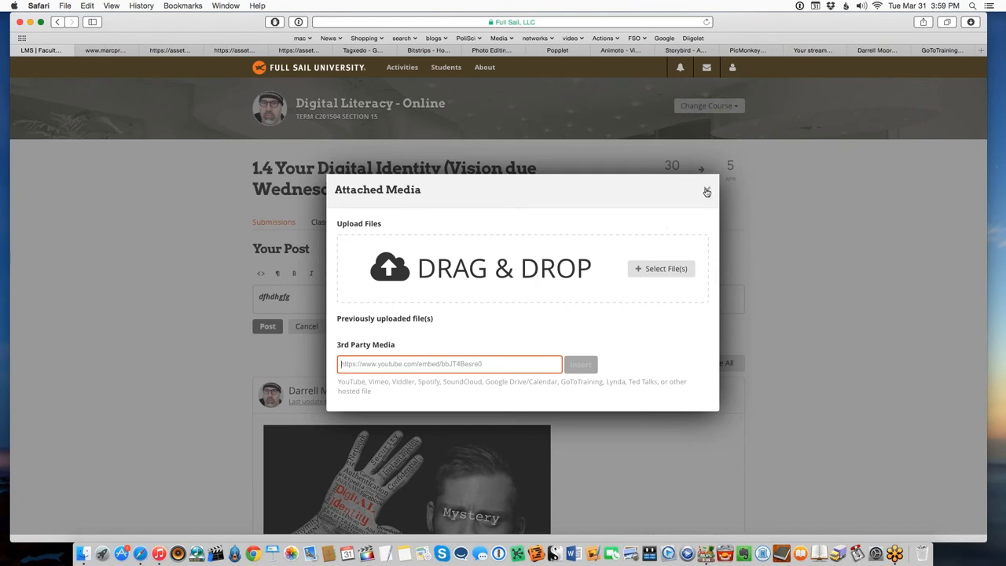
{"action": "mouse_move", "coordinate": [481, 251]}
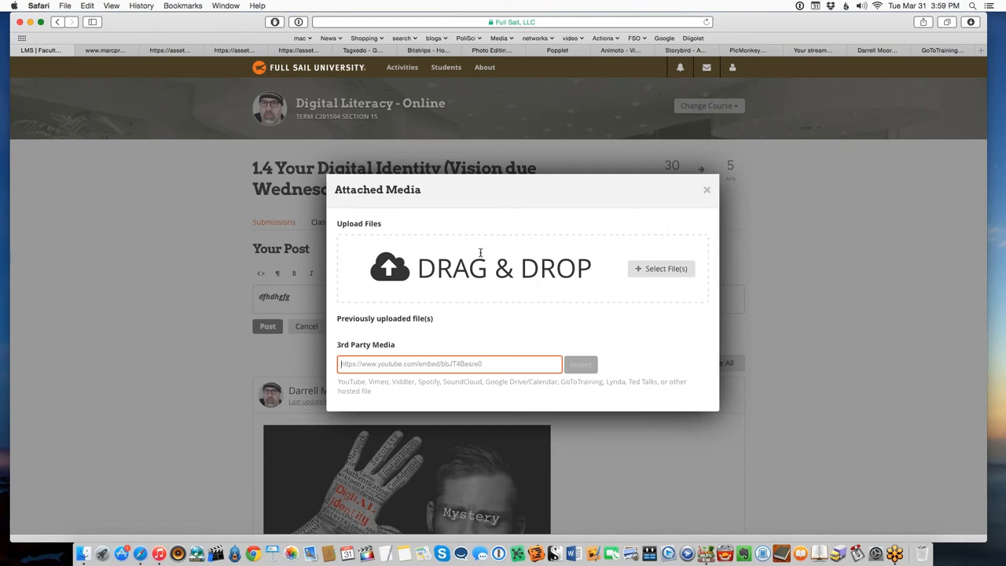
{"action": "mouse_move", "coordinate": [497, 257]}
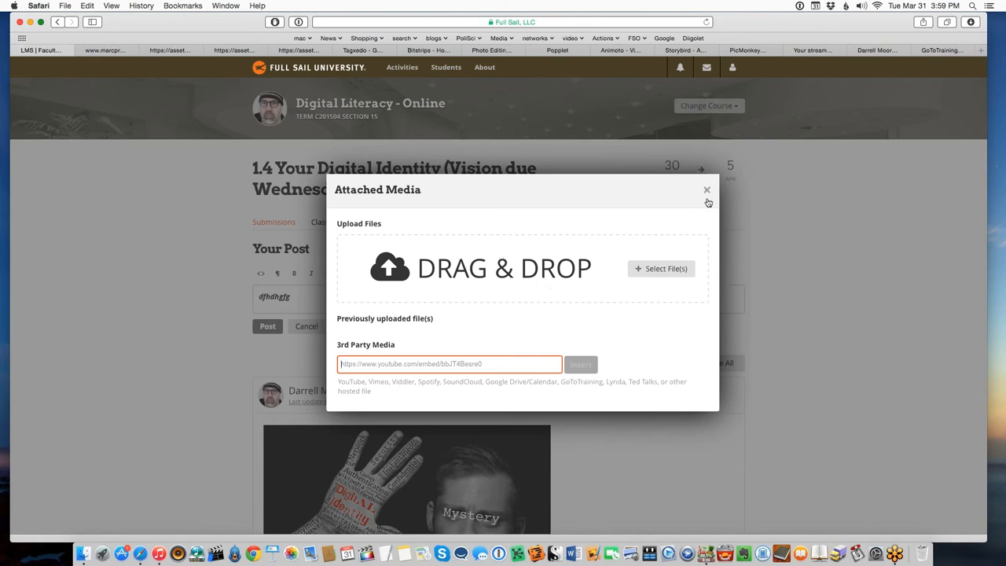
{"action": "mouse_move", "coordinate": [607, 257]}
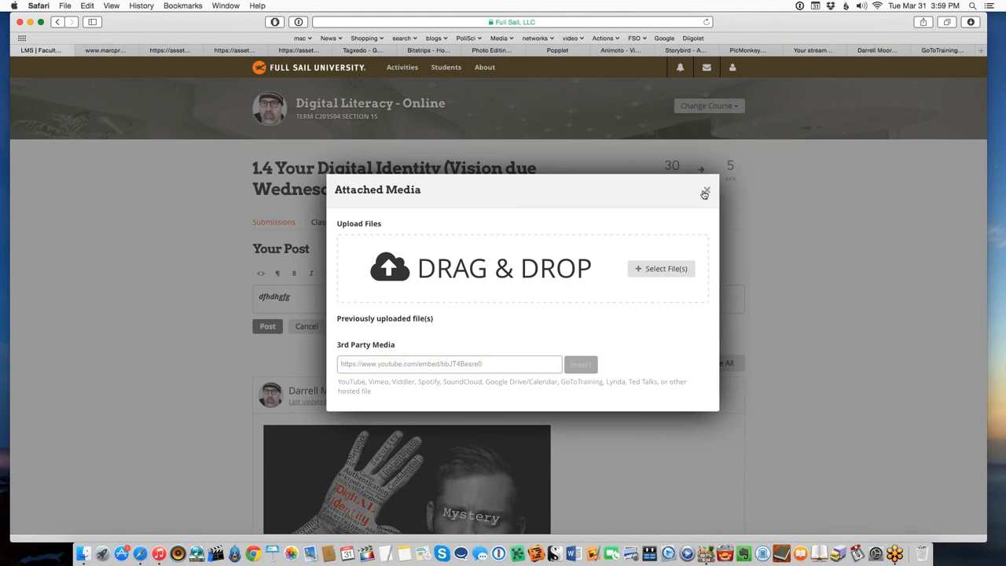
Step: Close the Attached Media dialog and cancel the draft post, raising the discard confirmation
{"action": "left_click", "coordinate": [704, 194]}
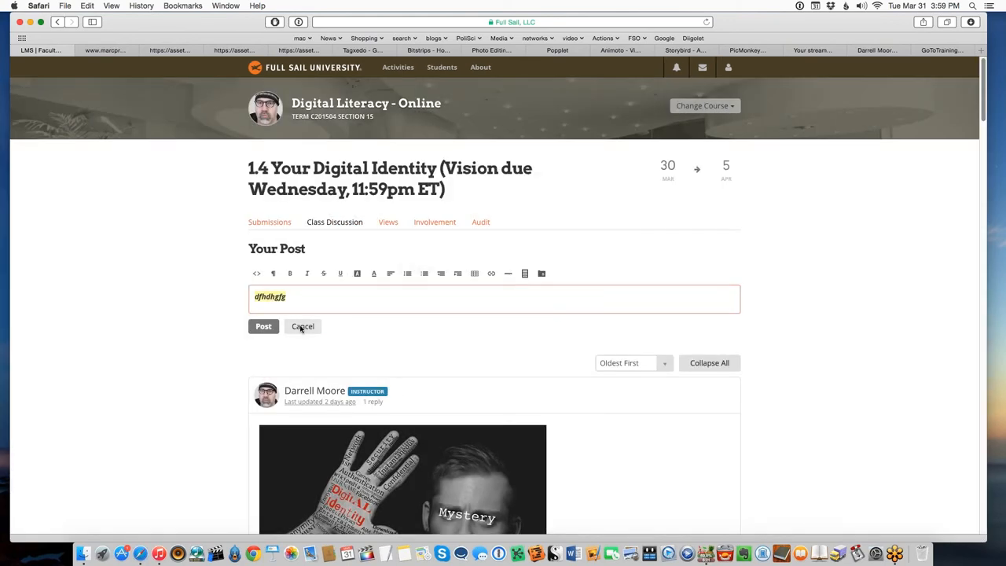
{"action": "left_click", "coordinate": [302, 325]}
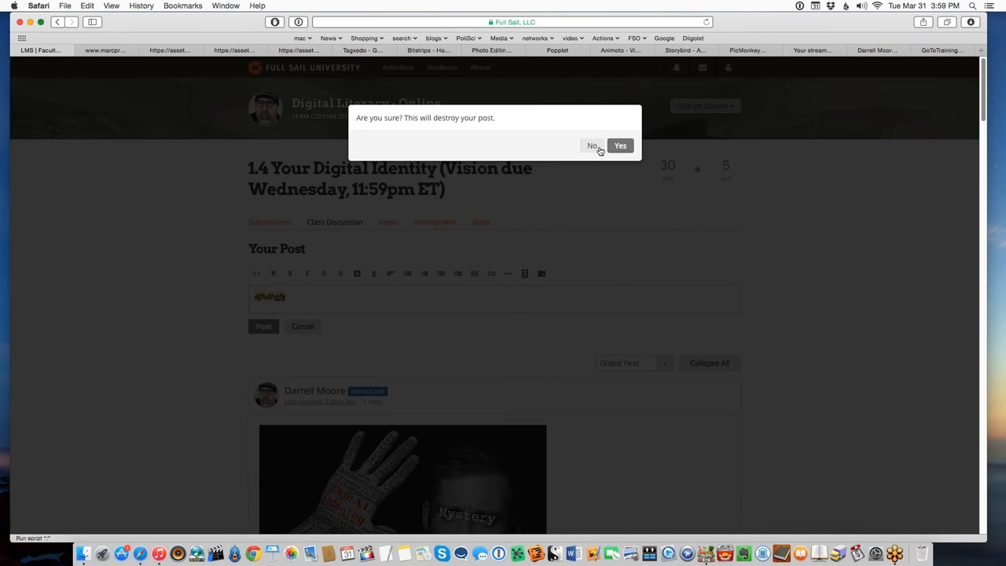
Step: Answer the destroy-post warning, landing in Finder's preview of the photo-filled DIGITAL lettering image
{"action": "left_click", "coordinate": [592, 144]}
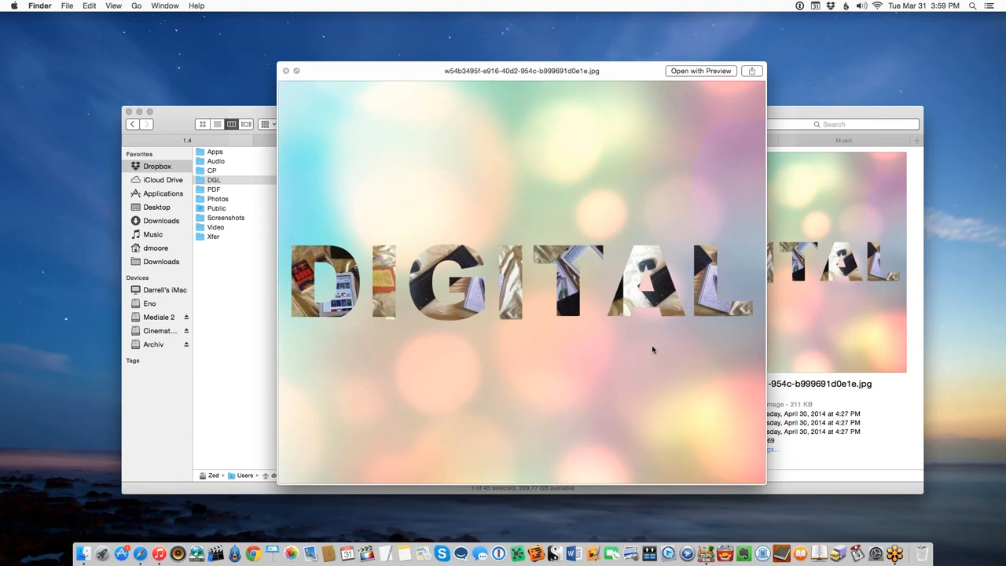
{"action": "mouse_move", "coordinate": [619, 340]}
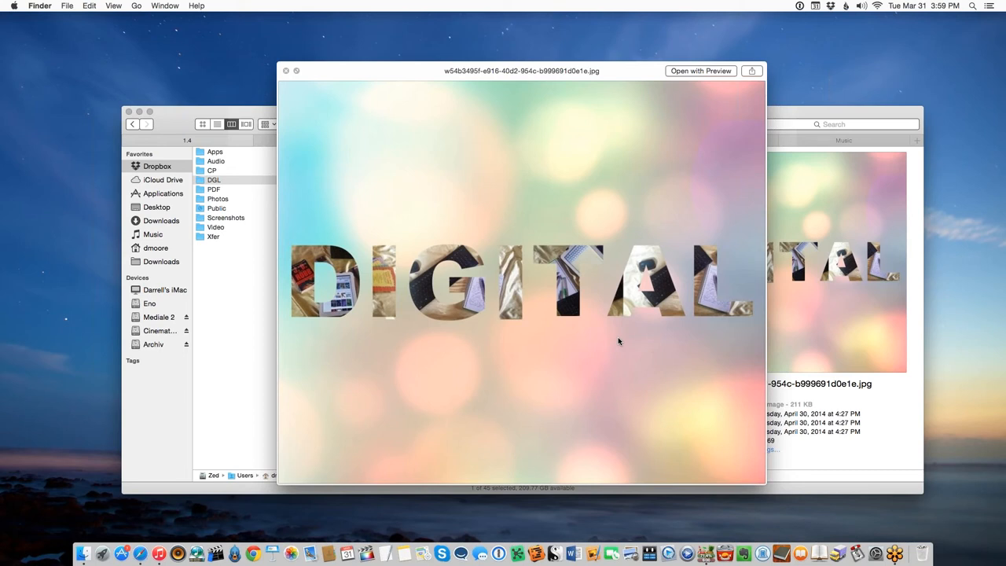
{"action": "mouse_move", "coordinate": [674, 358]}
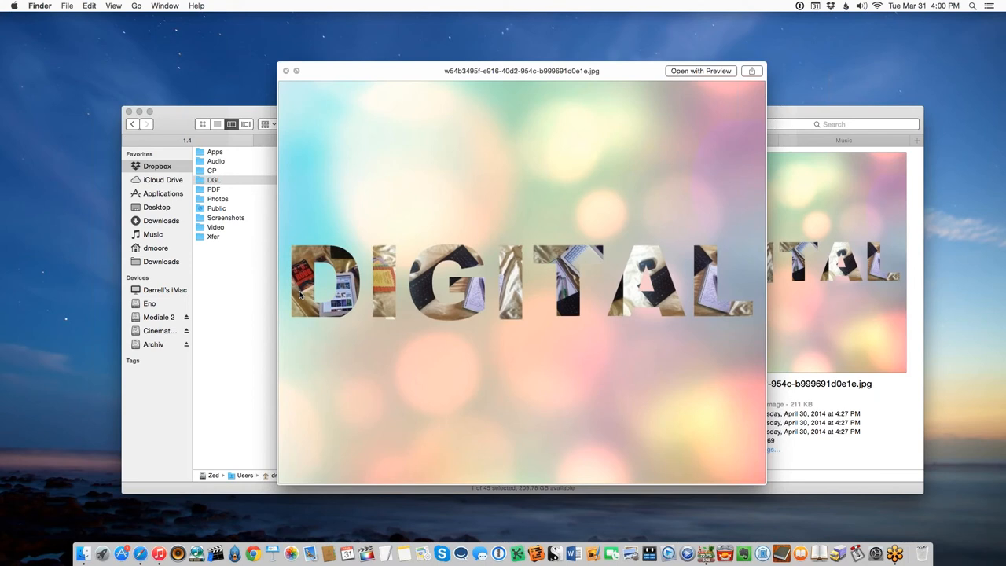
{"action": "mouse_move", "coordinate": [562, 287]}
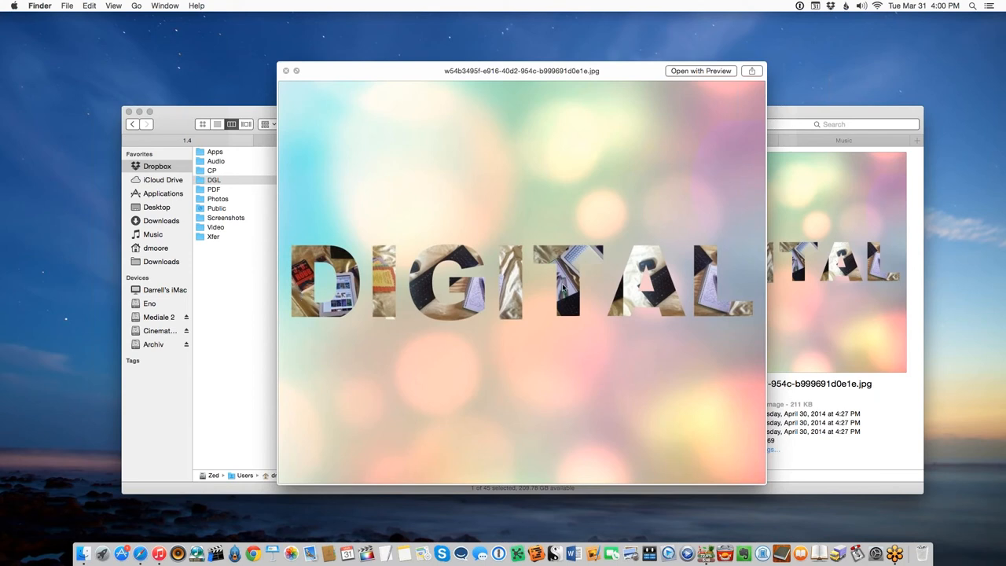
{"action": "mouse_move", "coordinate": [538, 316]}
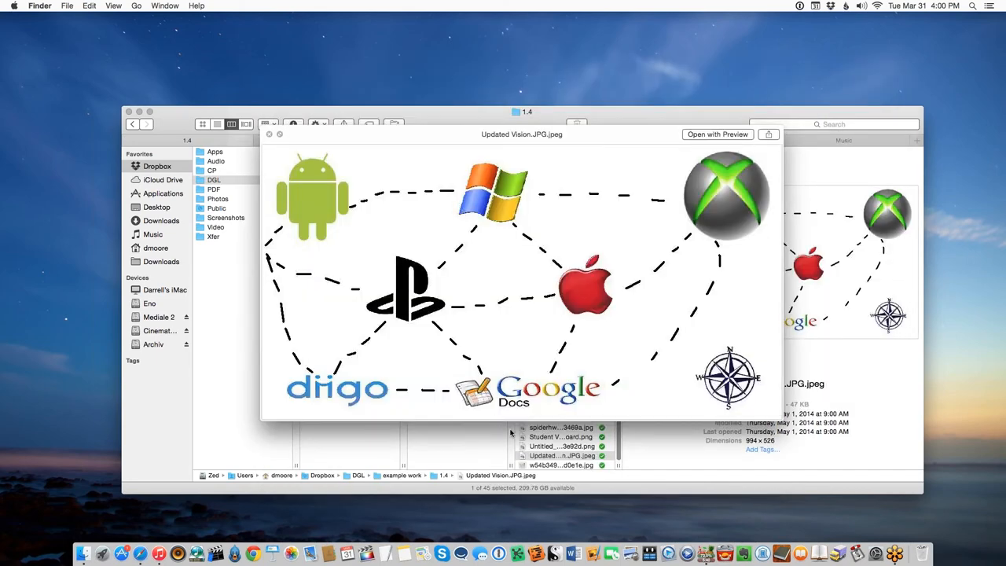
{"action": "mouse_move", "coordinate": [569, 329]}
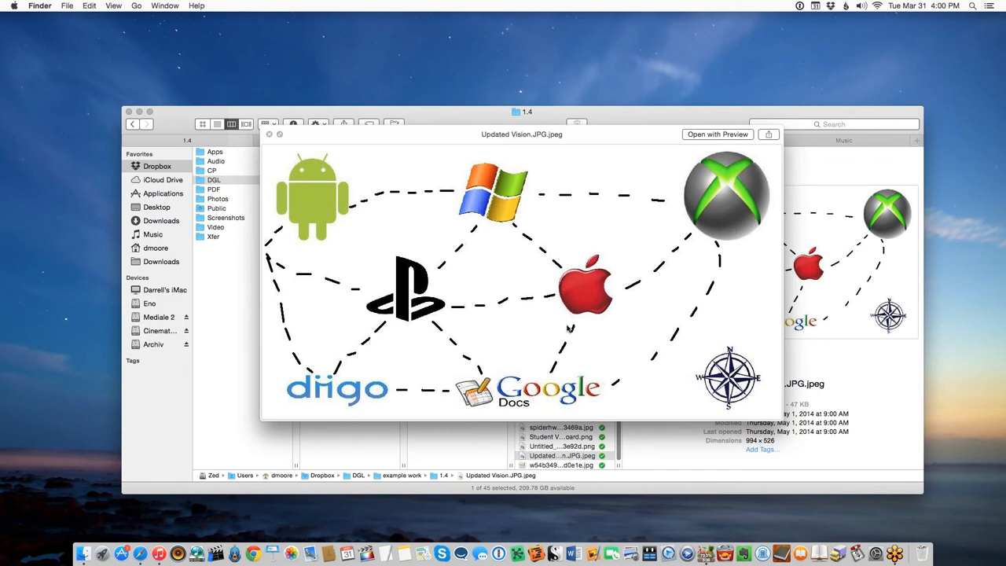
{"action": "mouse_move", "coordinate": [427, 314]}
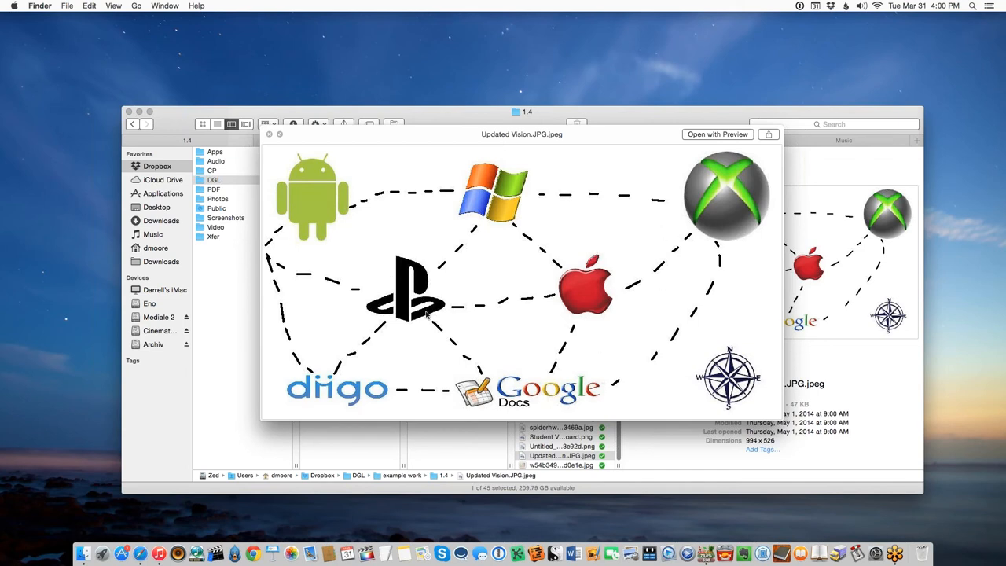
{"action": "mouse_move", "coordinate": [505, 321]}
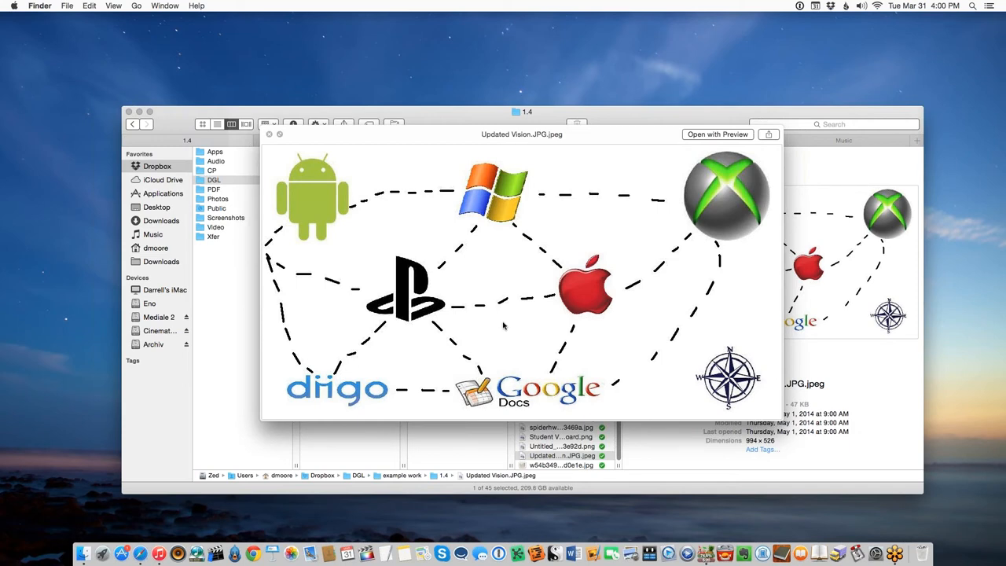
{"action": "mouse_move", "coordinate": [506, 333]}
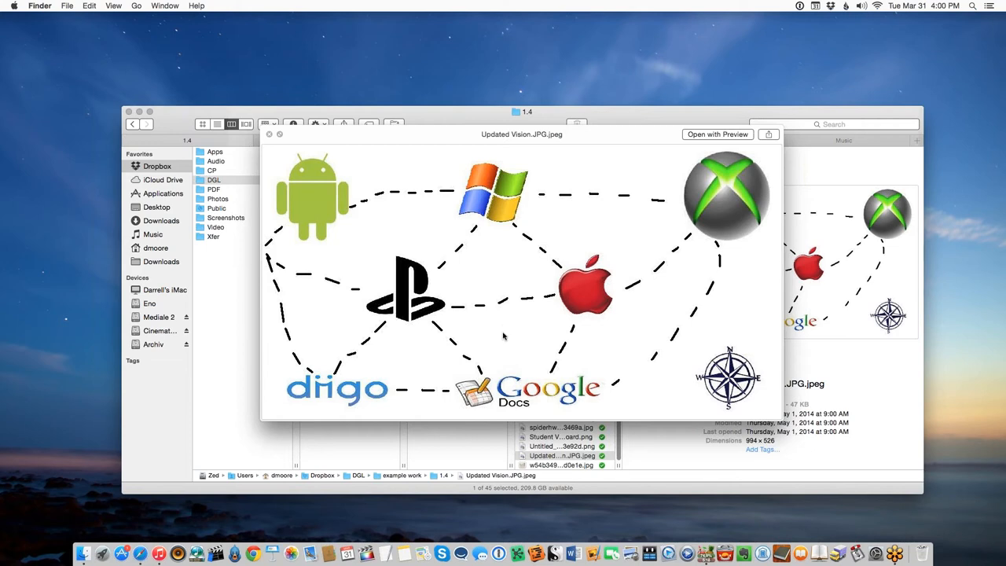
{"action": "mouse_move", "coordinate": [503, 337]}
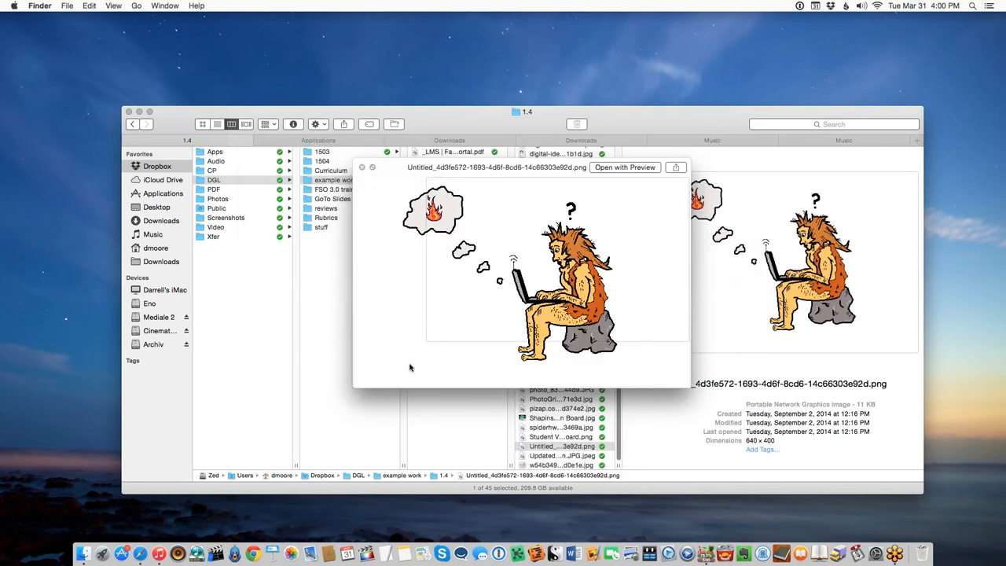
{"action": "mouse_move", "coordinate": [405, 371]}
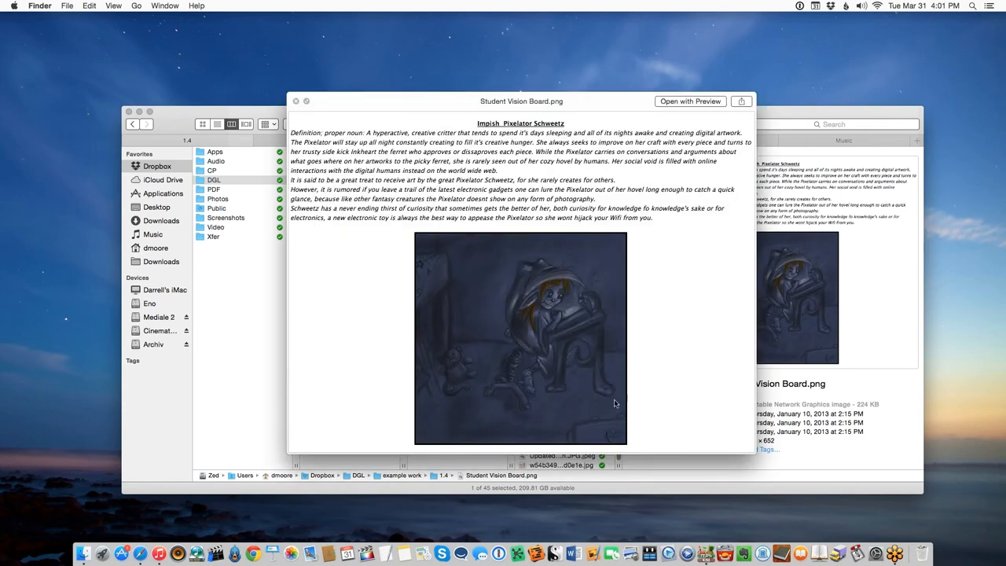
{"action": "mouse_move", "coordinate": [506, 355]}
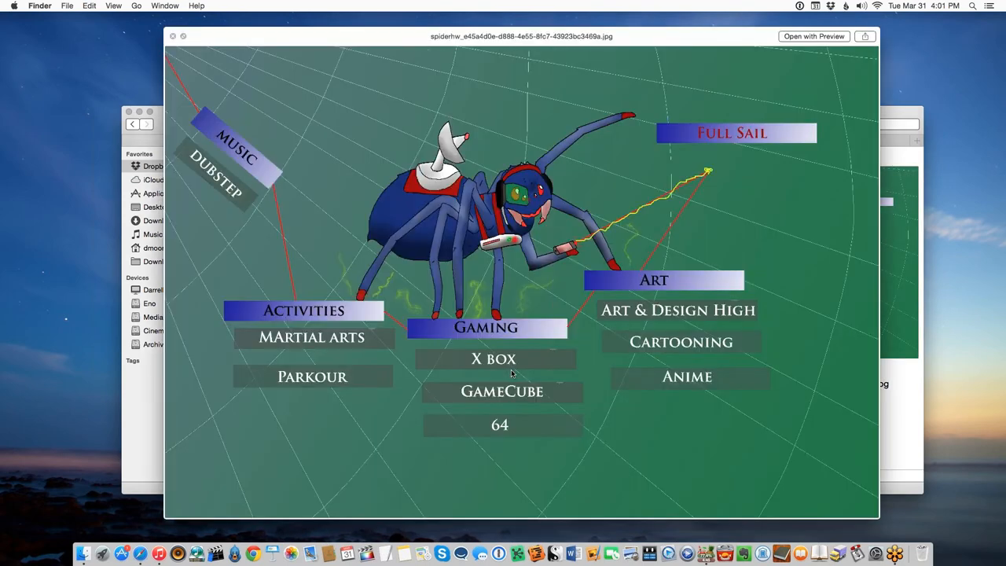
{"action": "mouse_move", "coordinate": [572, 330]}
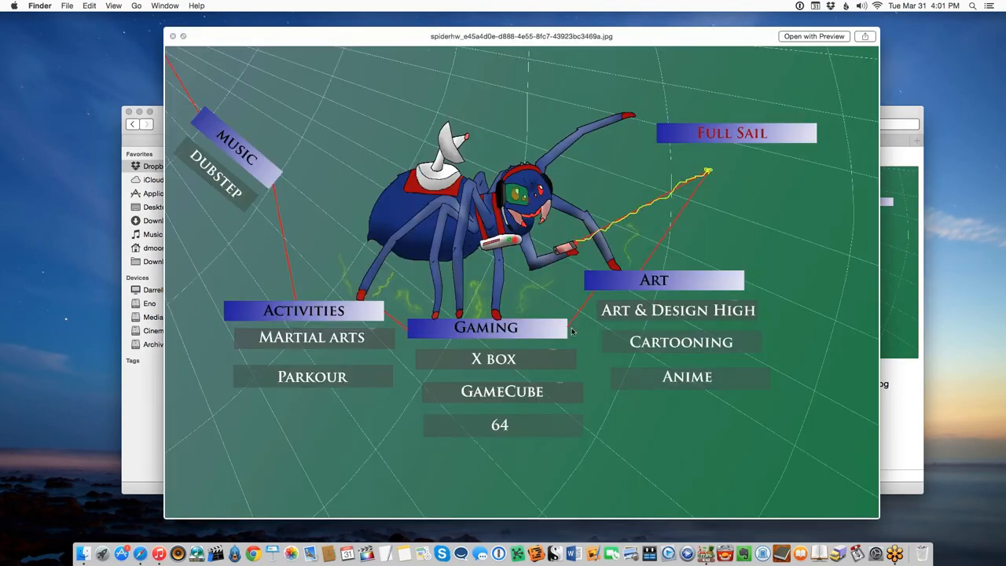
{"action": "mouse_move", "coordinate": [463, 286]}
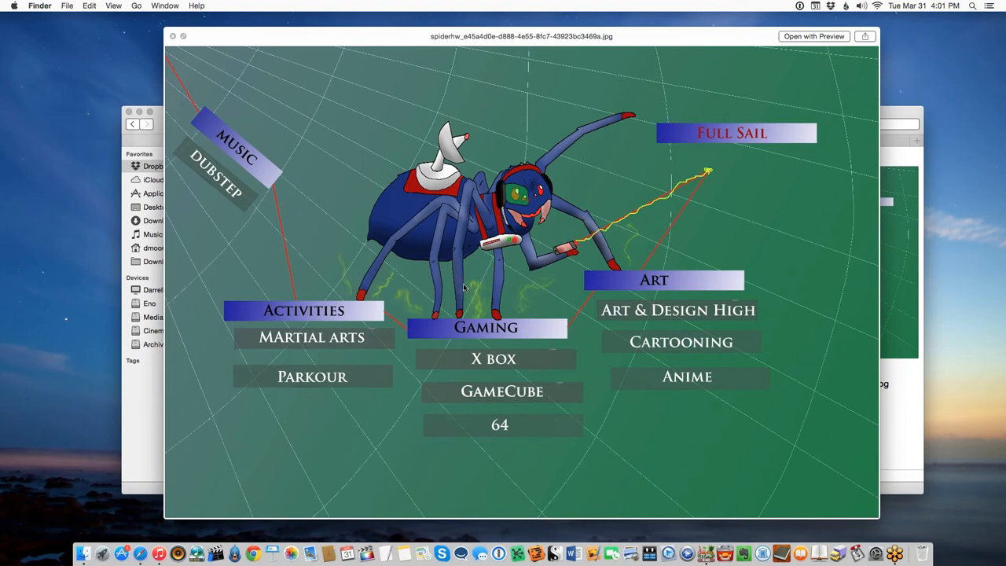
{"action": "mouse_move", "coordinate": [493, 297]}
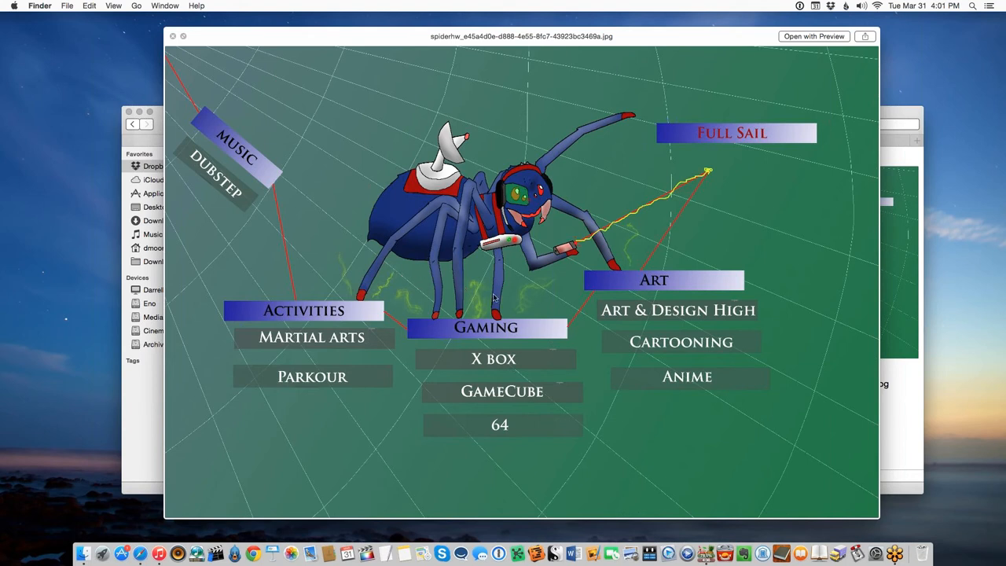
{"action": "mouse_move", "coordinate": [503, 312]}
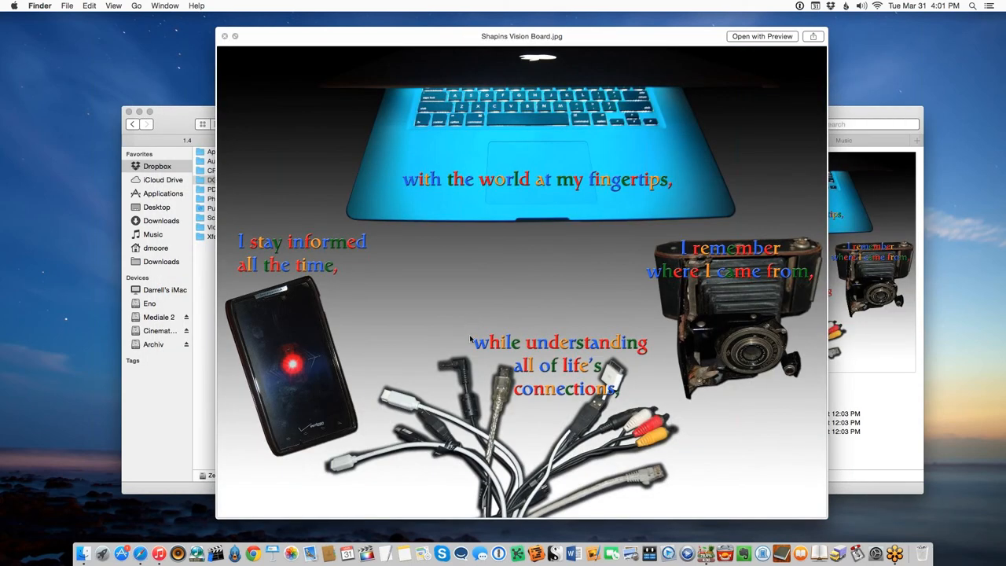
{"action": "mouse_move", "coordinate": [720, 378]}
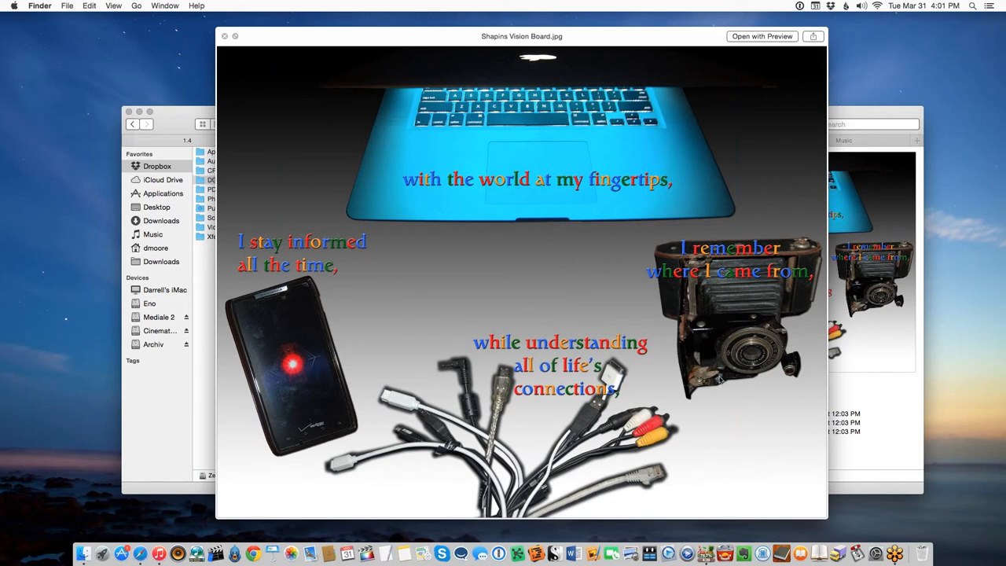
{"action": "mouse_move", "coordinate": [322, 289]}
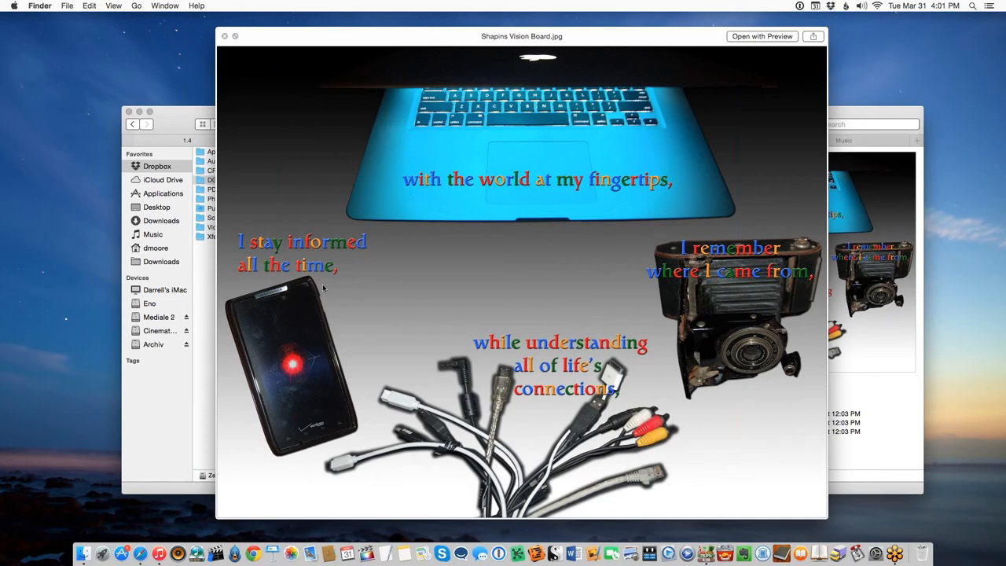
{"action": "mouse_move", "coordinate": [744, 314]}
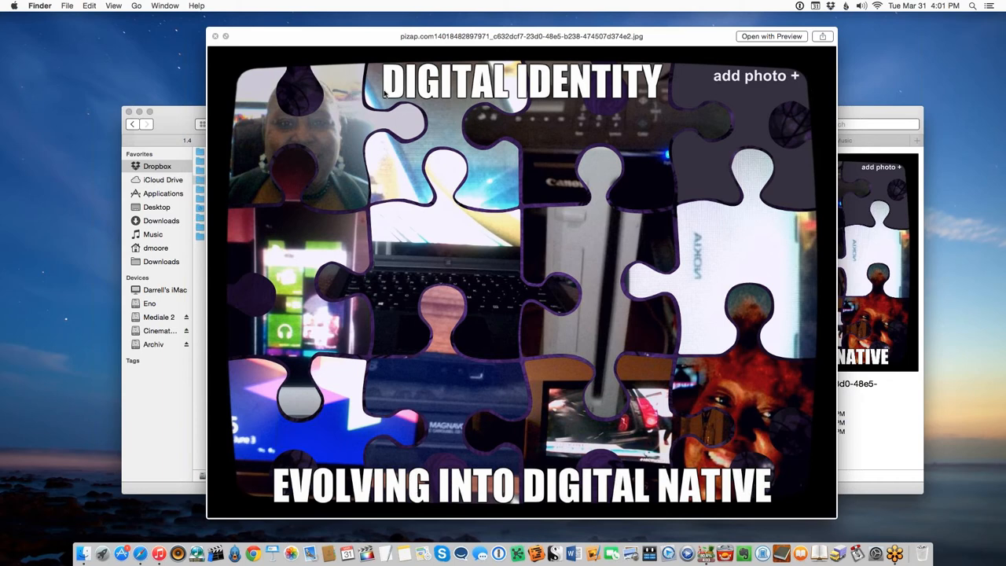
{"action": "mouse_move", "coordinate": [736, 379]}
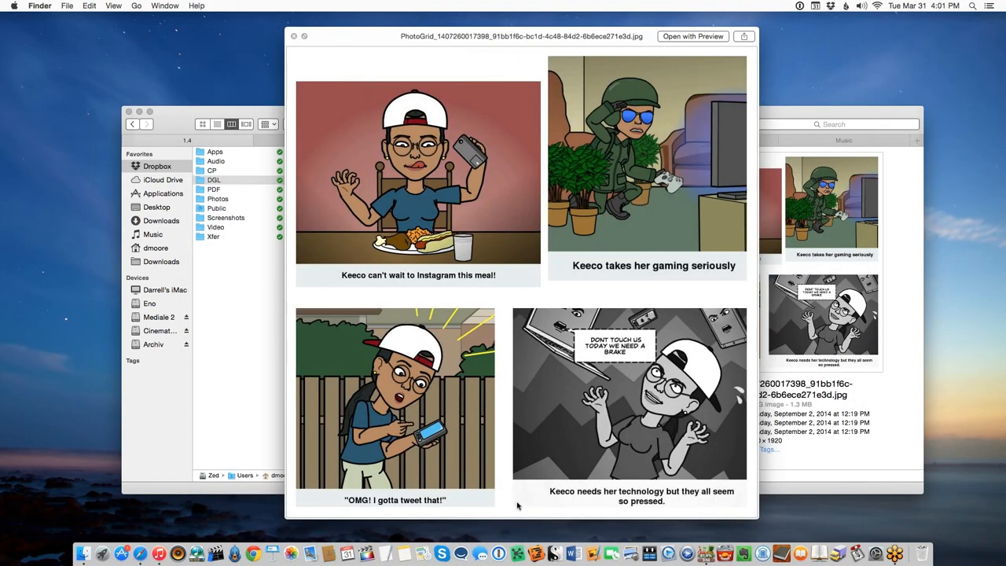
{"action": "mouse_move", "coordinate": [446, 465]}
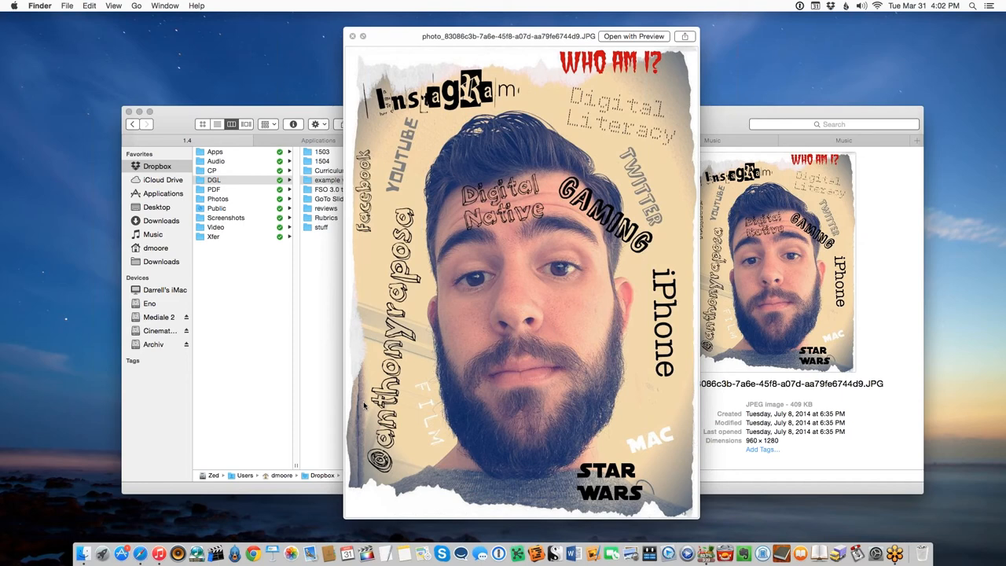
{"action": "mouse_move", "coordinate": [368, 407]}
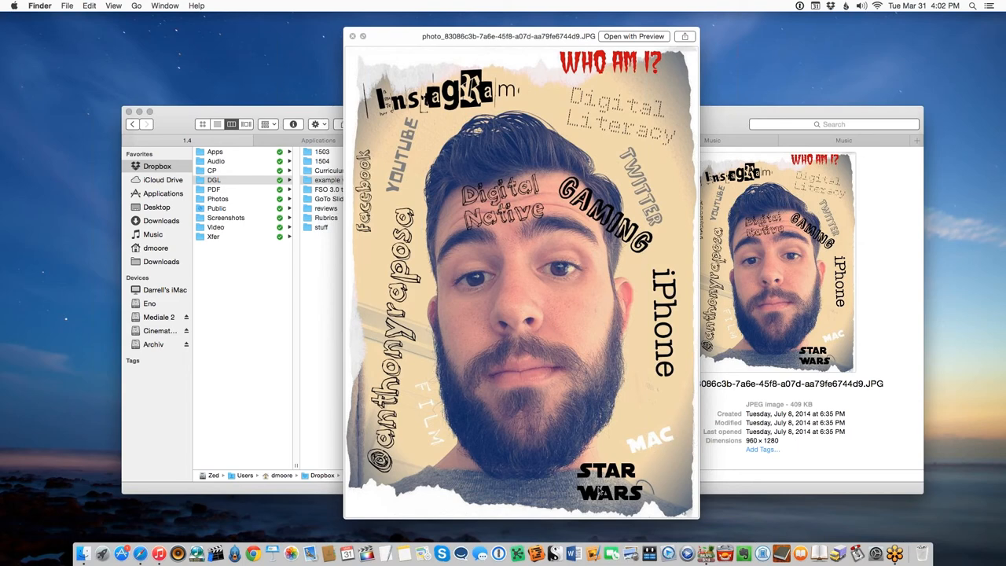
{"action": "mouse_move", "coordinate": [459, 257]}
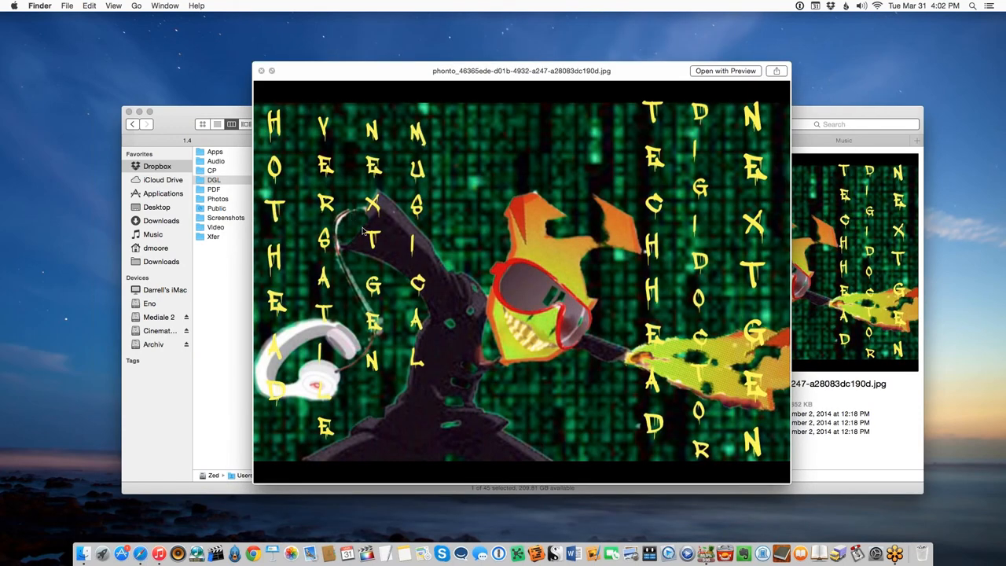
{"action": "mouse_move", "coordinate": [438, 242]}
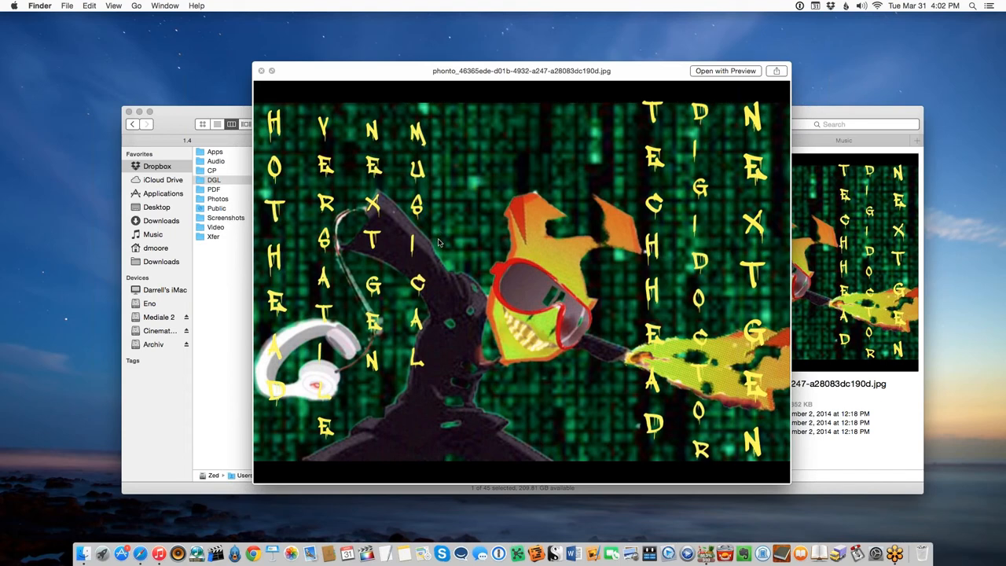
{"action": "mouse_move", "coordinate": [497, 293]}
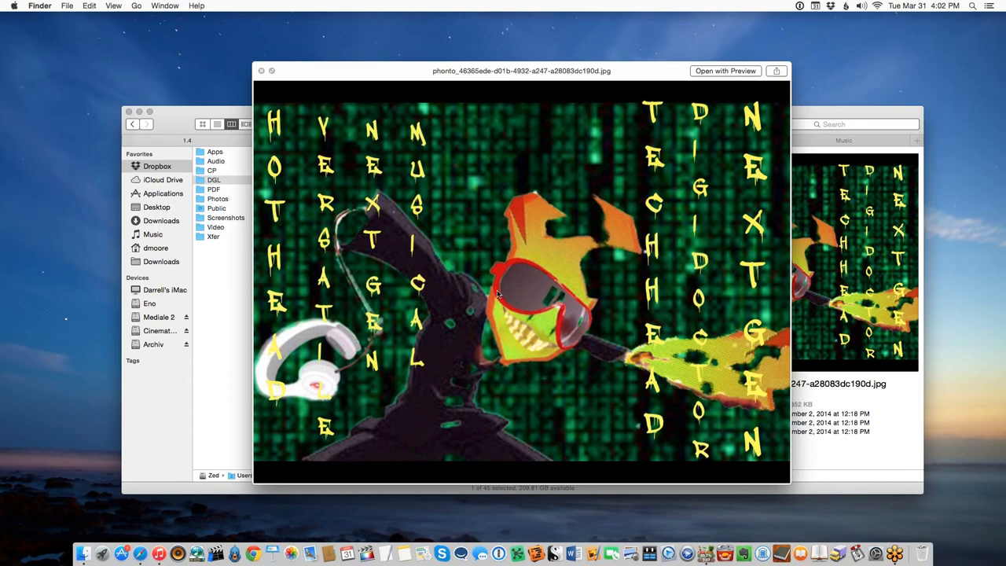
{"action": "mouse_move", "coordinate": [396, 368]}
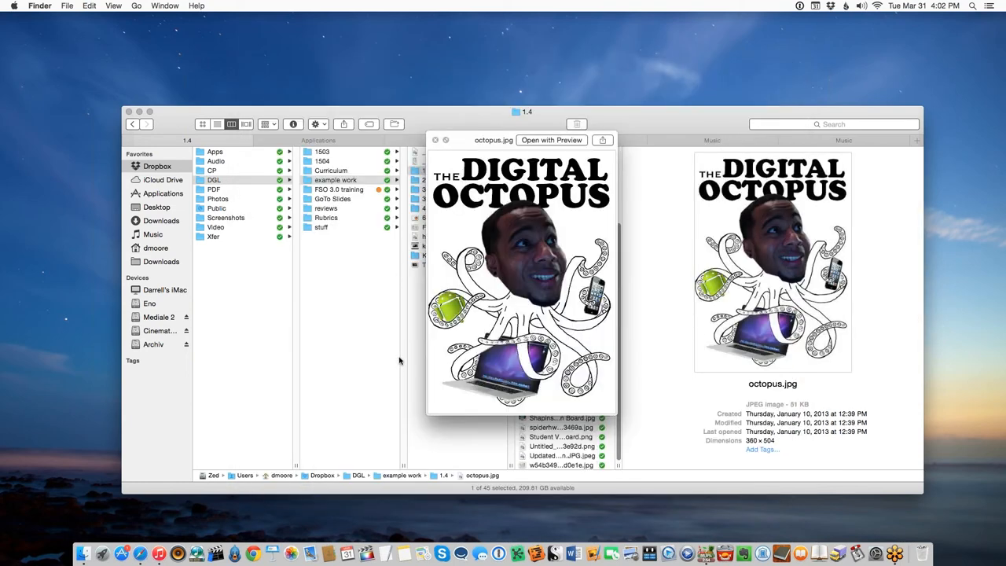
{"action": "mouse_move", "coordinate": [437, 368]}
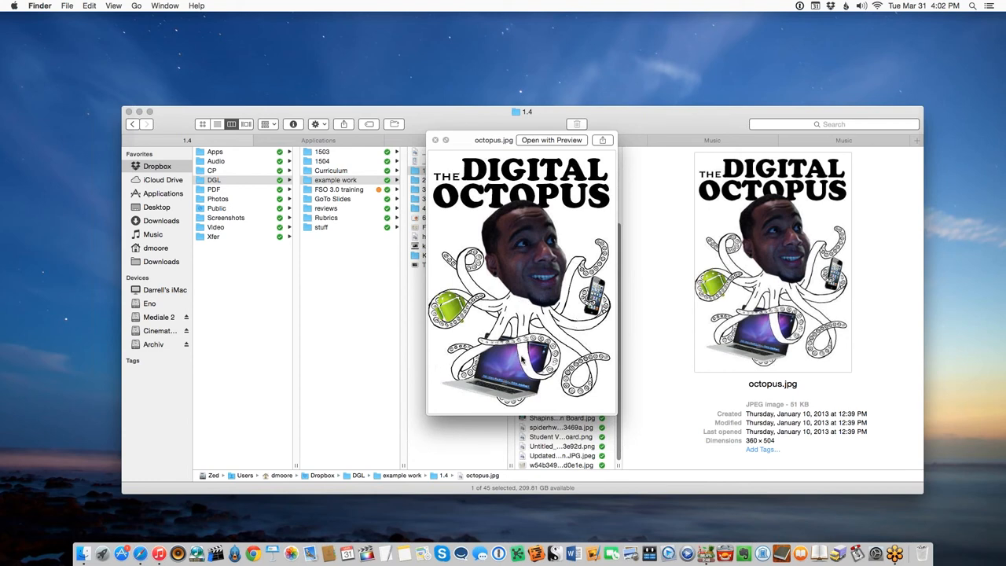
{"action": "mouse_move", "coordinate": [525, 361]}
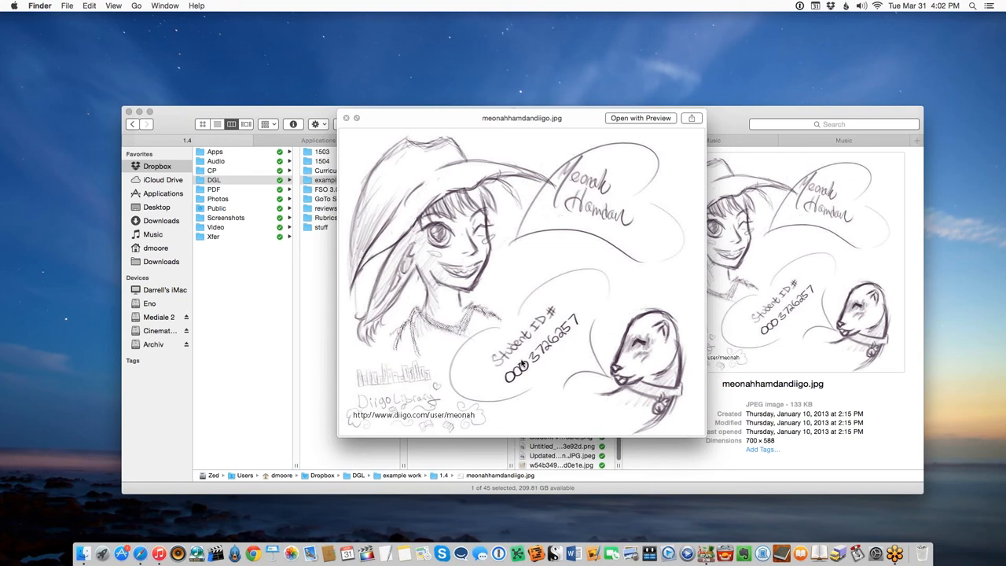
{"action": "mouse_move", "coordinate": [145, 358]}
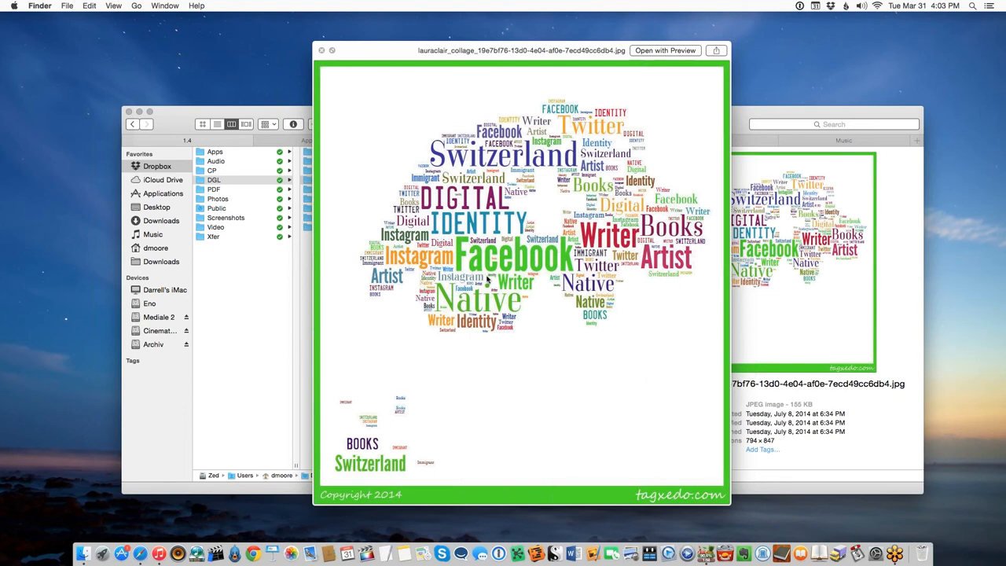
{"action": "mouse_move", "coordinate": [475, 446]}
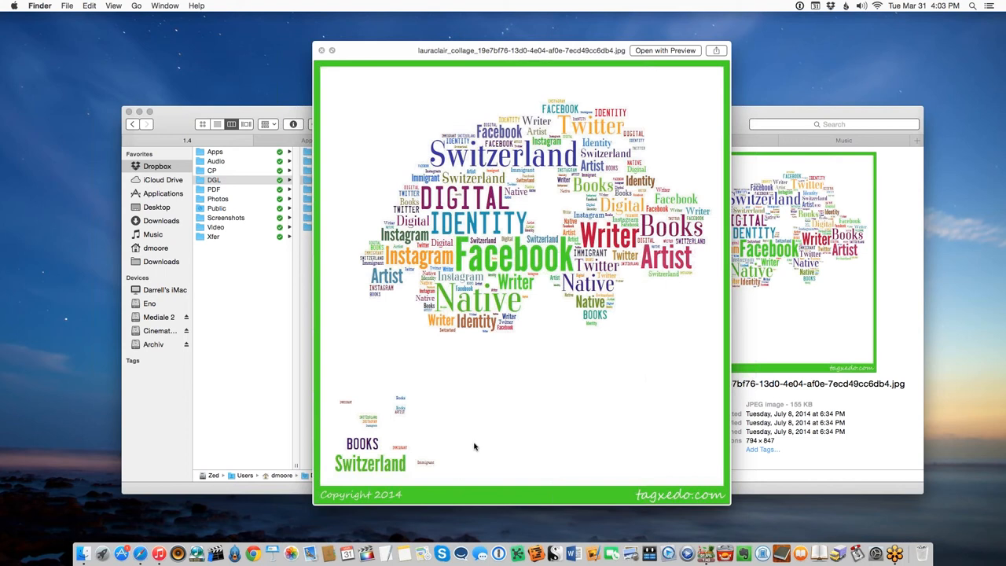
{"action": "mouse_move", "coordinate": [560, 434]}
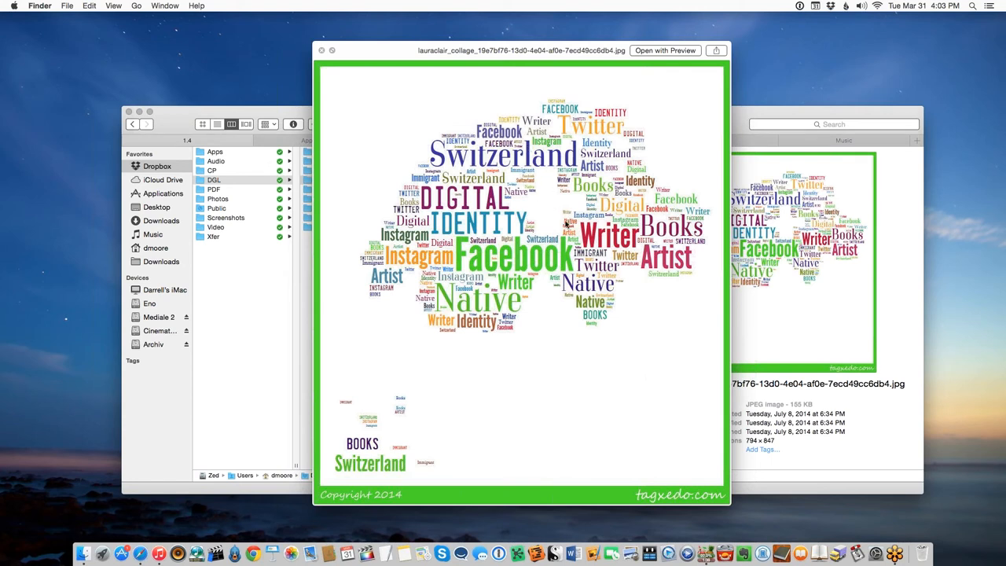
{"action": "mouse_move", "coordinate": [600, 302]}
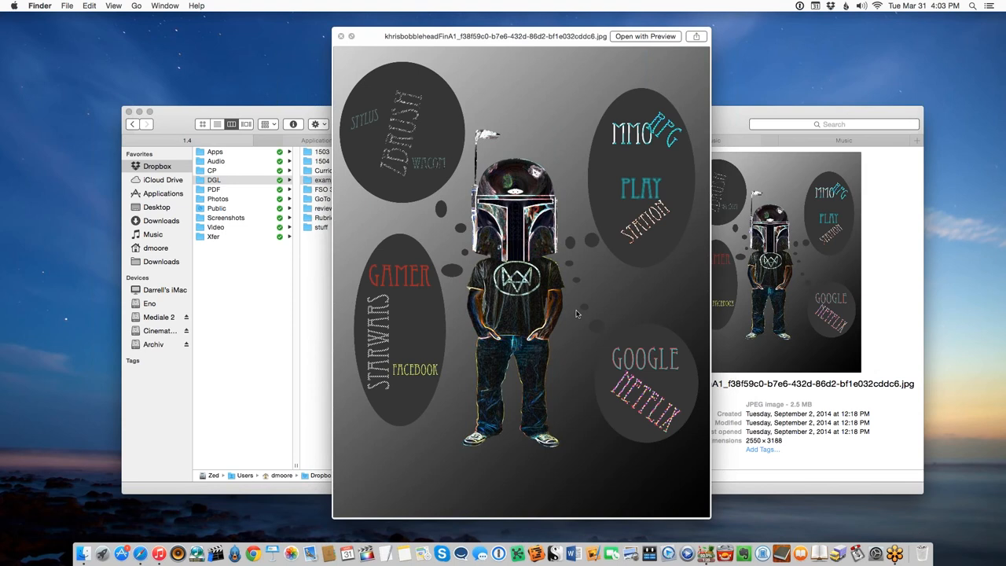
{"action": "mouse_move", "coordinate": [579, 322]}
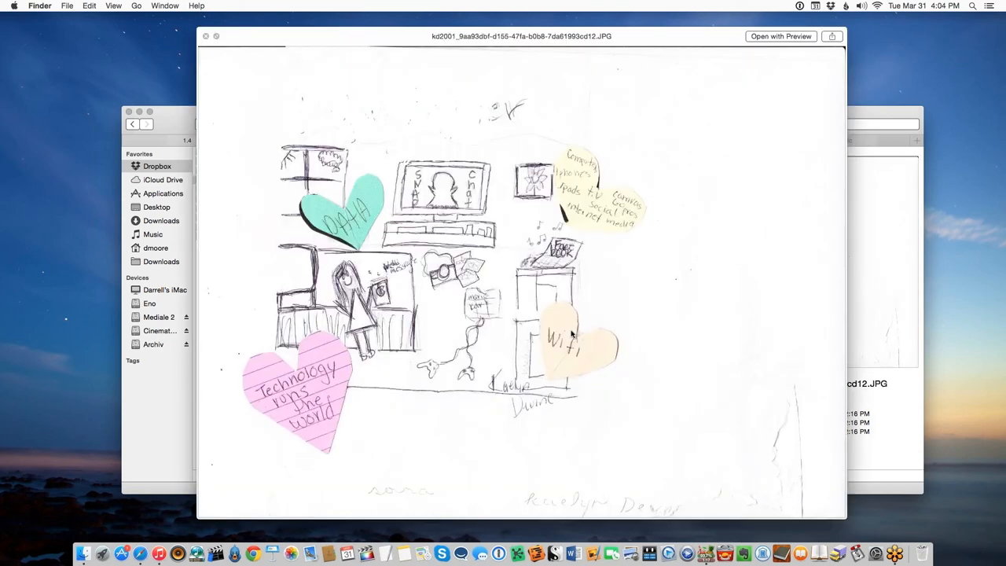
{"action": "mouse_move", "coordinate": [361, 358]}
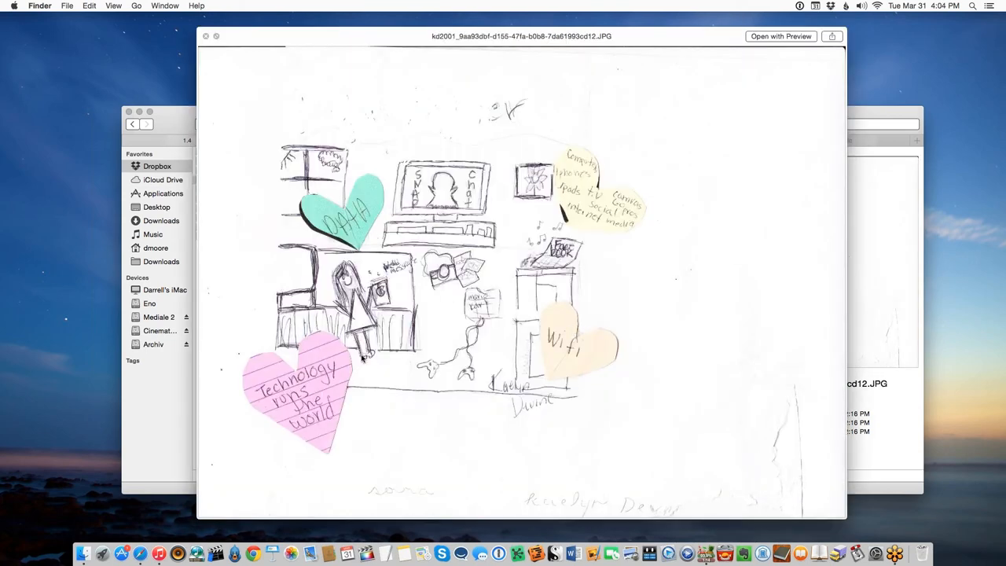
{"action": "mouse_move", "coordinate": [597, 333]}
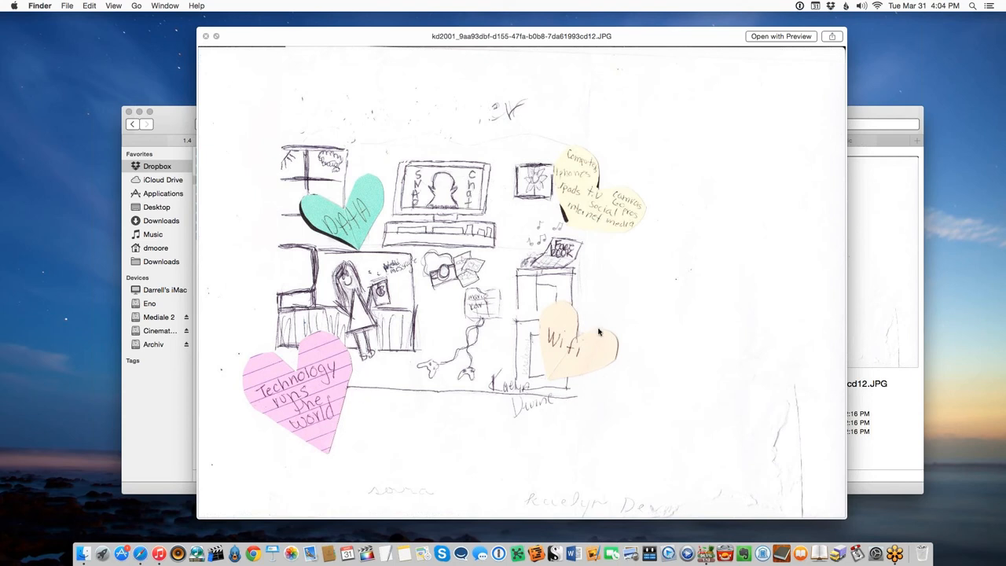
{"action": "mouse_move", "coordinate": [575, 194]}
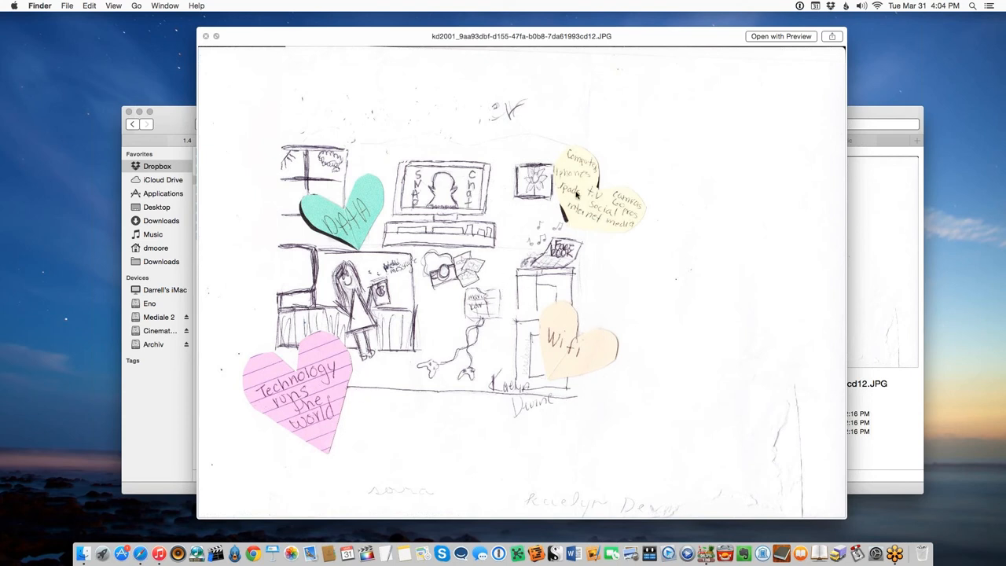
{"action": "mouse_move", "coordinate": [362, 212]}
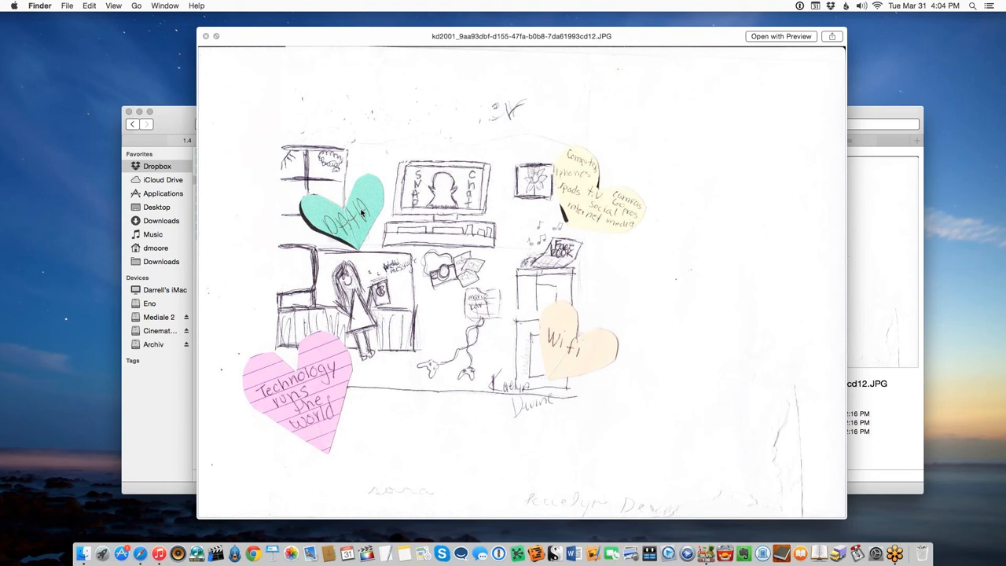
{"action": "mouse_move", "coordinate": [481, 225]}
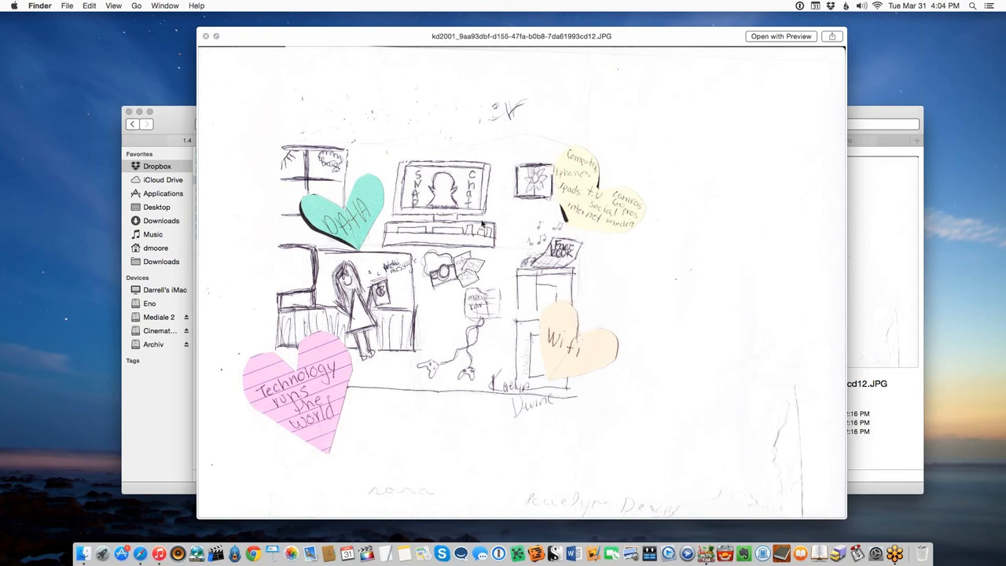
{"action": "mouse_move", "coordinate": [465, 428]}
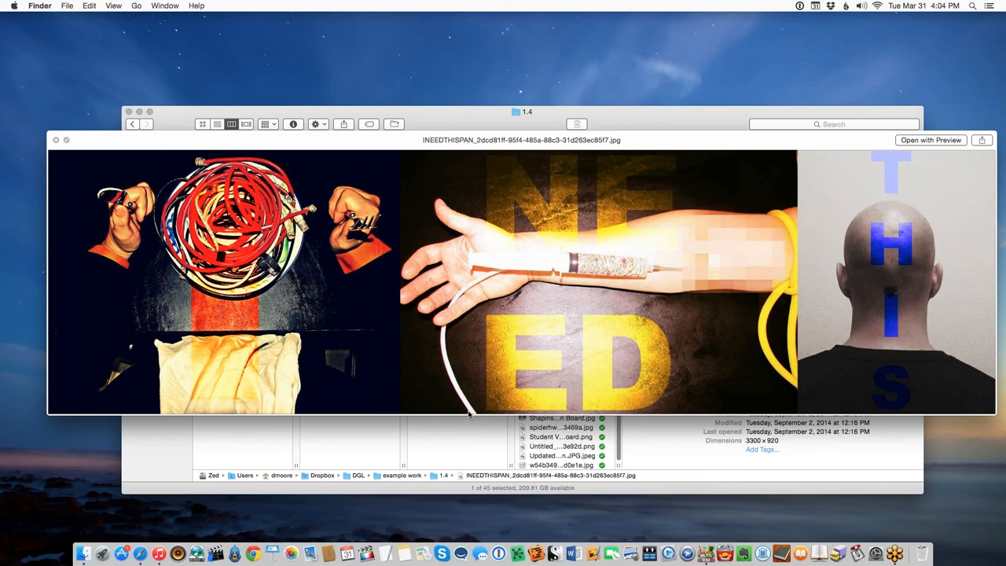
{"action": "mouse_move", "coordinate": [516, 399]}
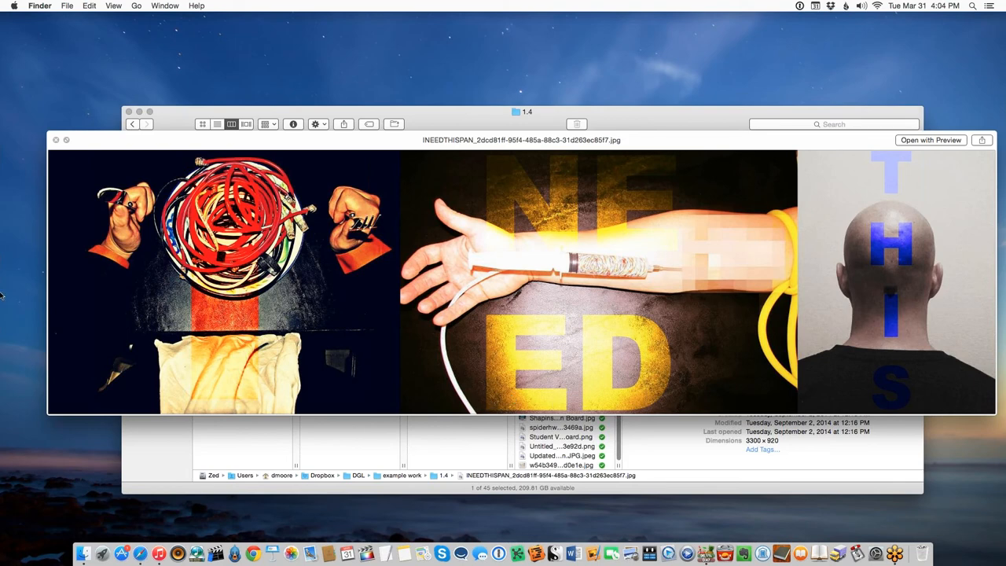
{"action": "mouse_move", "coordinate": [621, 348]}
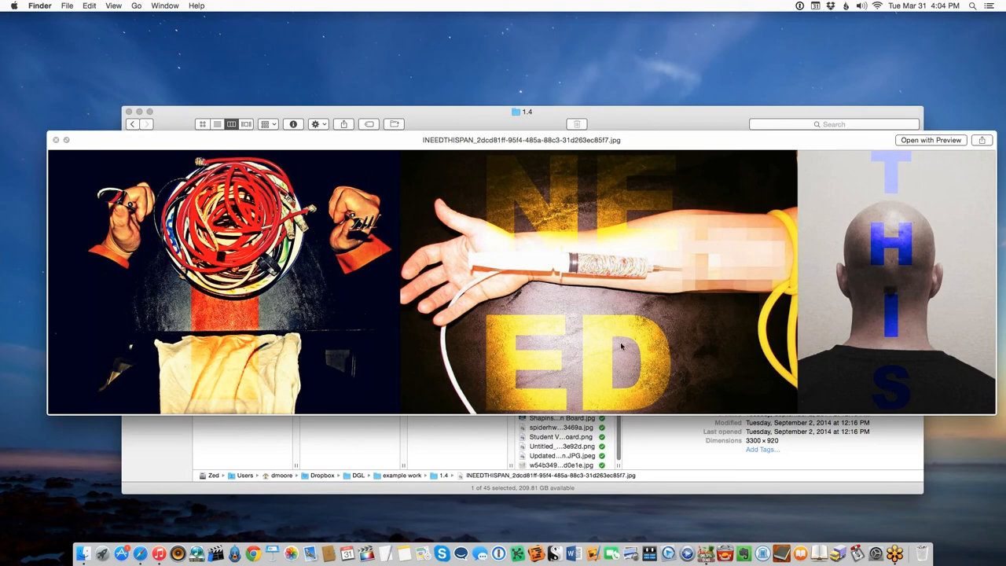
{"action": "mouse_move", "coordinate": [486, 236]}
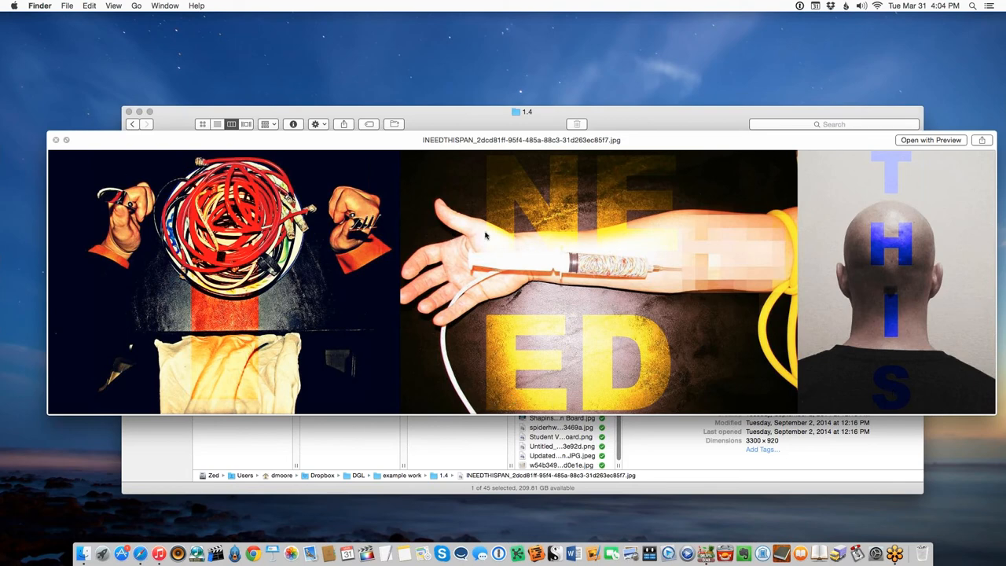
{"action": "mouse_move", "coordinate": [801, 290]}
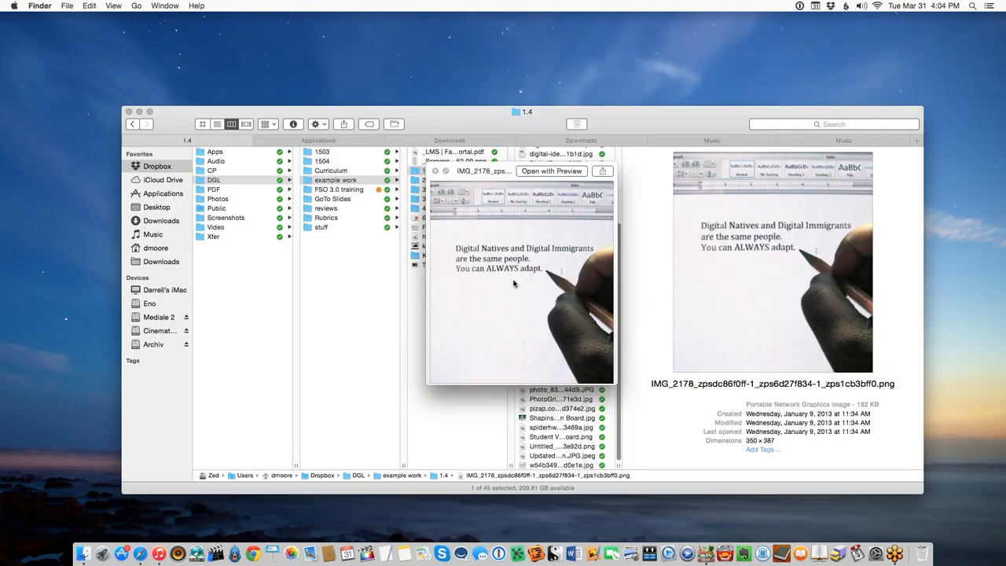
{"action": "mouse_move", "coordinate": [512, 274]}
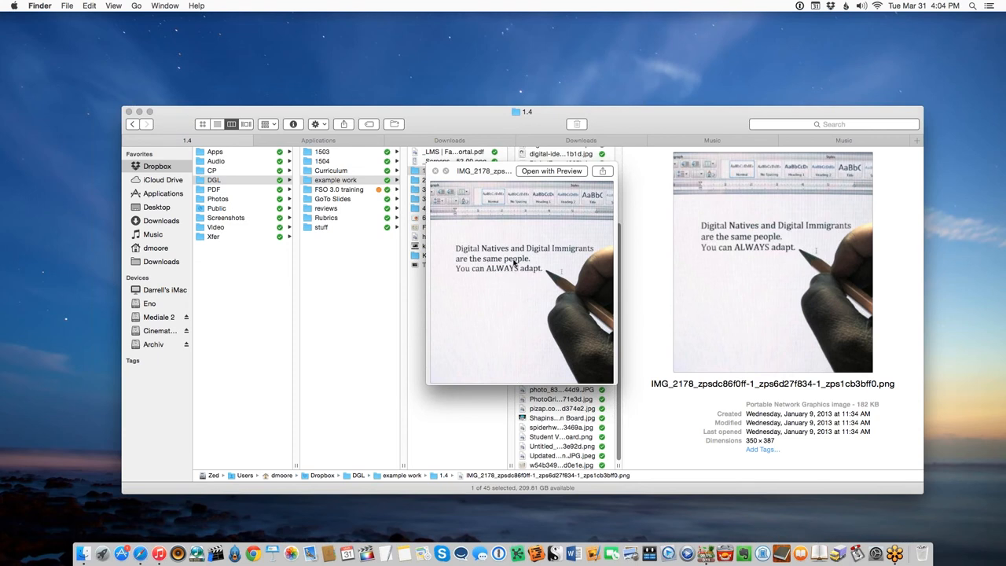
{"action": "mouse_move", "coordinate": [572, 290]}
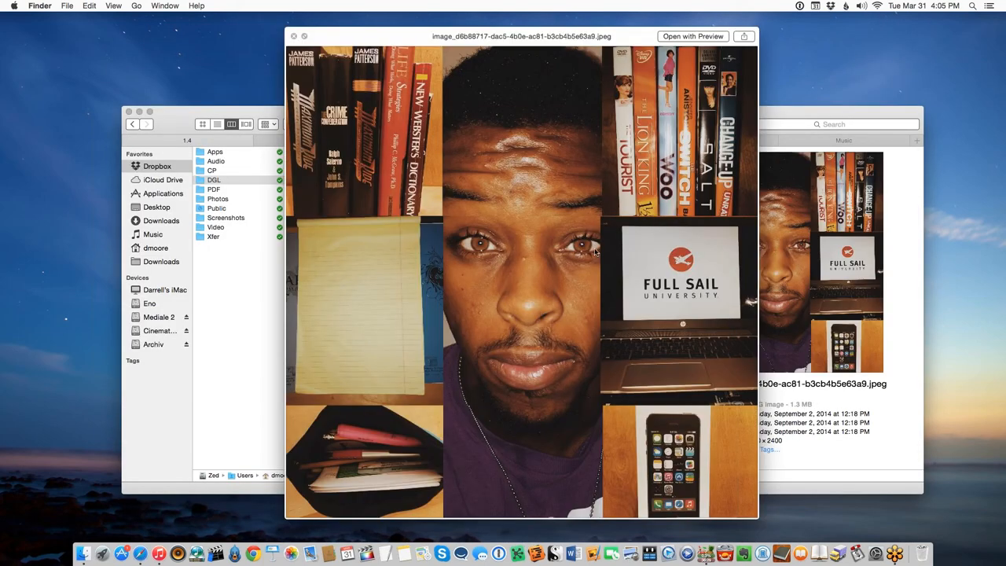
{"action": "mouse_move", "coordinate": [553, 254]}
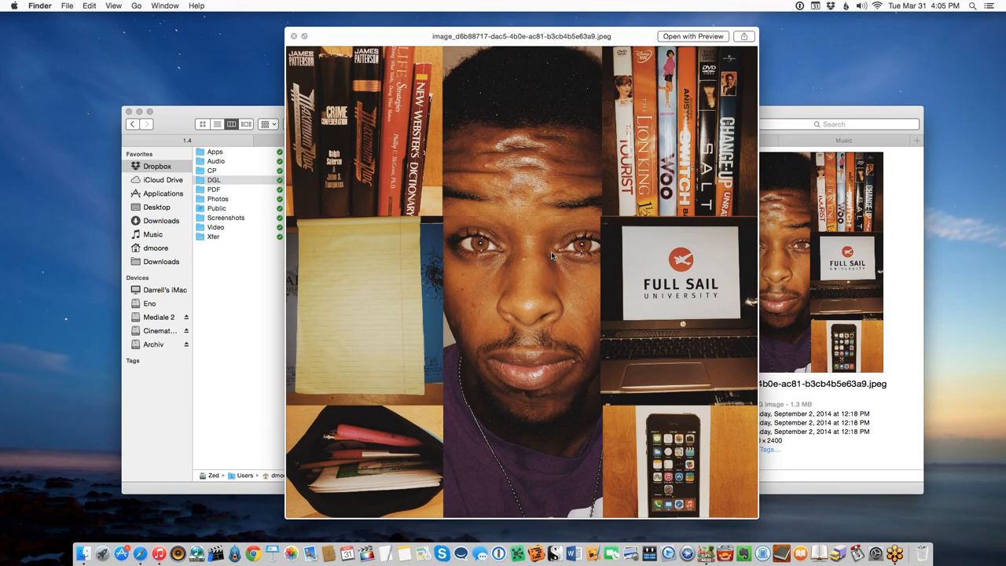
{"action": "mouse_move", "coordinate": [547, 343]}
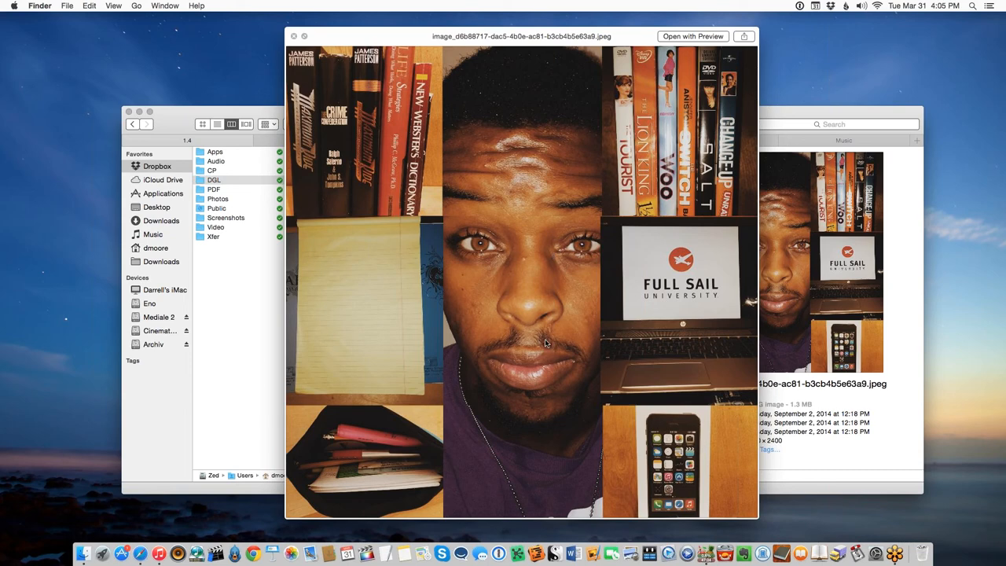
{"action": "mouse_move", "coordinate": [550, 371]}
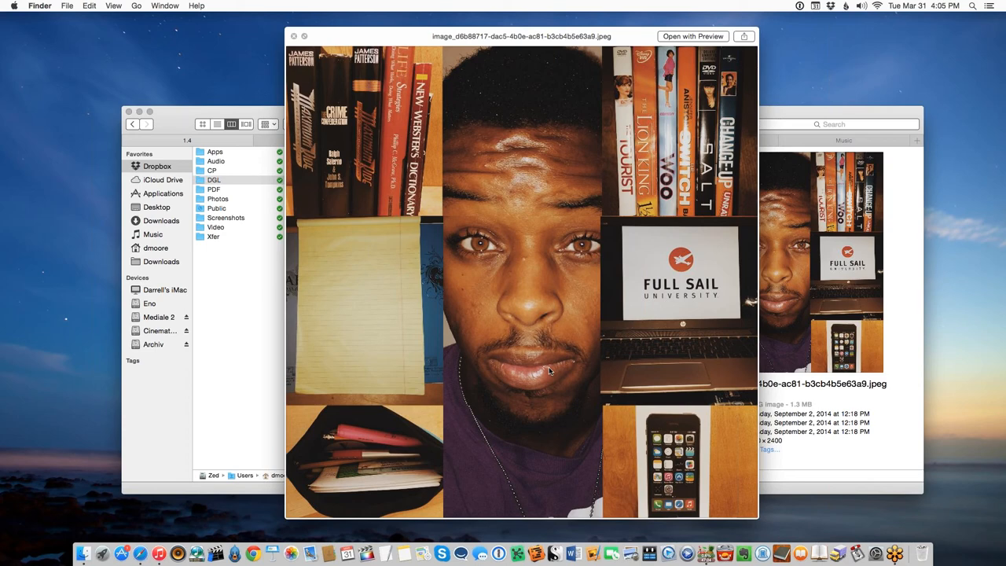
{"action": "mouse_move", "coordinate": [677, 197]}
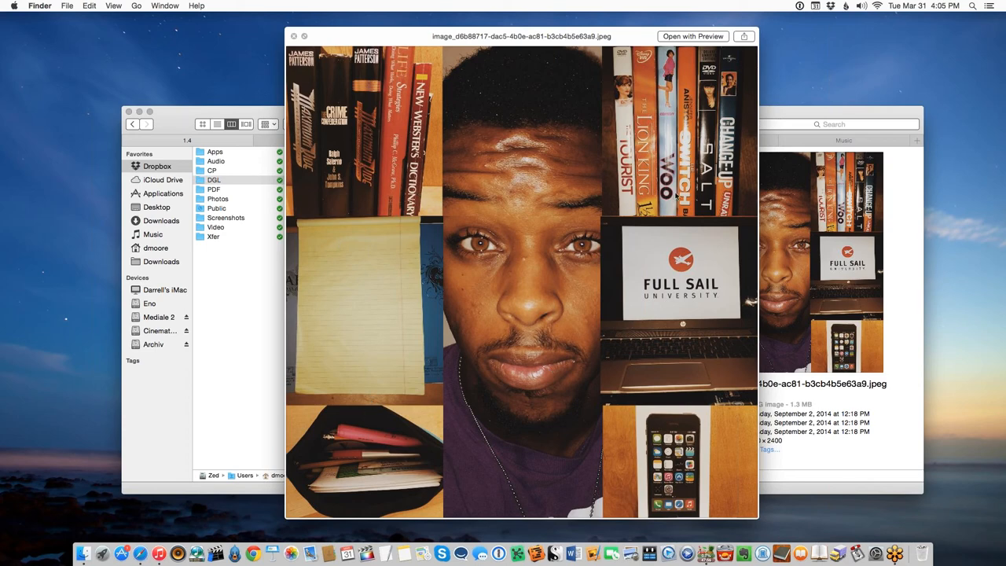
{"action": "mouse_move", "coordinate": [695, 203]}
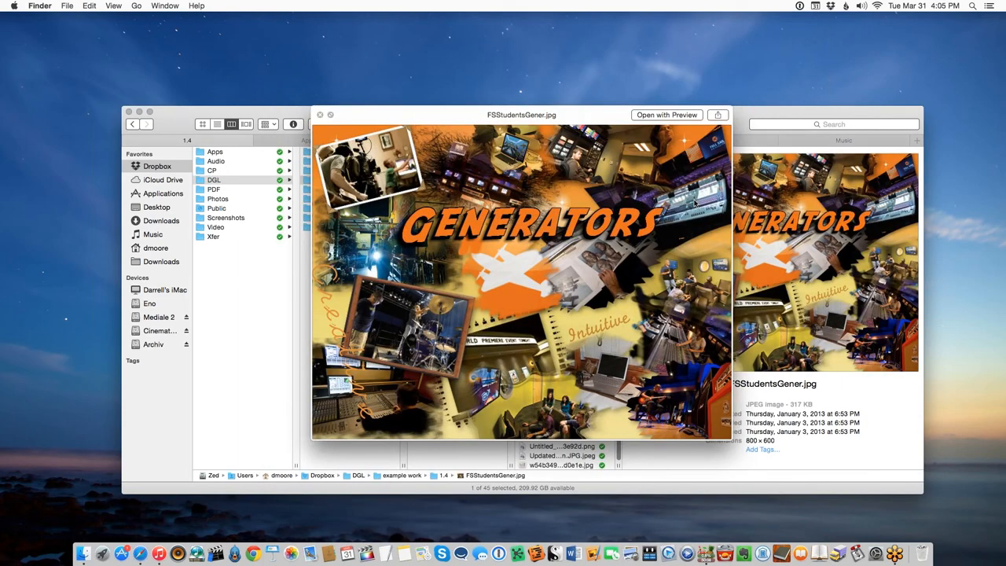
{"action": "mouse_move", "coordinate": [688, 220]}
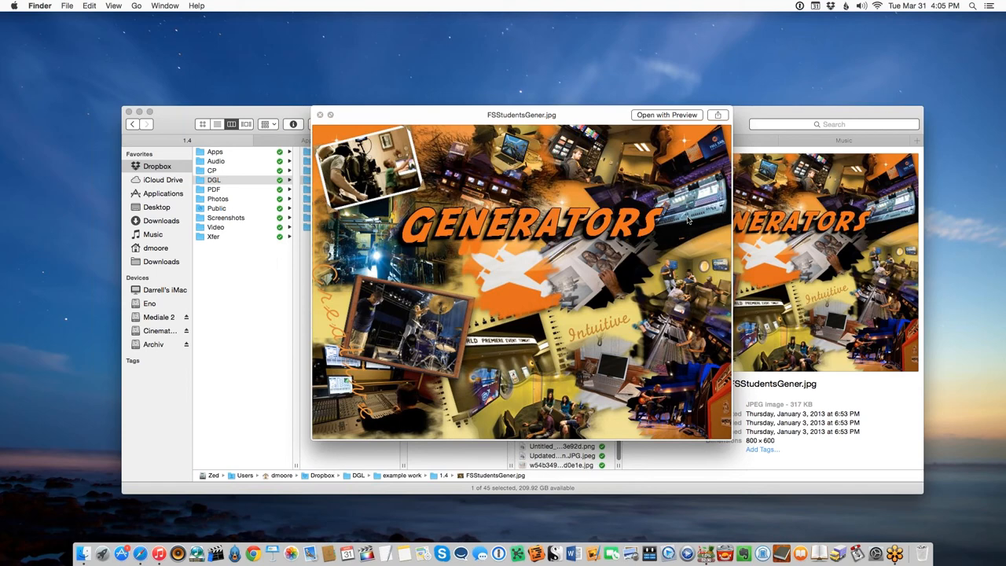
{"action": "mouse_move", "coordinate": [396, 179]}
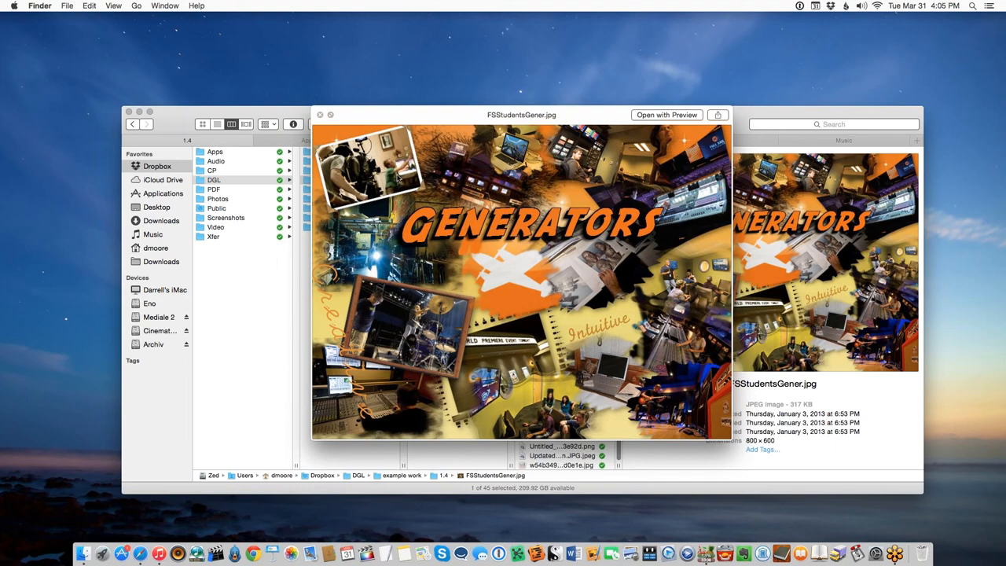
{"action": "mouse_move", "coordinate": [630, 185]}
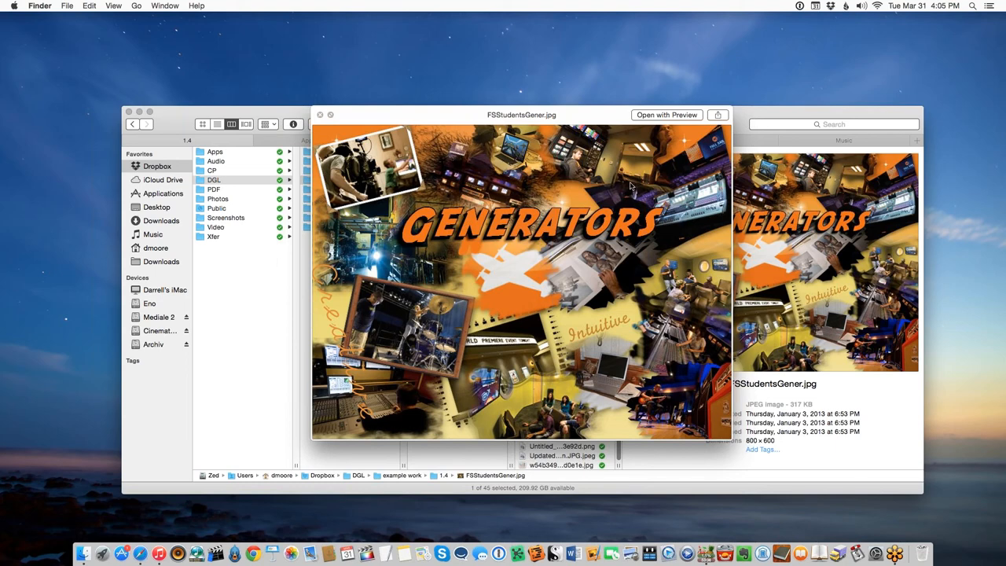
{"action": "mouse_move", "coordinate": [625, 306]}
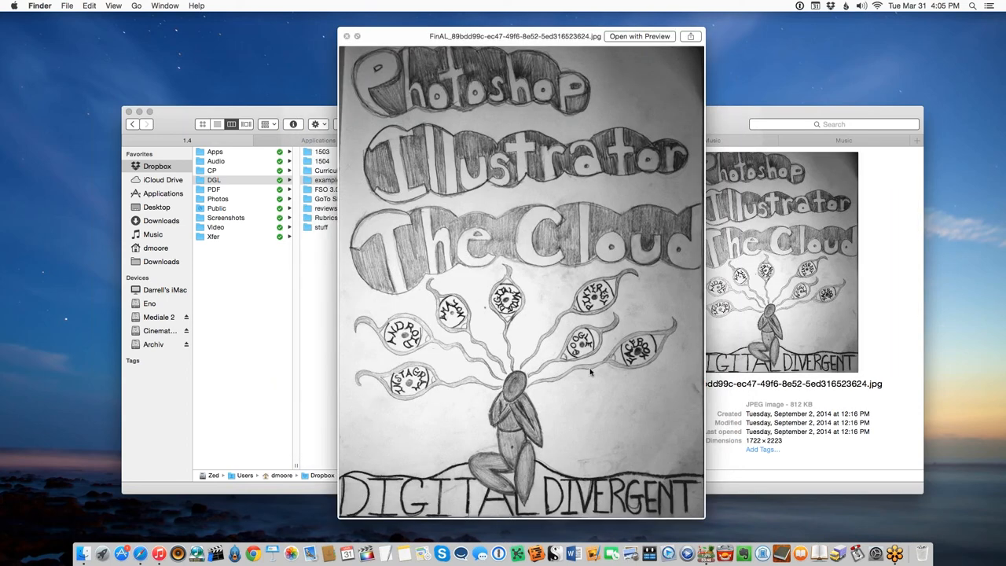
{"action": "mouse_move", "coordinate": [343, 245]}
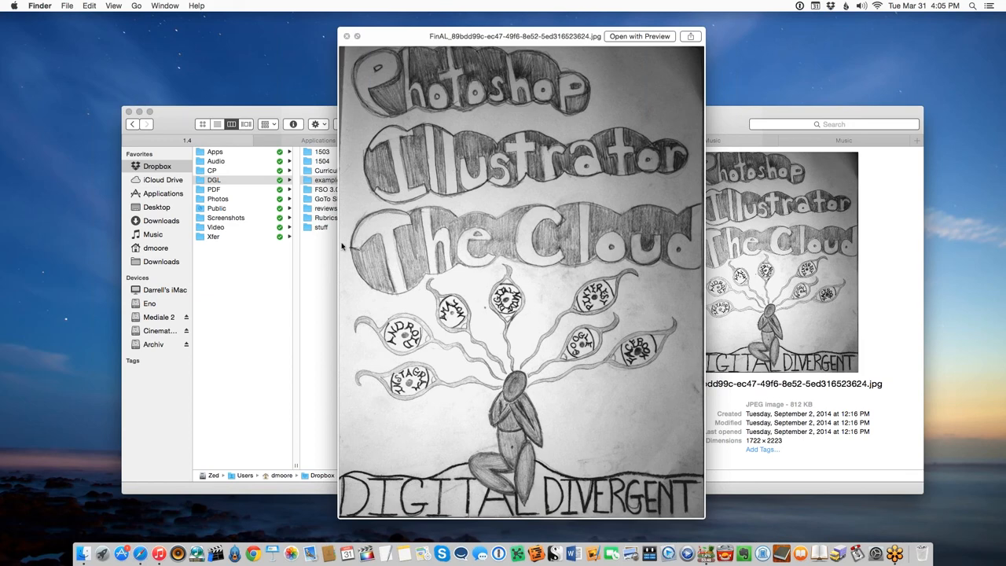
{"action": "mouse_move", "coordinate": [669, 343]}
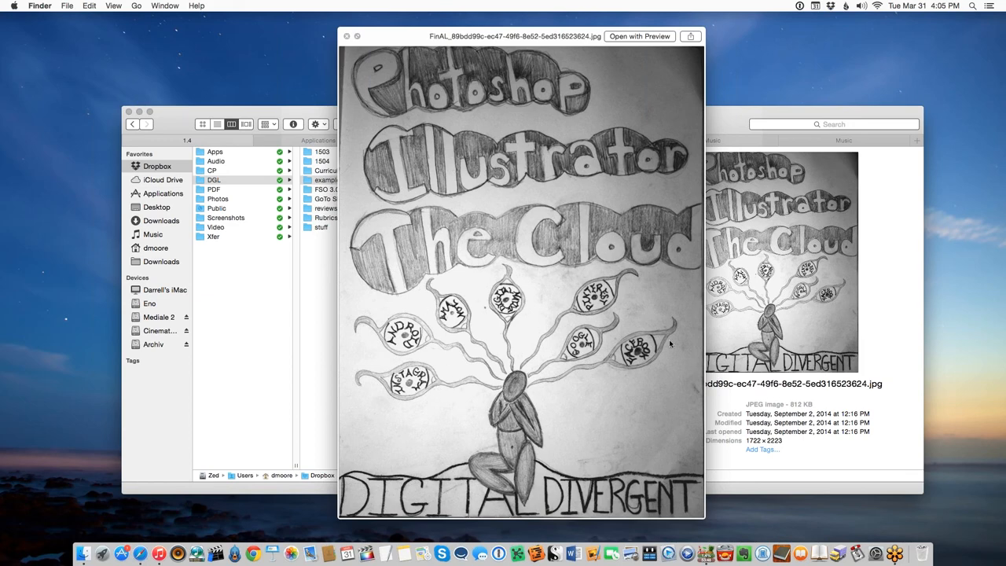
{"action": "mouse_move", "coordinate": [574, 356]}
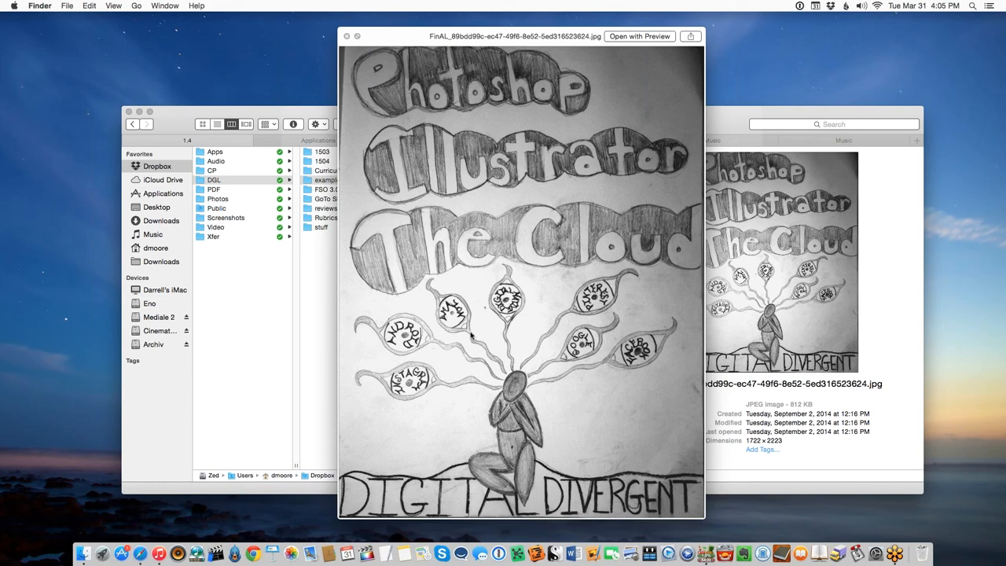
{"action": "mouse_move", "coordinate": [623, 308]}
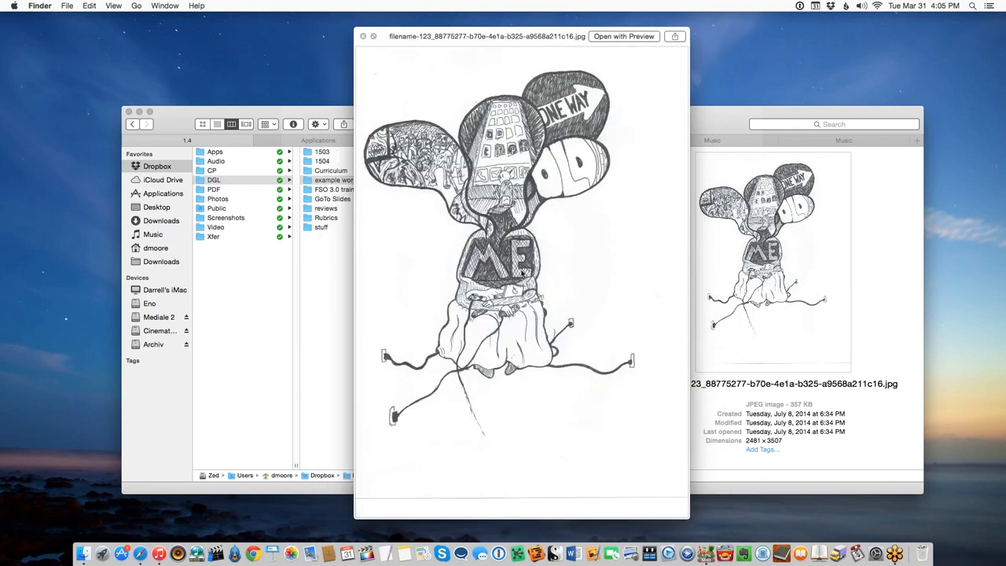
{"action": "mouse_move", "coordinate": [512, 286]}
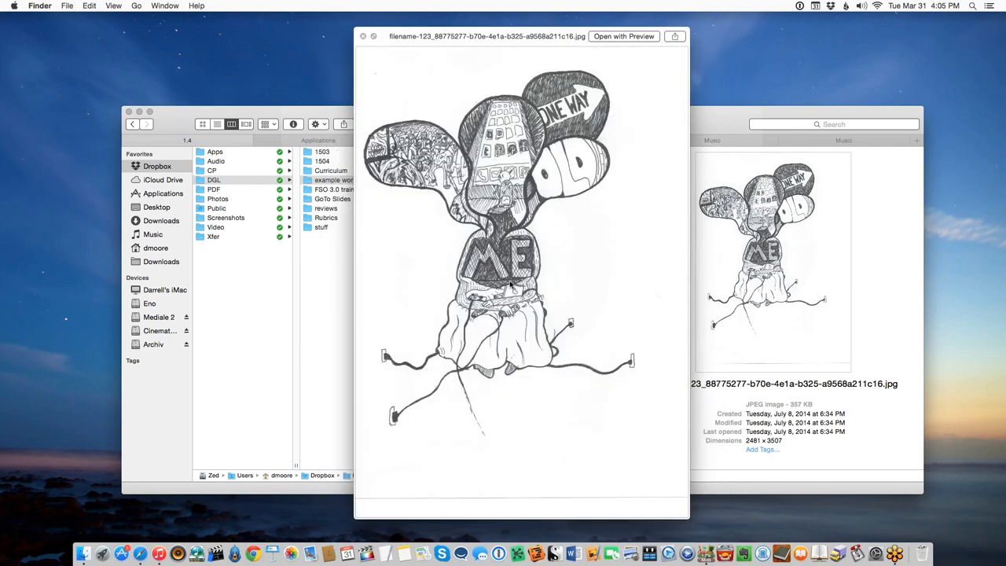
{"action": "mouse_move", "coordinate": [565, 292]}
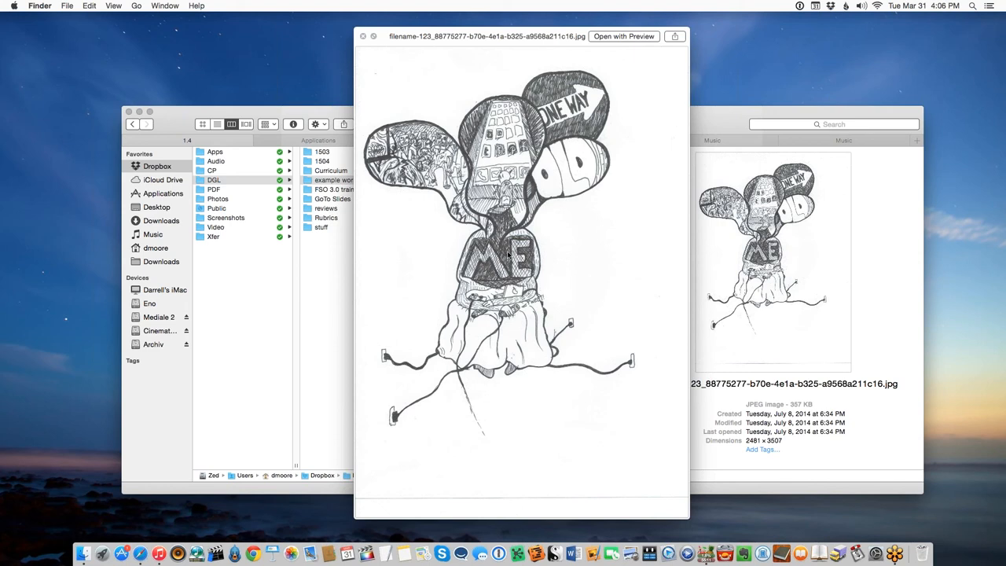
{"action": "mouse_move", "coordinate": [380, 421]}
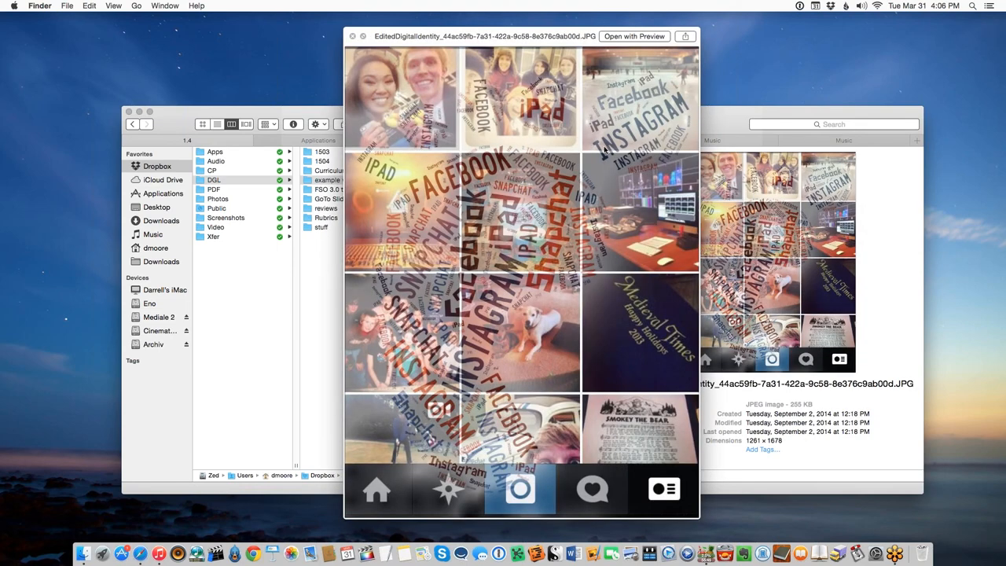
{"action": "mouse_move", "coordinate": [619, 239]}
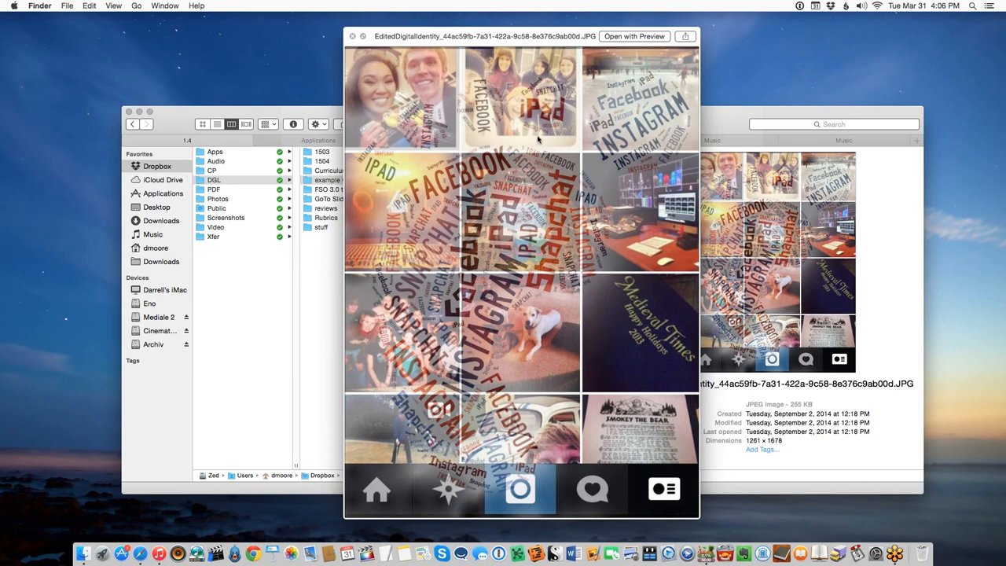
{"action": "mouse_move", "coordinate": [542, 212]}
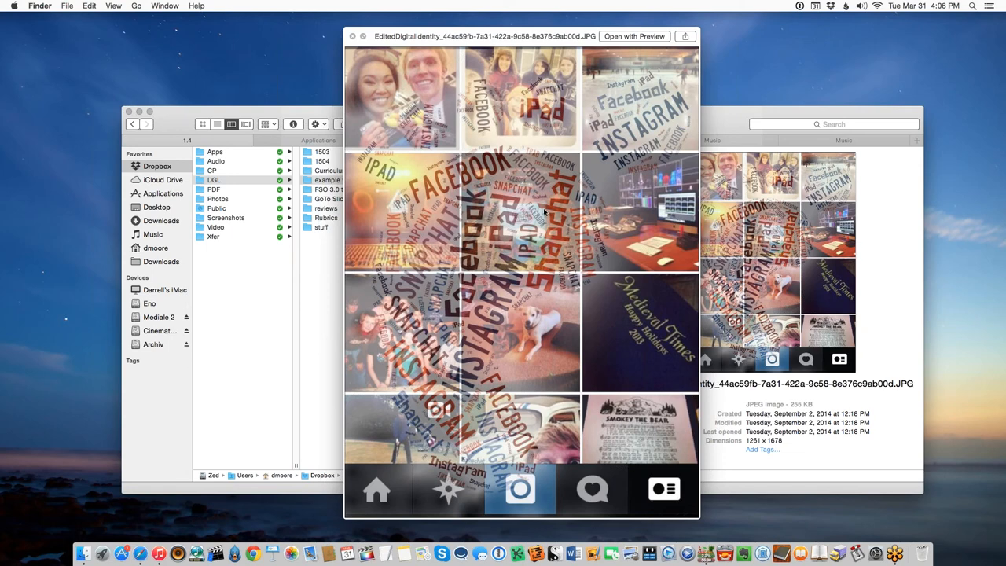
{"action": "mouse_move", "coordinate": [600, 335]}
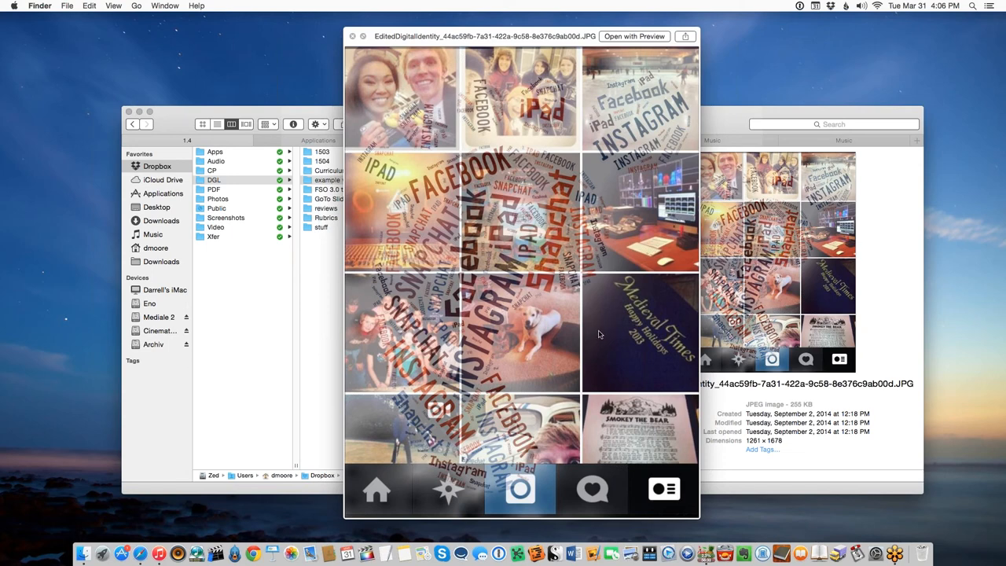
{"action": "mouse_move", "coordinate": [601, 321]}
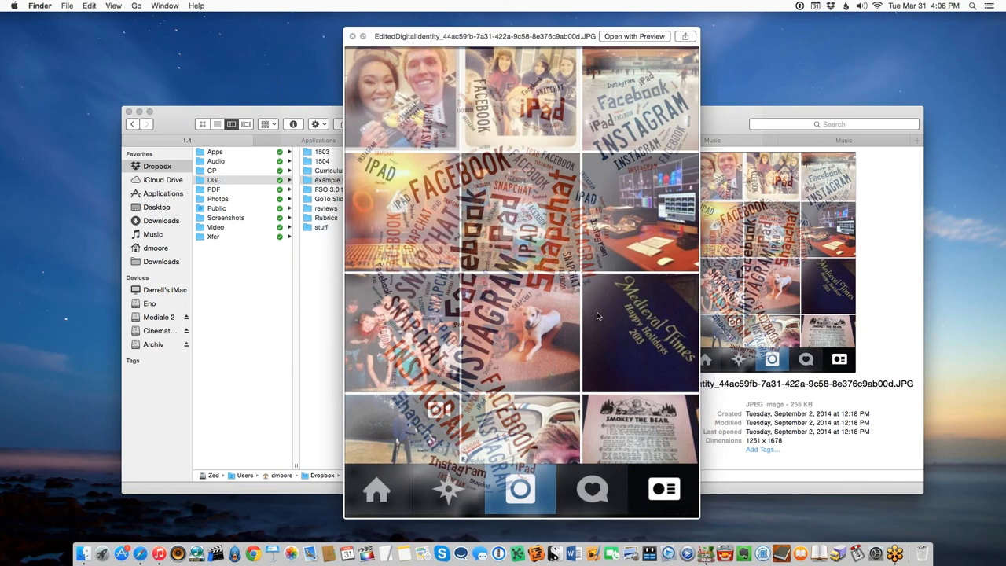
{"action": "mouse_move", "coordinate": [550, 416]}
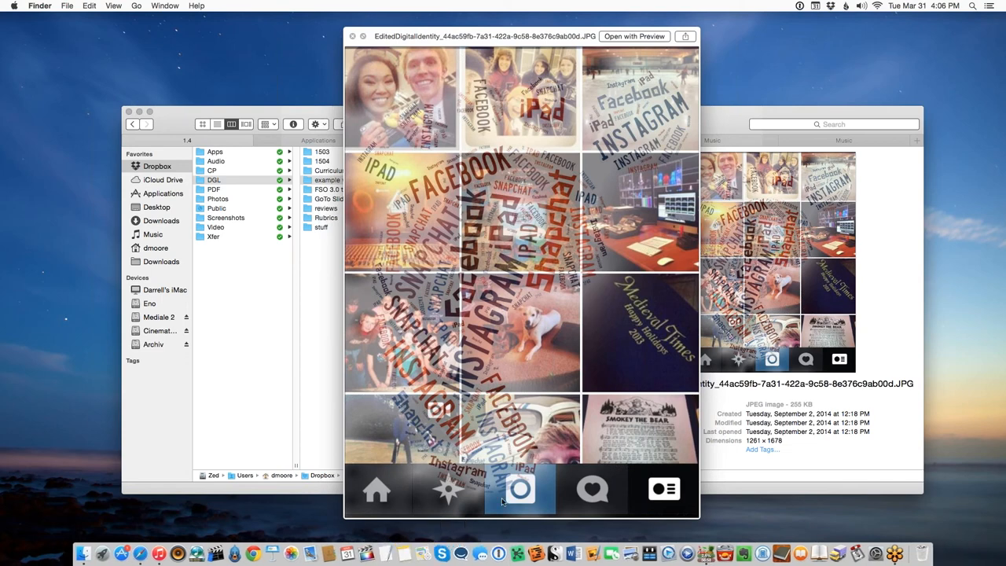
{"action": "mouse_move", "coordinate": [601, 503]}
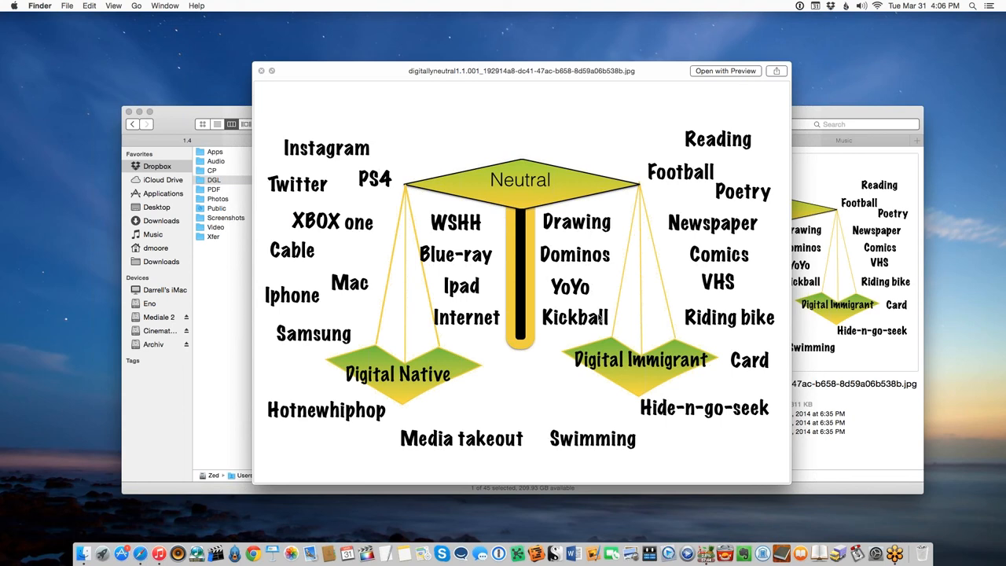
{"action": "mouse_move", "coordinate": [374, 267]}
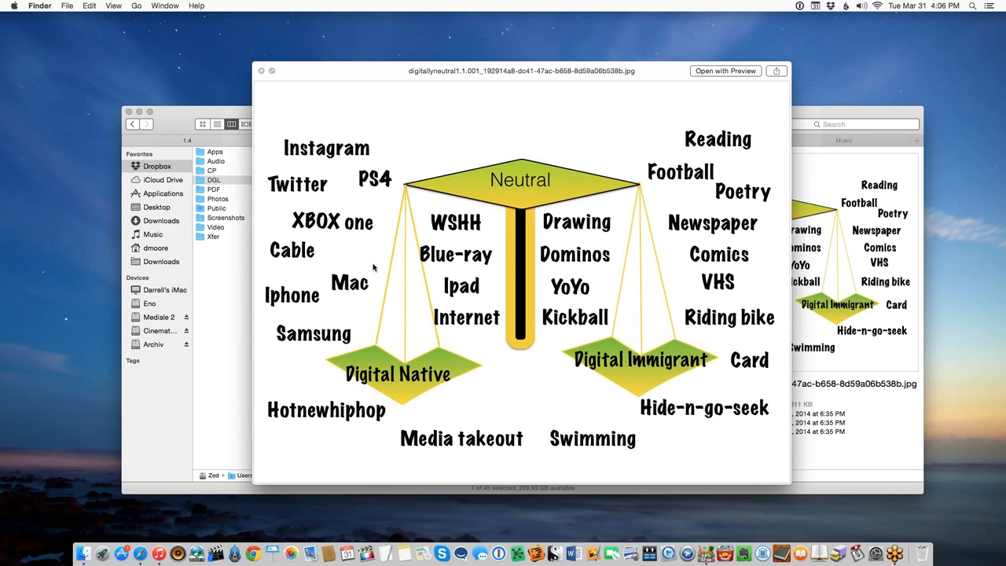
{"action": "mouse_move", "coordinate": [402, 374]}
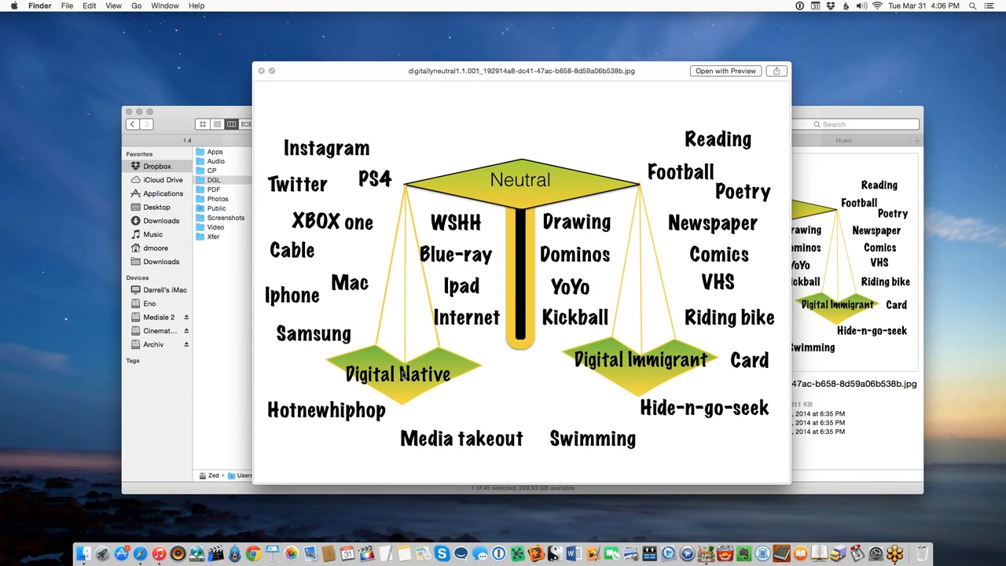
{"action": "mouse_move", "coordinate": [352, 245]}
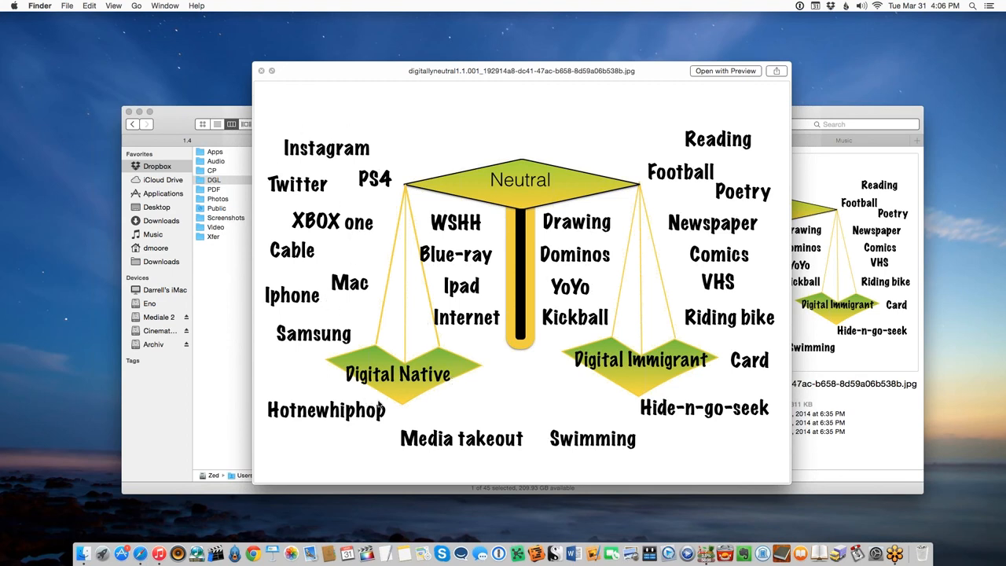
{"action": "mouse_move", "coordinate": [715, 216]}
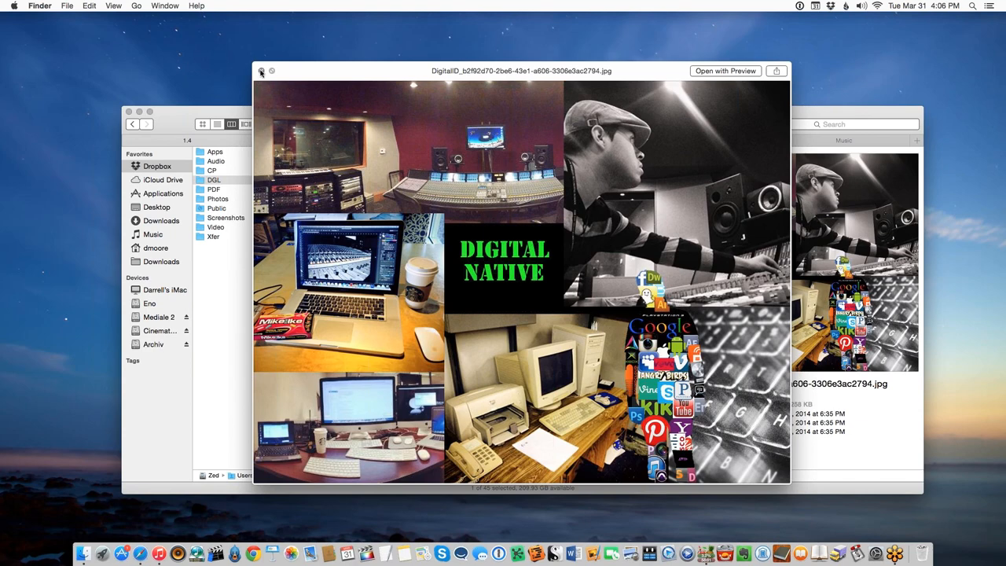
Step: Close the Quick Look preview of the Digital Native collage and return to the Safari discussion
{"action": "left_click", "coordinate": [261, 71]}
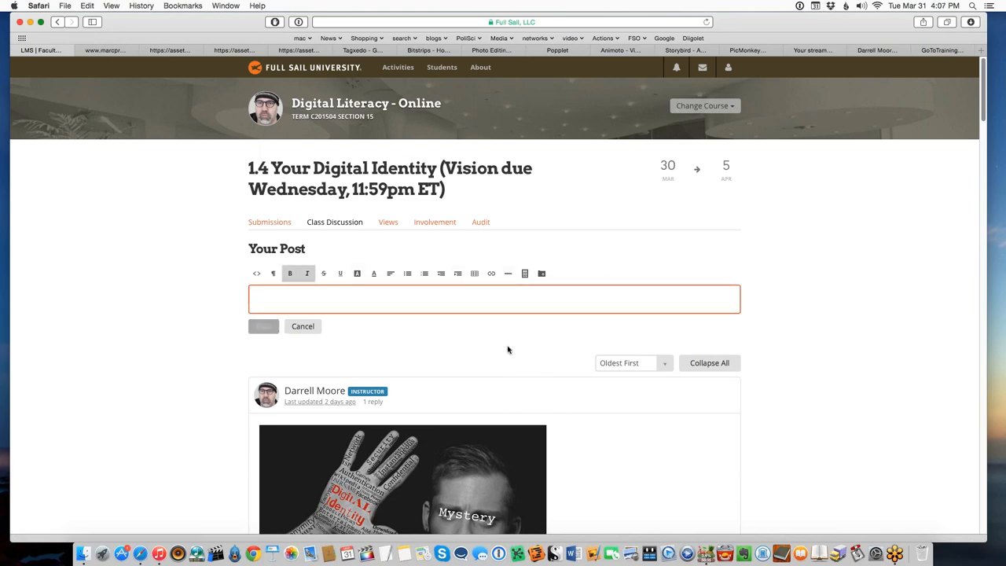
{"action": "scroll", "scroll_direction": "down", "scroll_amount": 3}
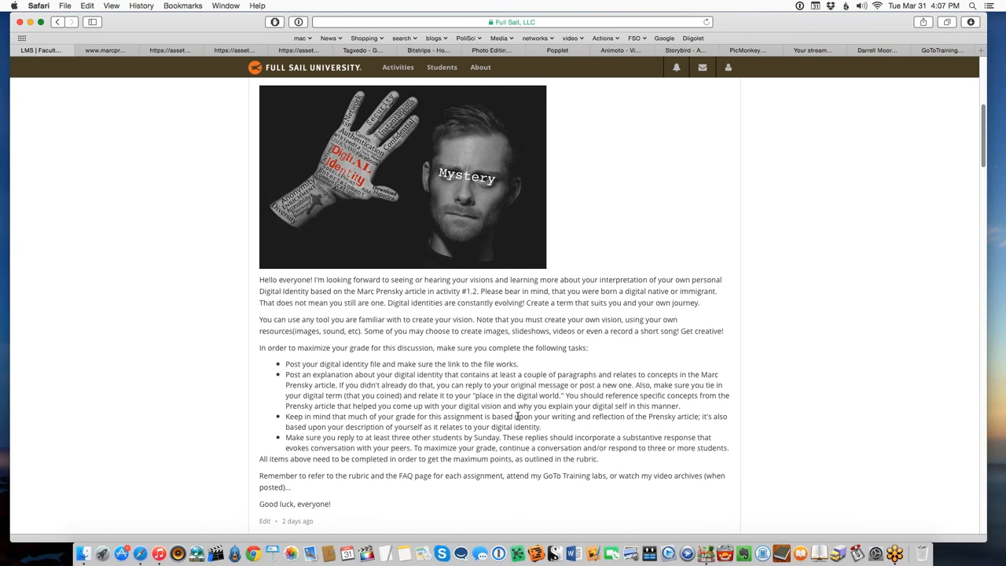
{"action": "scroll", "scroll_direction": "down", "scroll_amount": 3}
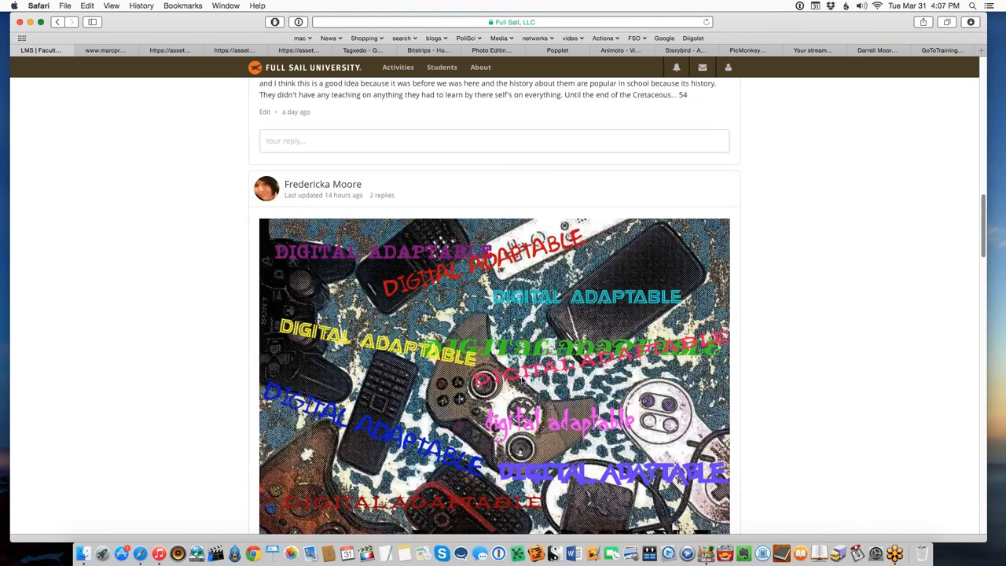
{"action": "scroll", "scroll_direction": "down", "scroll_amount": 3}
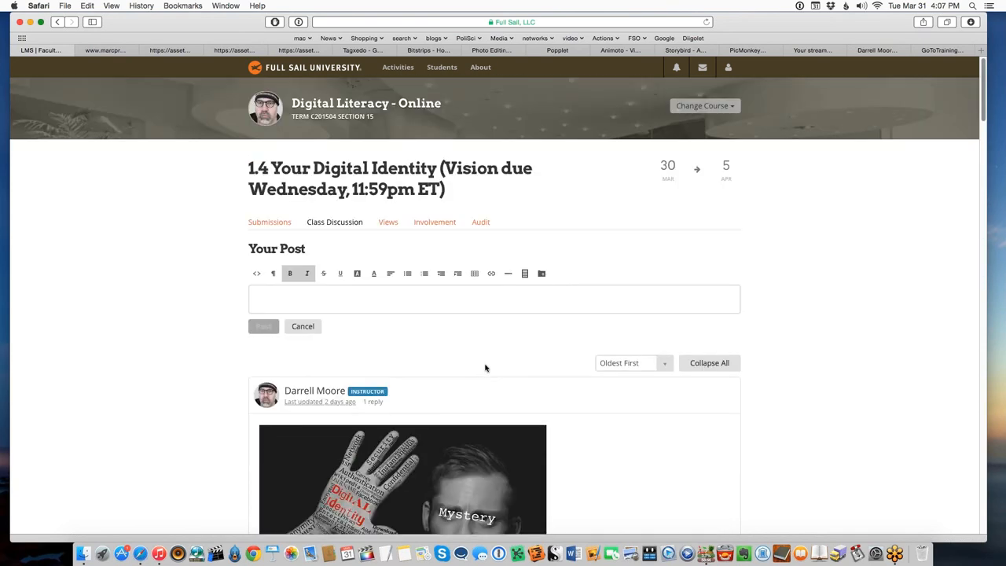
{"action": "scroll", "scroll_direction": "down", "scroll_amount": 3}
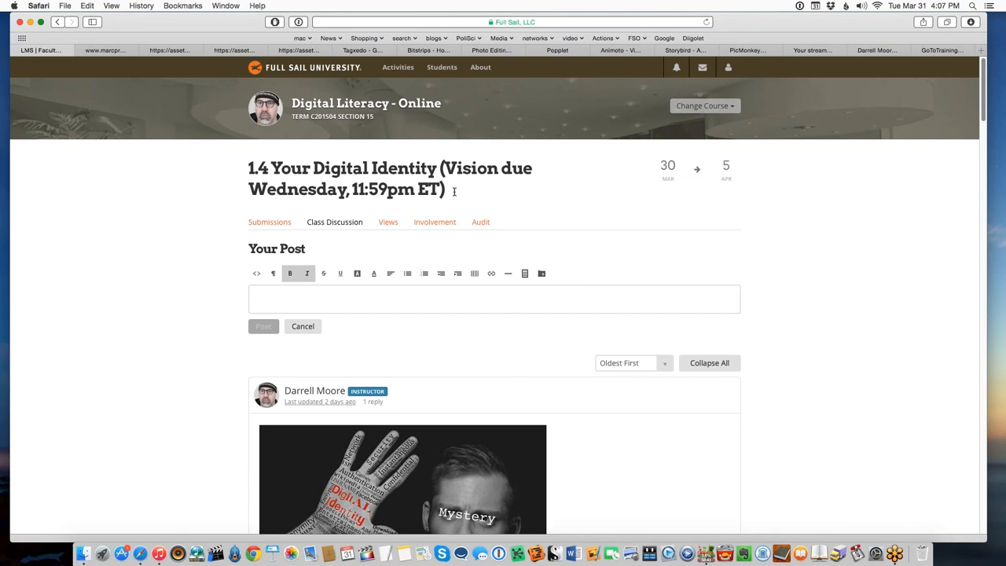
{"action": "left_click_drag", "start_coordinate": [249, 166], "coordinate": [444, 188]}
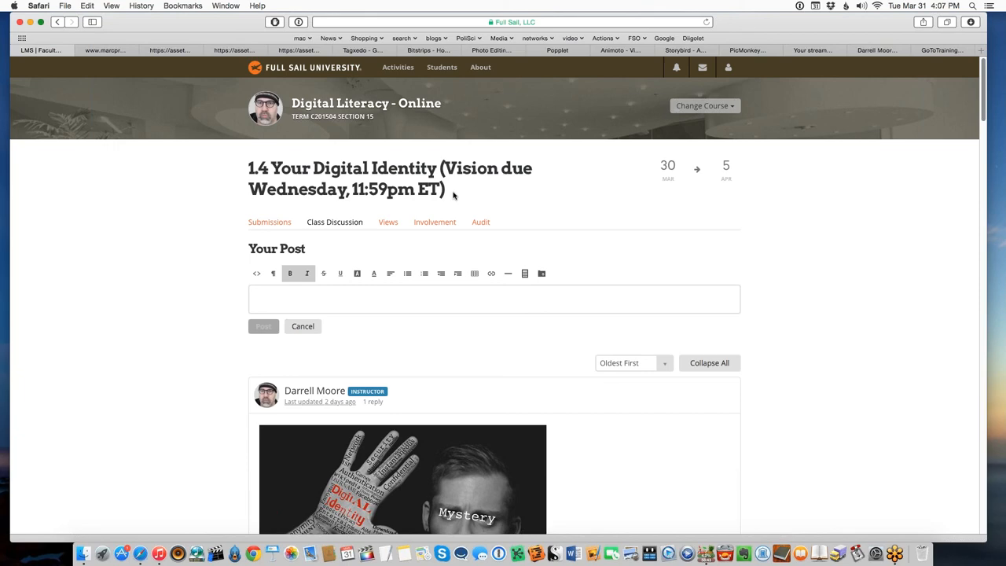
{"action": "mouse_move", "coordinate": [511, 336]}
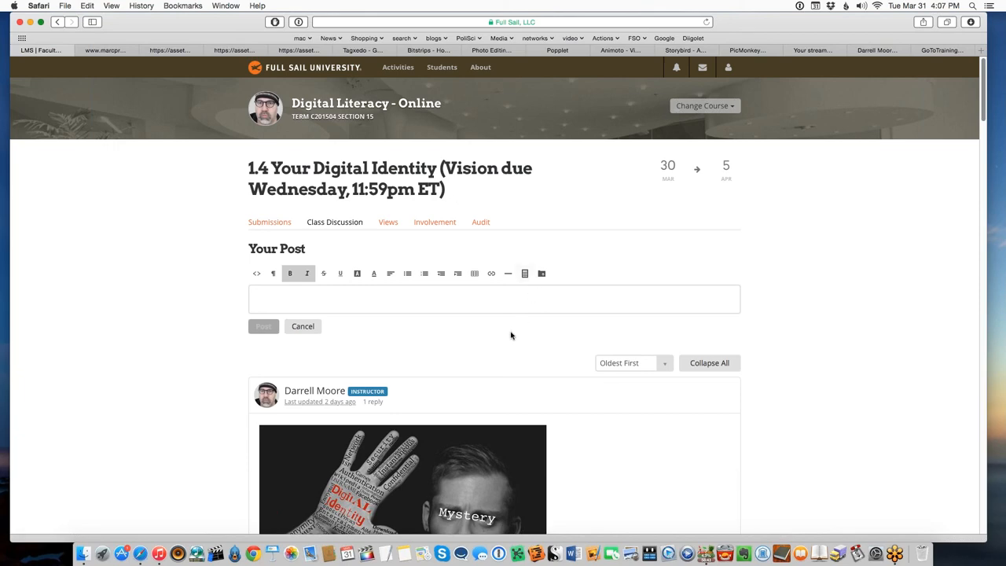
{"action": "scroll", "scroll_direction": "down", "scroll_amount": 3}
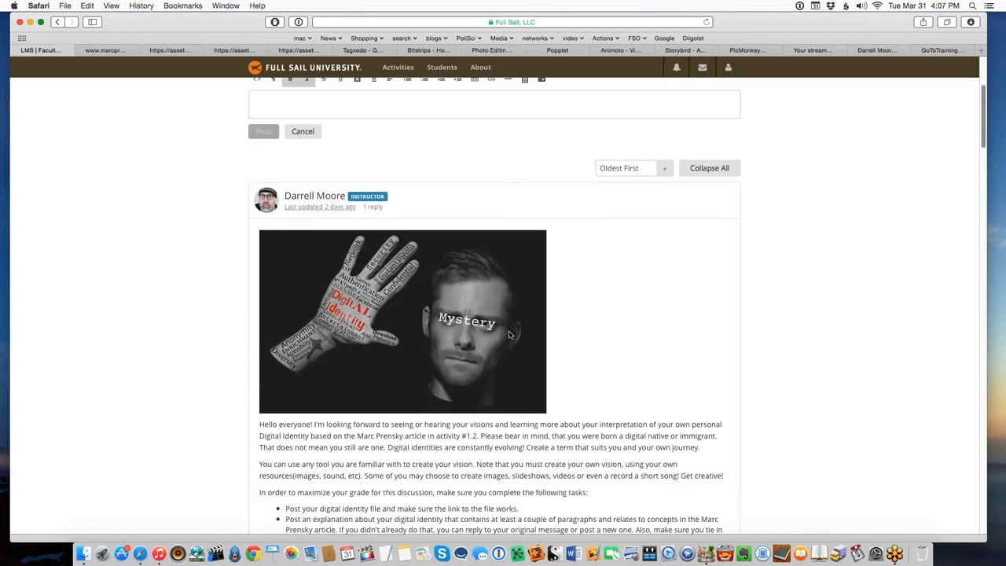
{"action": "scroll", "scroll_direction": "down", "scroll_amount": 3}
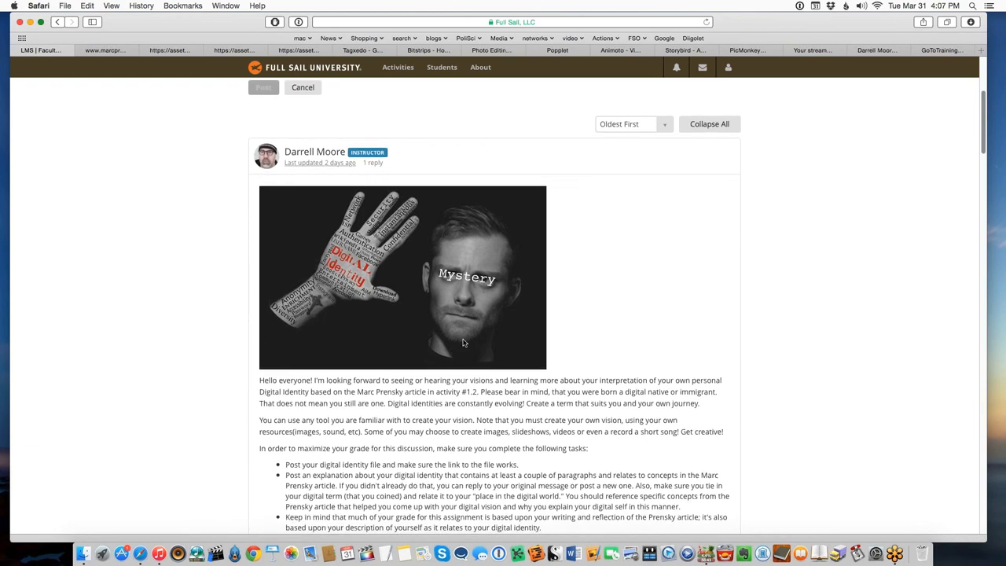
{"action": "mouse_move", "coordinate": [606, 332]}
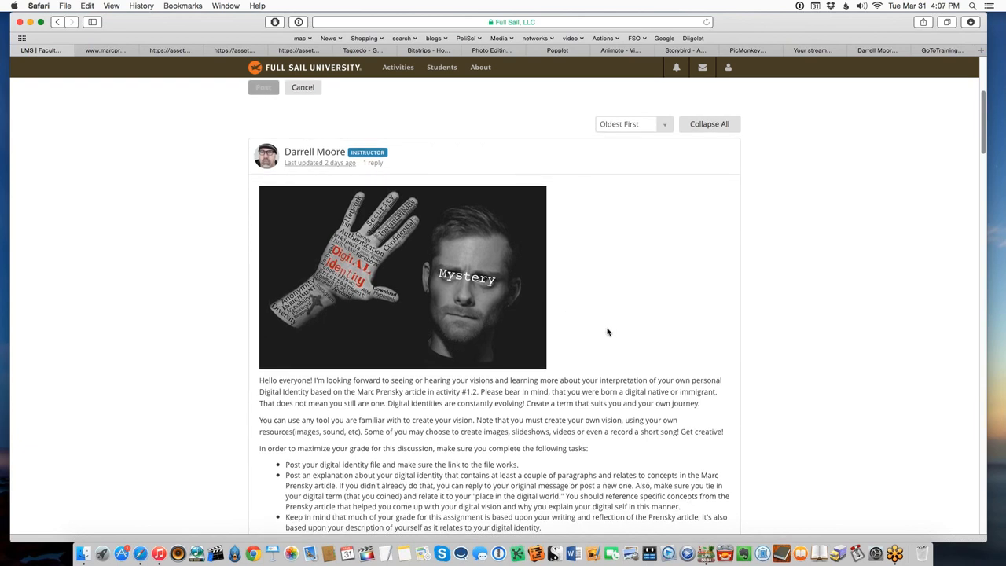
{"action": "mouse_move", "coordinate": [427, 290]}
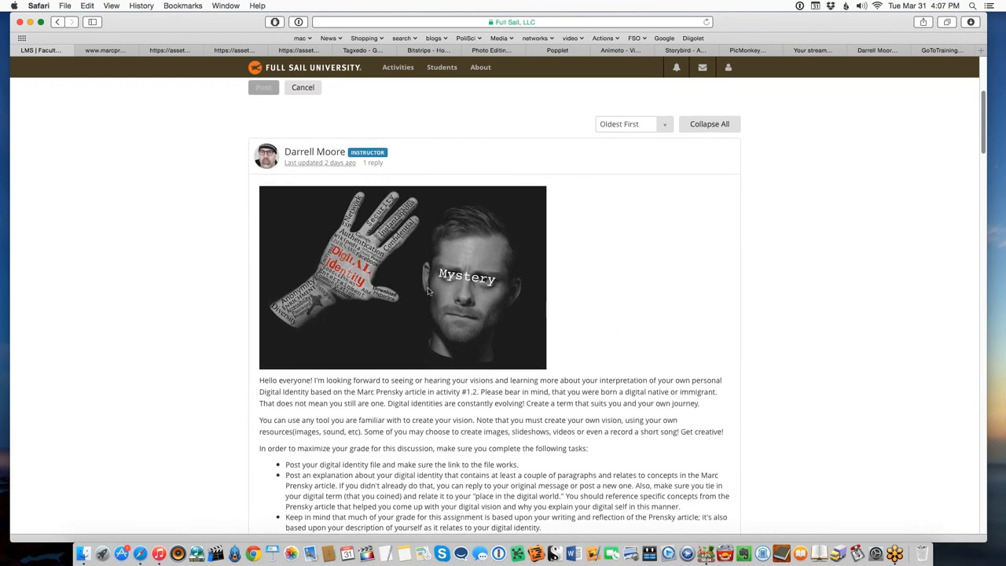
{"action": "mouse_move", "coordinate": [230, 185]}
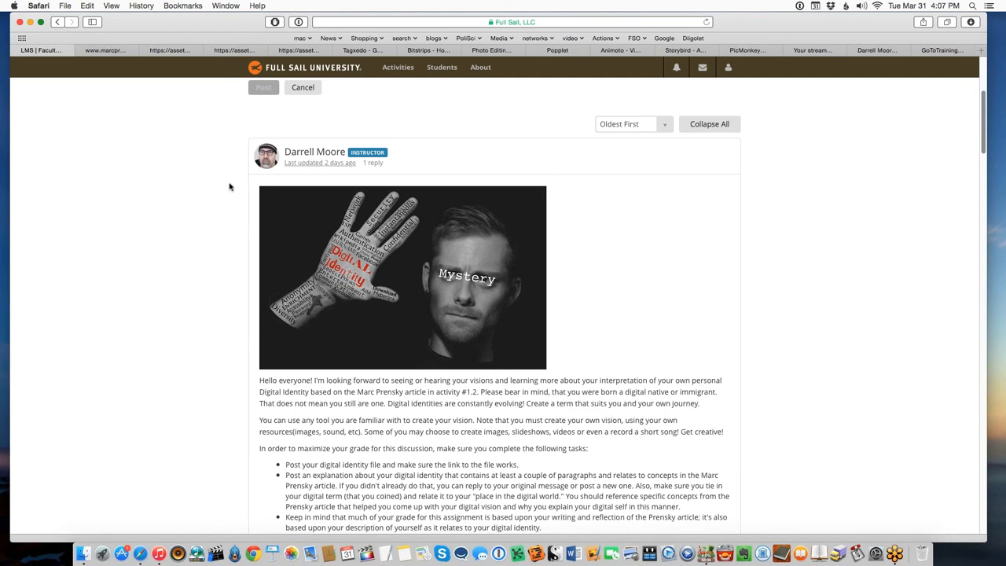
{"action": "mouse_move", "coordinate": [711, 390]}
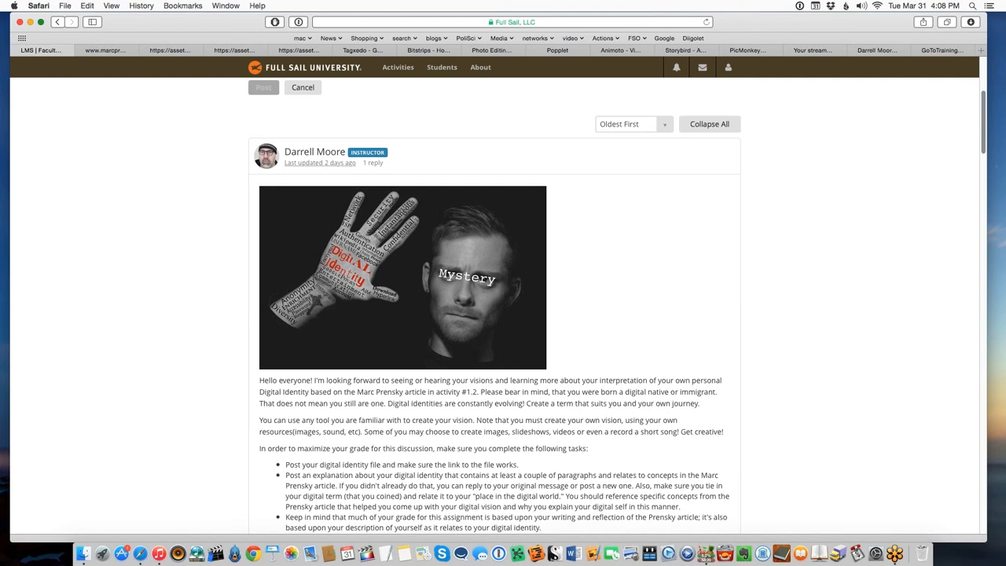
{"action": "mouse_move", "coordinate": [471, 266]}
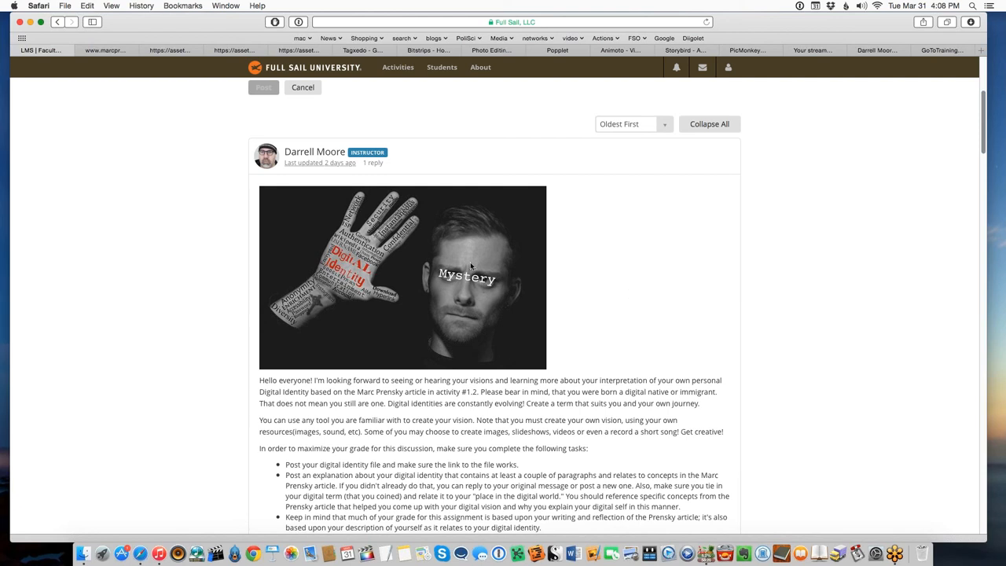
{"action": "mouse_move", "coordinate": [625, 255]}
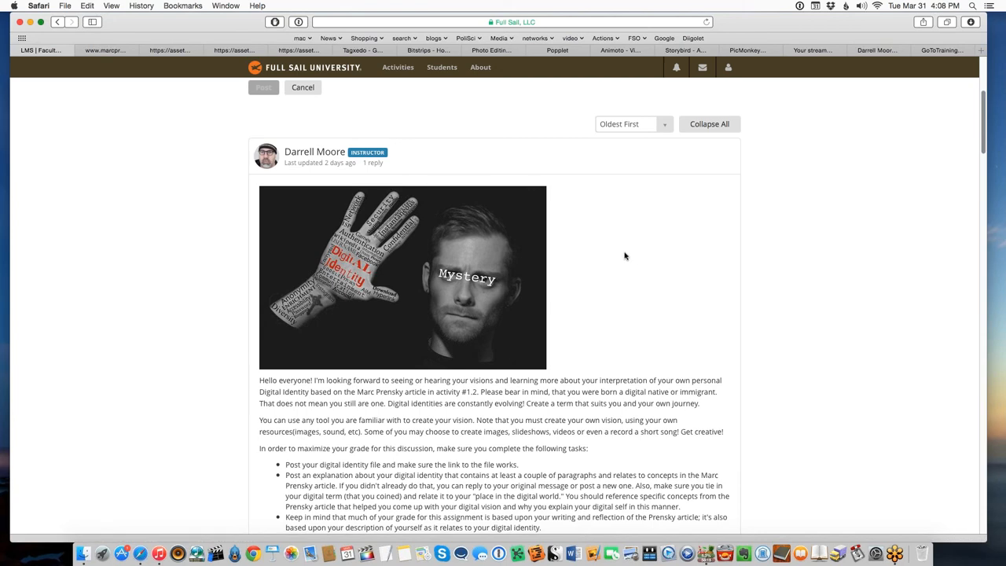
{"action": "mouse_move", "coordinate": [383, 182]}
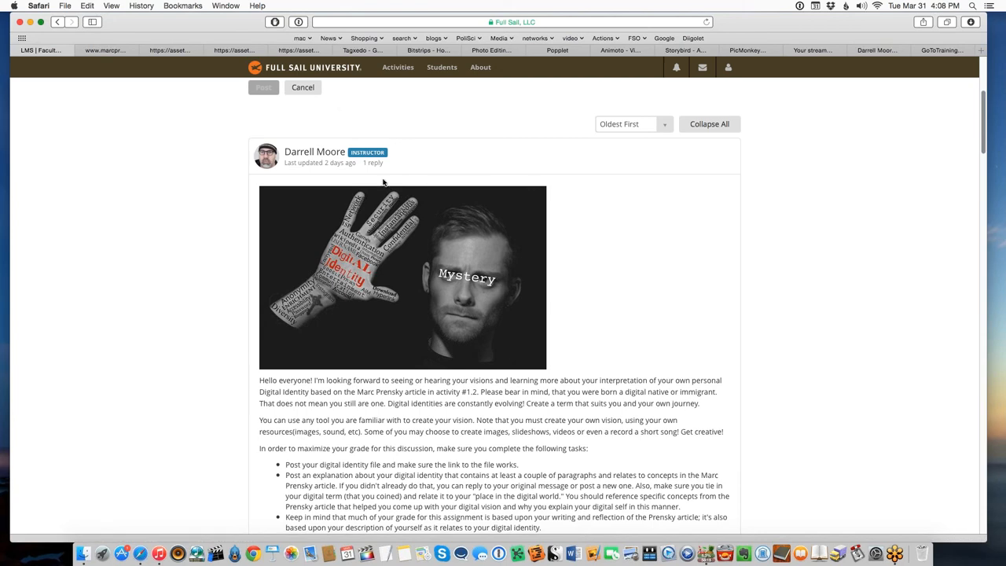
Step: Scroll past the instructor's prompt down to the 'digital adaptable' student reply image
{"action": "scroll", "scroll_direction": "down", "scroll_amount": 3}
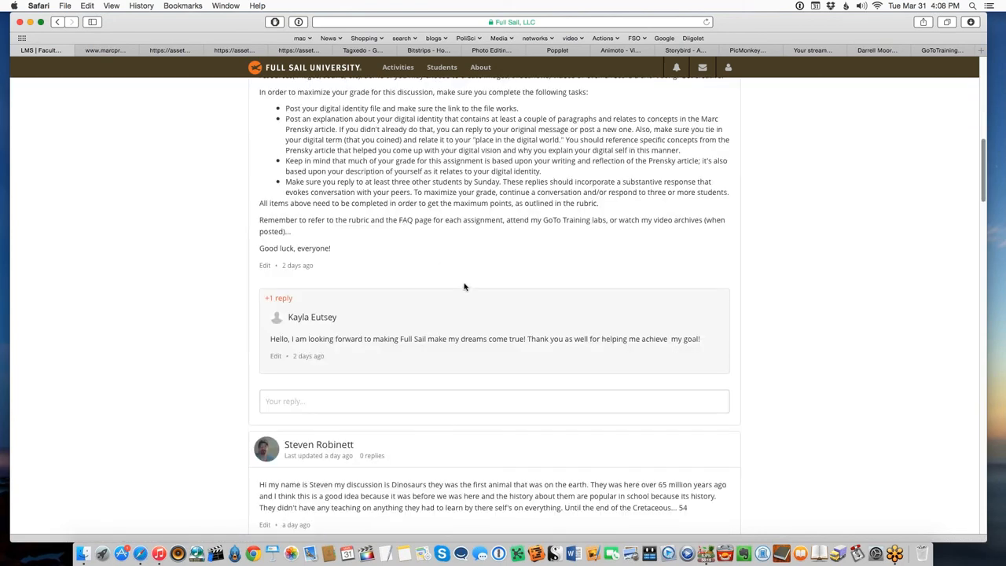
{"action": "scroll", "scroll_direction": "down", "scroll_amount": 3}
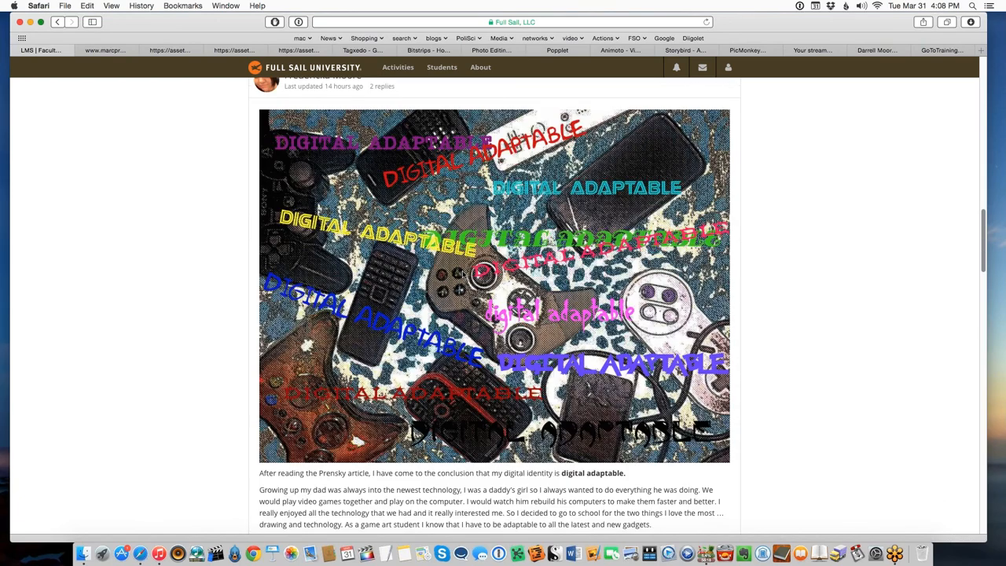
{"action": "mouse_move", "coordinate": [475, 274]}
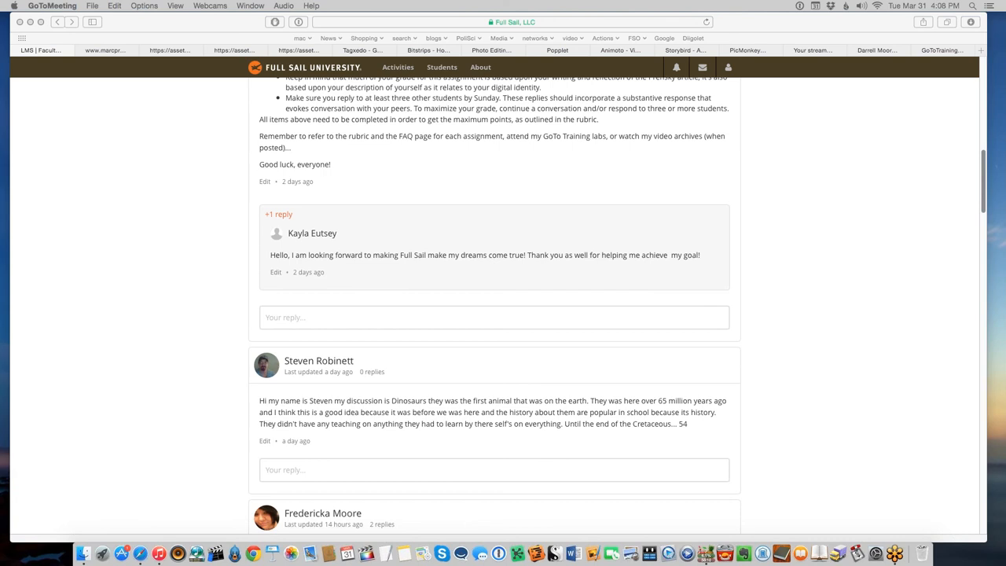
{"action": "mouse_move", "coordinate": [706, 555]}
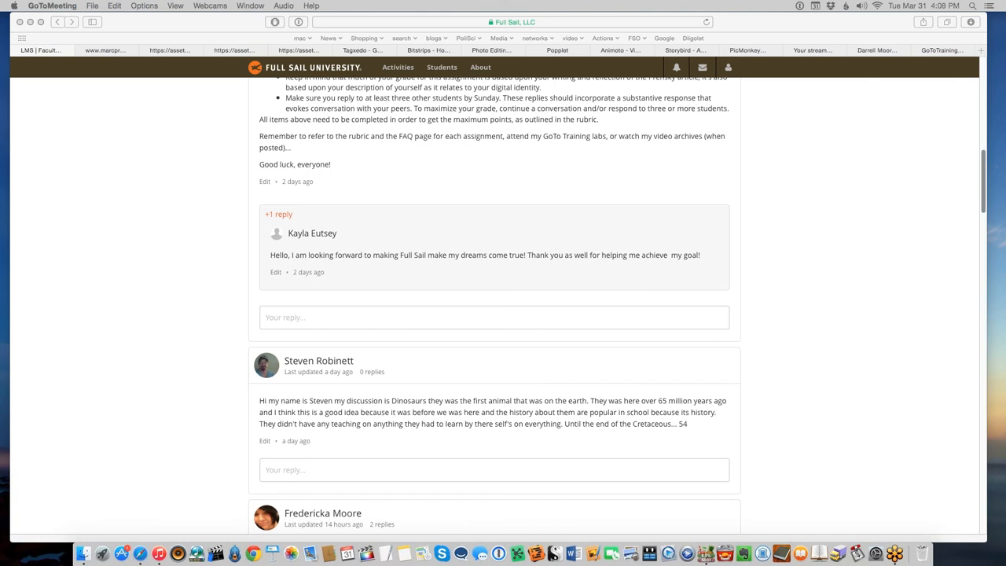
{"action": "mouse_move", "coordinate": [913, 220]}
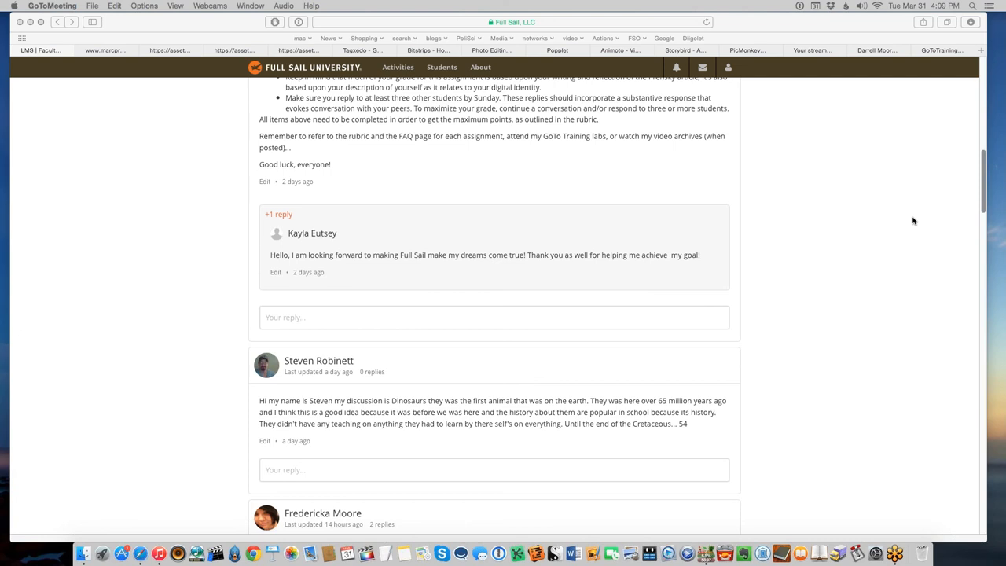
{"action": "mouse_move", "coordinate": [620, 192]}
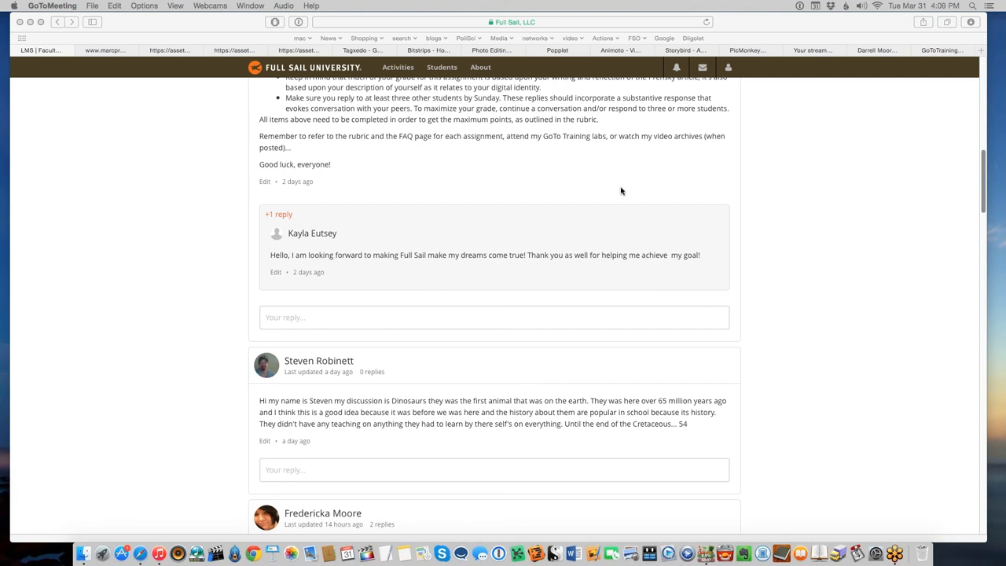